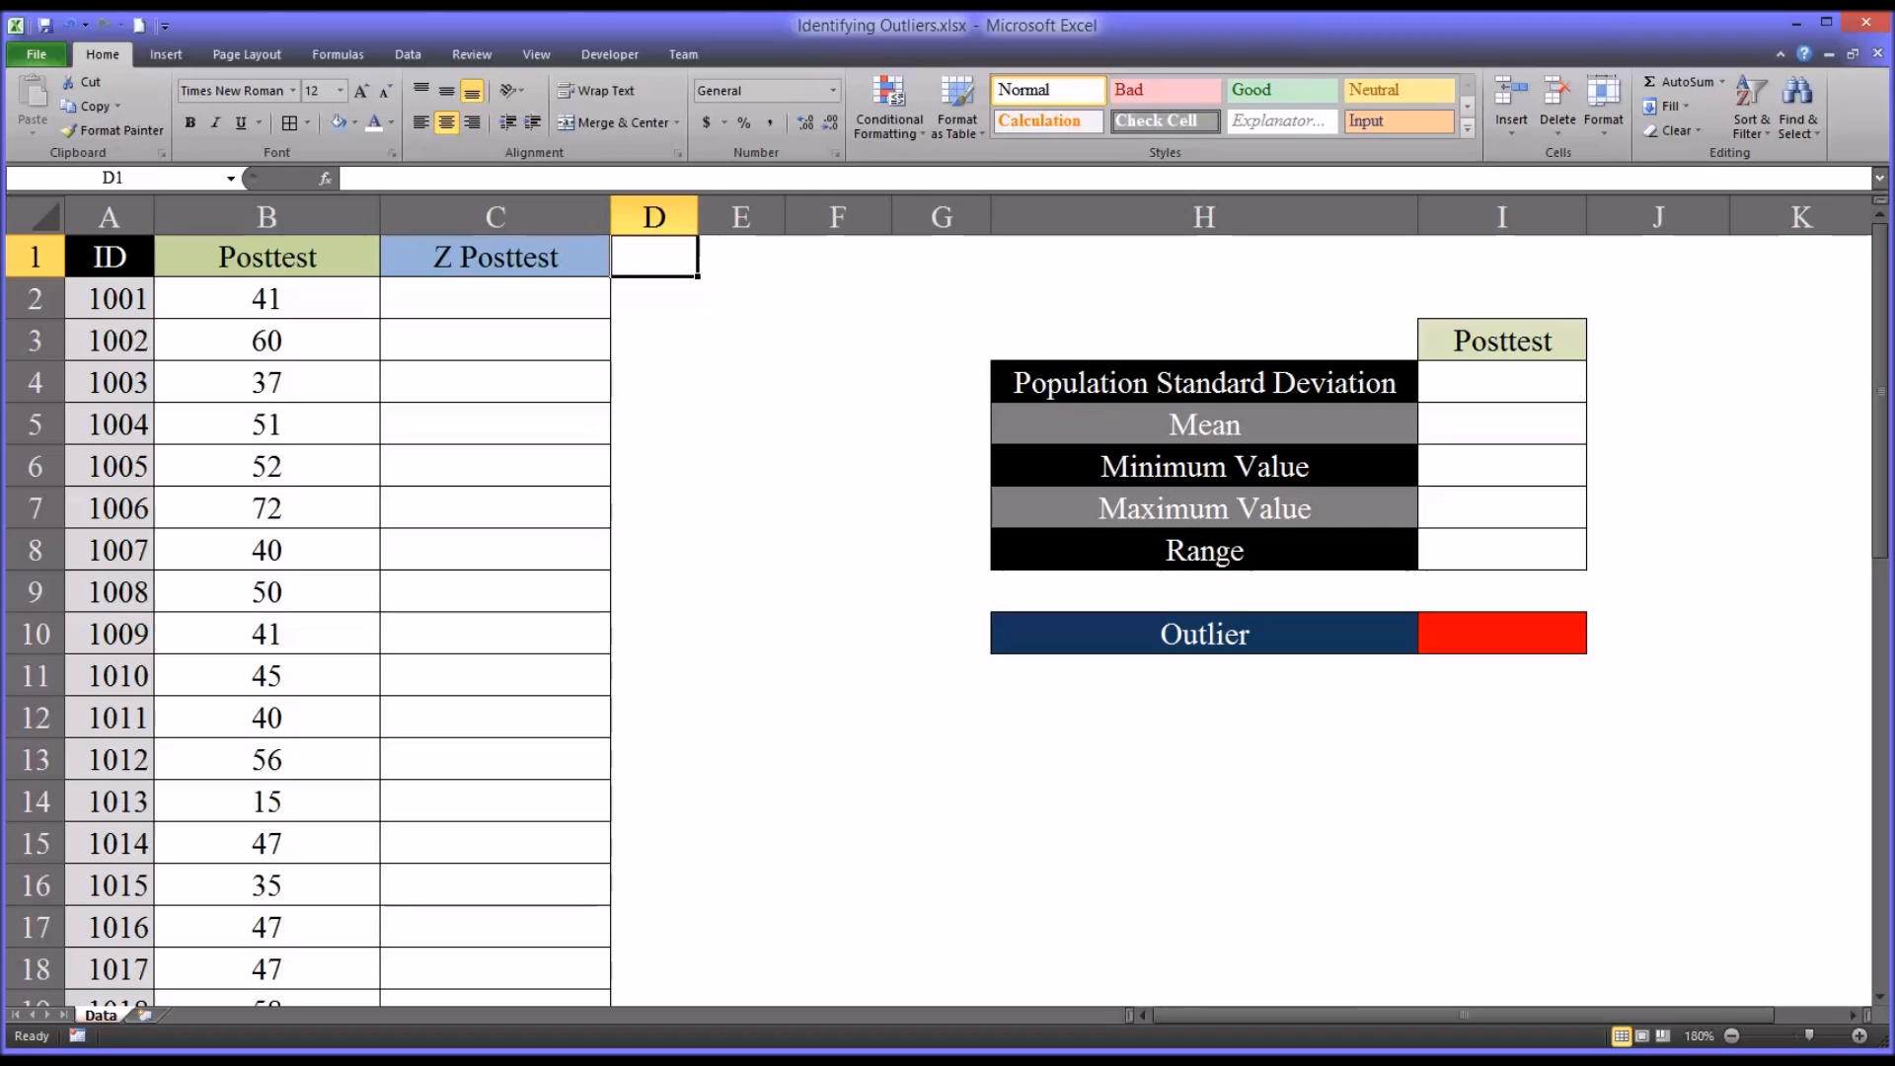
mouse_move(395, 481)
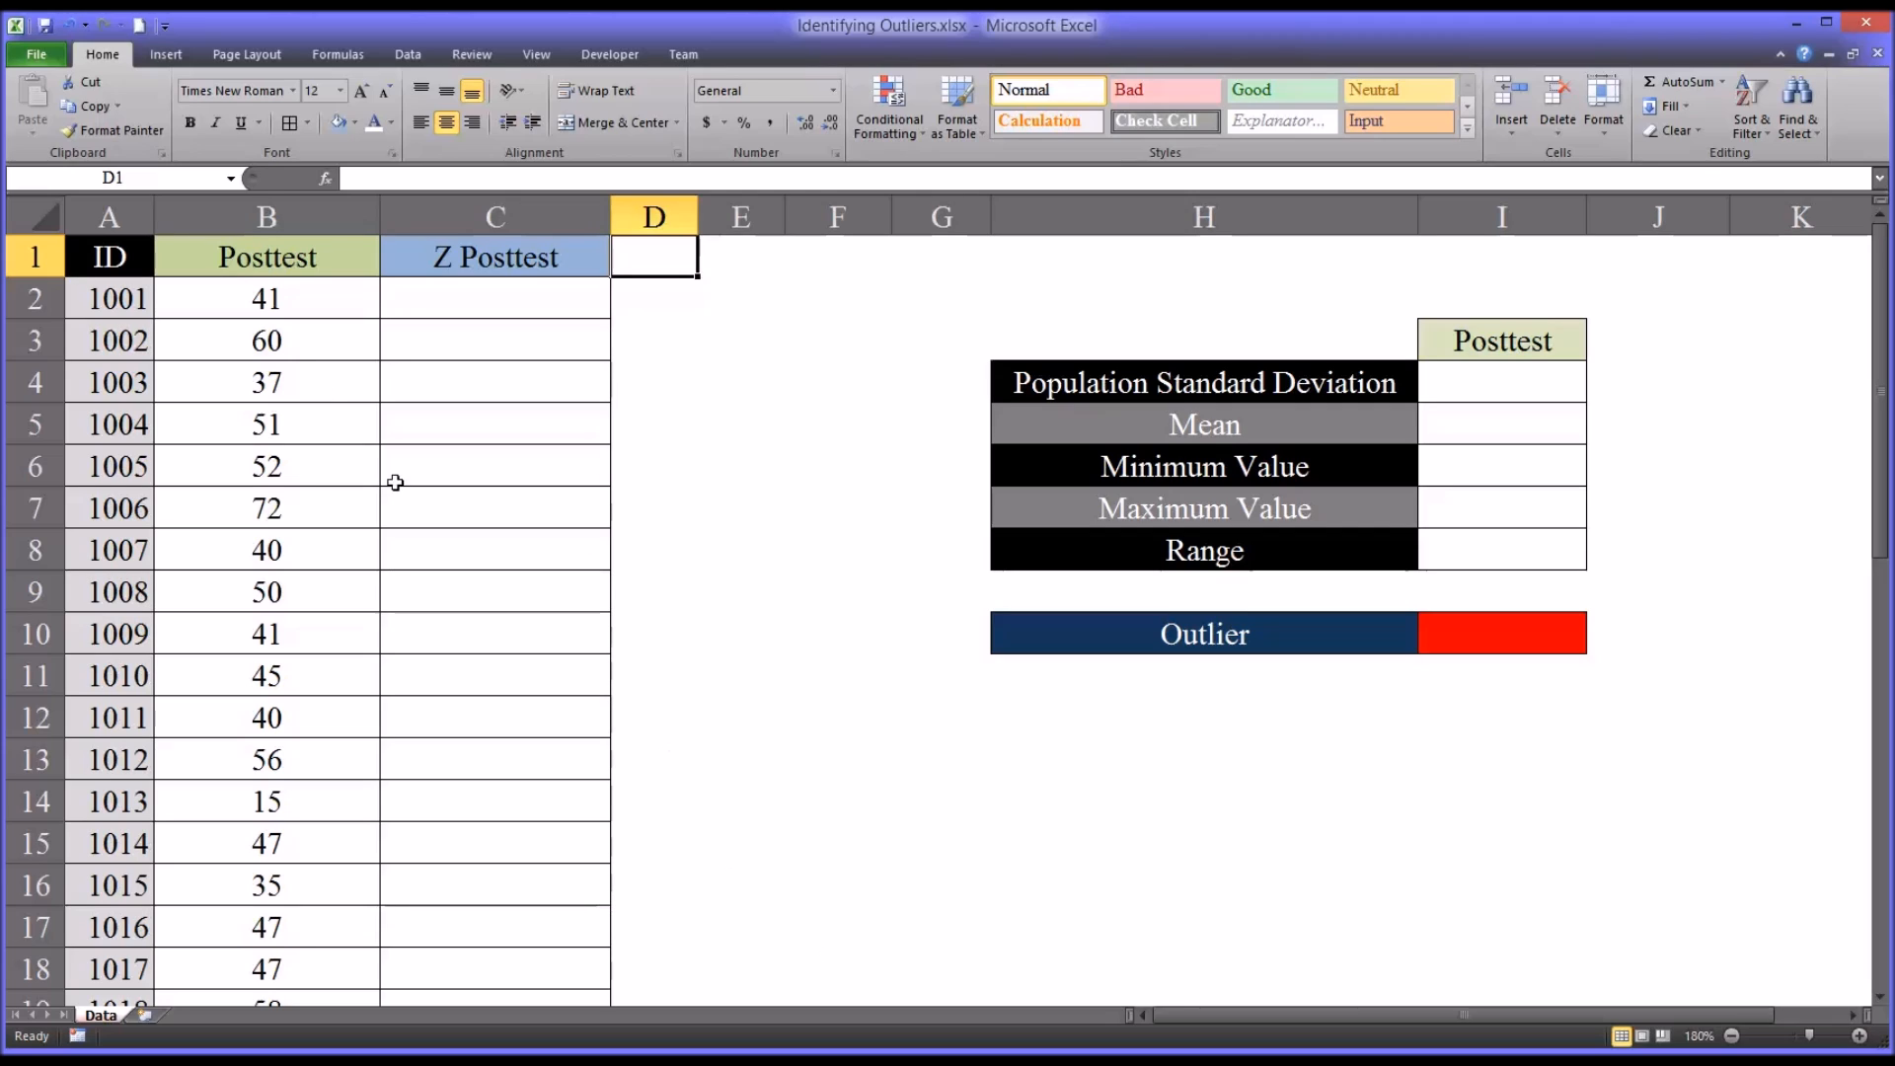
mouse_move(115, 257)
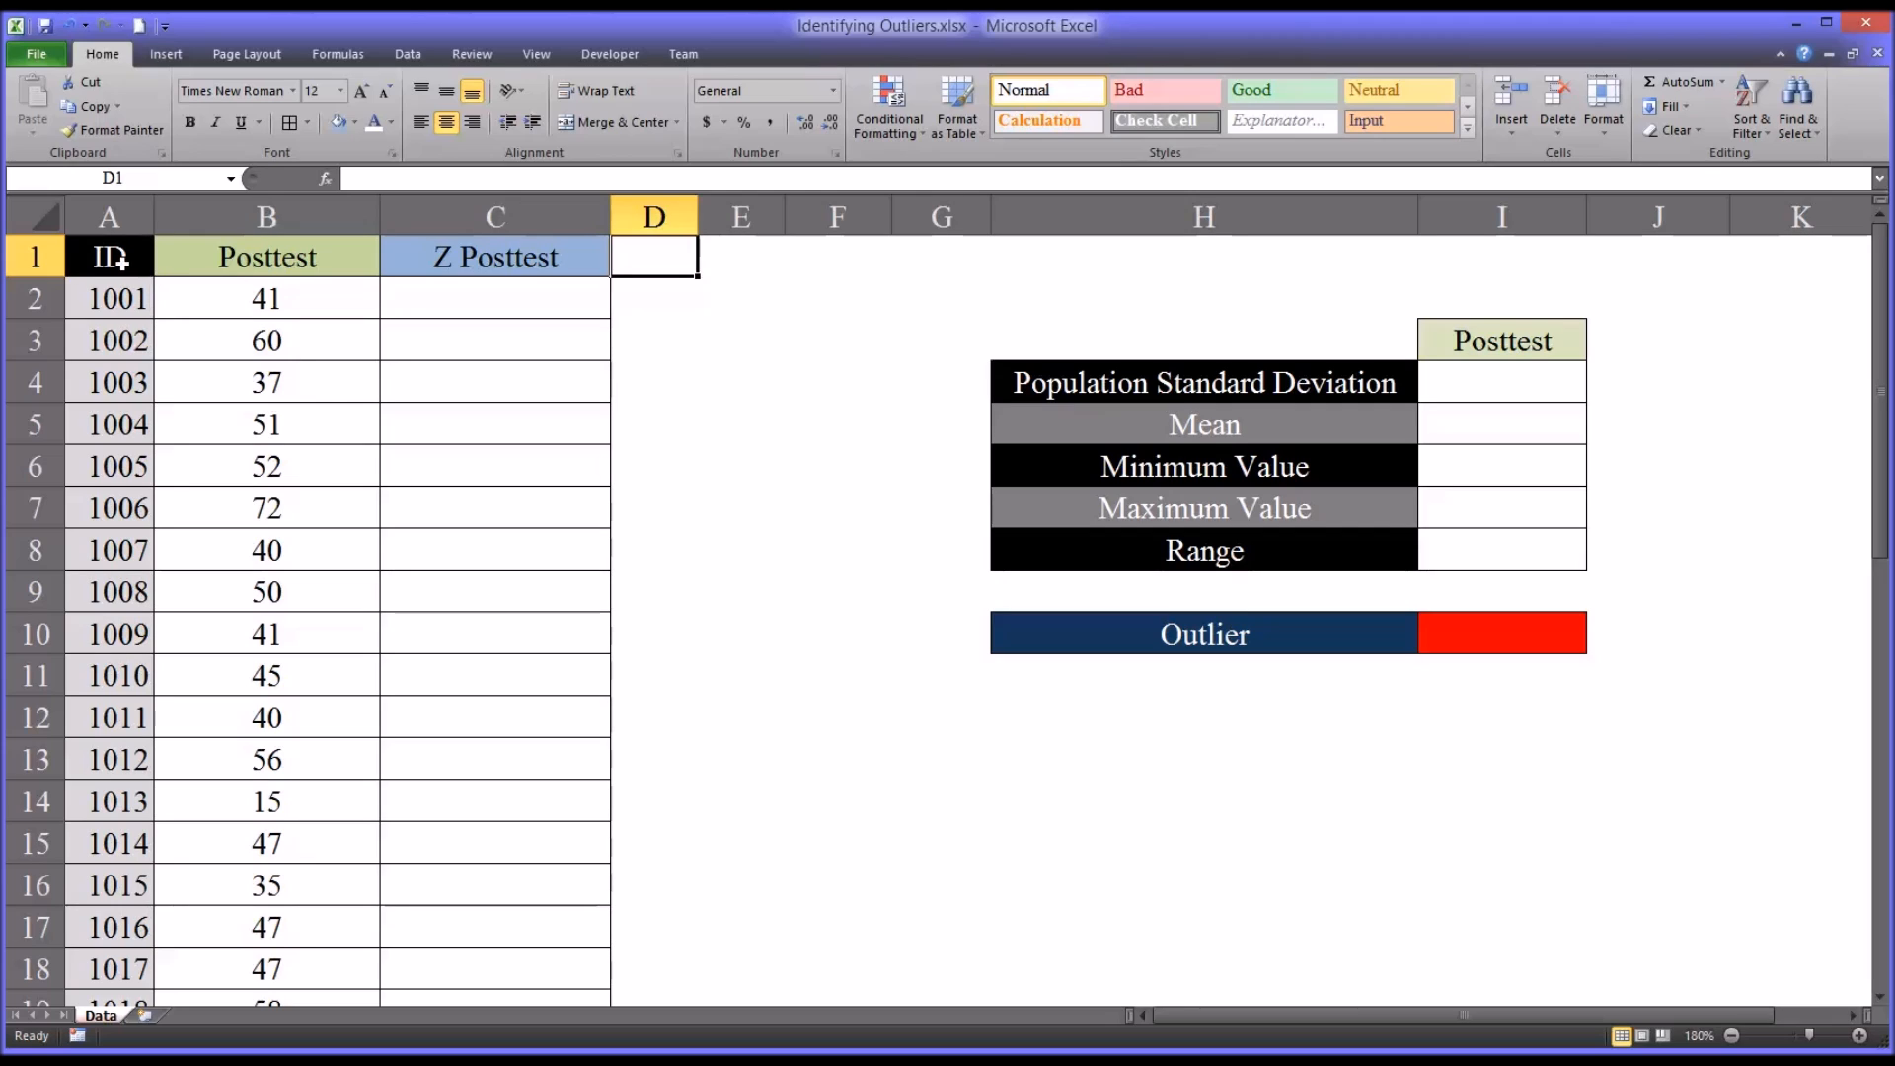
- Review the ID and Posttest columns to locate the score data in B2:B41
click(106, 217)
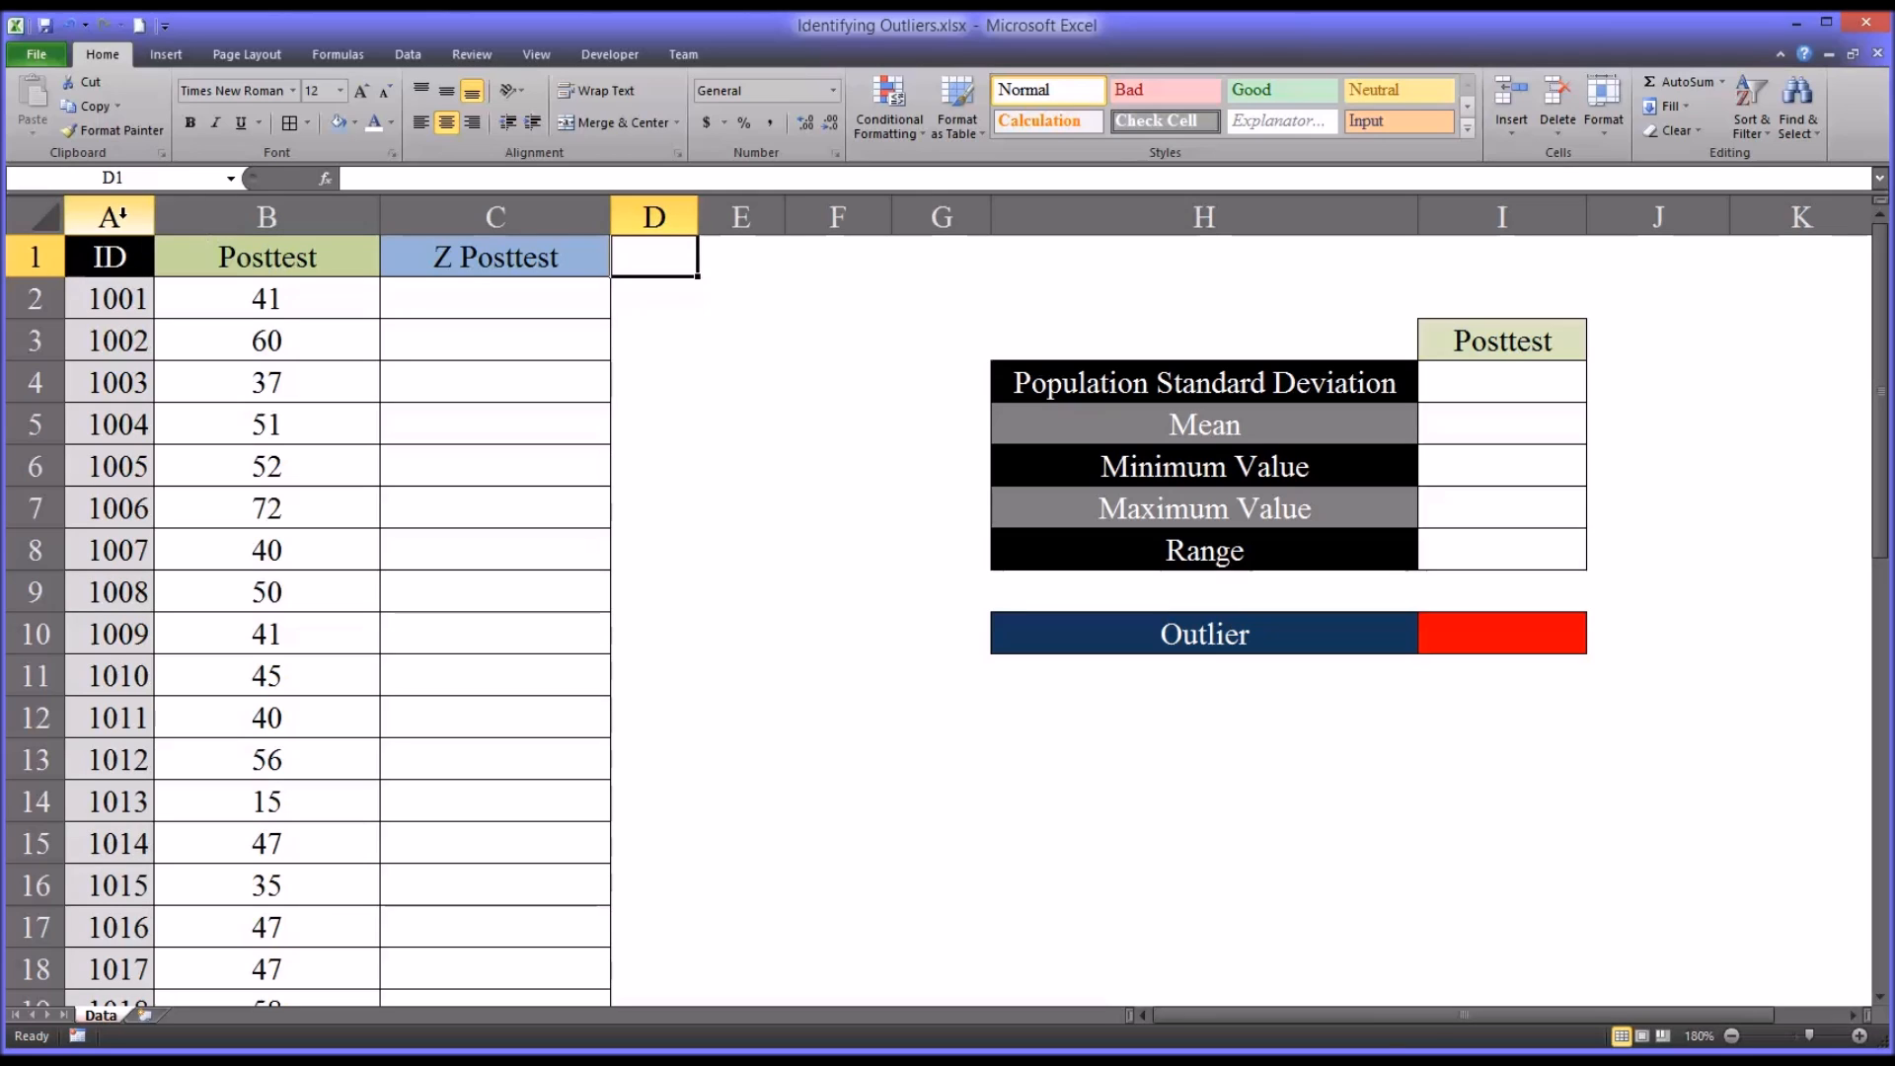
click(108, 257)
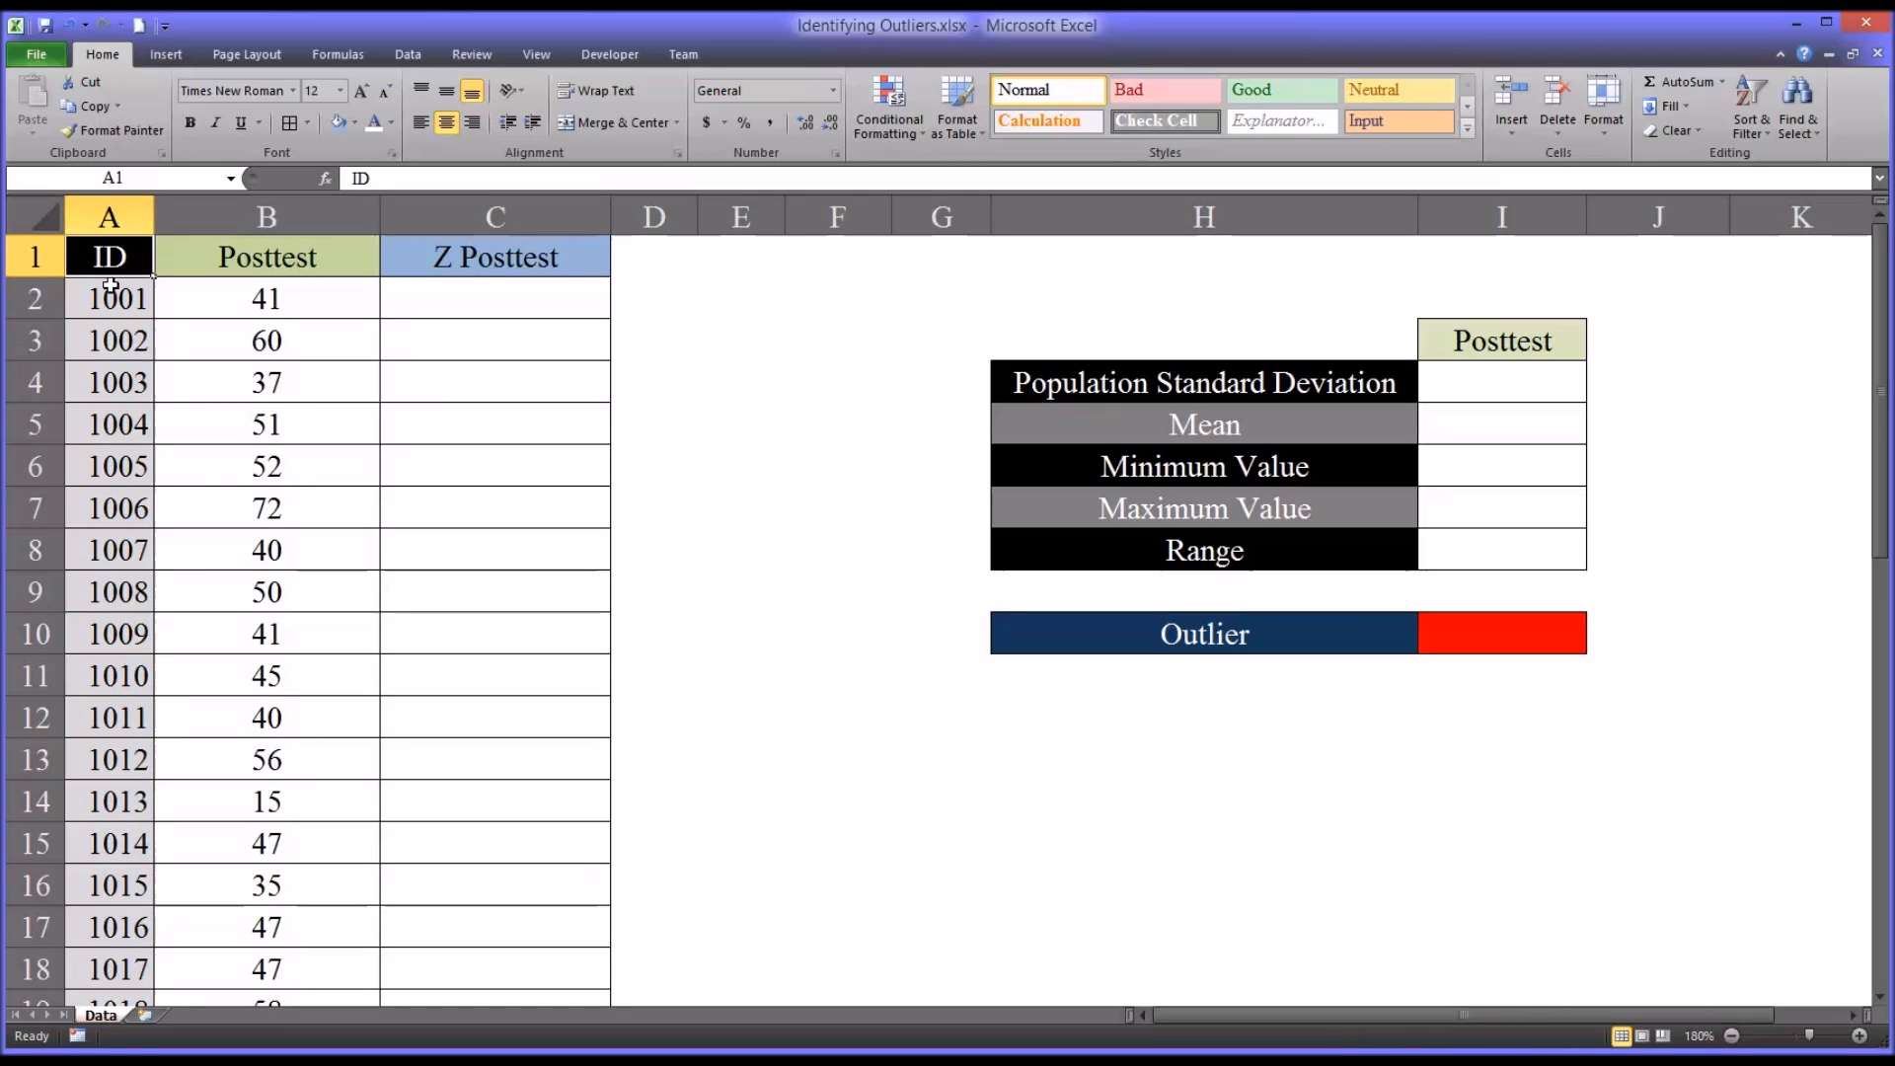
click(34, 298)
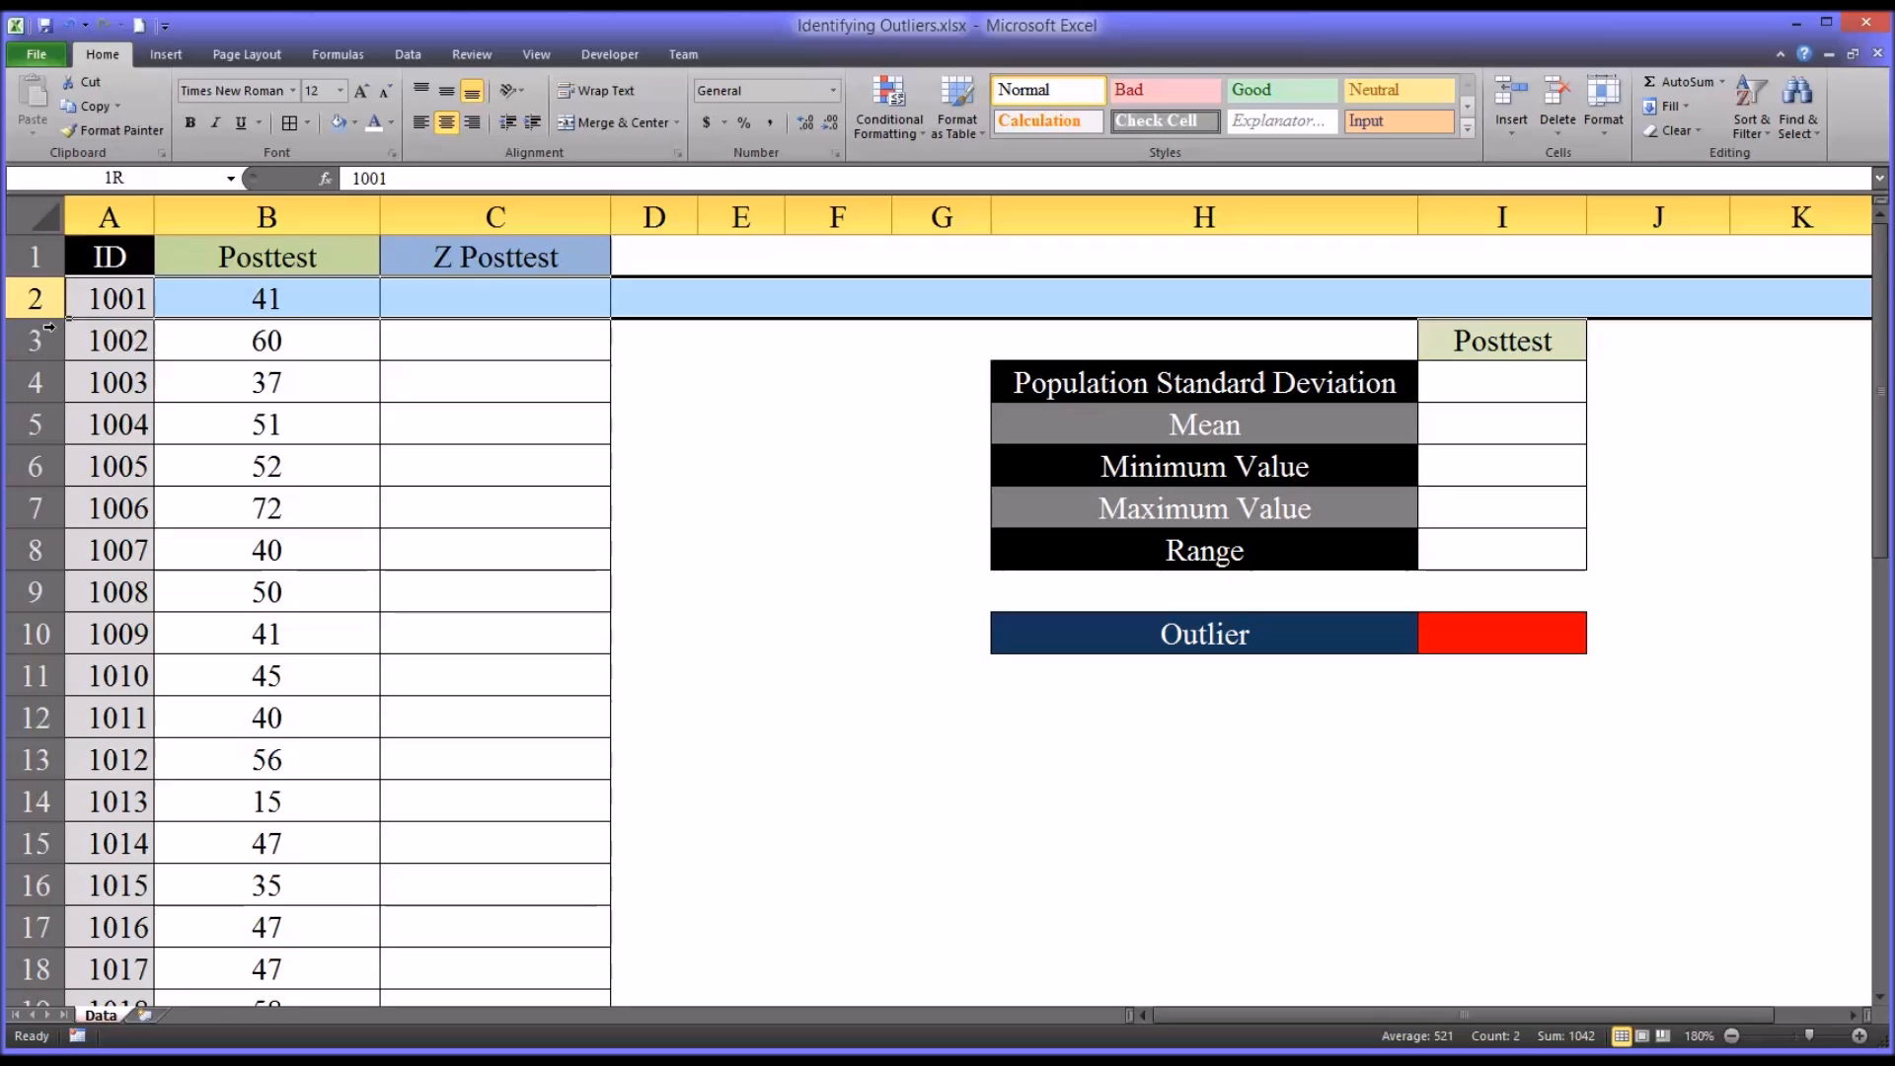
scroll(down, 3)
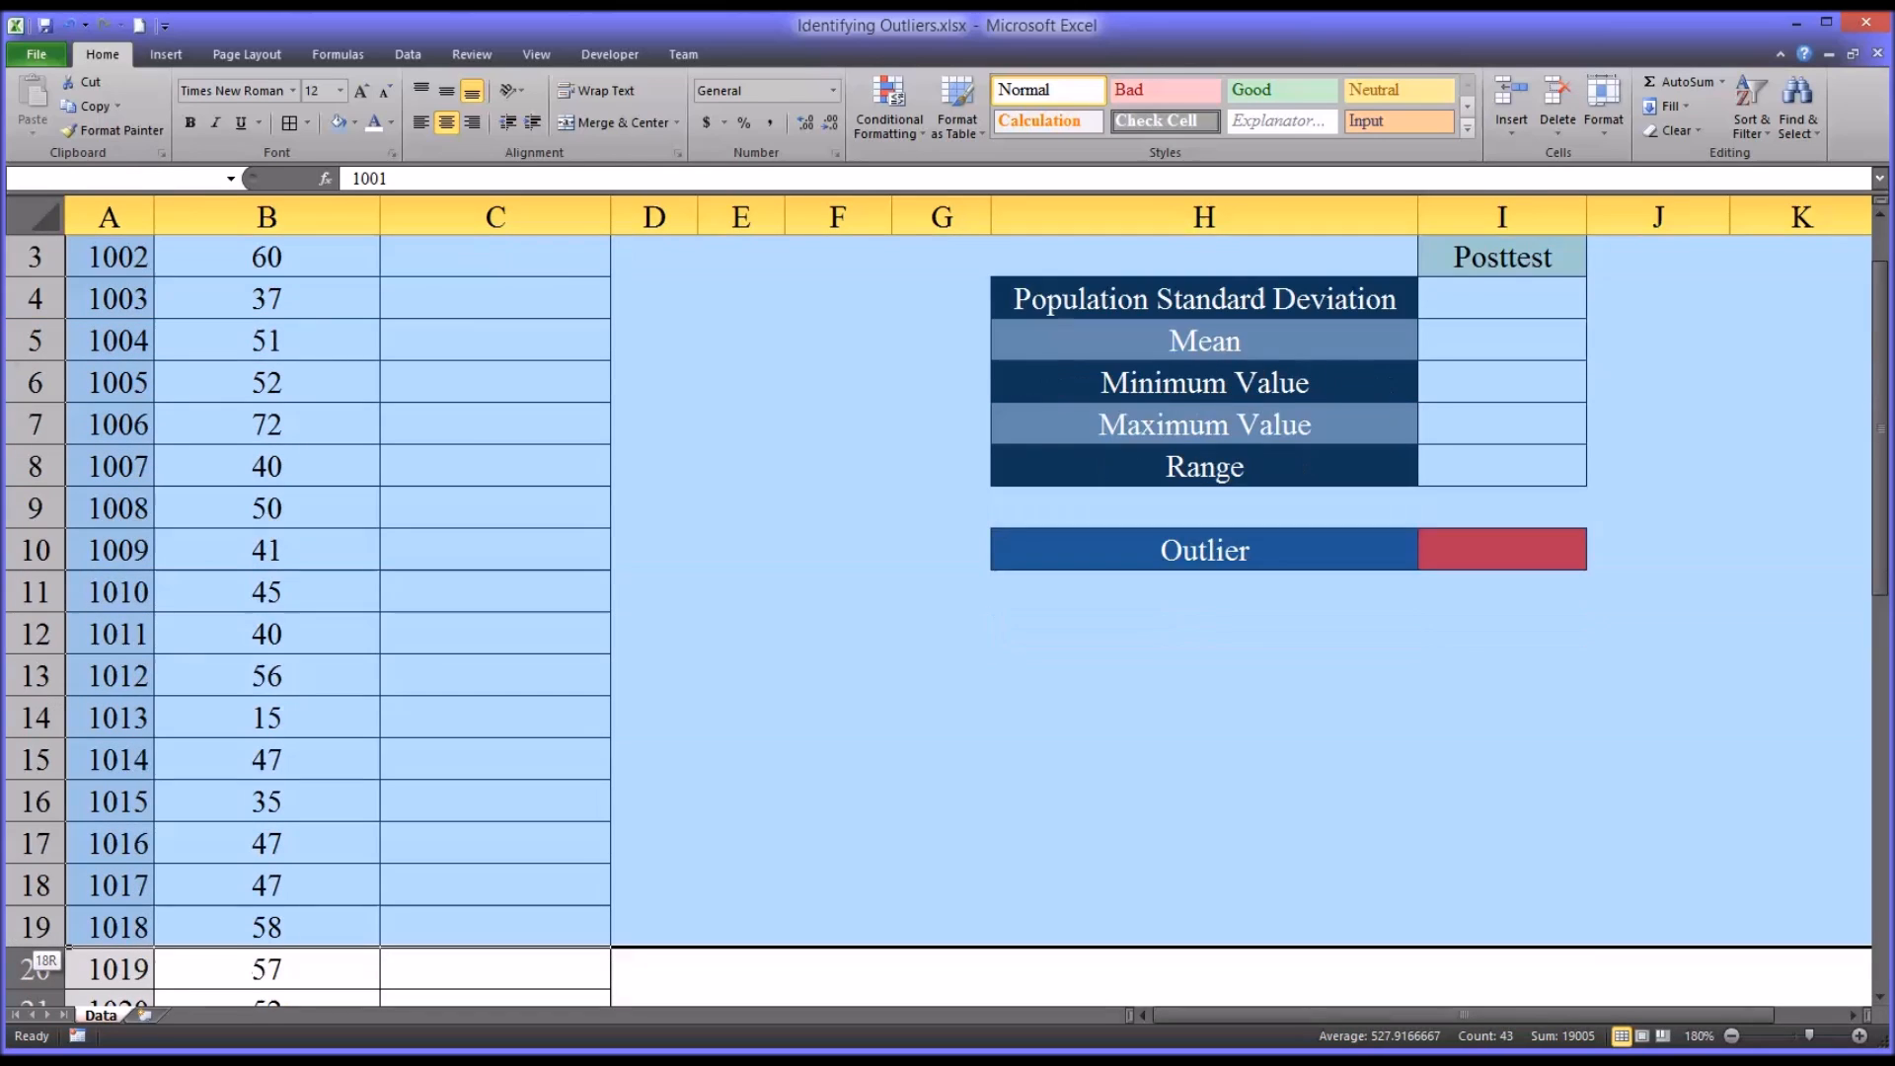
scroll(down, 3)
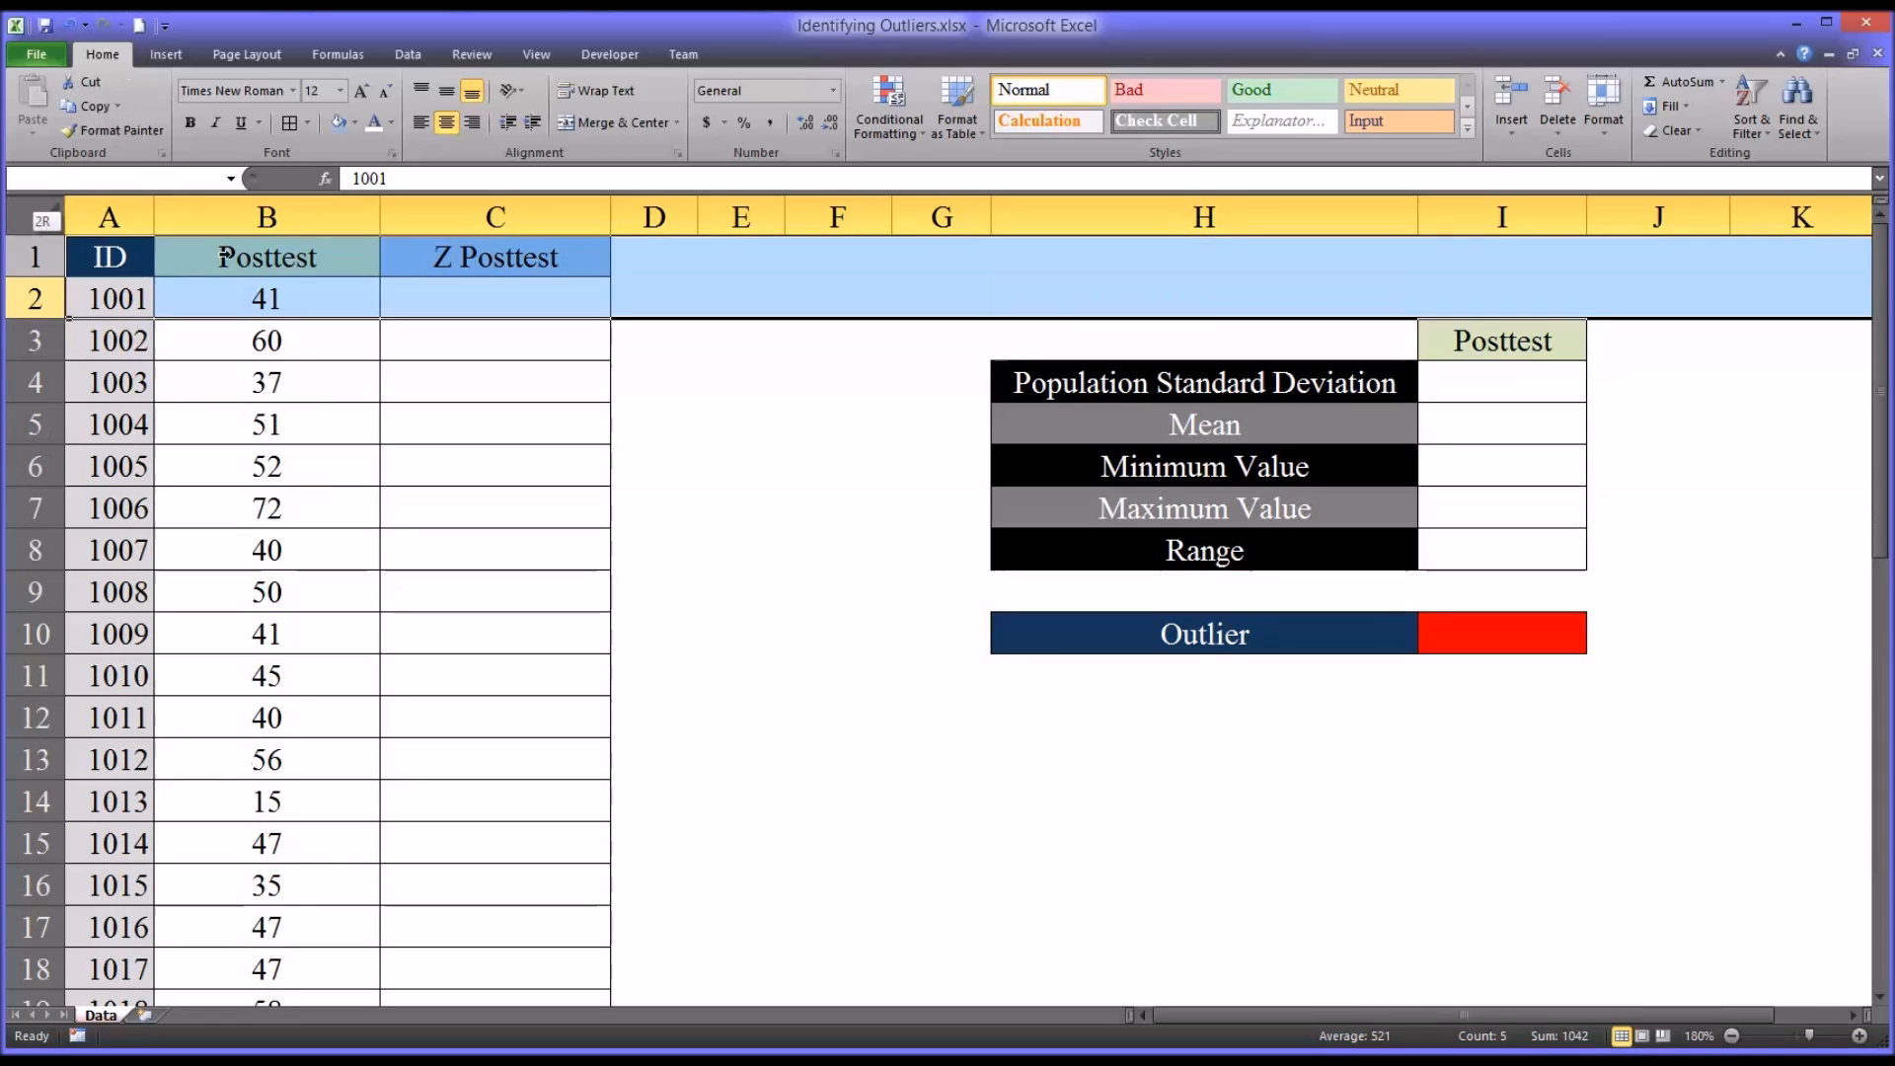
click(267, 217)
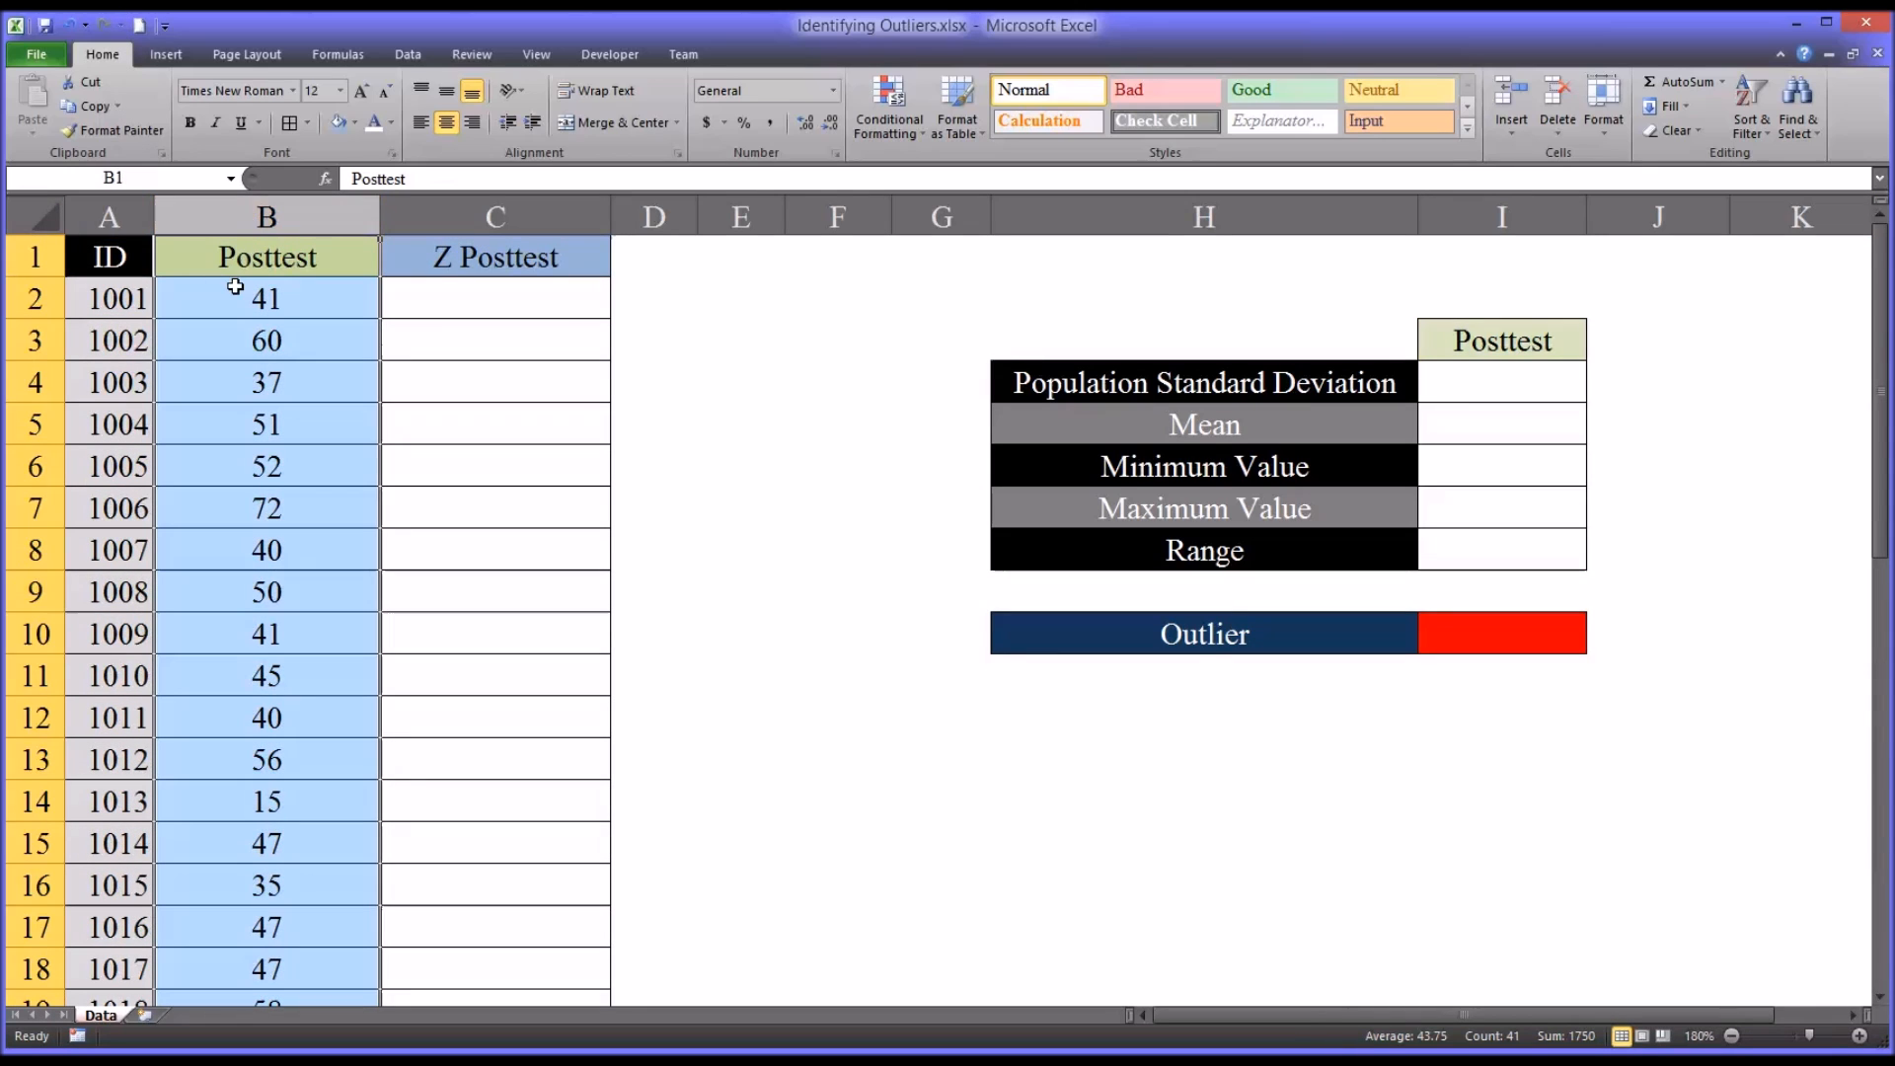
click(266, 298)
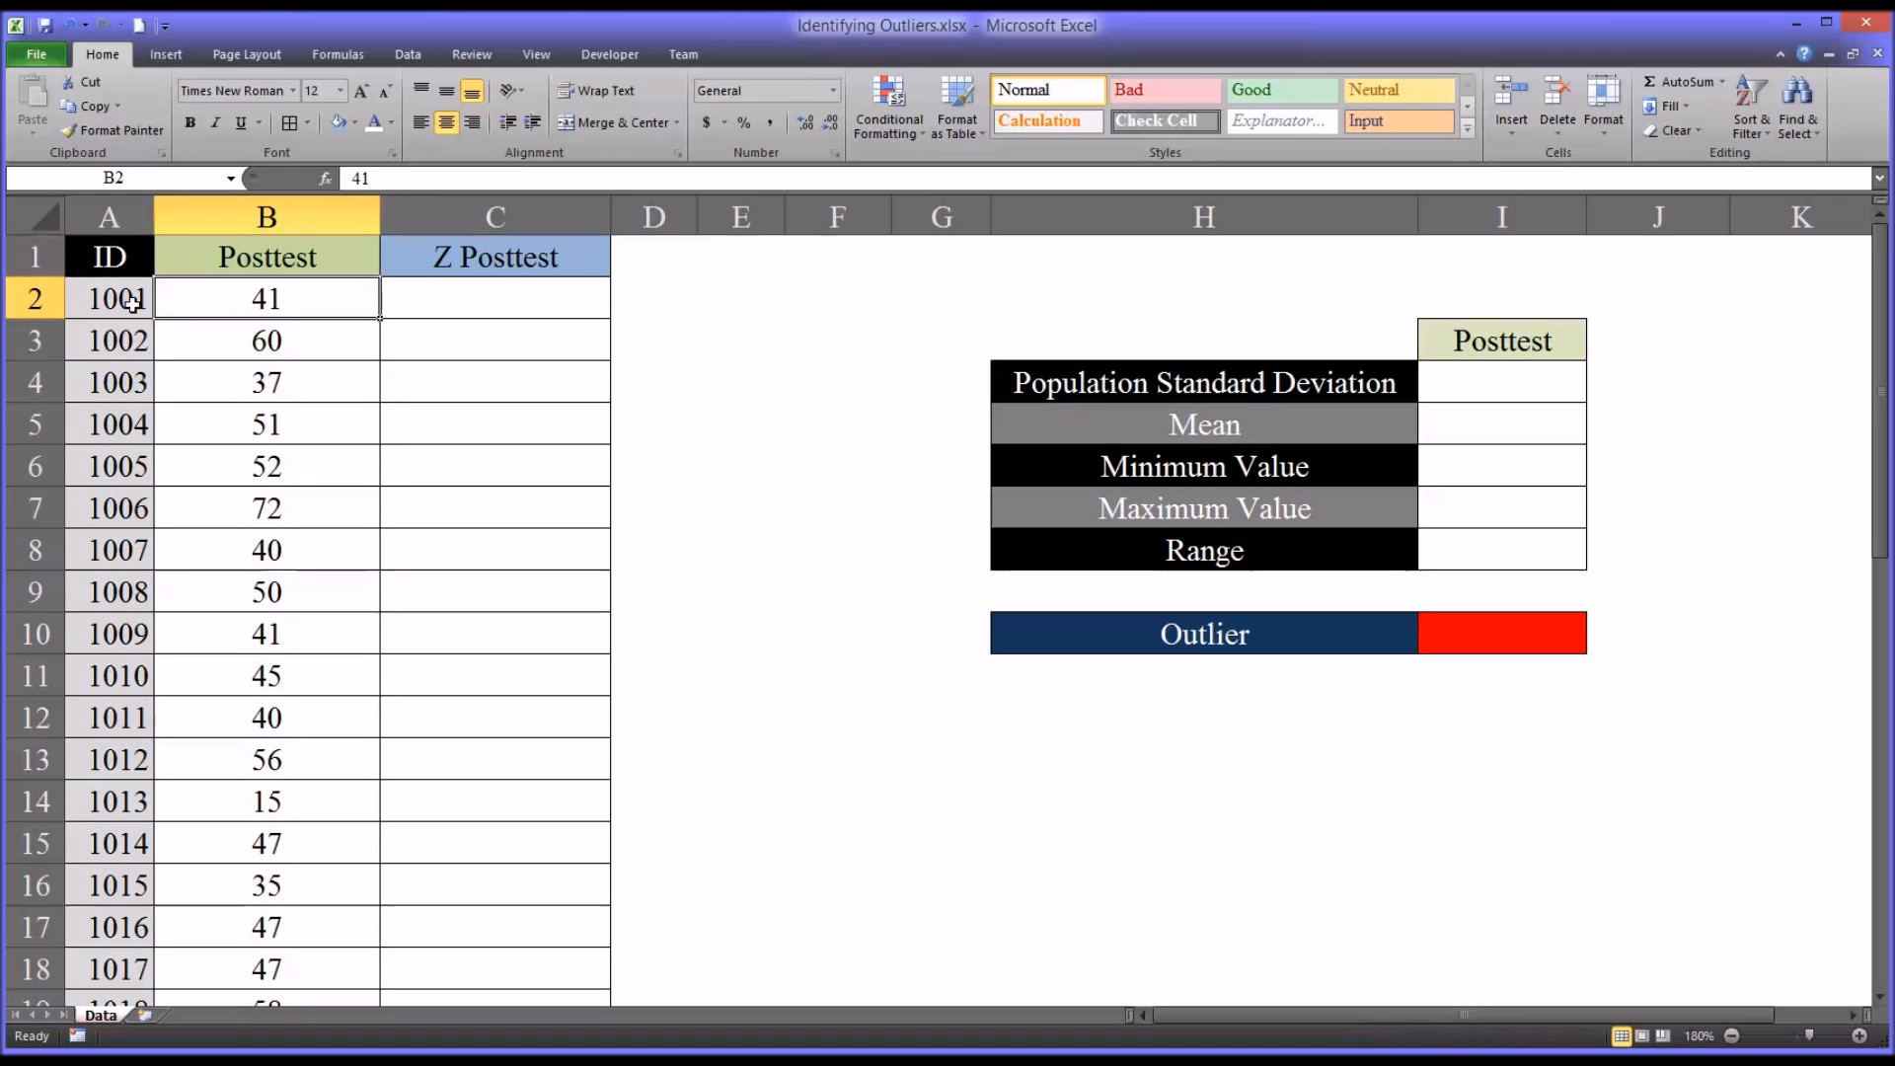
mouse_move(208, 300)
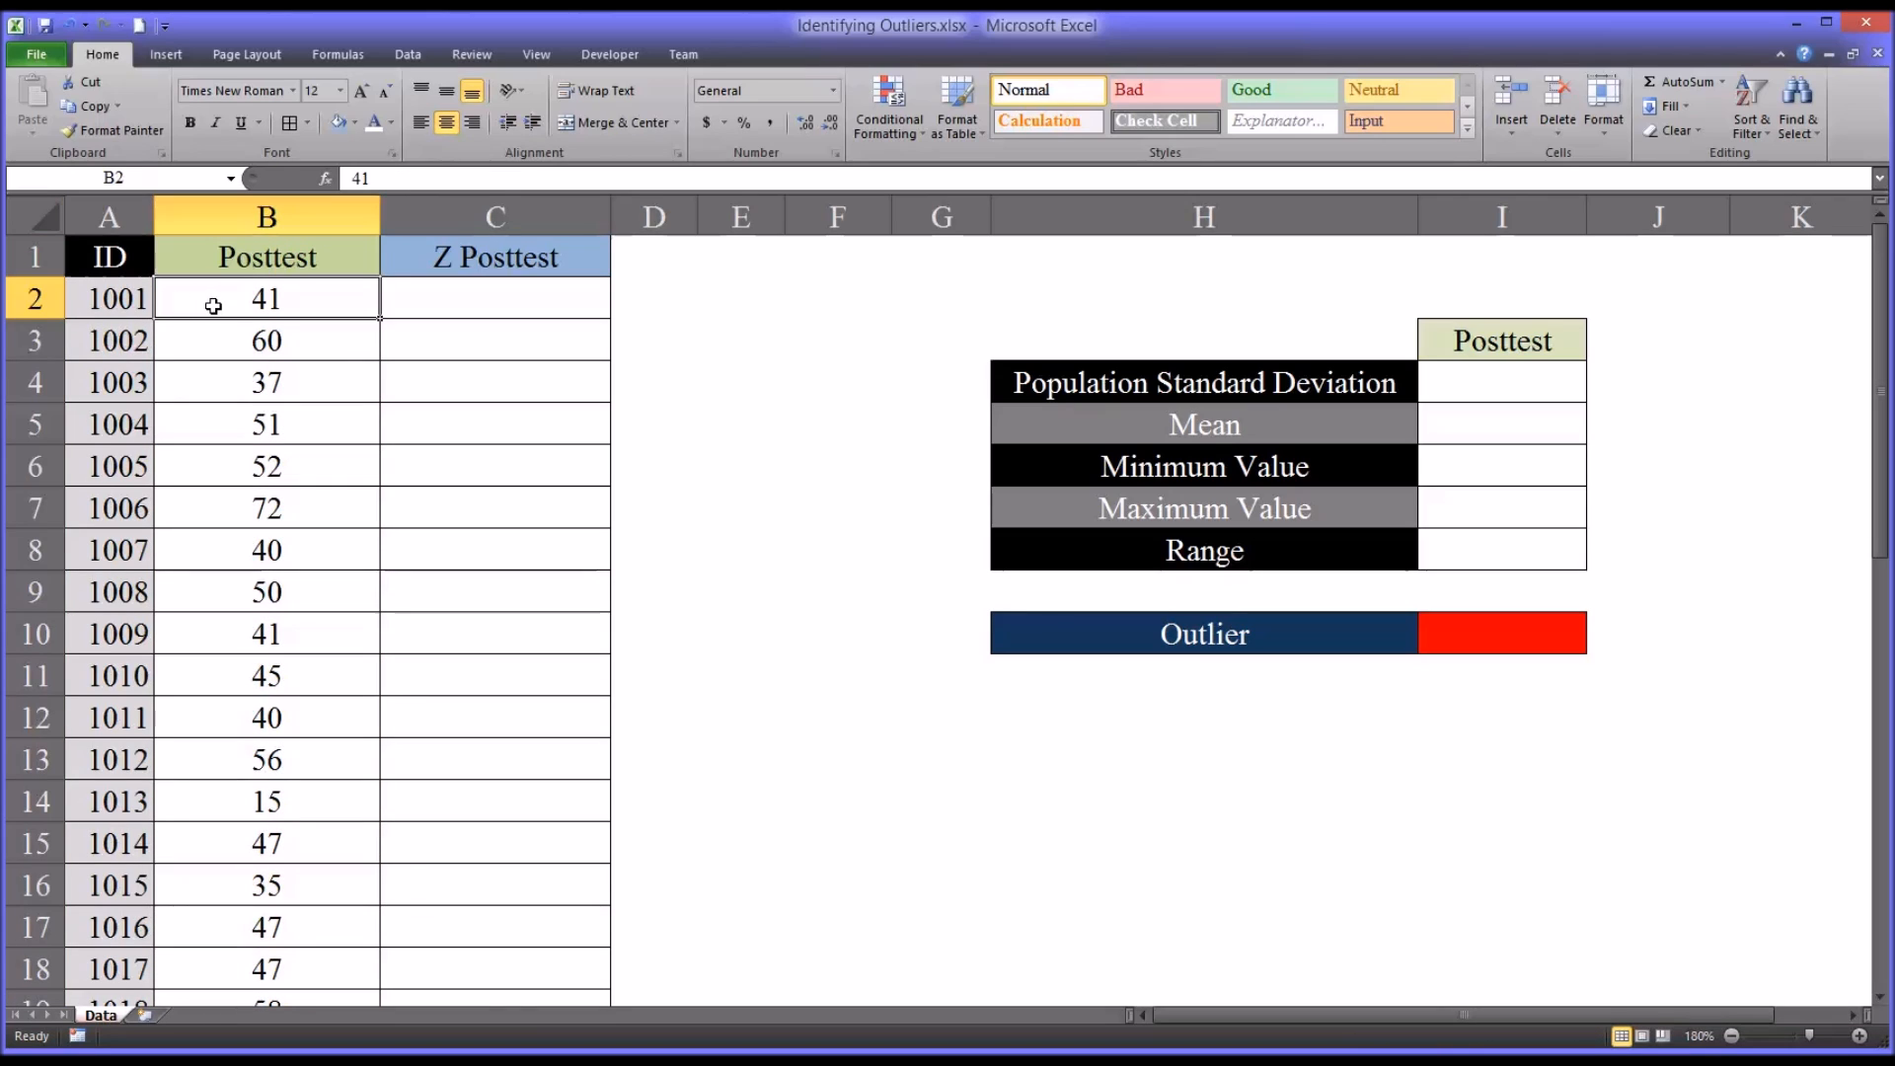
mouse_move(241, 302)
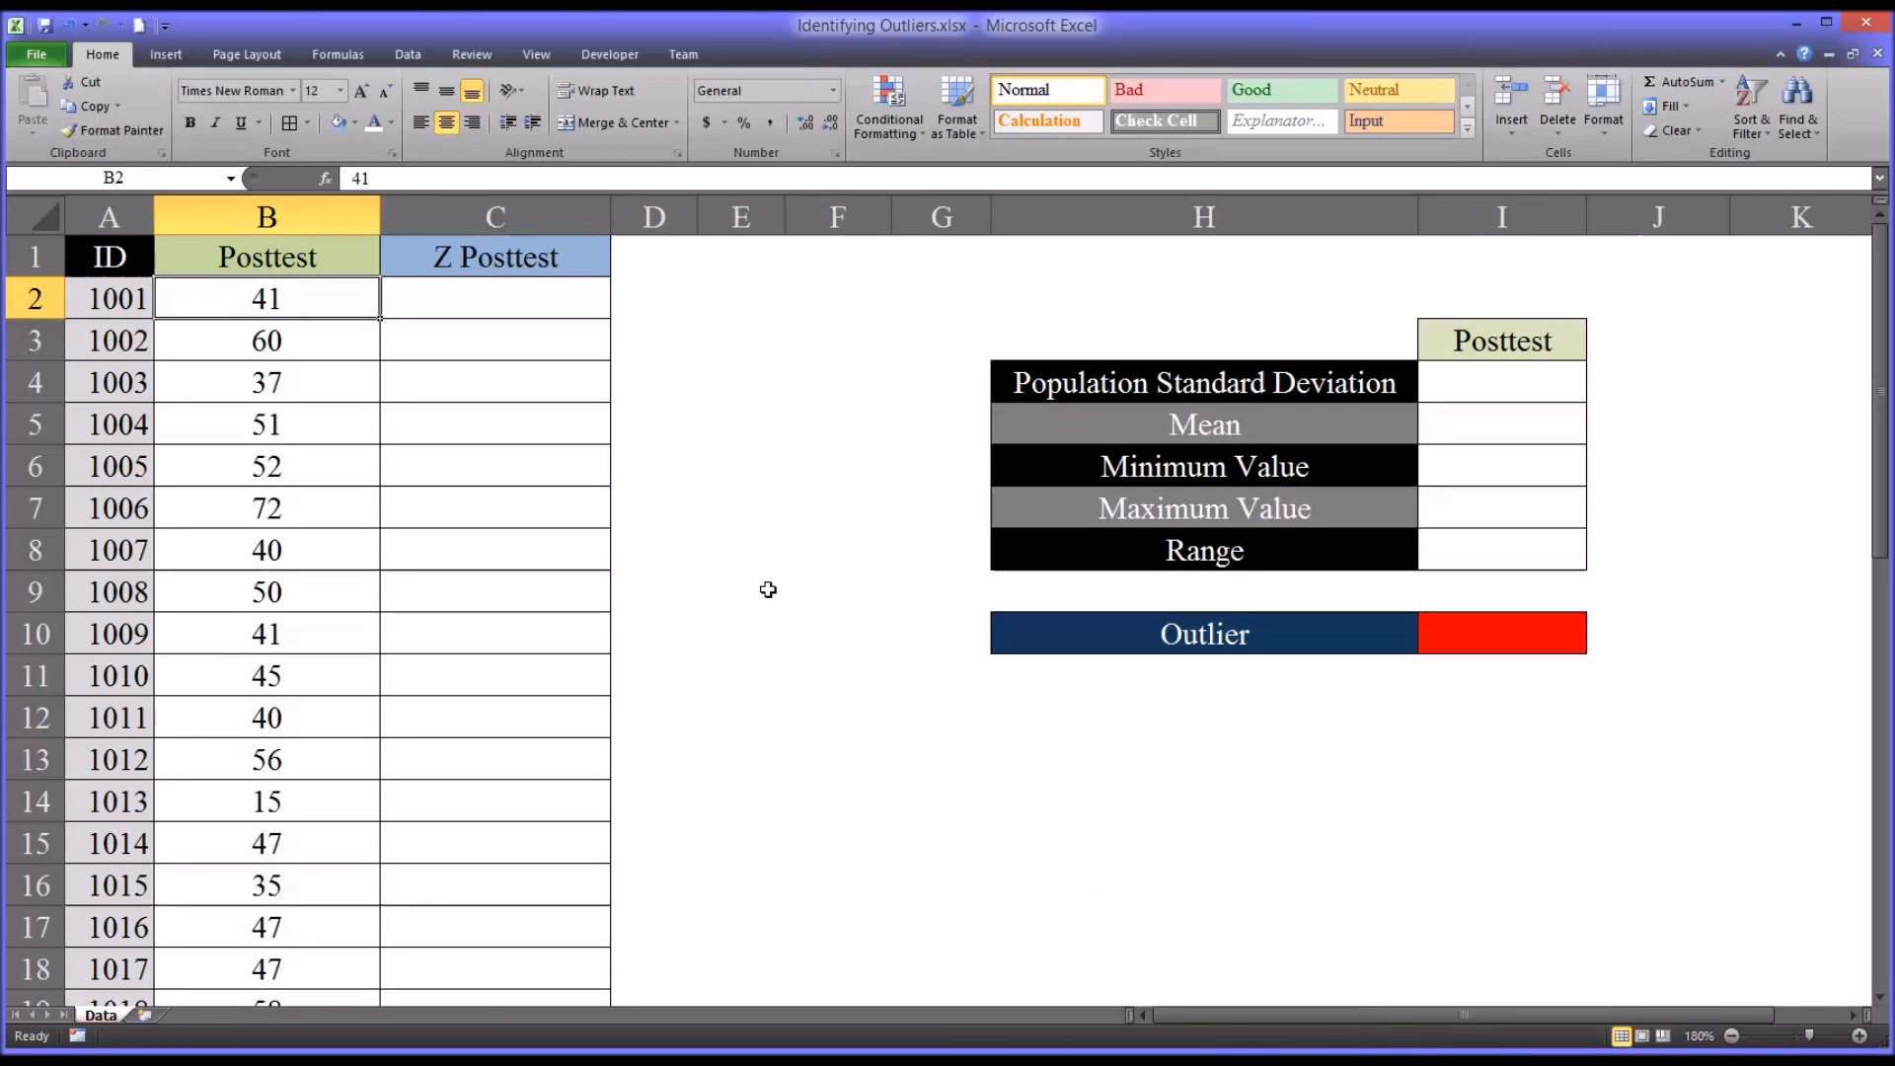
mouse_move(1455, 438)
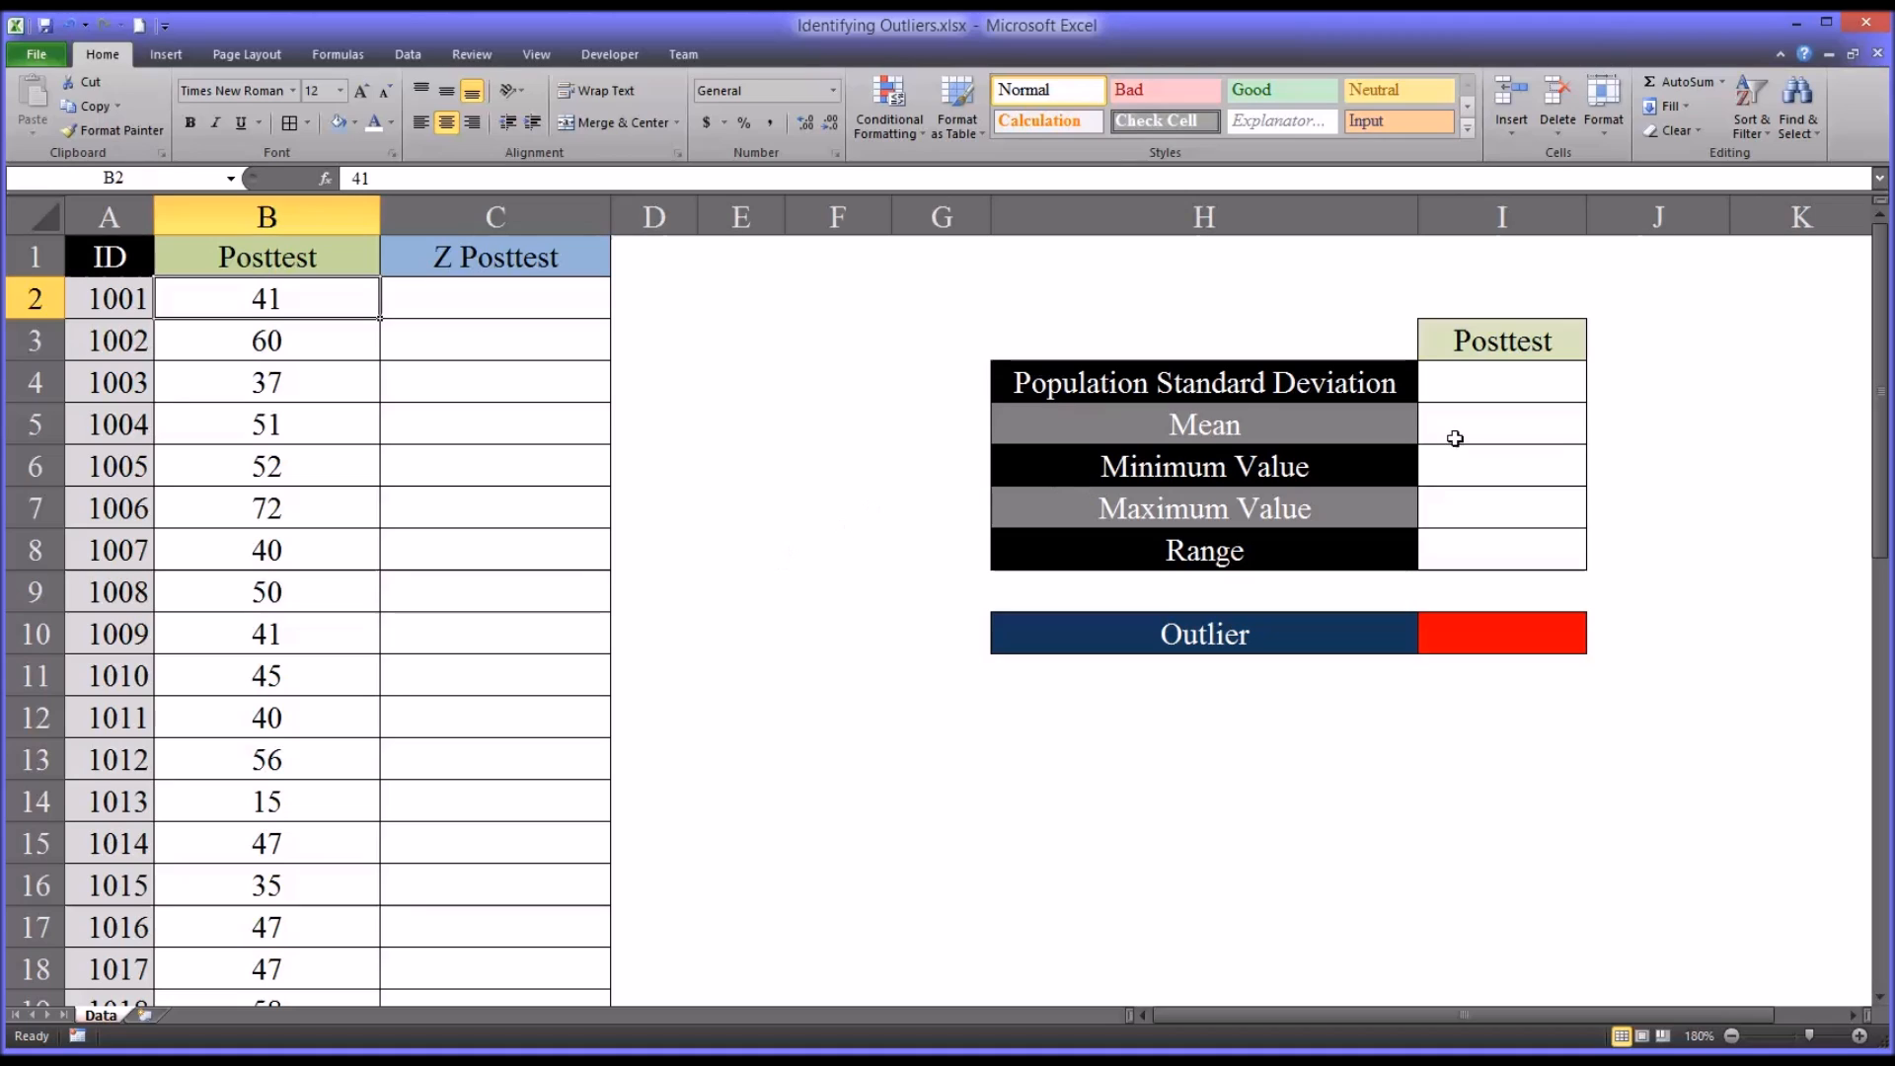
mouse_move(1447, 387)
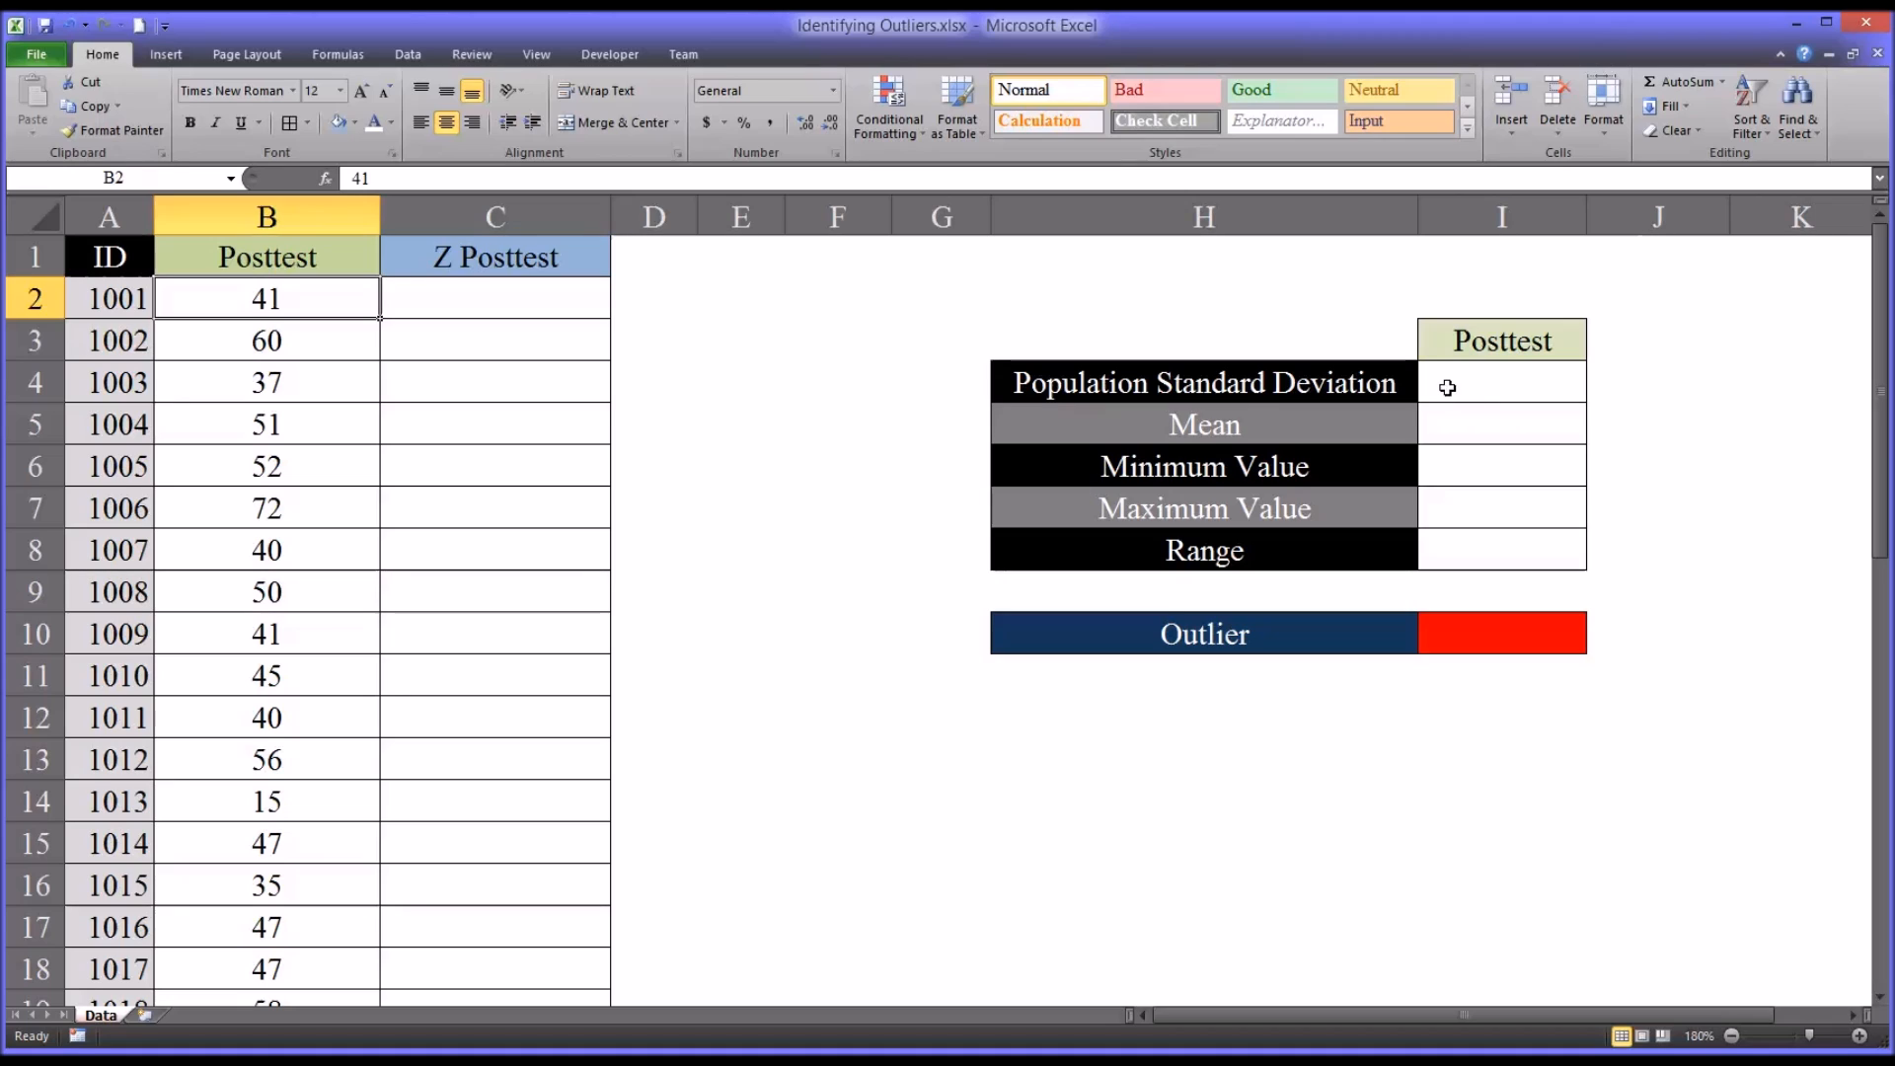
- Review the empty summary cells for standard deviation, mean, minimum and maximum
click(1500, 381)
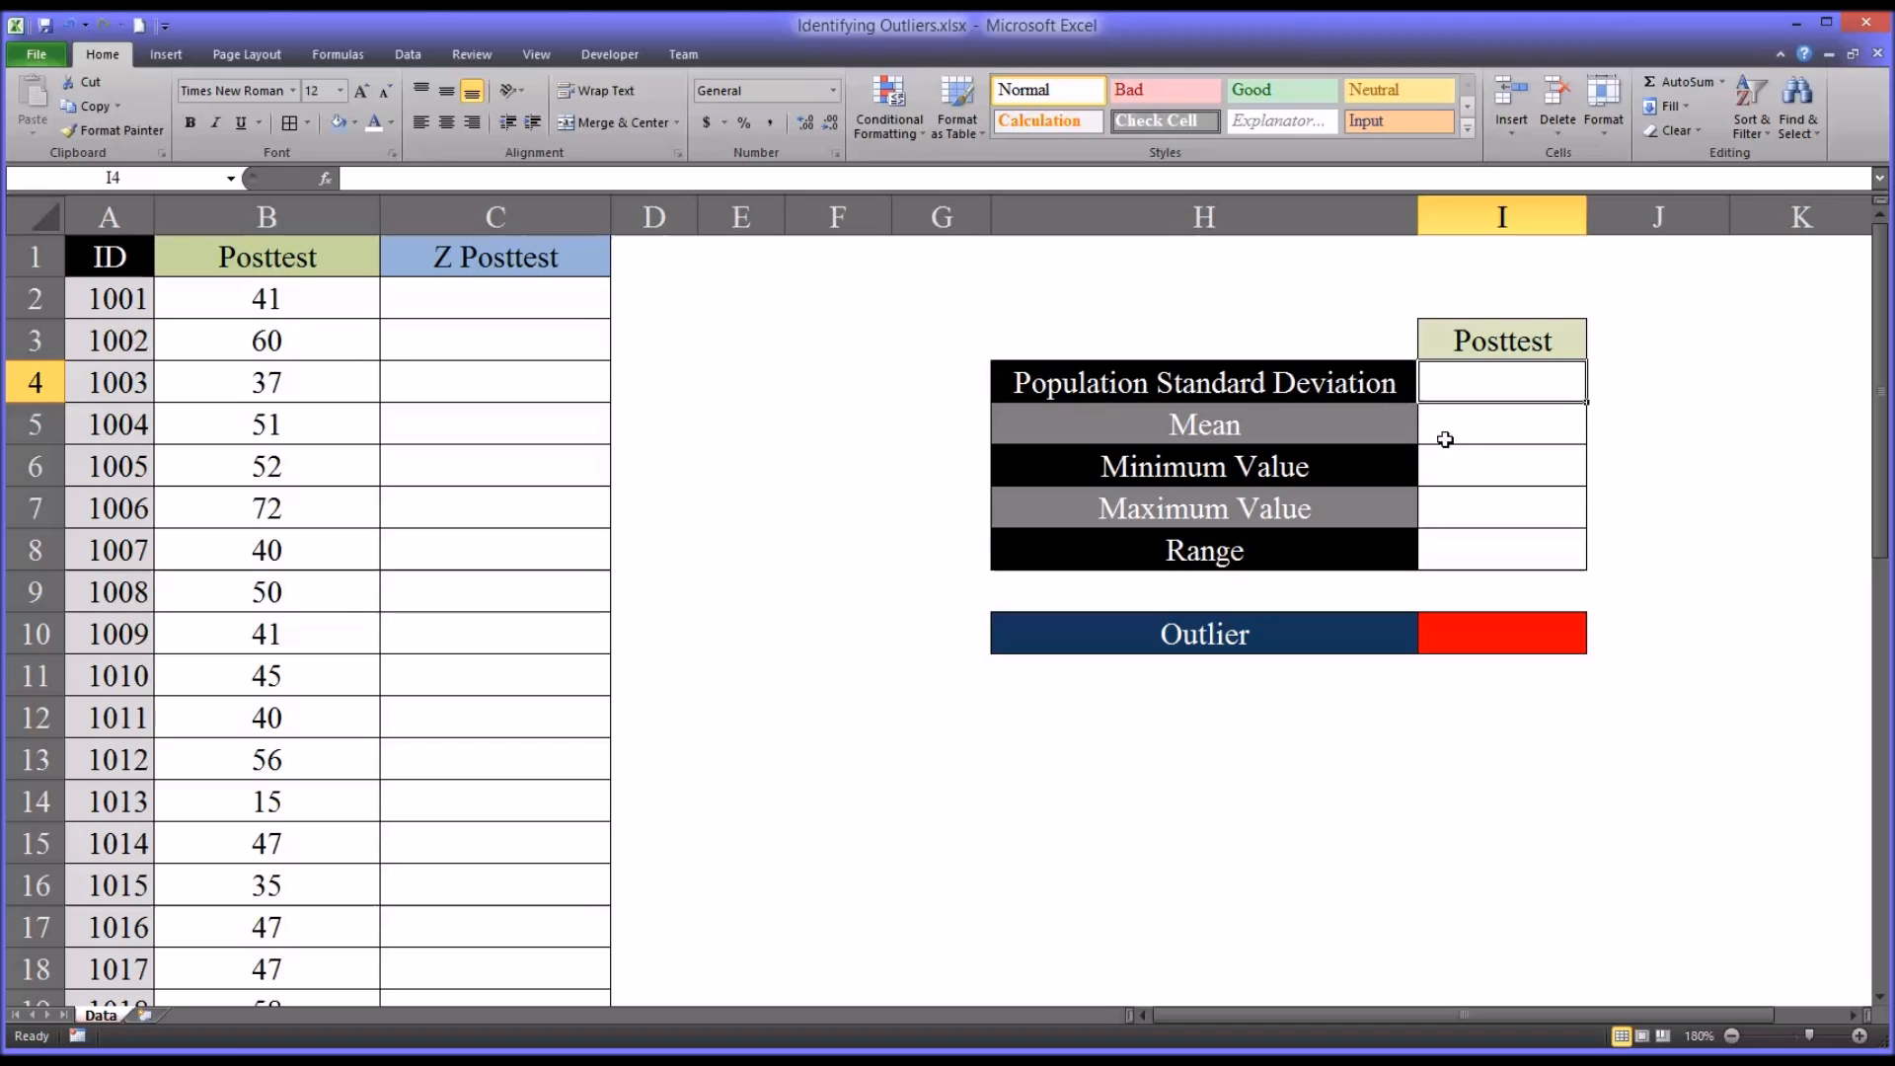
click(1500, 424)
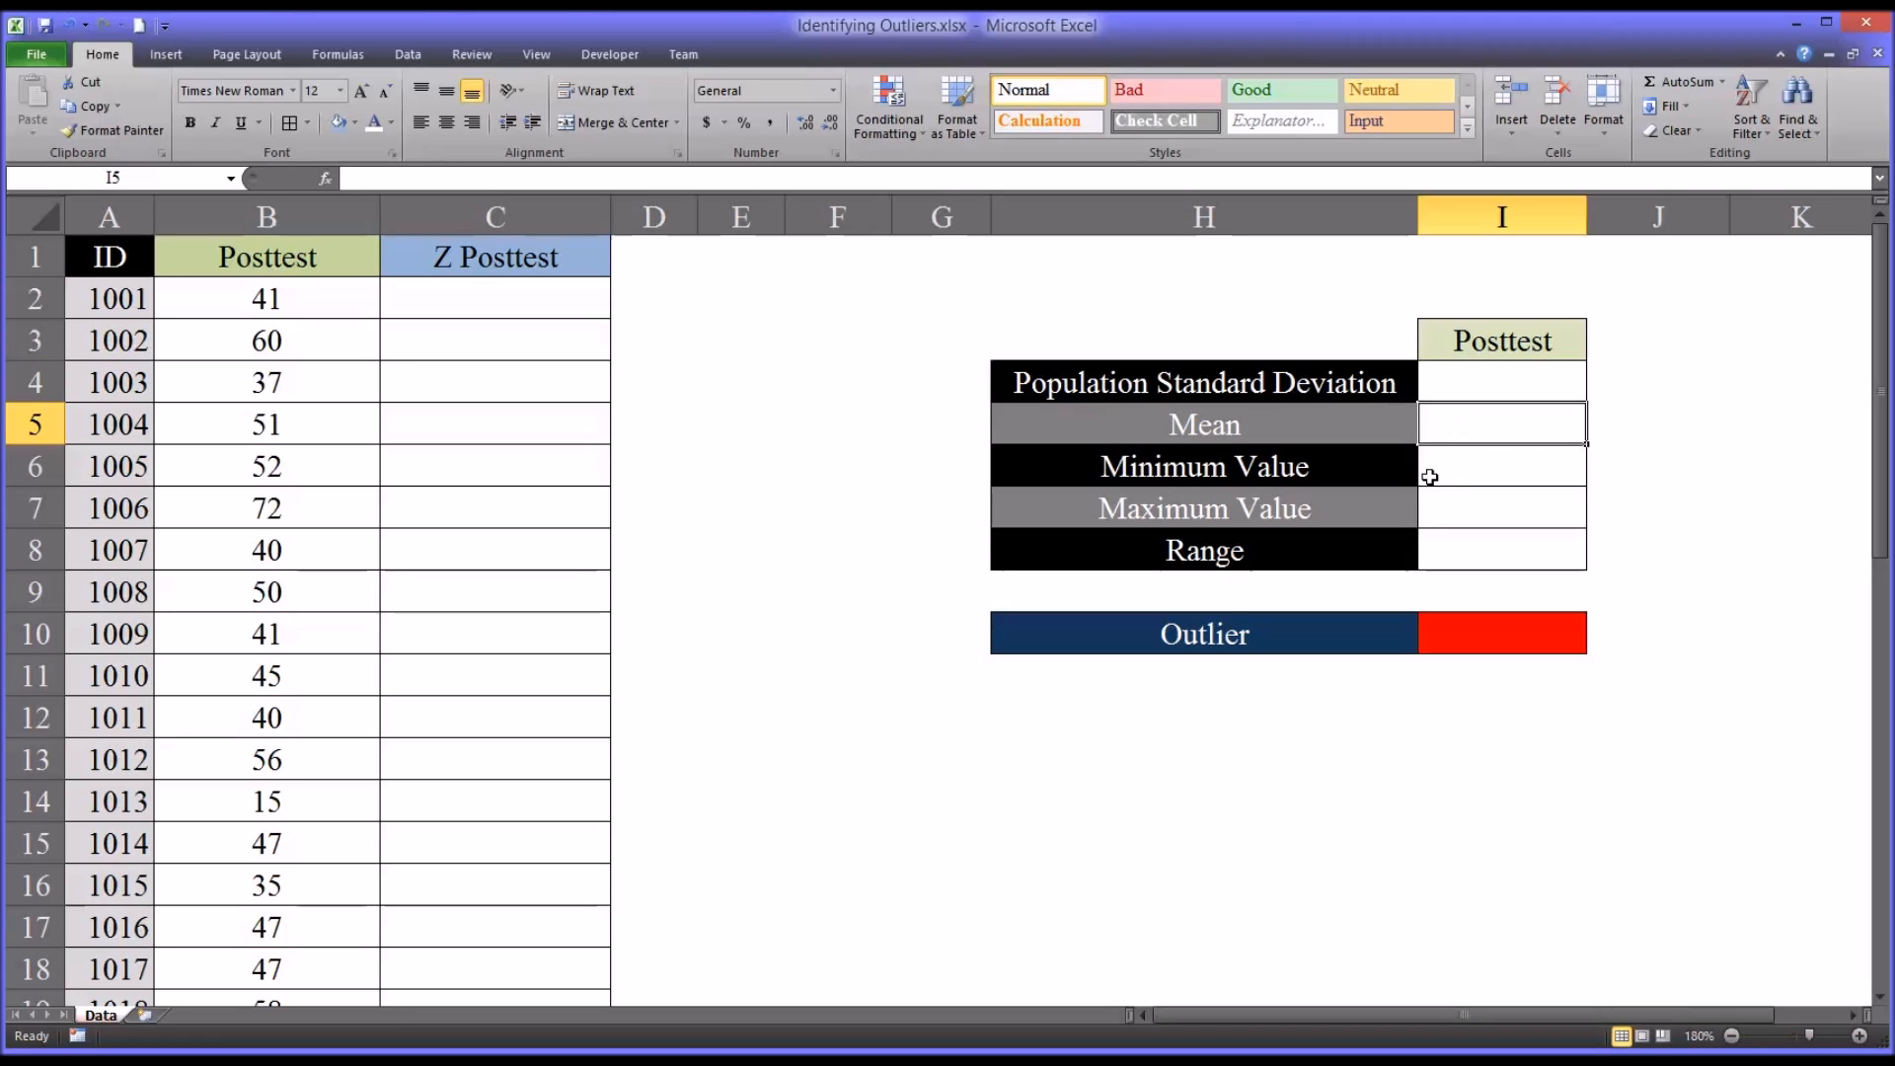
click(1501, 466)
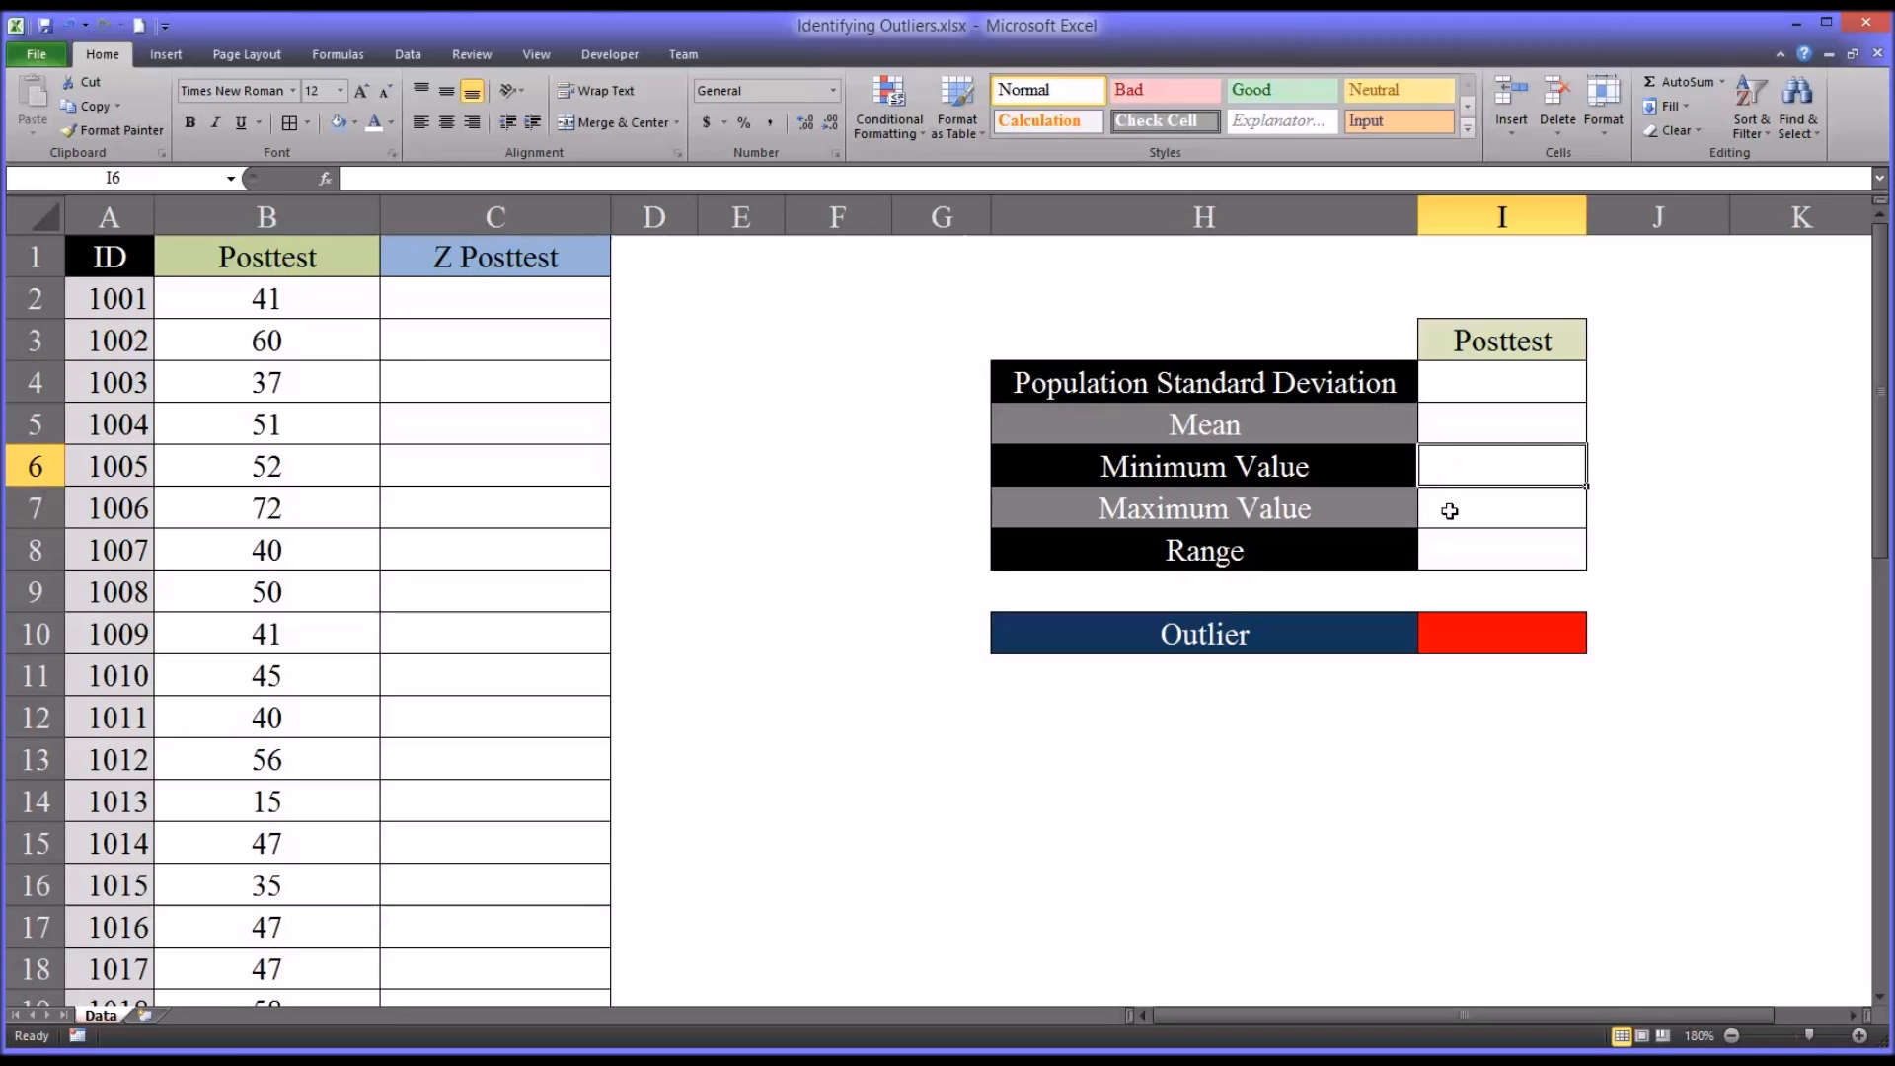
click(1500, 507)
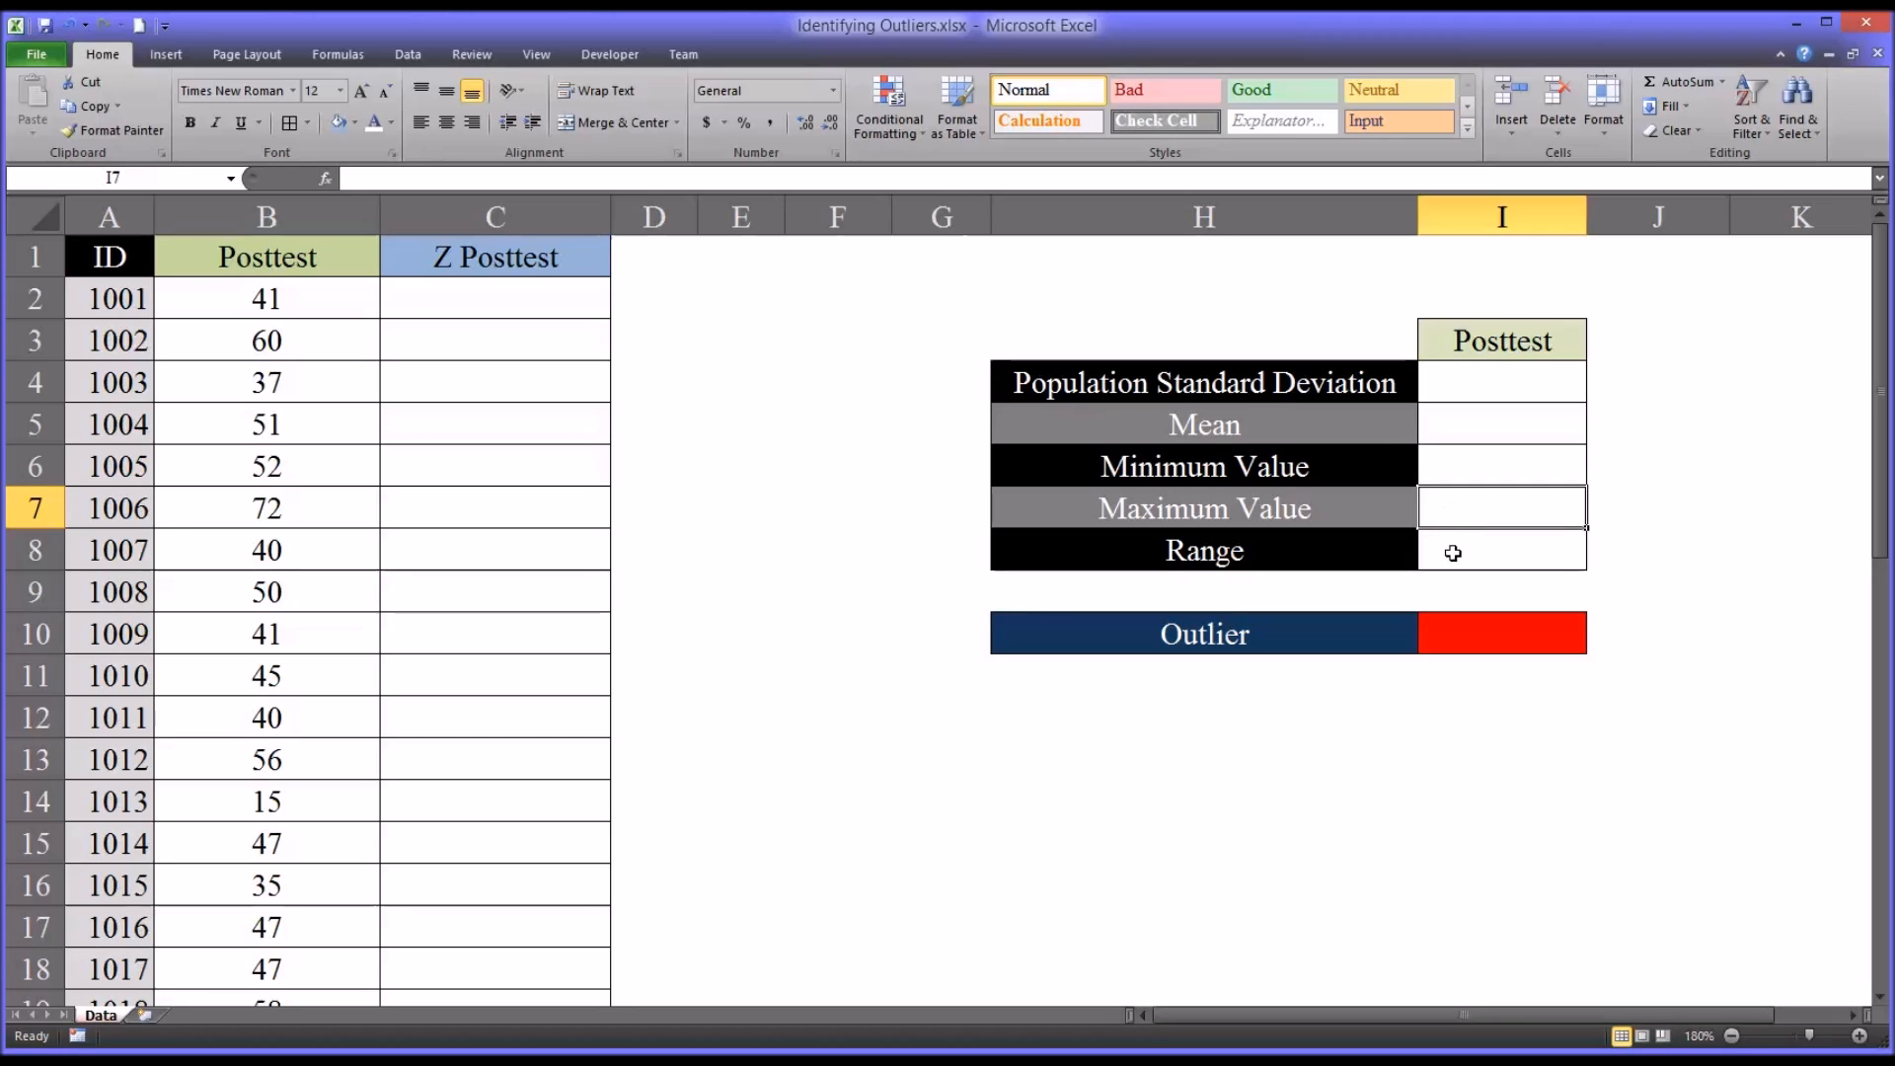
click(1500, 381)
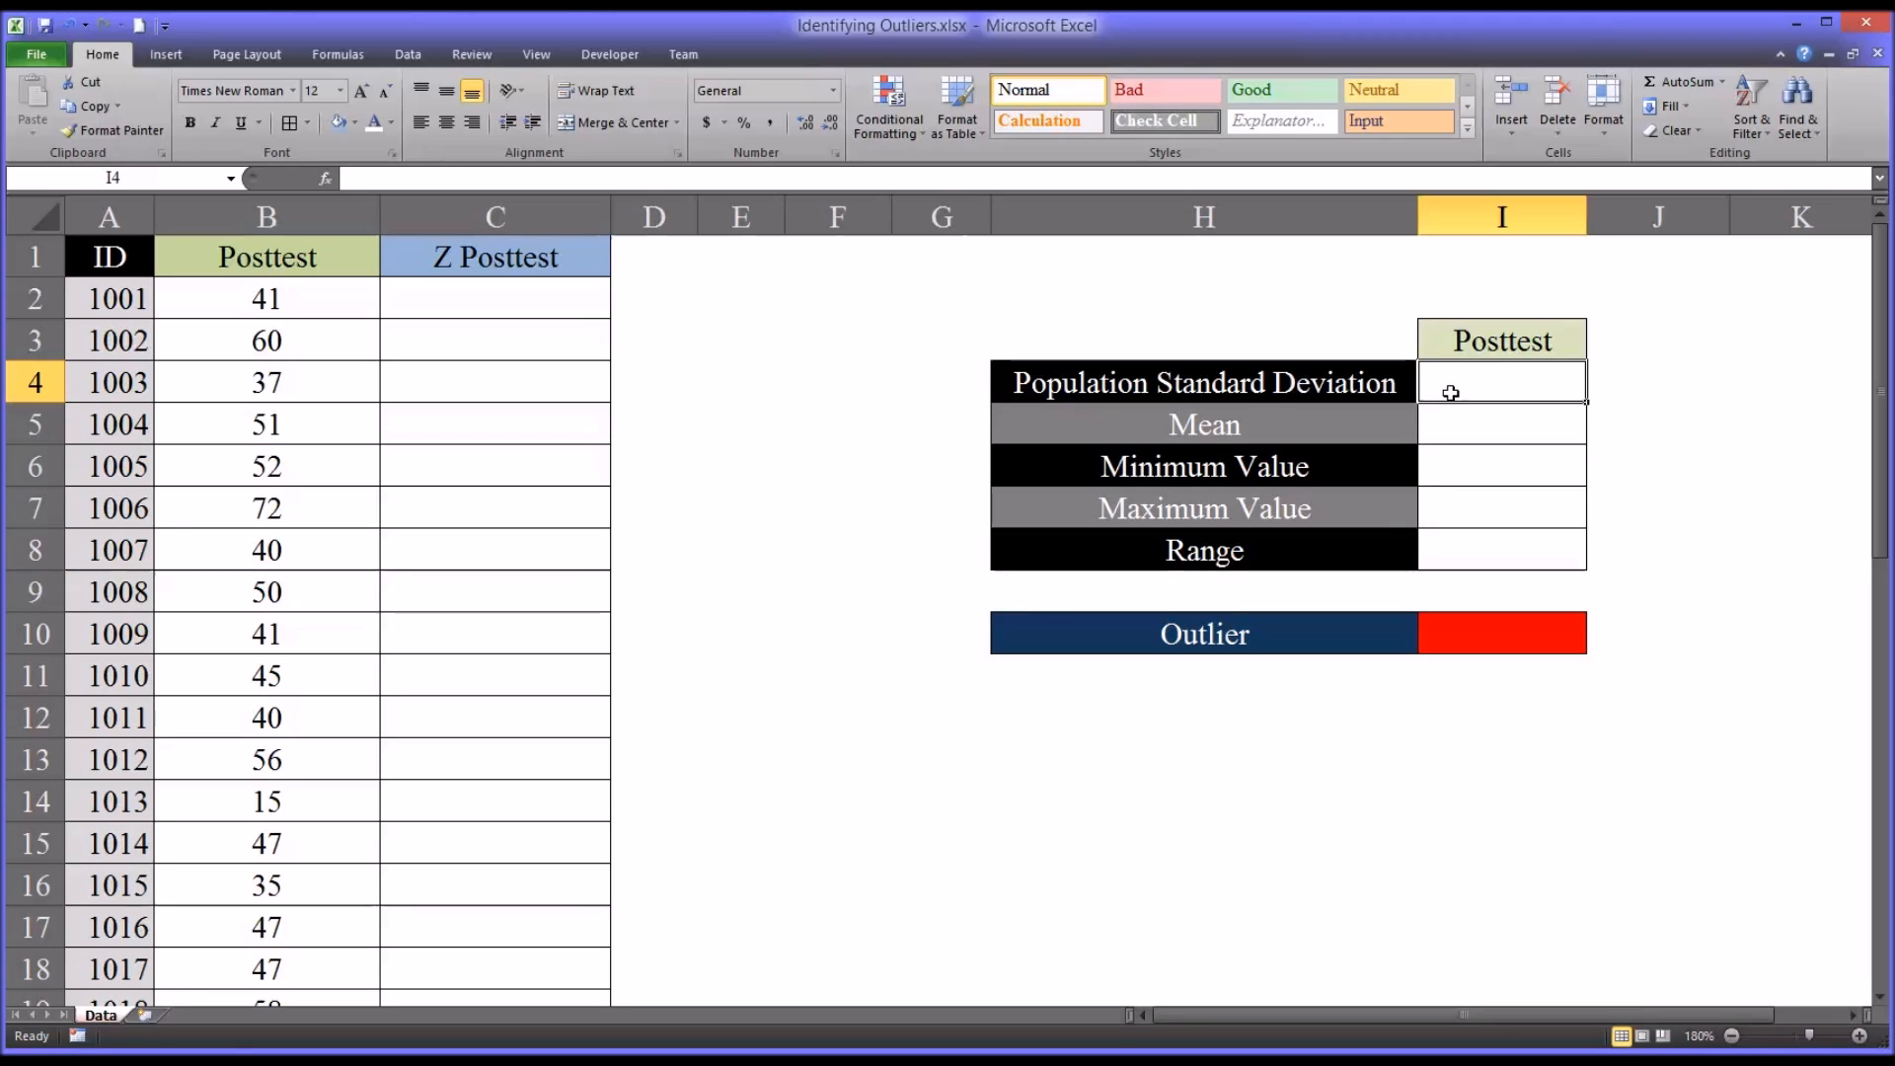
mouse_move(1366, 405)
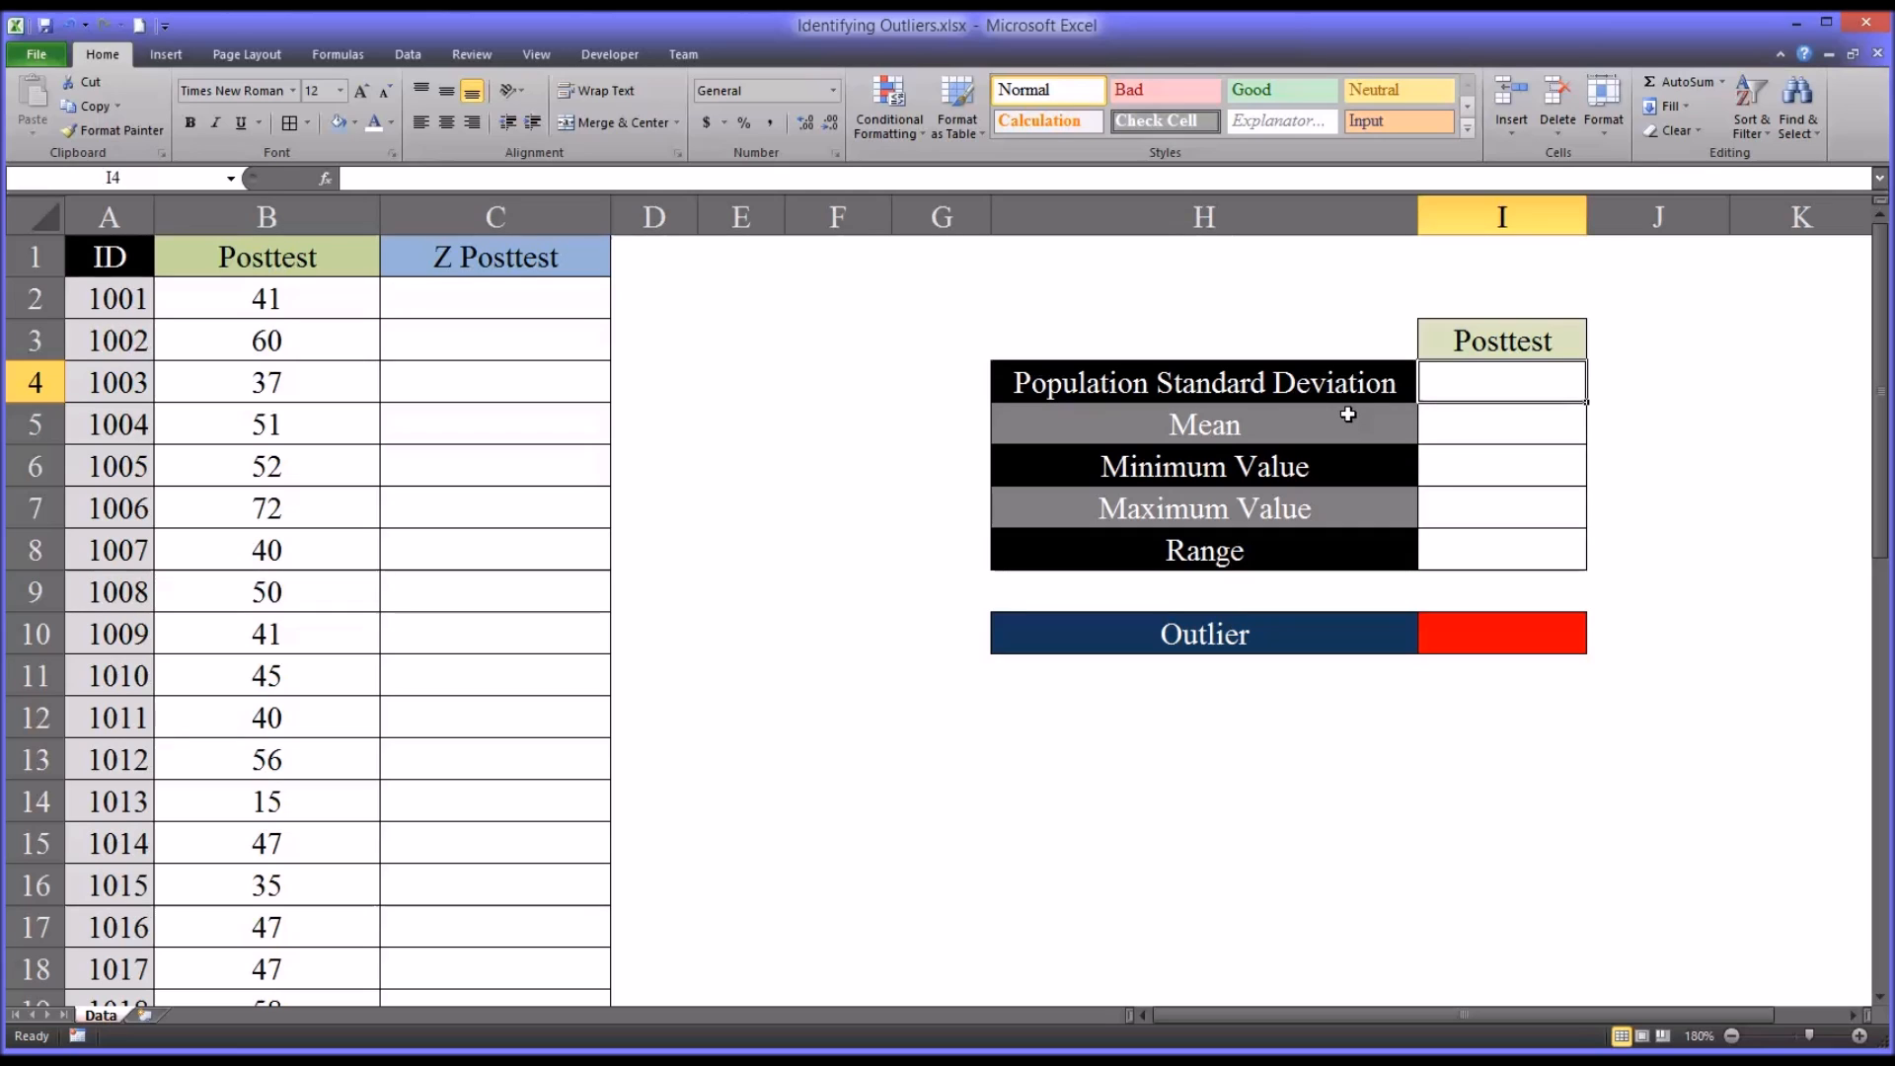
- Compute the population standard deviation of the Posttest scores with STDEV.P, giving 10.4564573
text(=st)
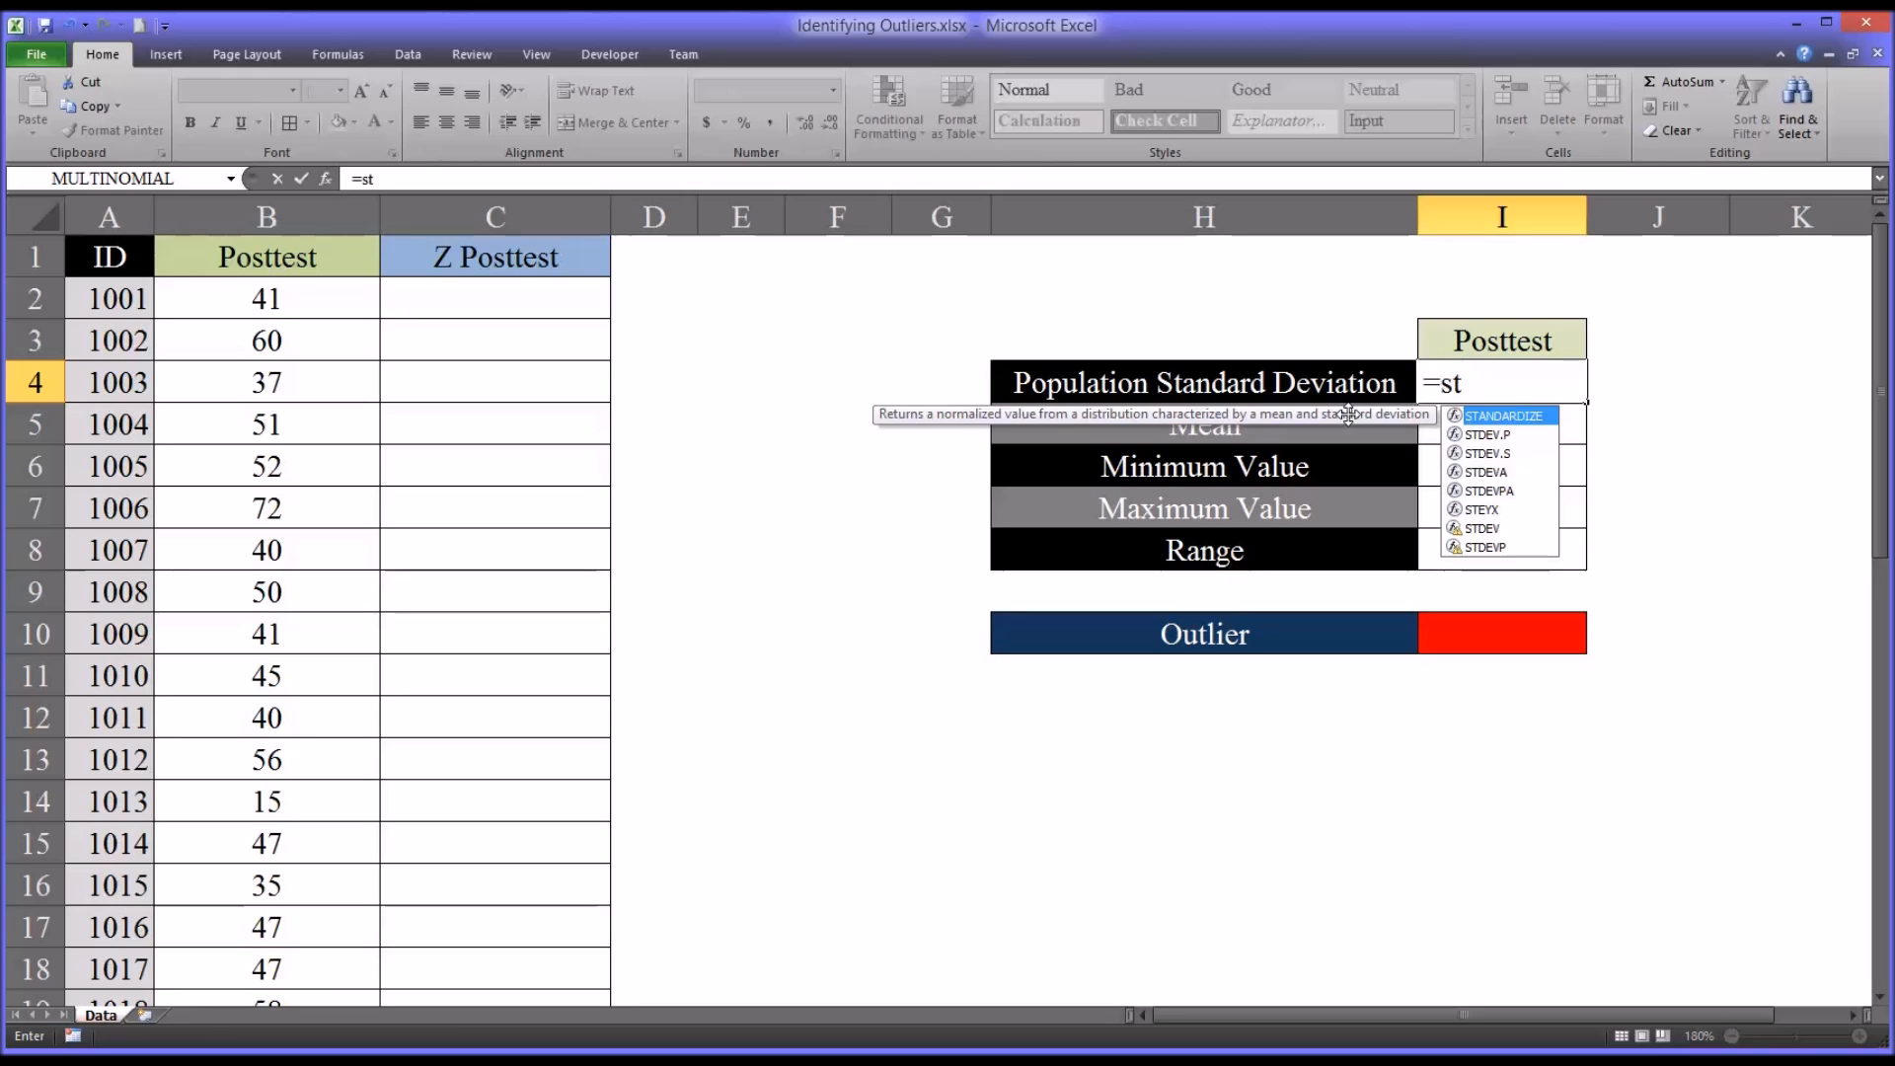
double_click(1484, 434)
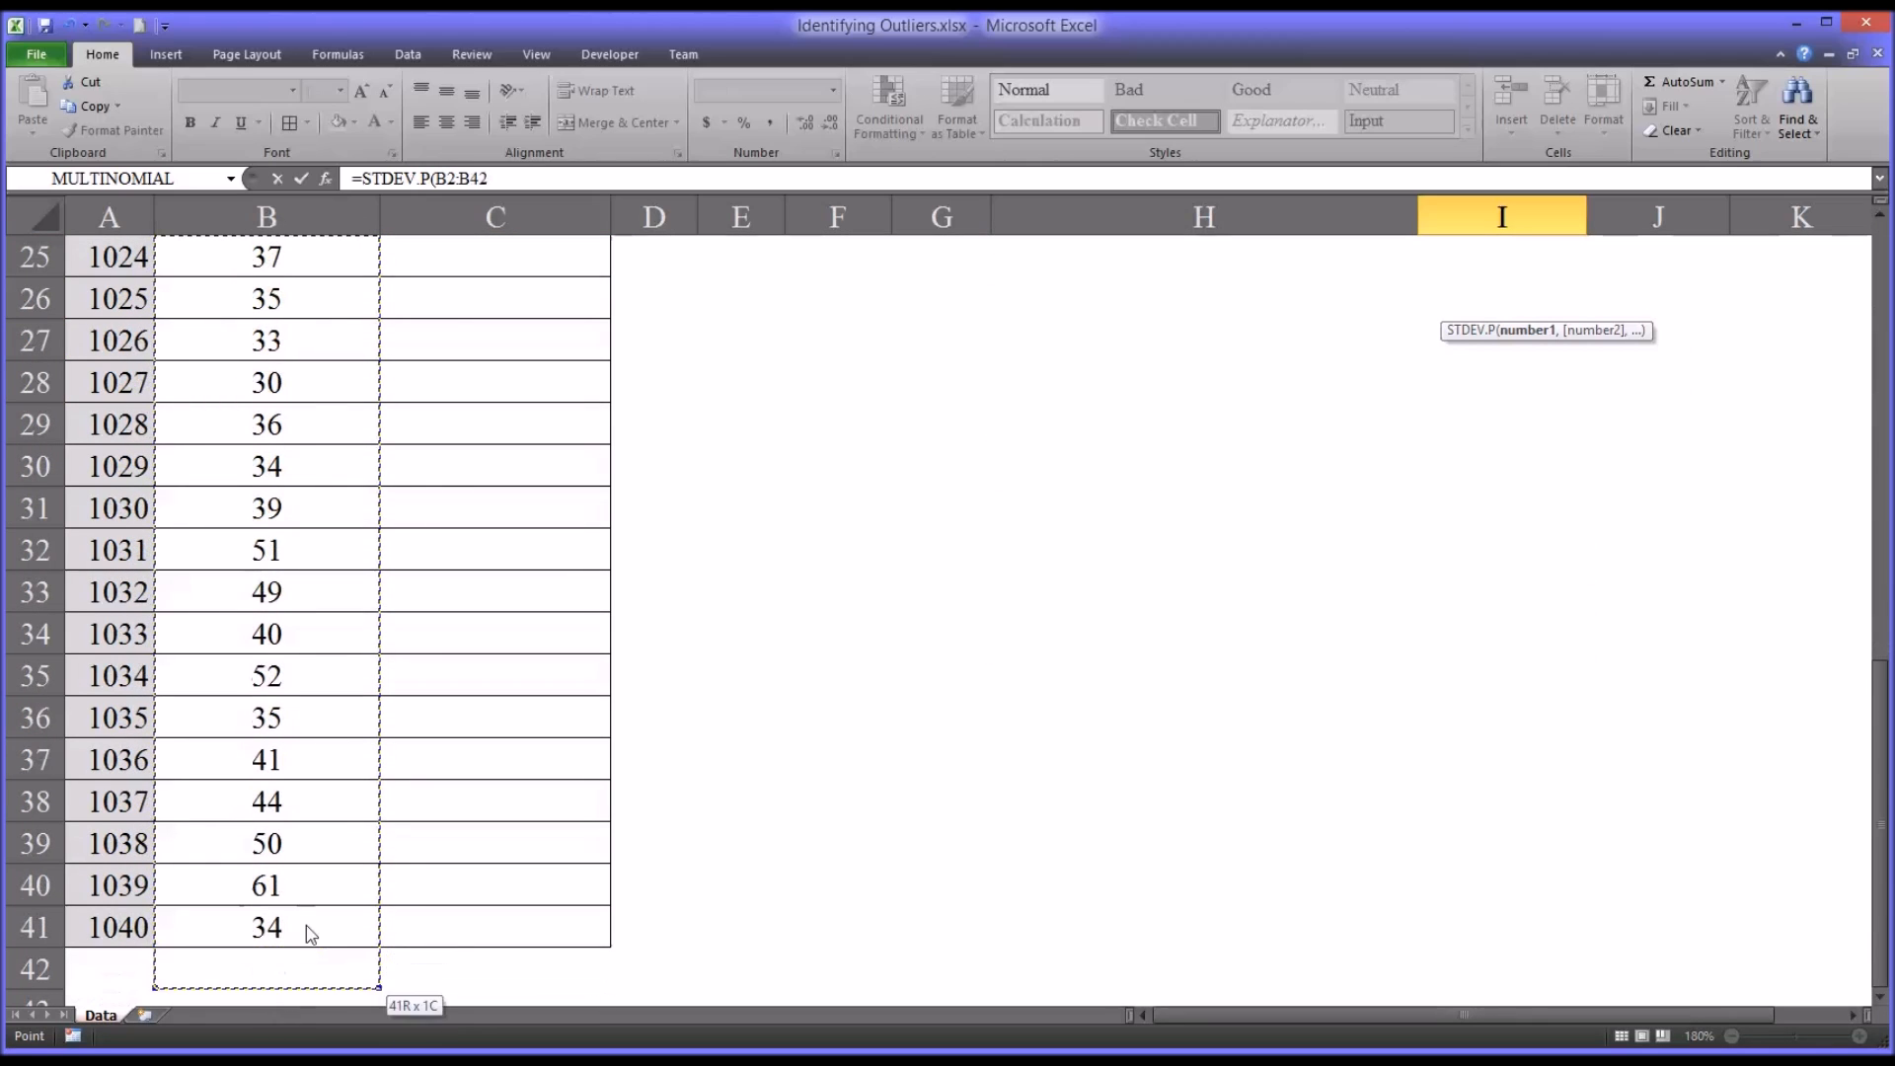
drag(308, 936, 279, 924)
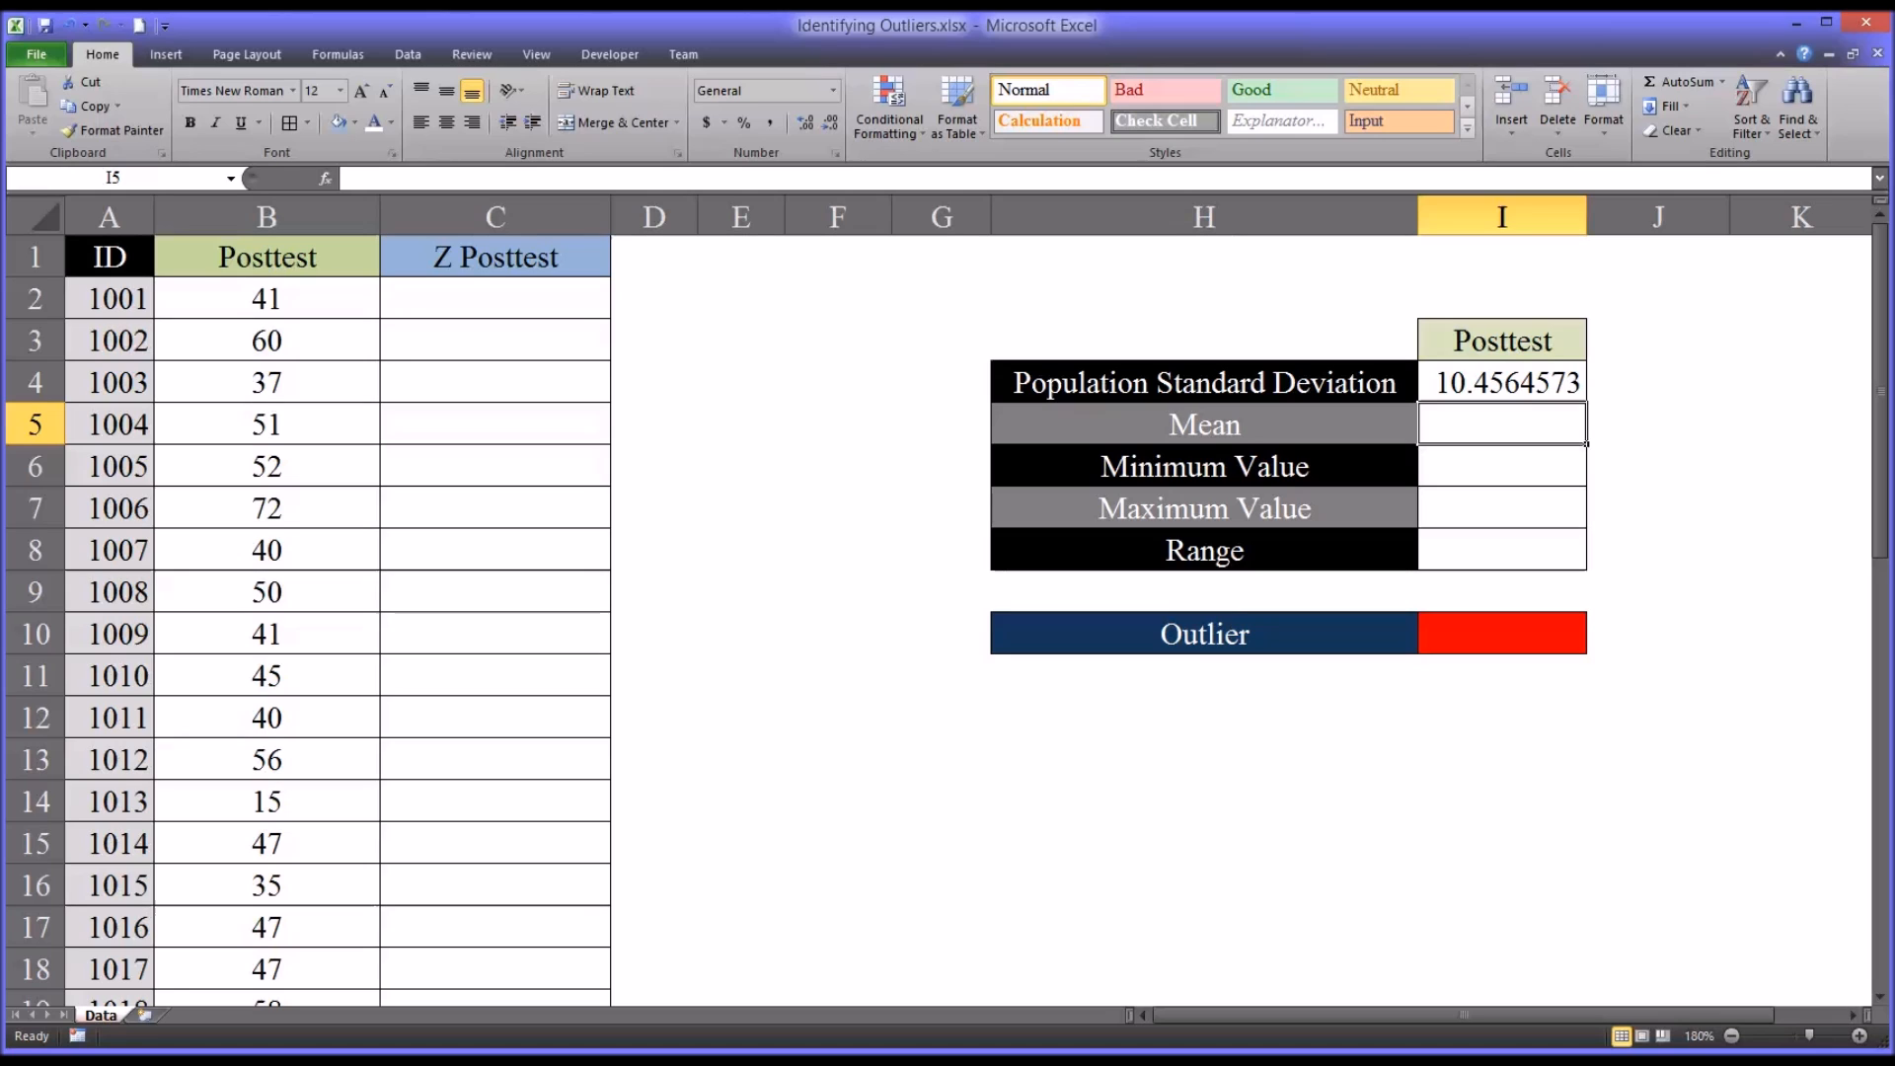
- Compute the mean of the Posttest scores with AVERAGE, giving 43.75
text(=aver)
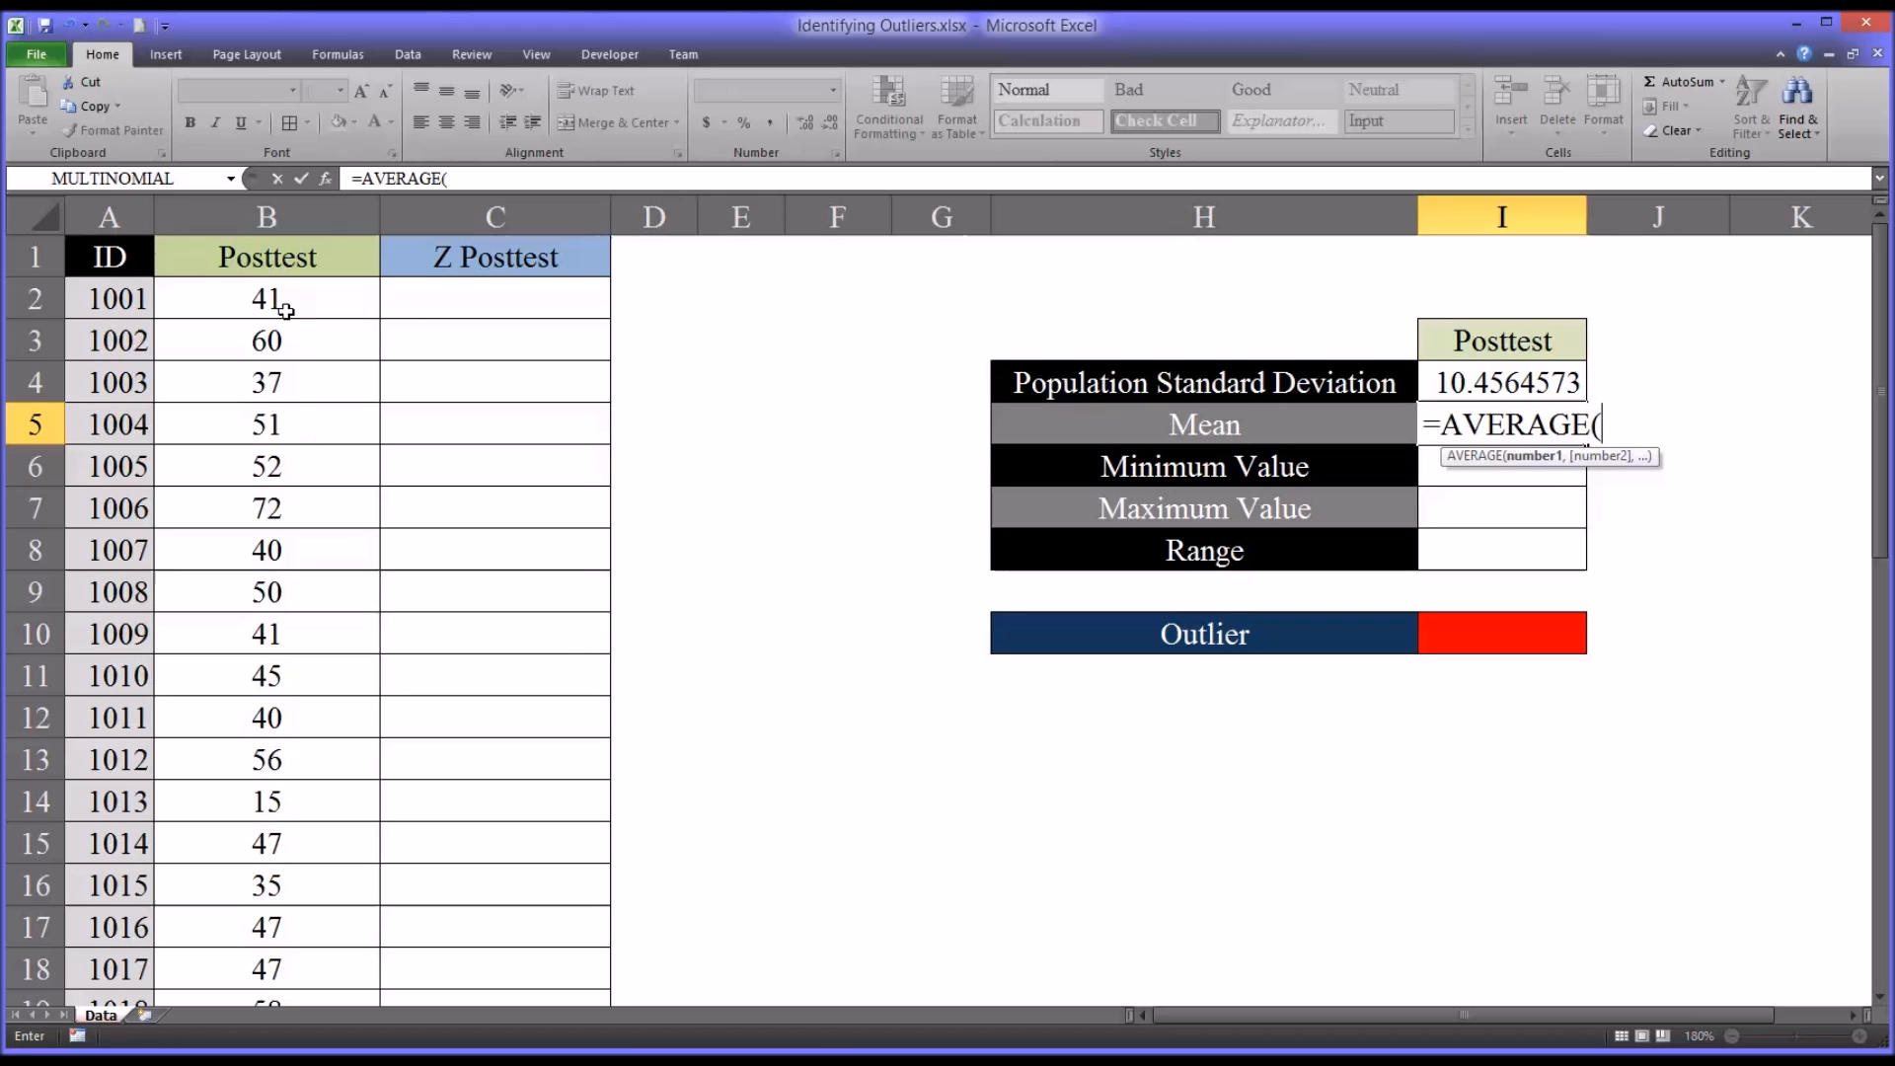
click(266, 298)
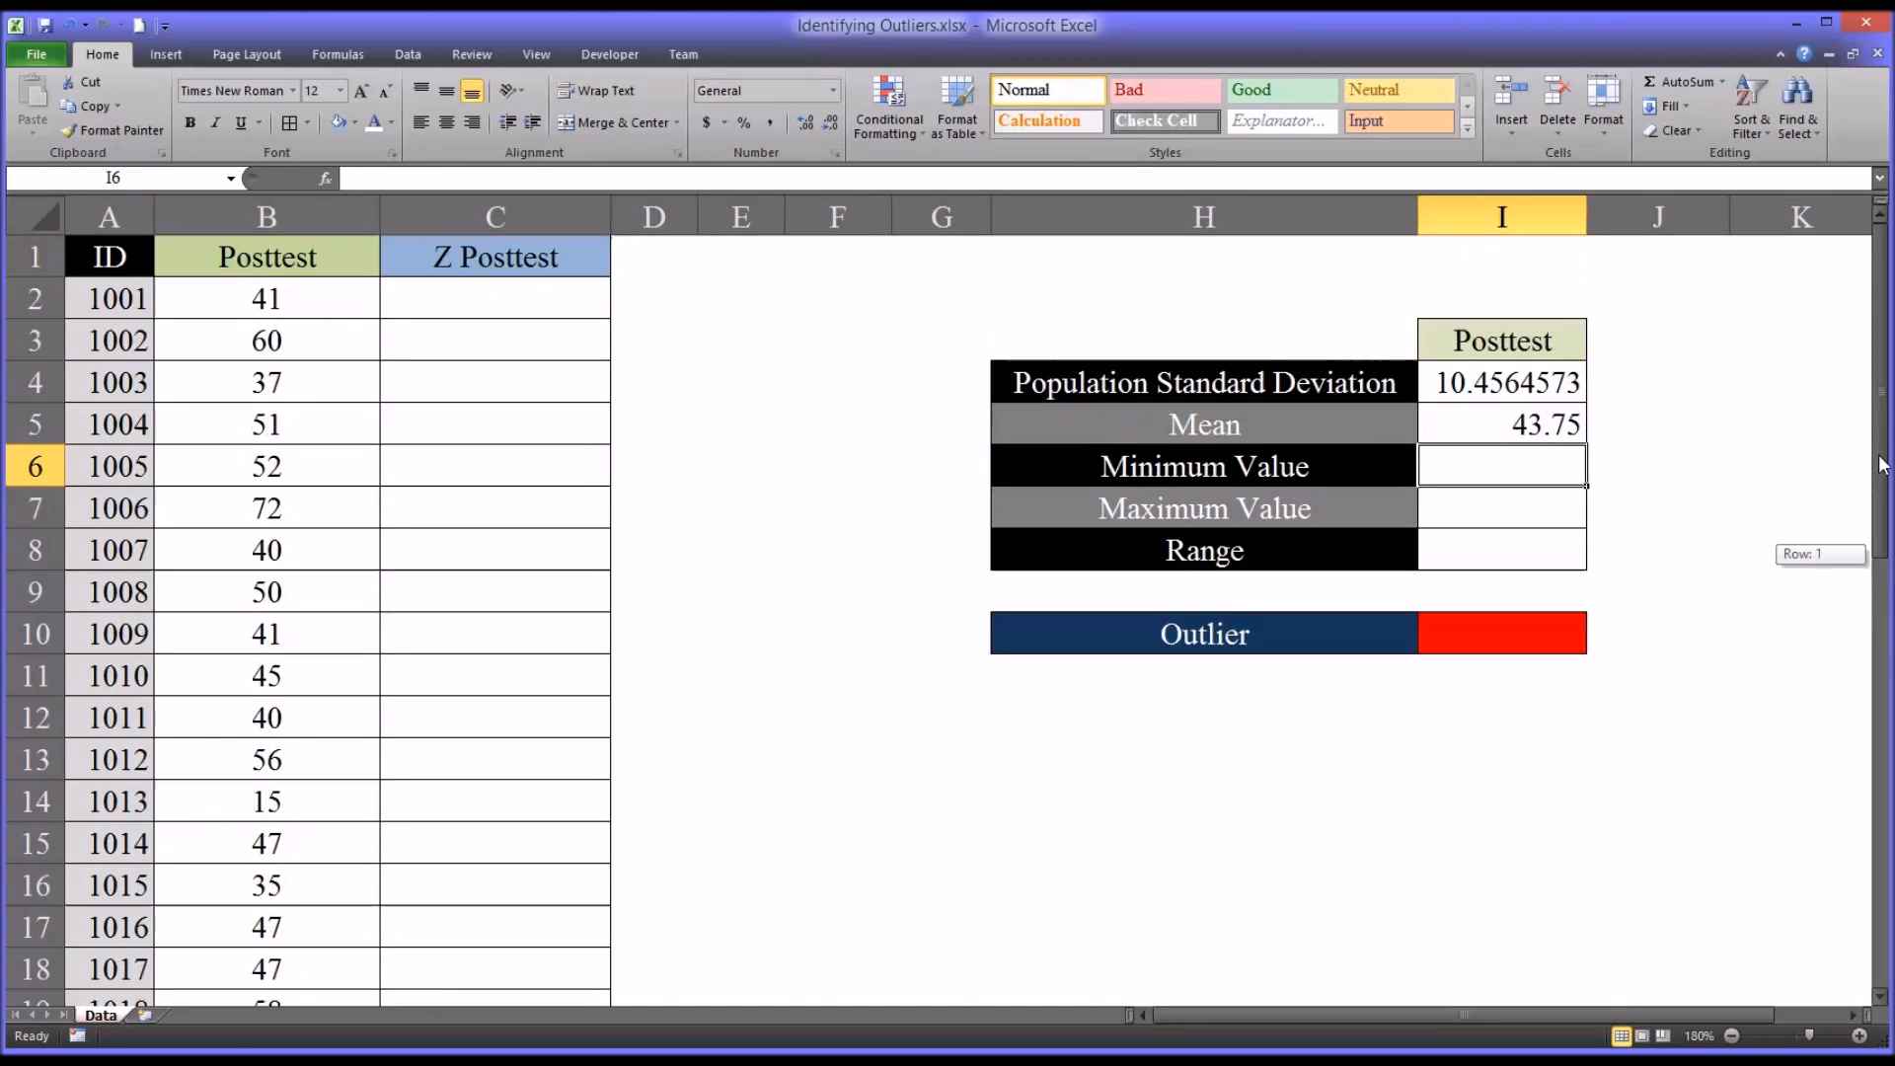
mouse_move(1001, 494)
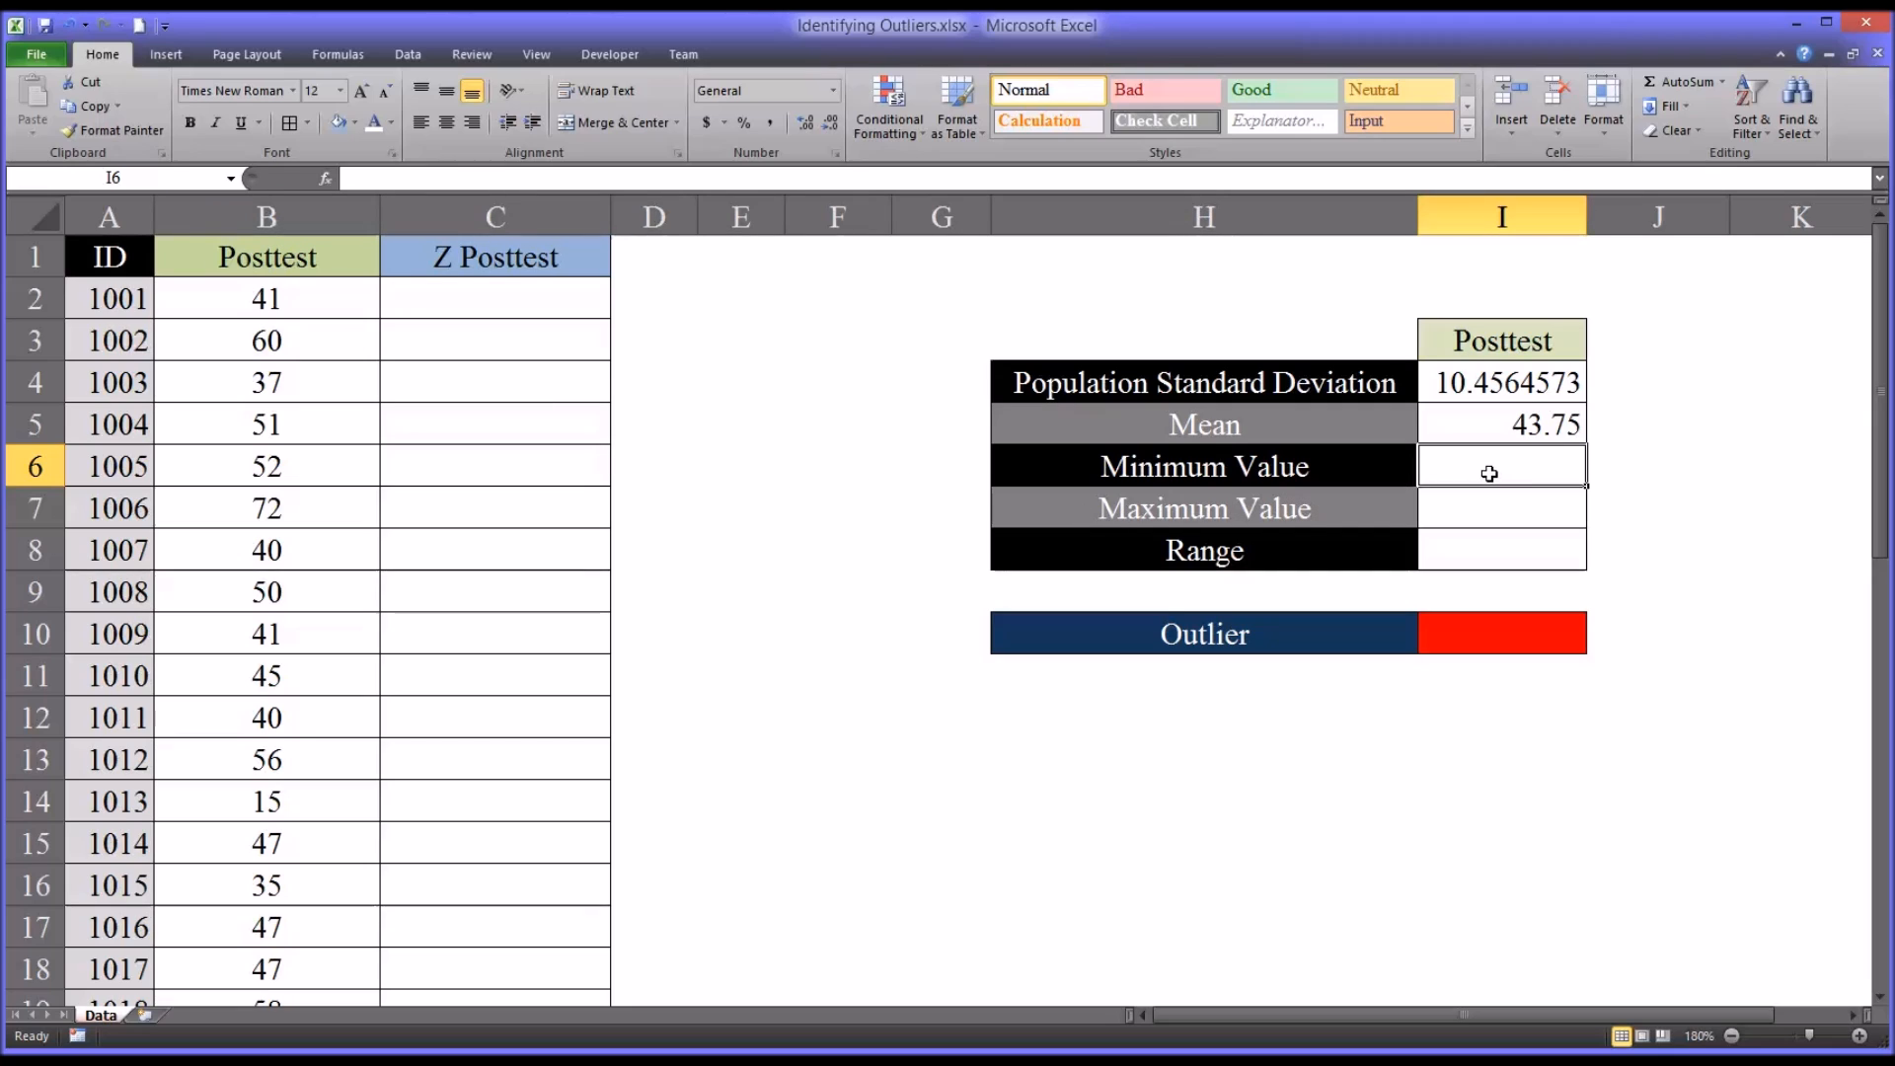
- Compute the minimum (15) and maximum (72) Posttest scores with MIN and MAX
text(=min()
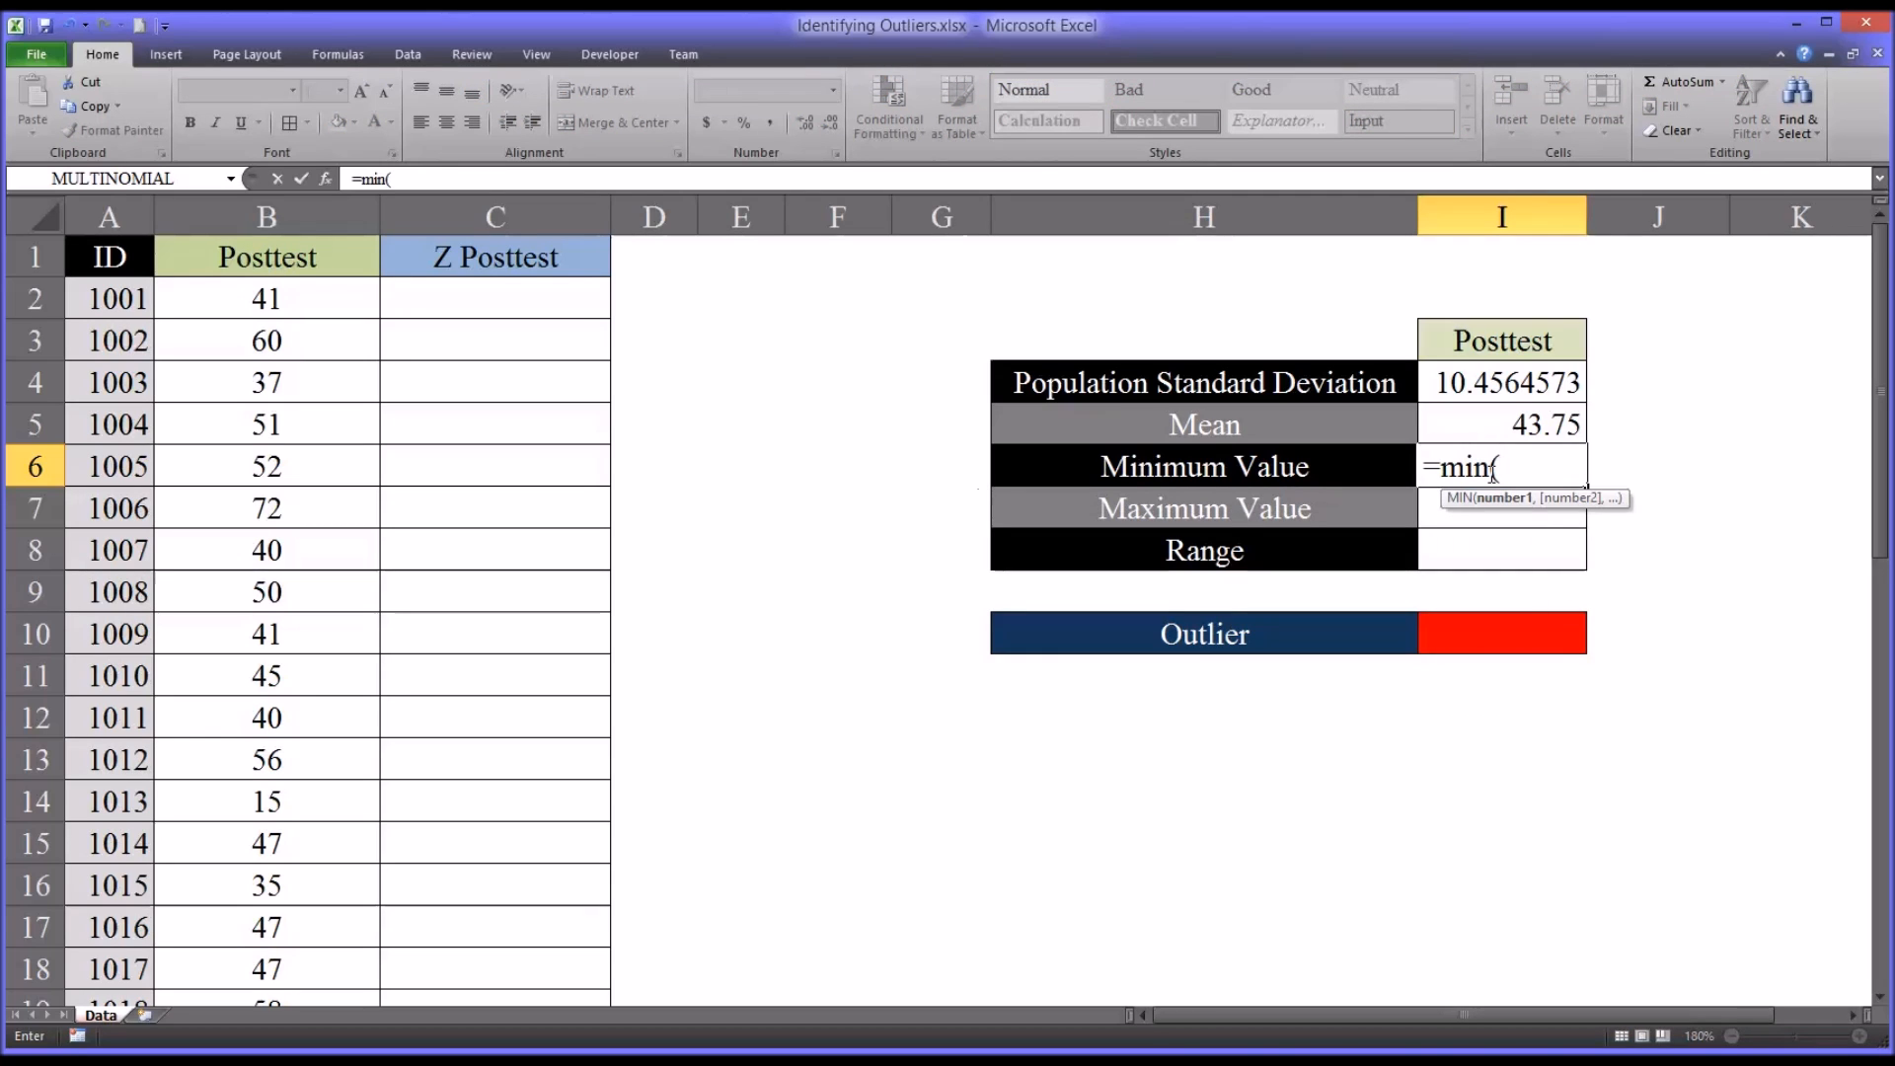
click(266, 298)
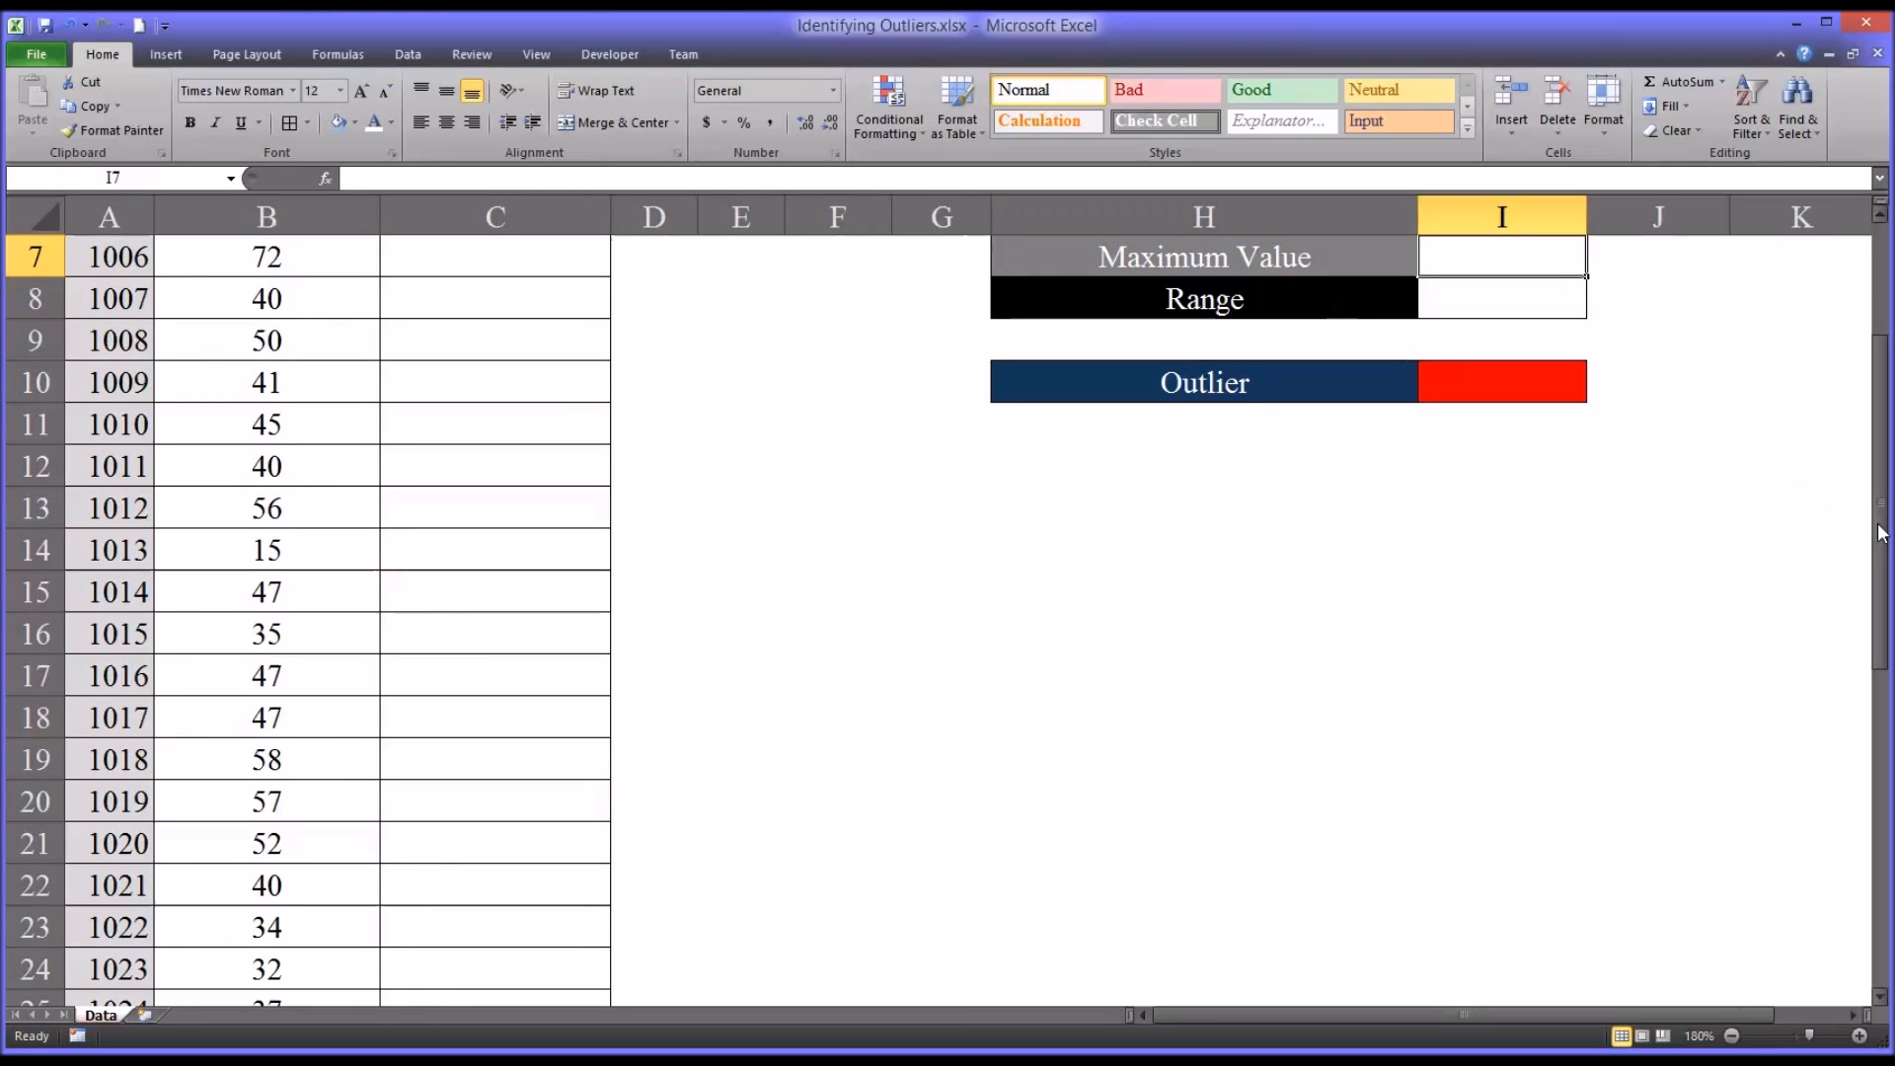
scroll(up, 3)
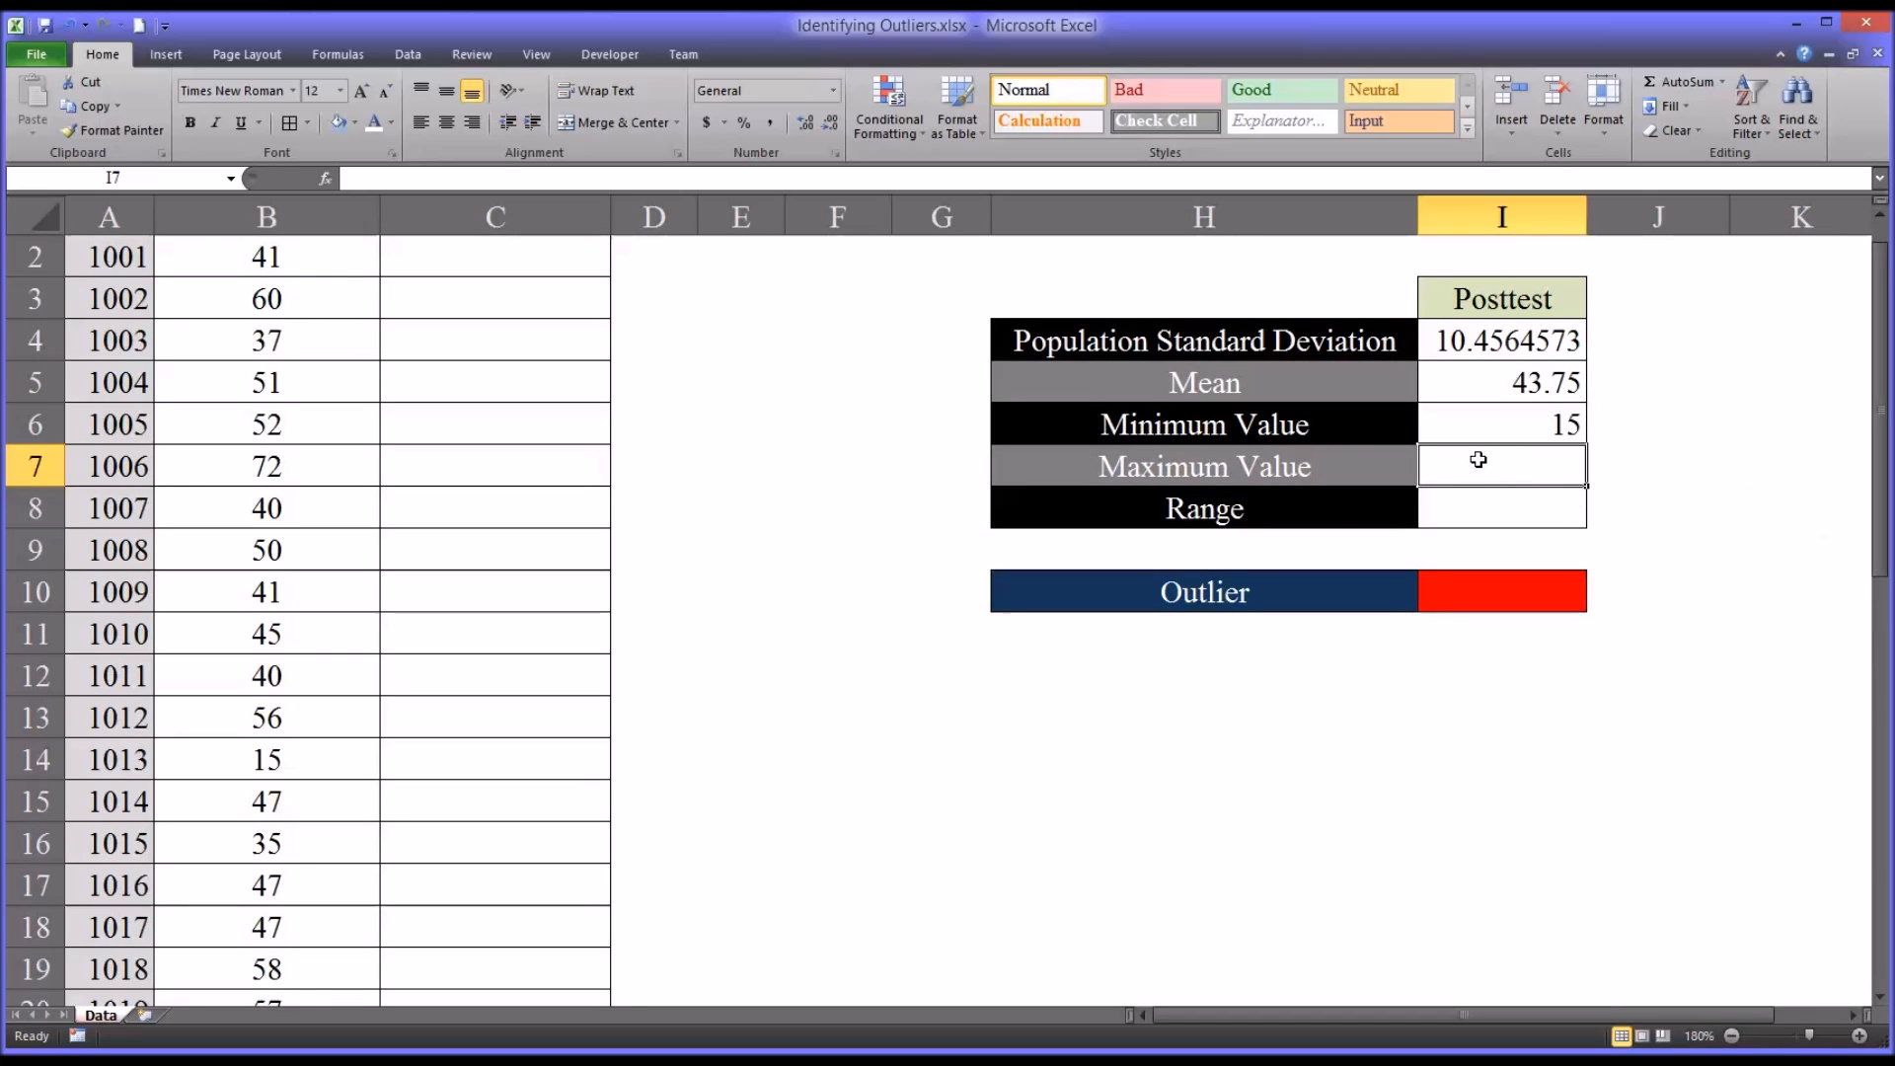
text(=max()
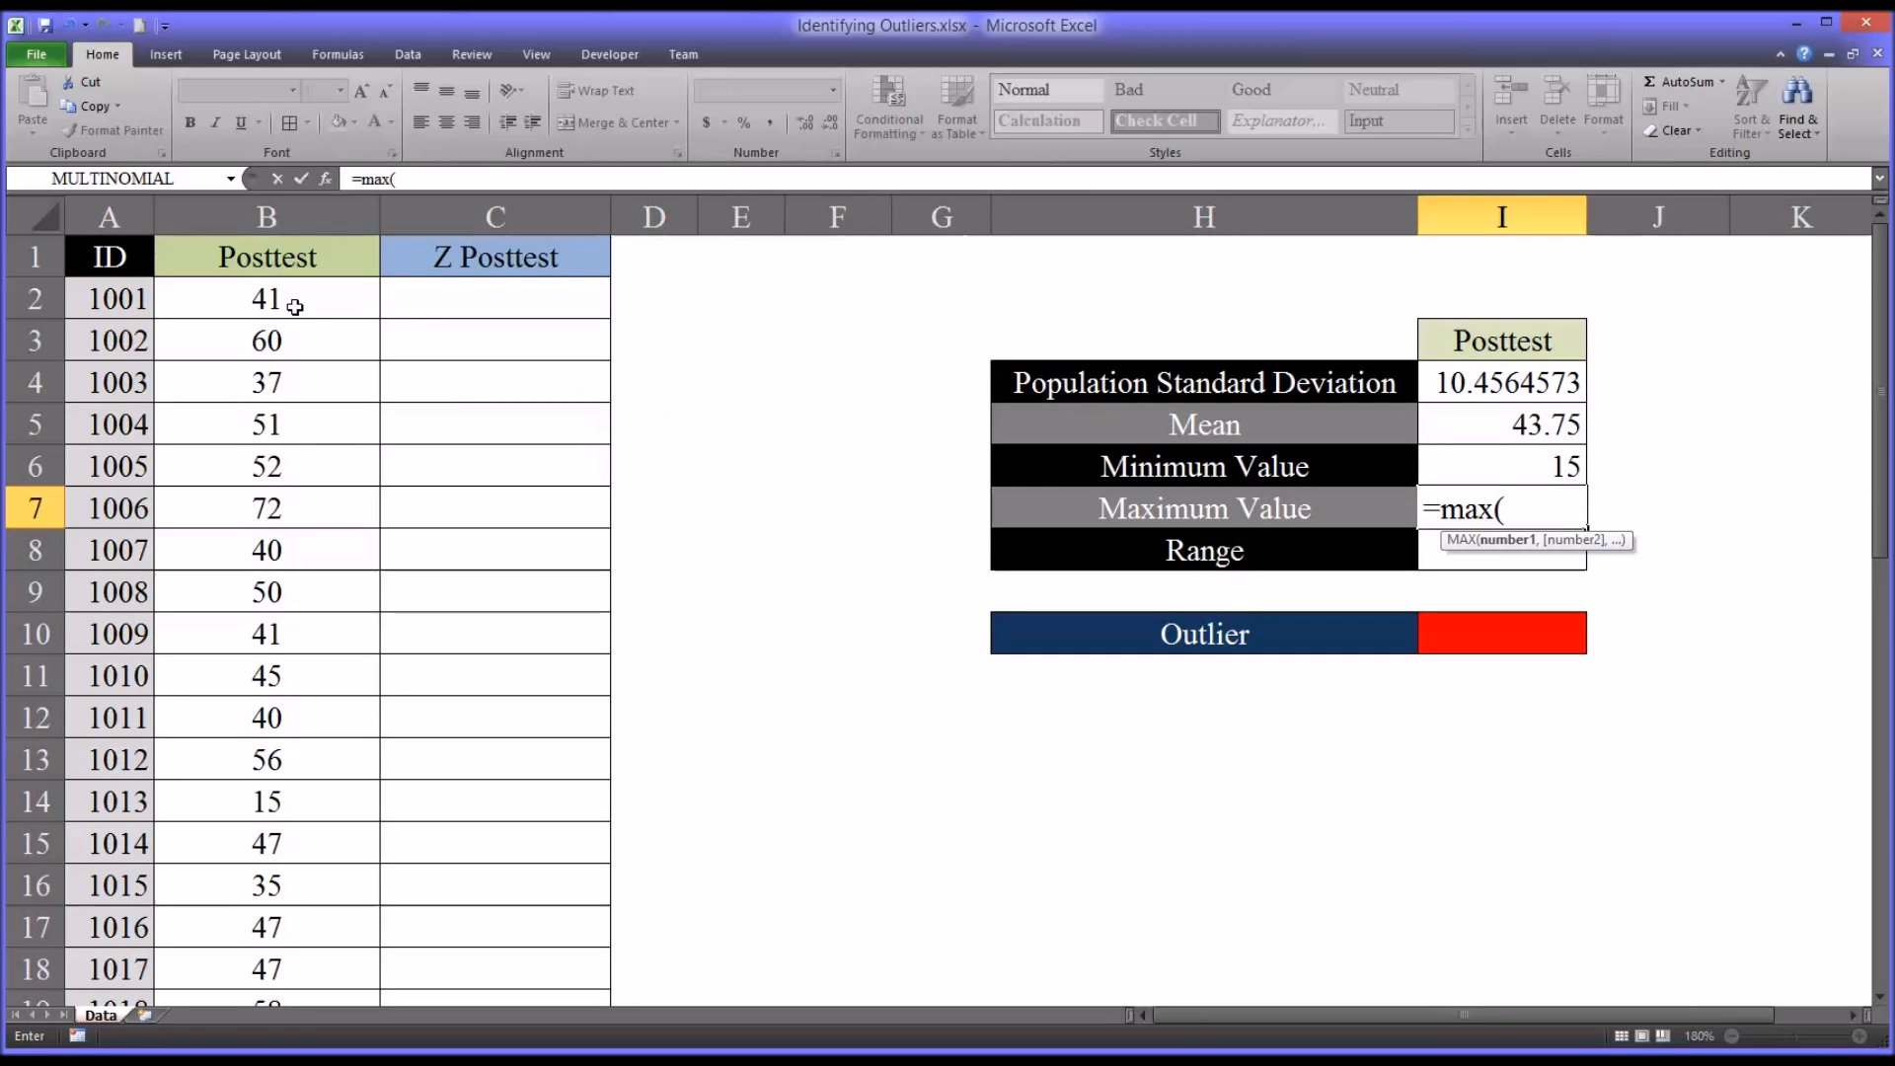
click(266, 298)
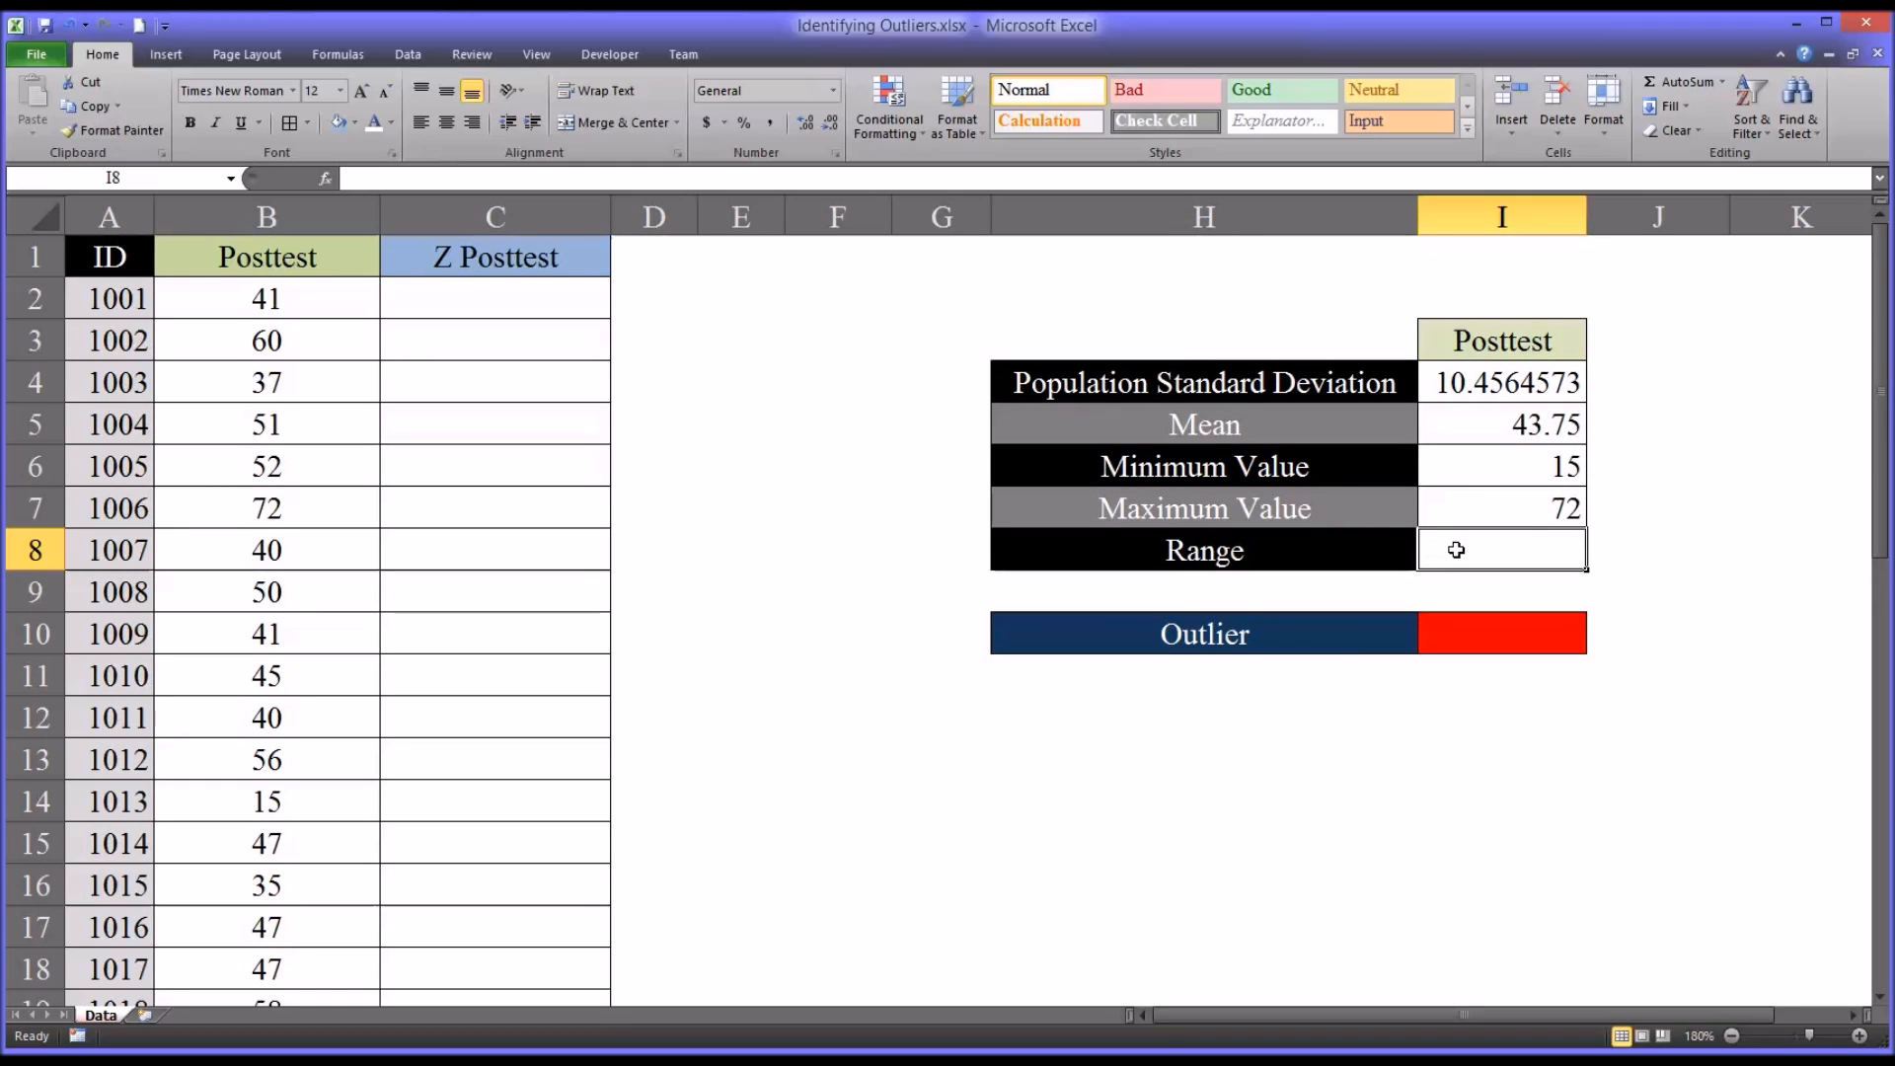
- Compute the range as maximum minus minimum, giving 57, completing the summary table
text(=)
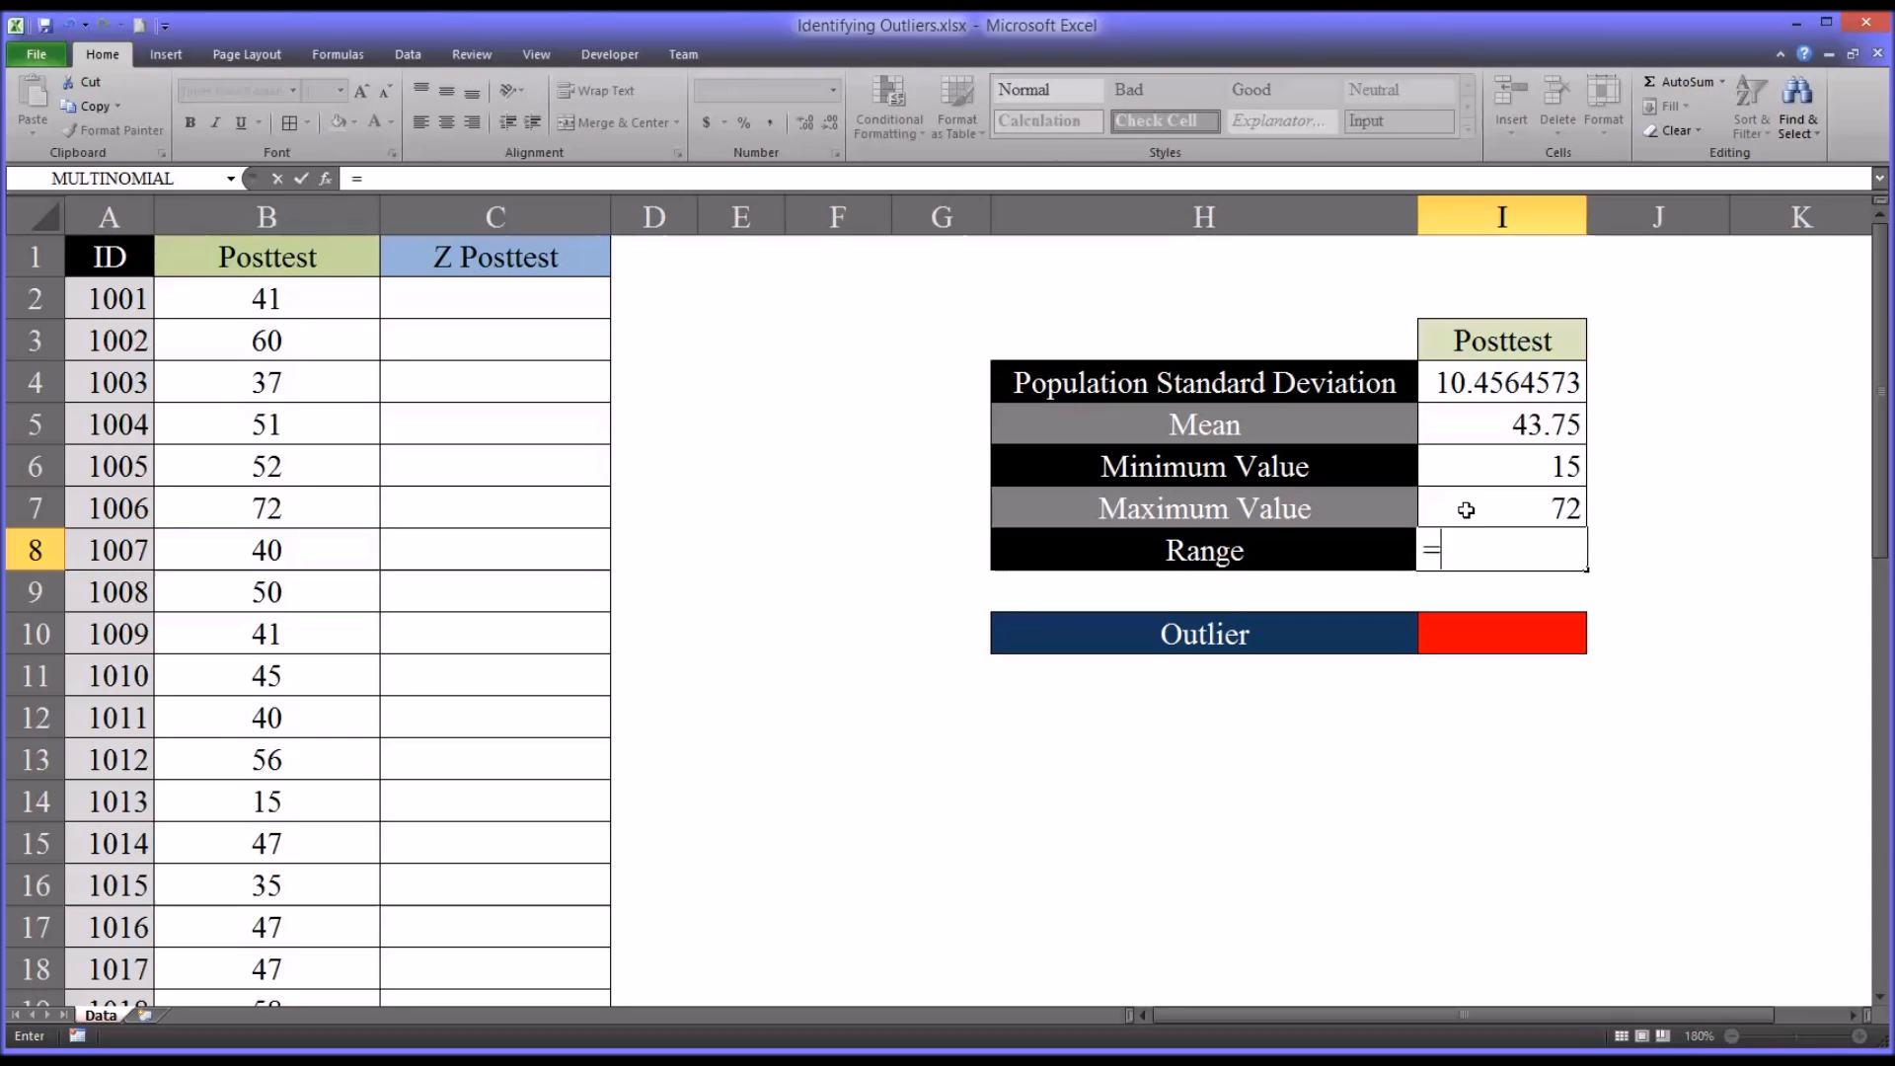
click(1500, 508)
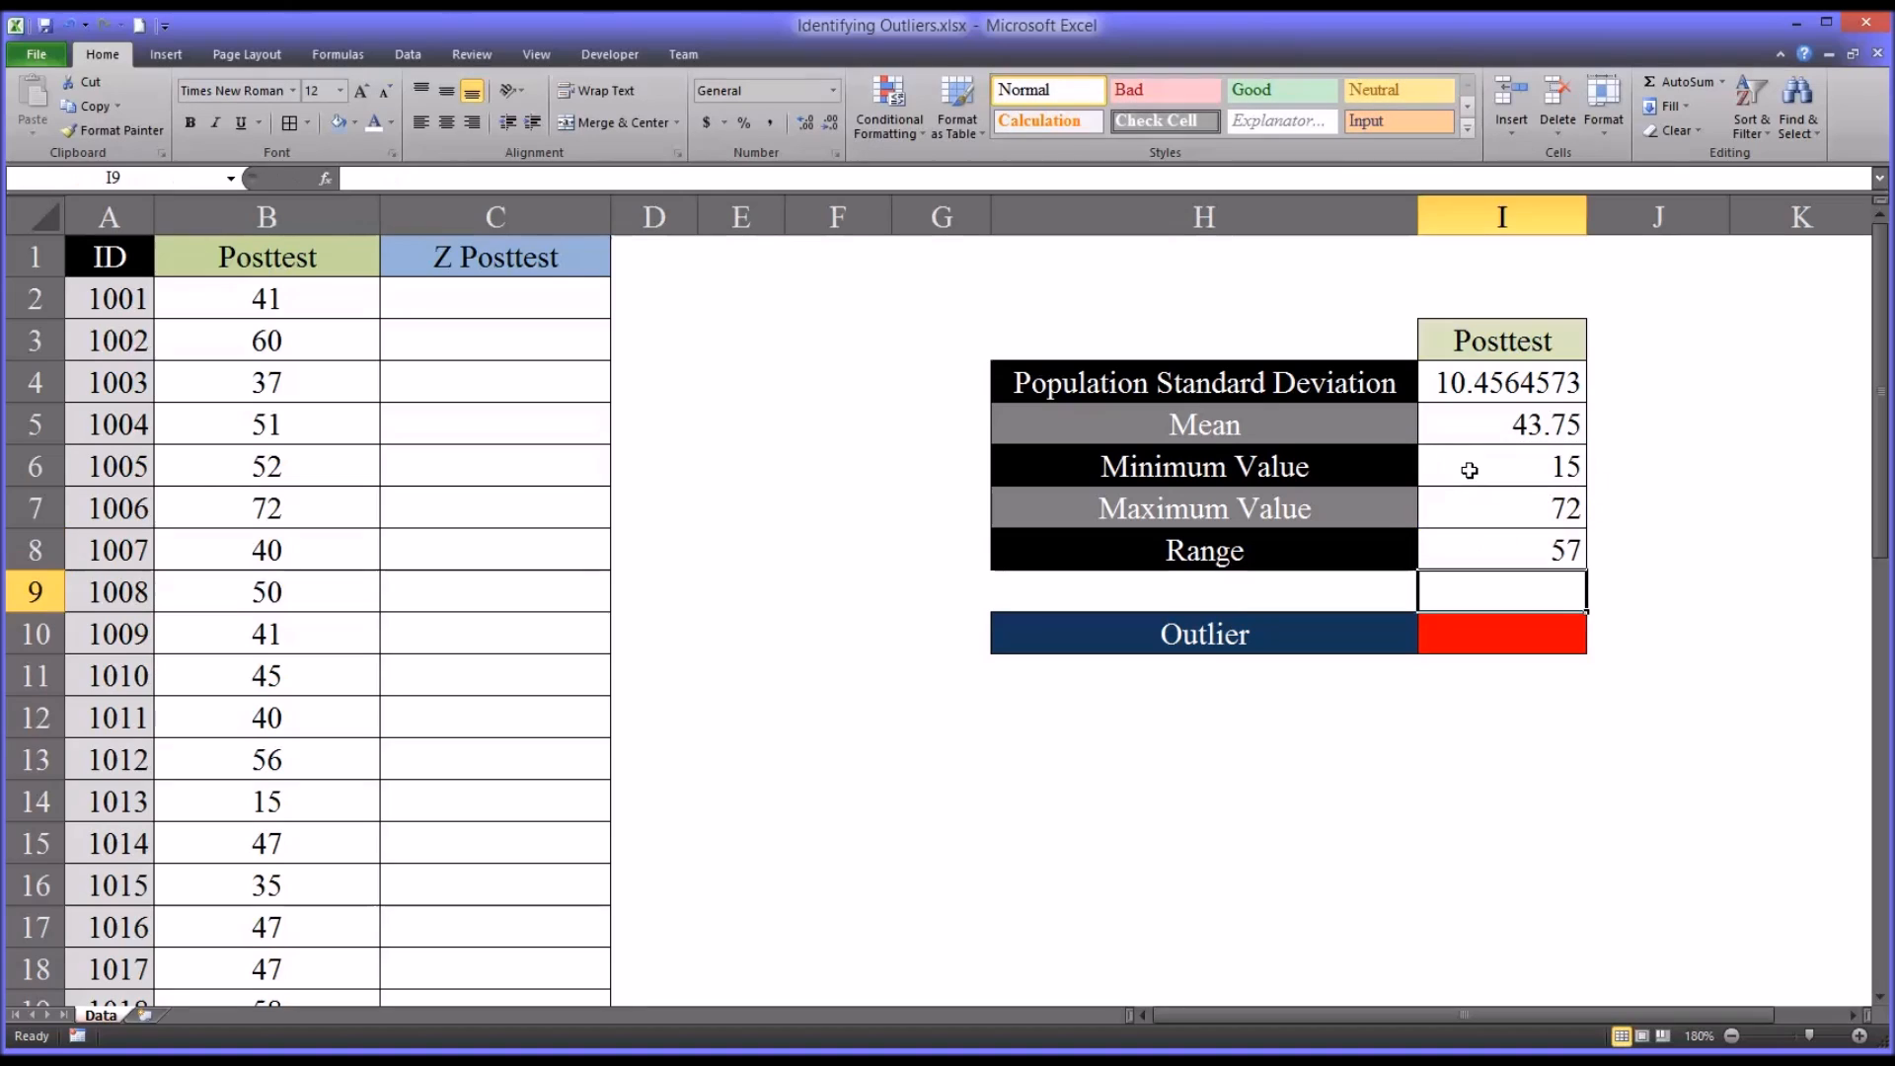
click(1502, 551)
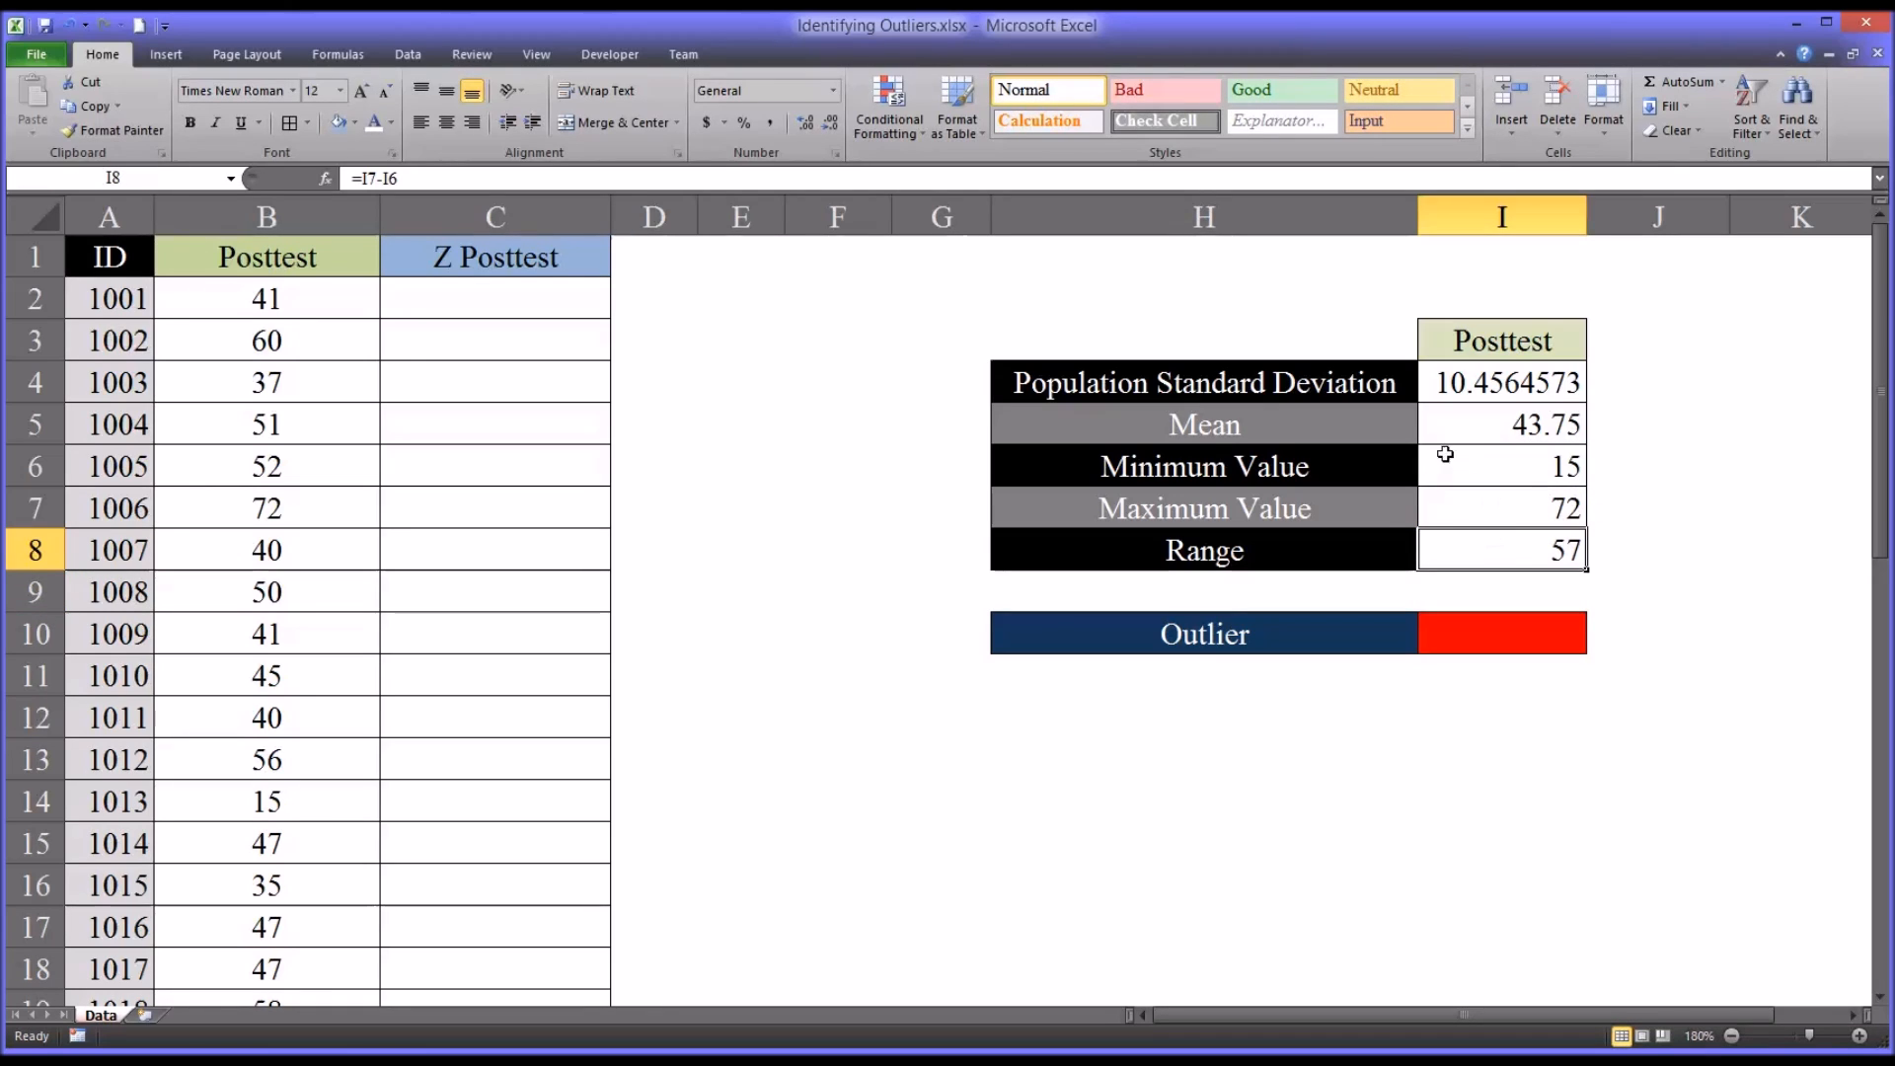
drag(1500, 381, 1500, 551)
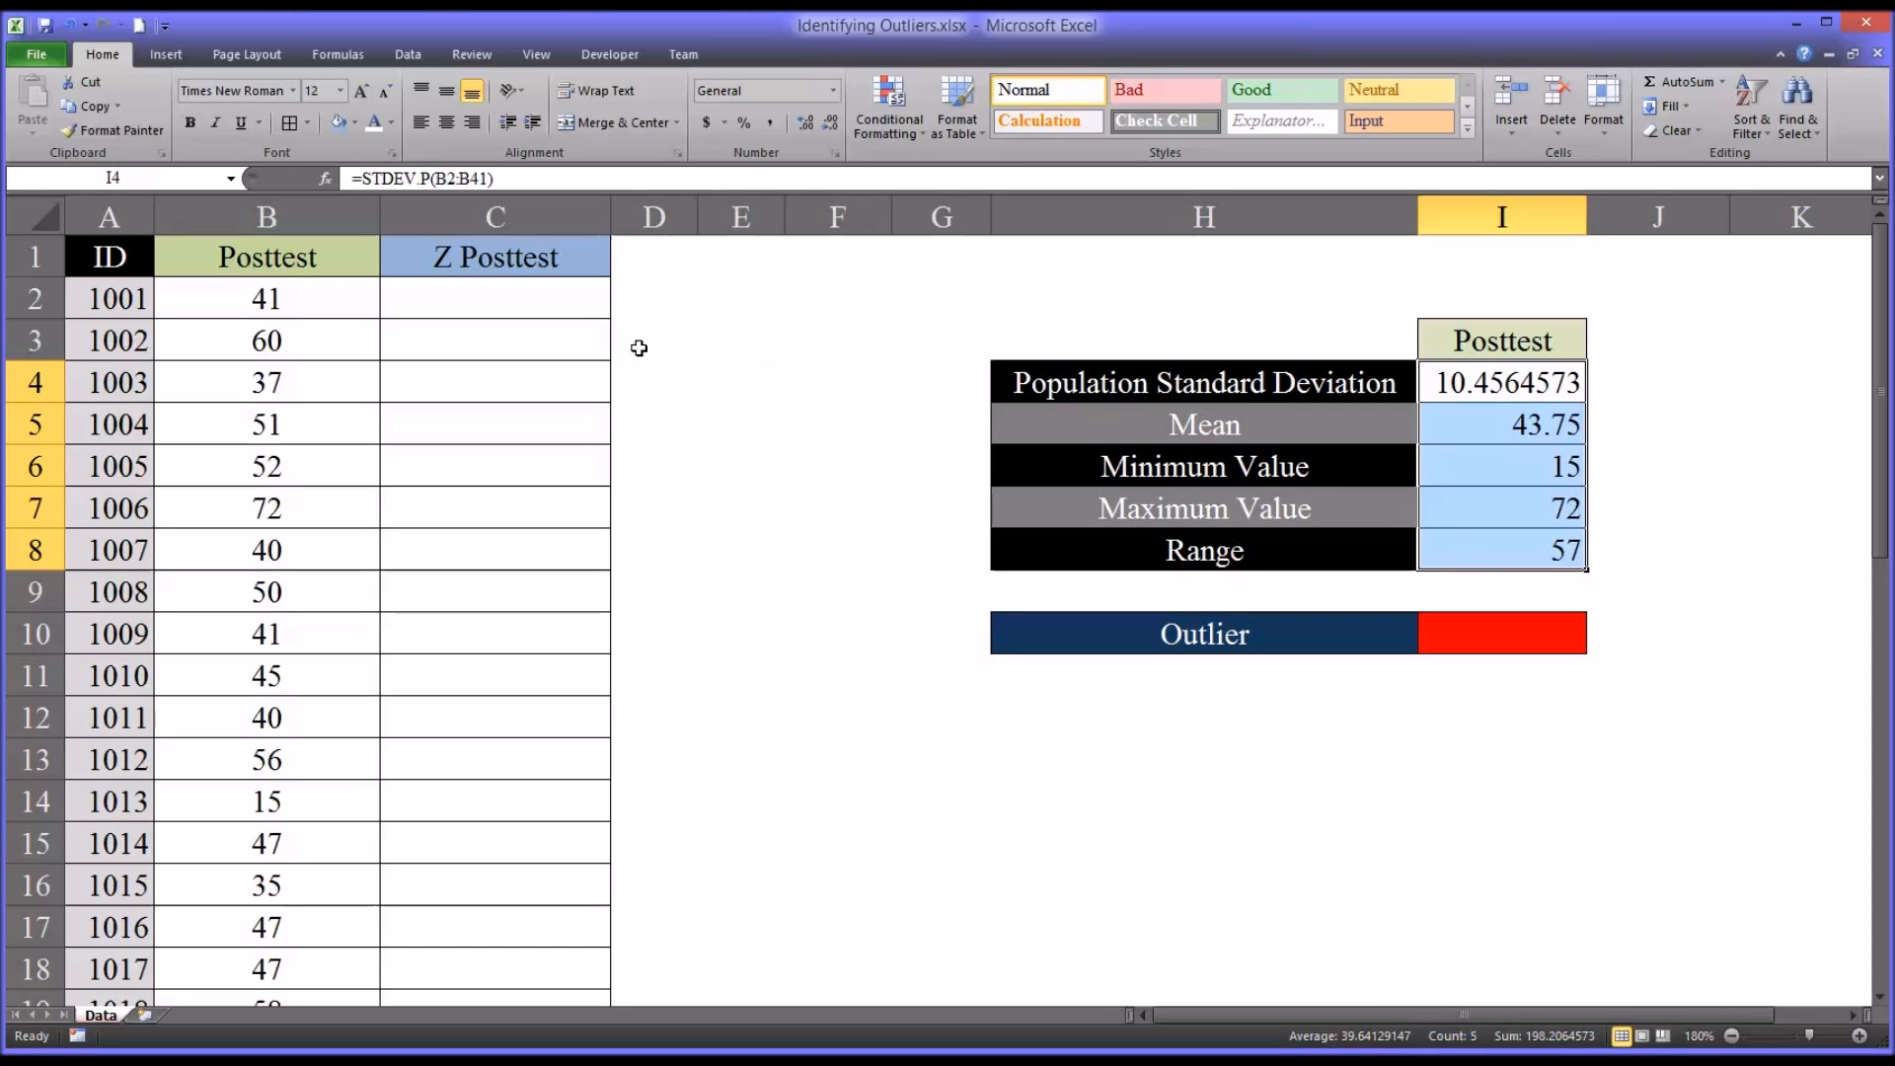
mouse_move(578, 306)
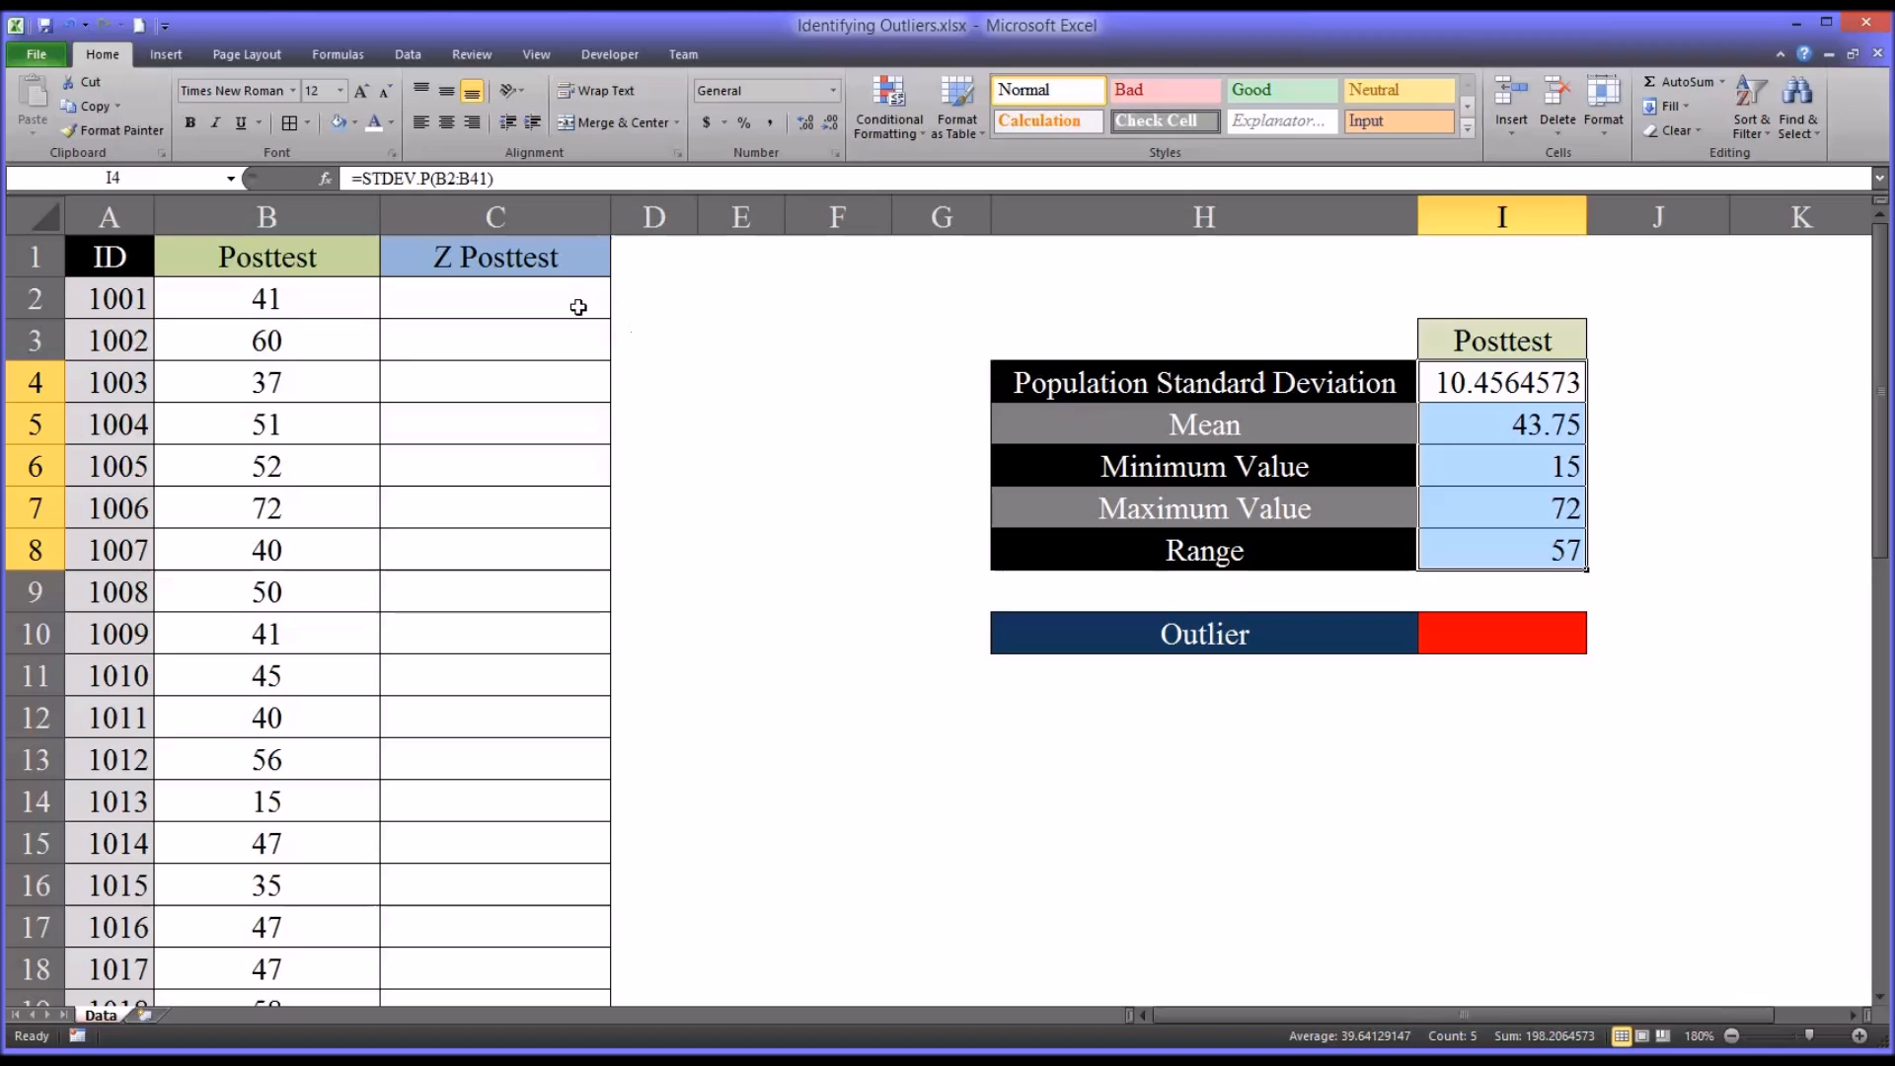
- Start a STANDARDIZE formula in C2 using the score 41 in B2 as the value
click(493, 298)
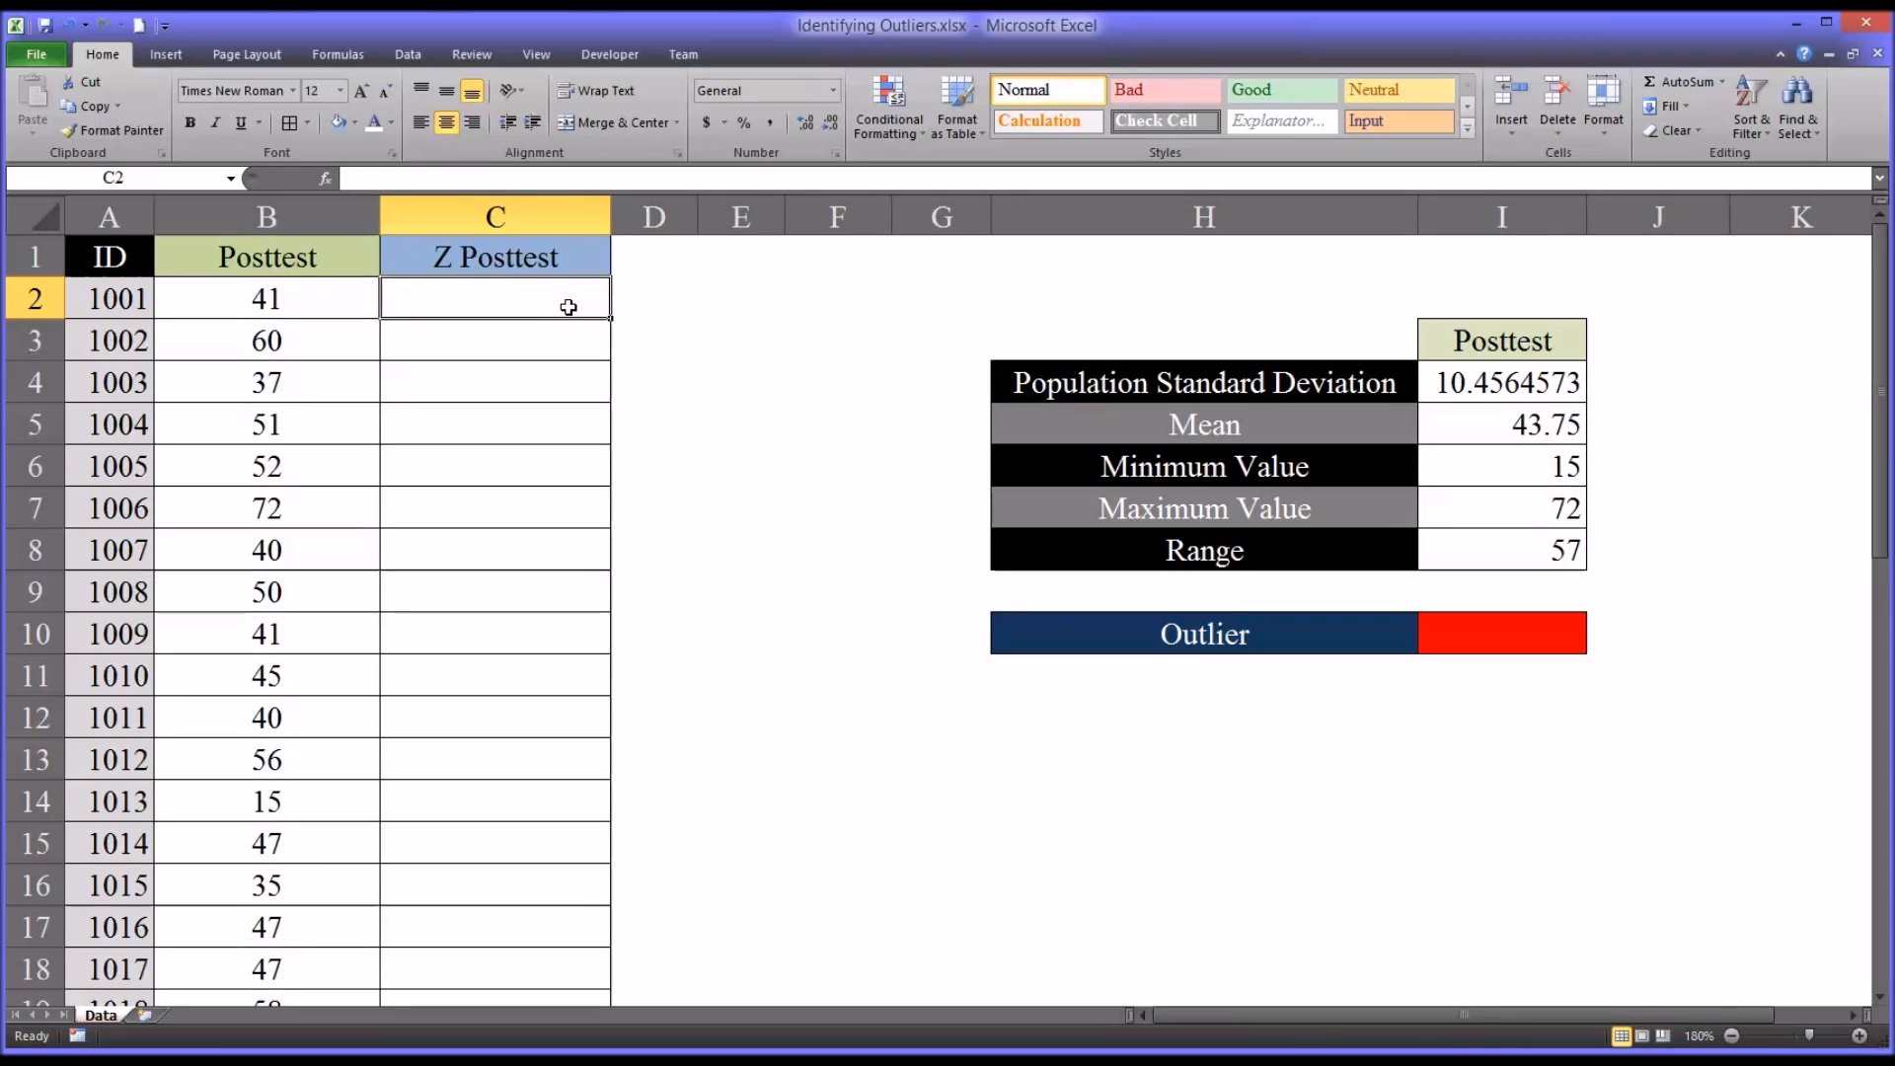
mouse_move(1204, 1027)
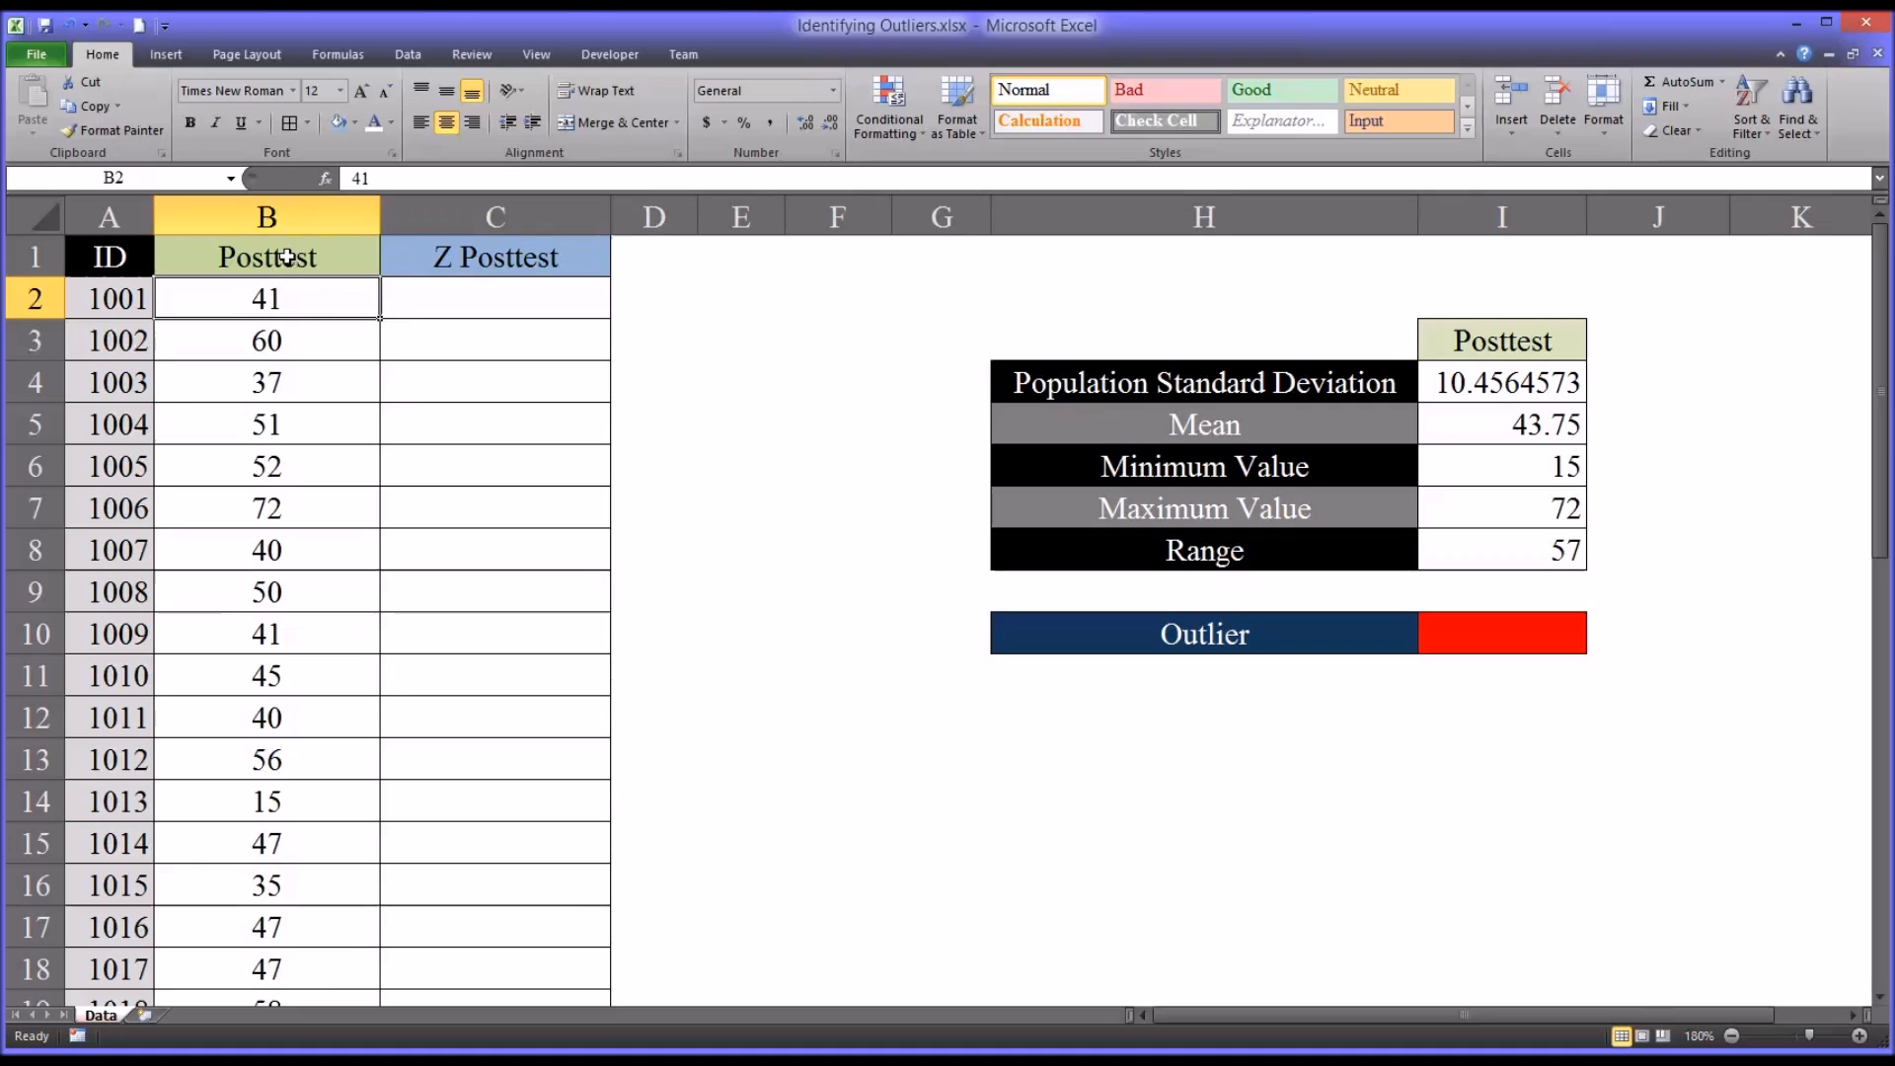
click(494, 299)
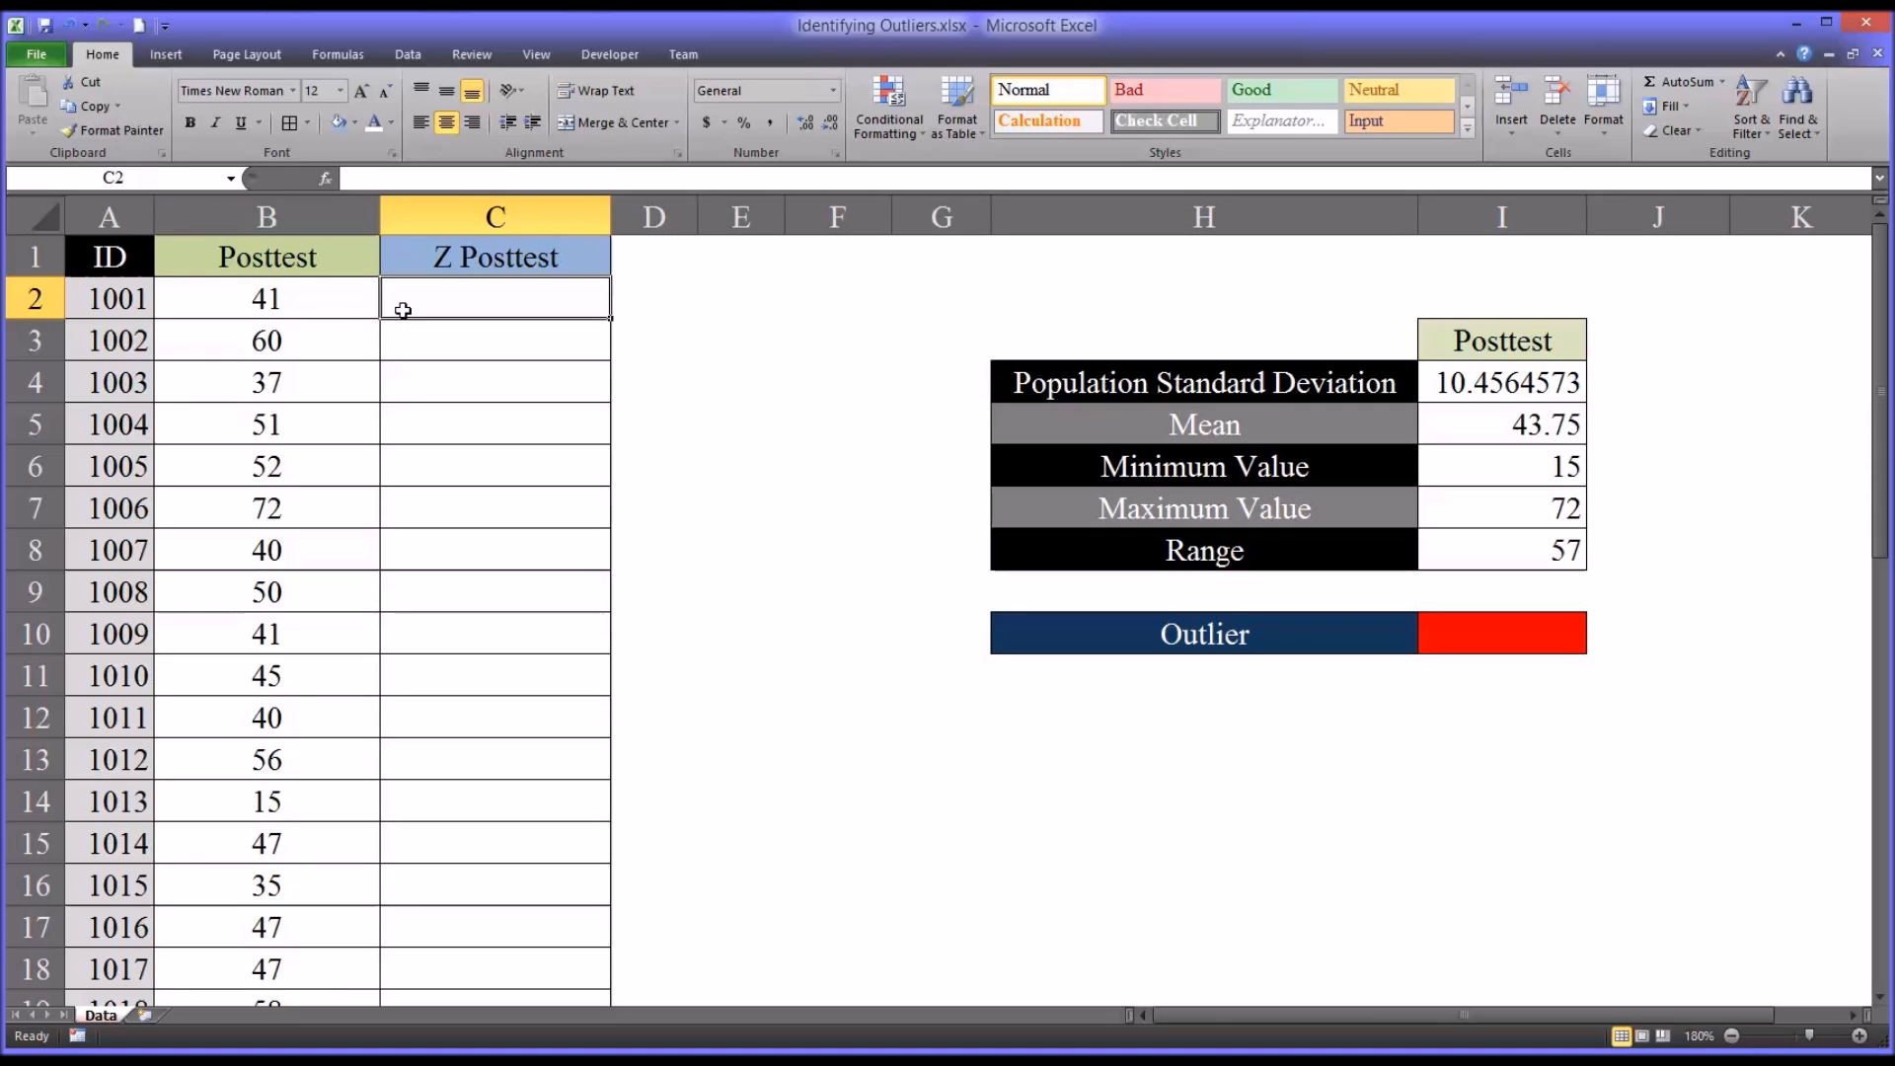
mouse_move(1366, 993)
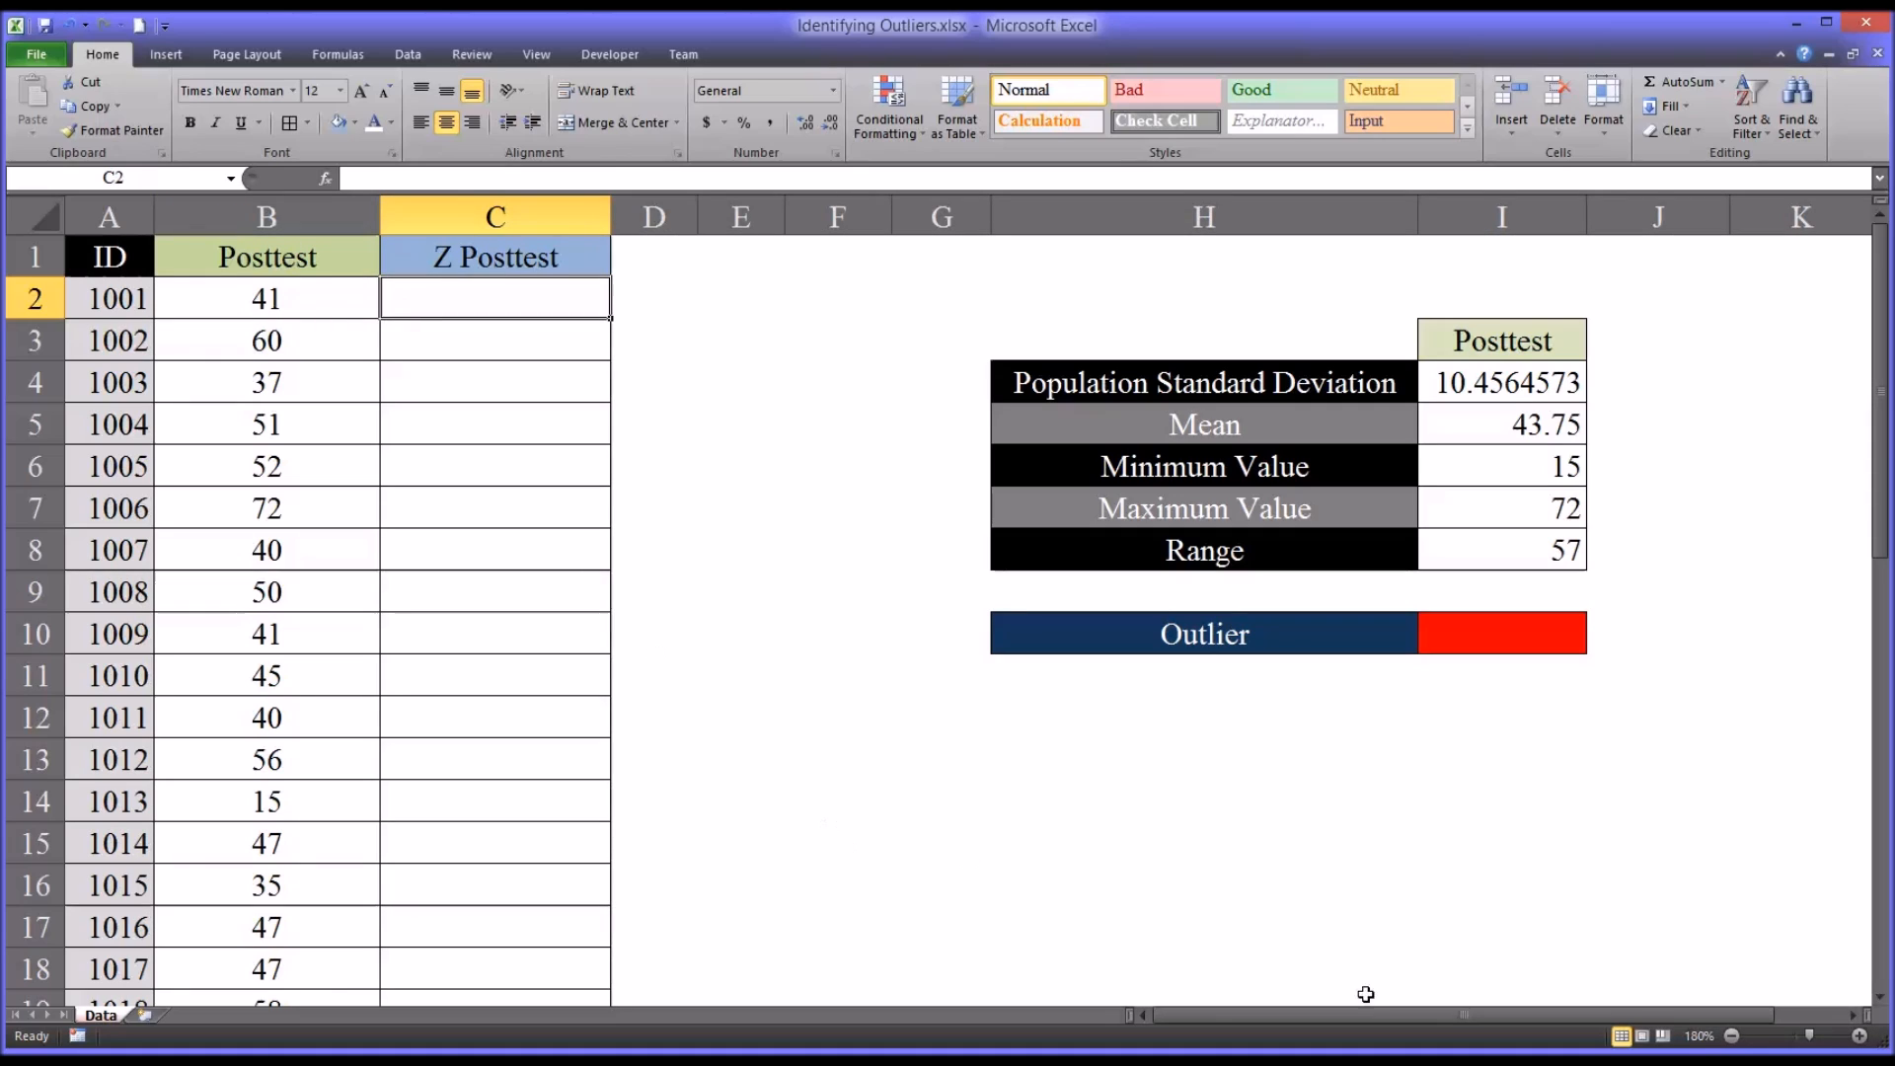
mouse_move(673, 454)
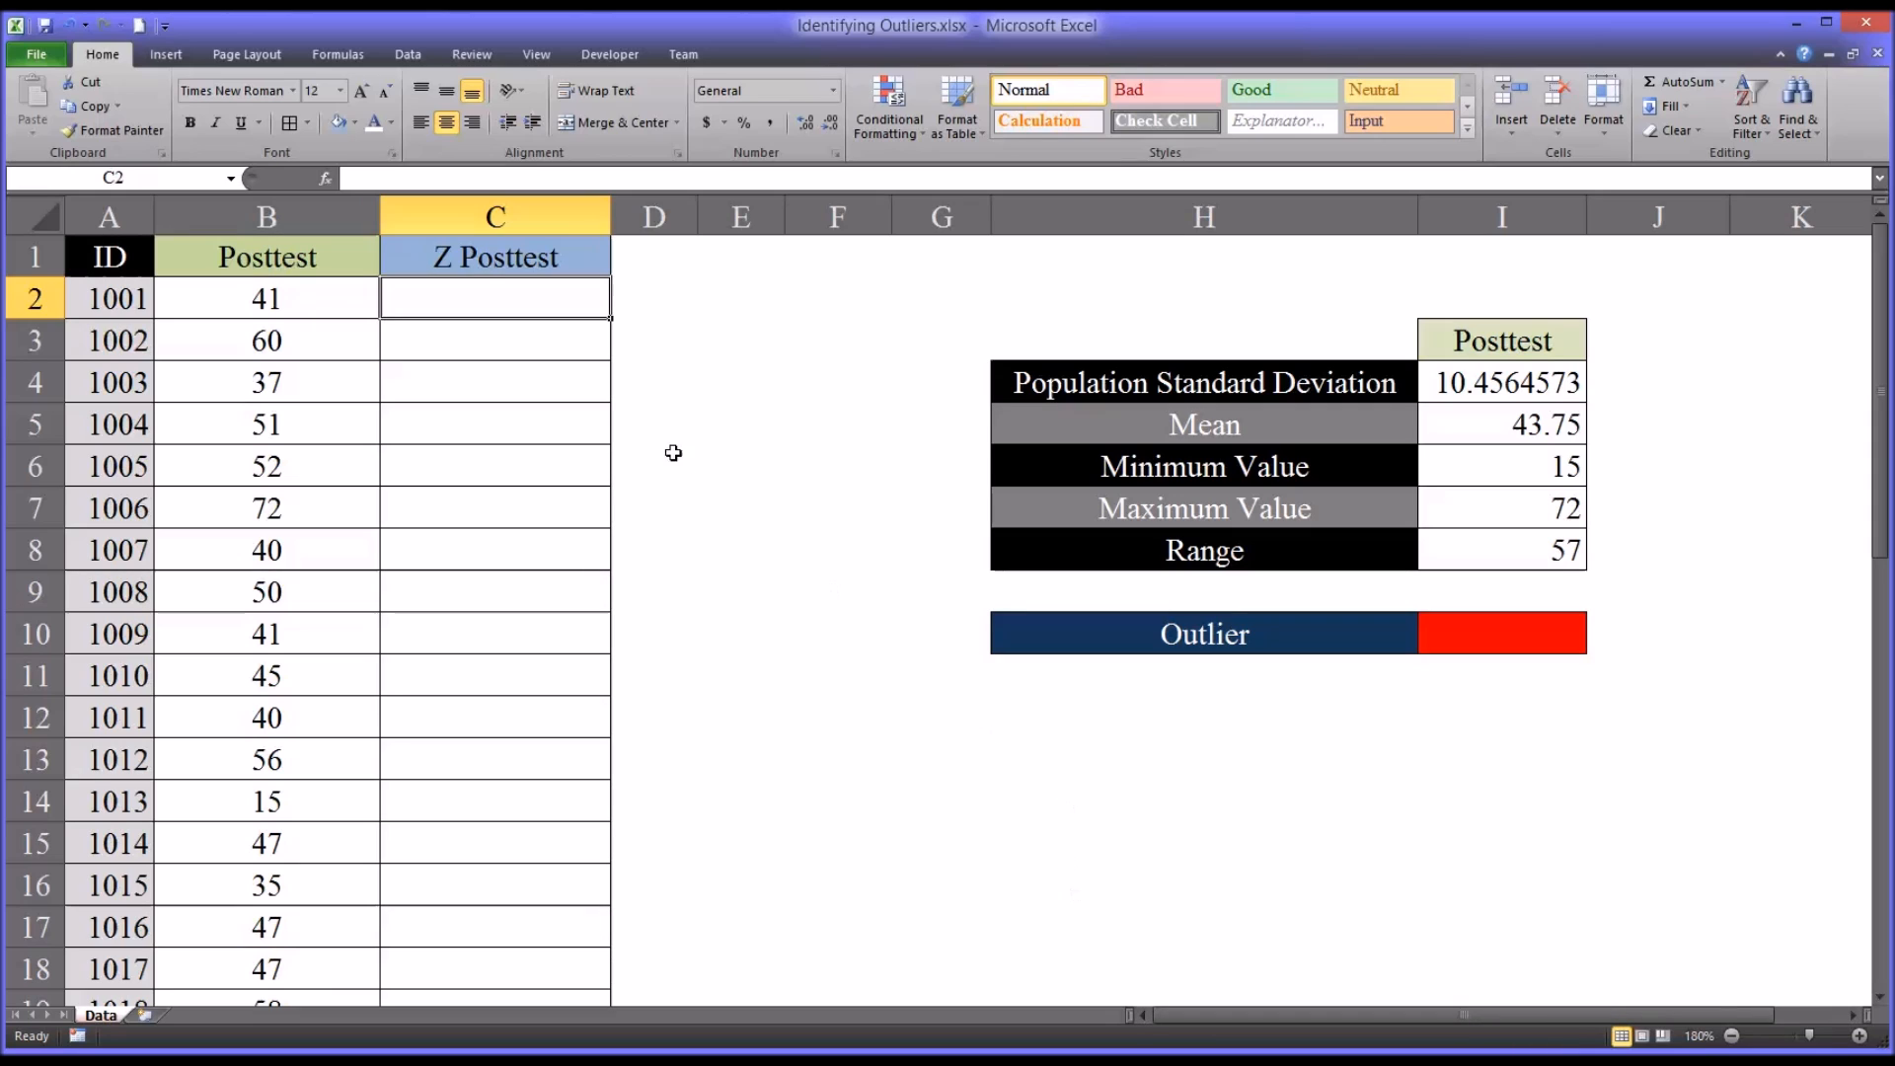
text(=st)
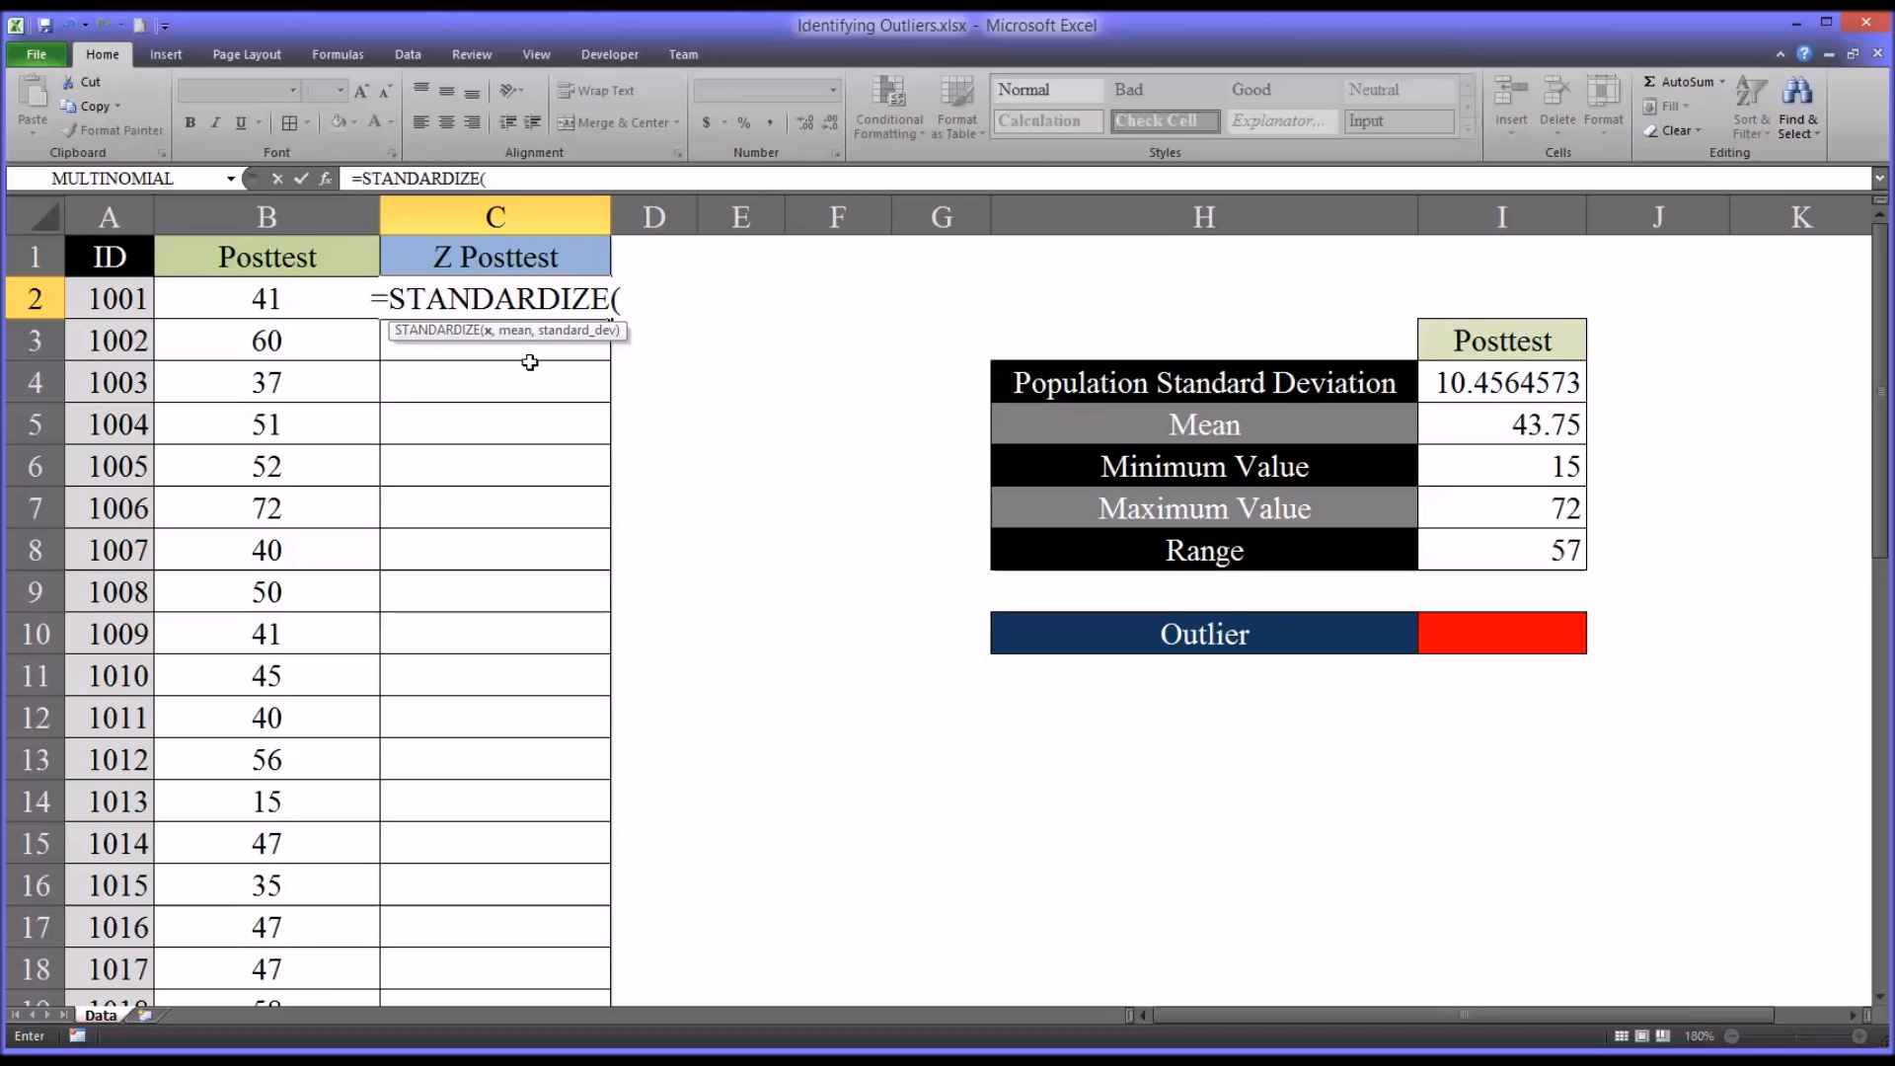
mouse_move(338, 309)
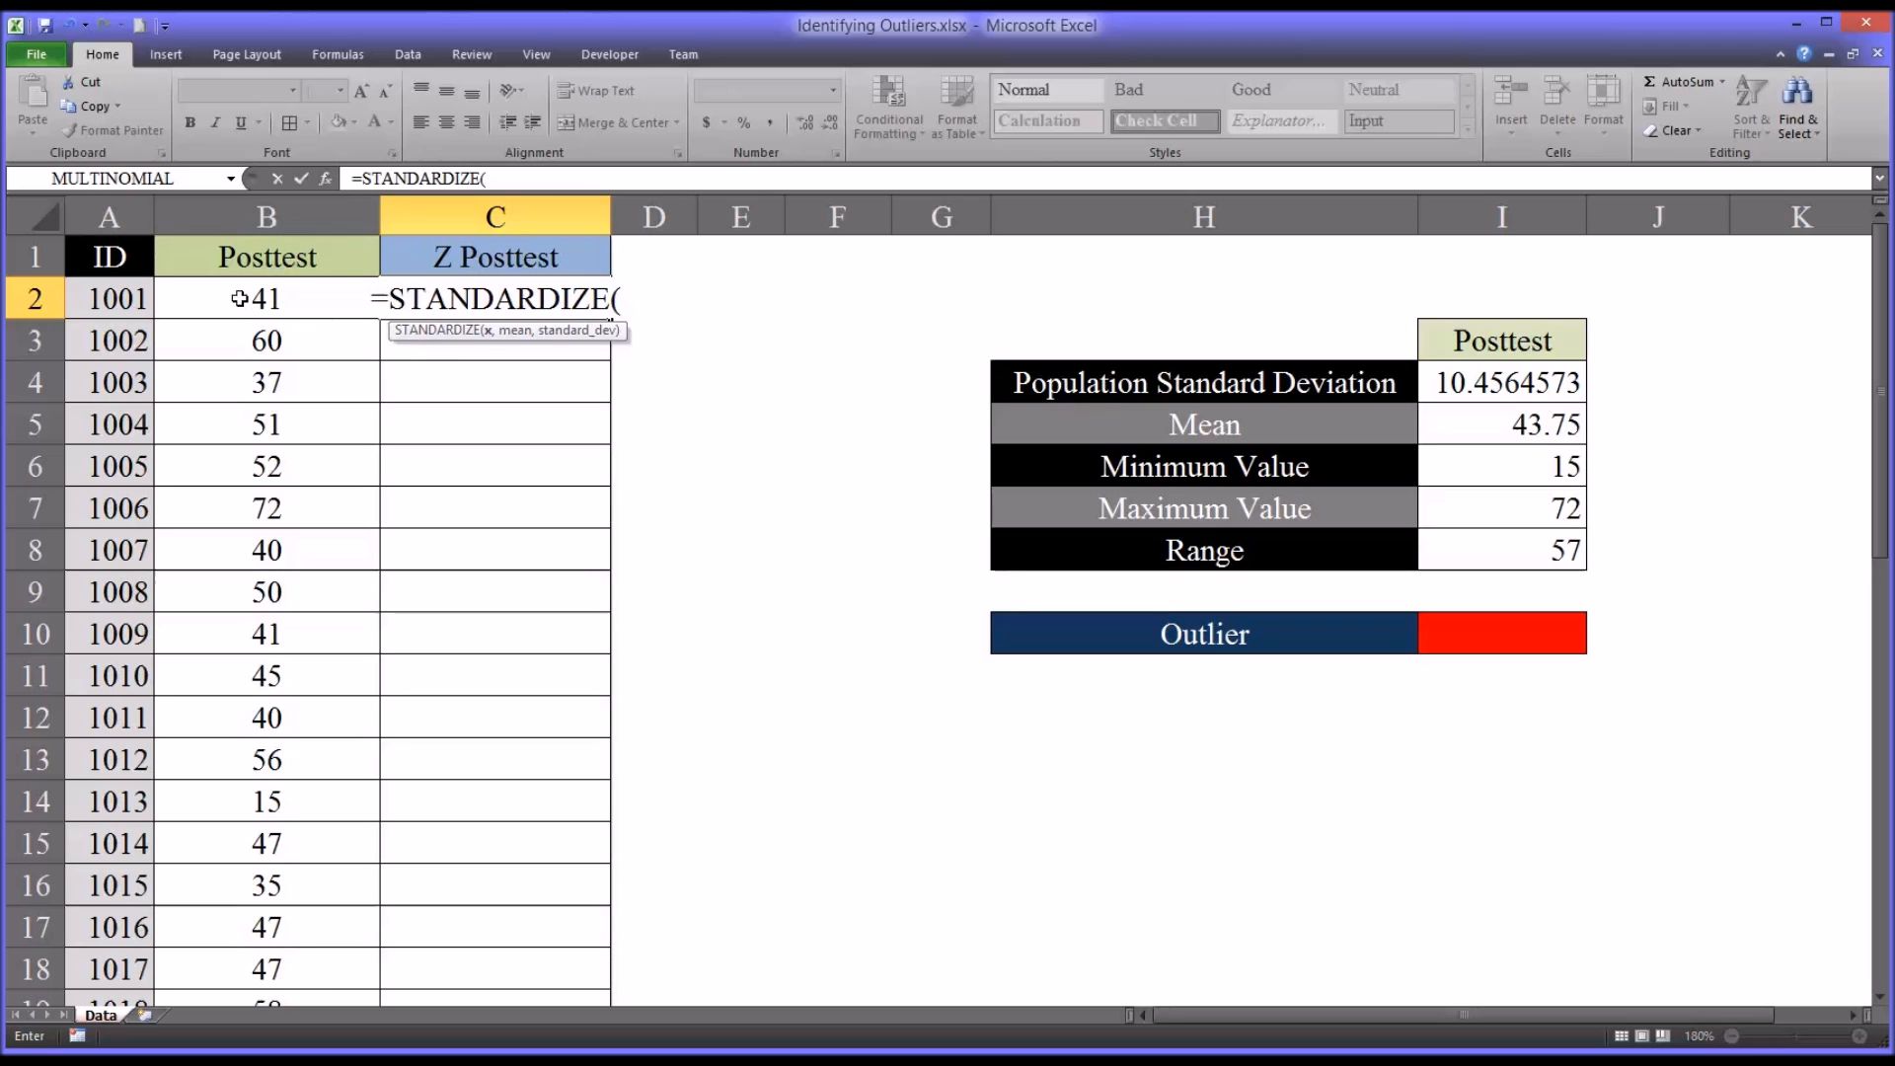
click(266, 298)
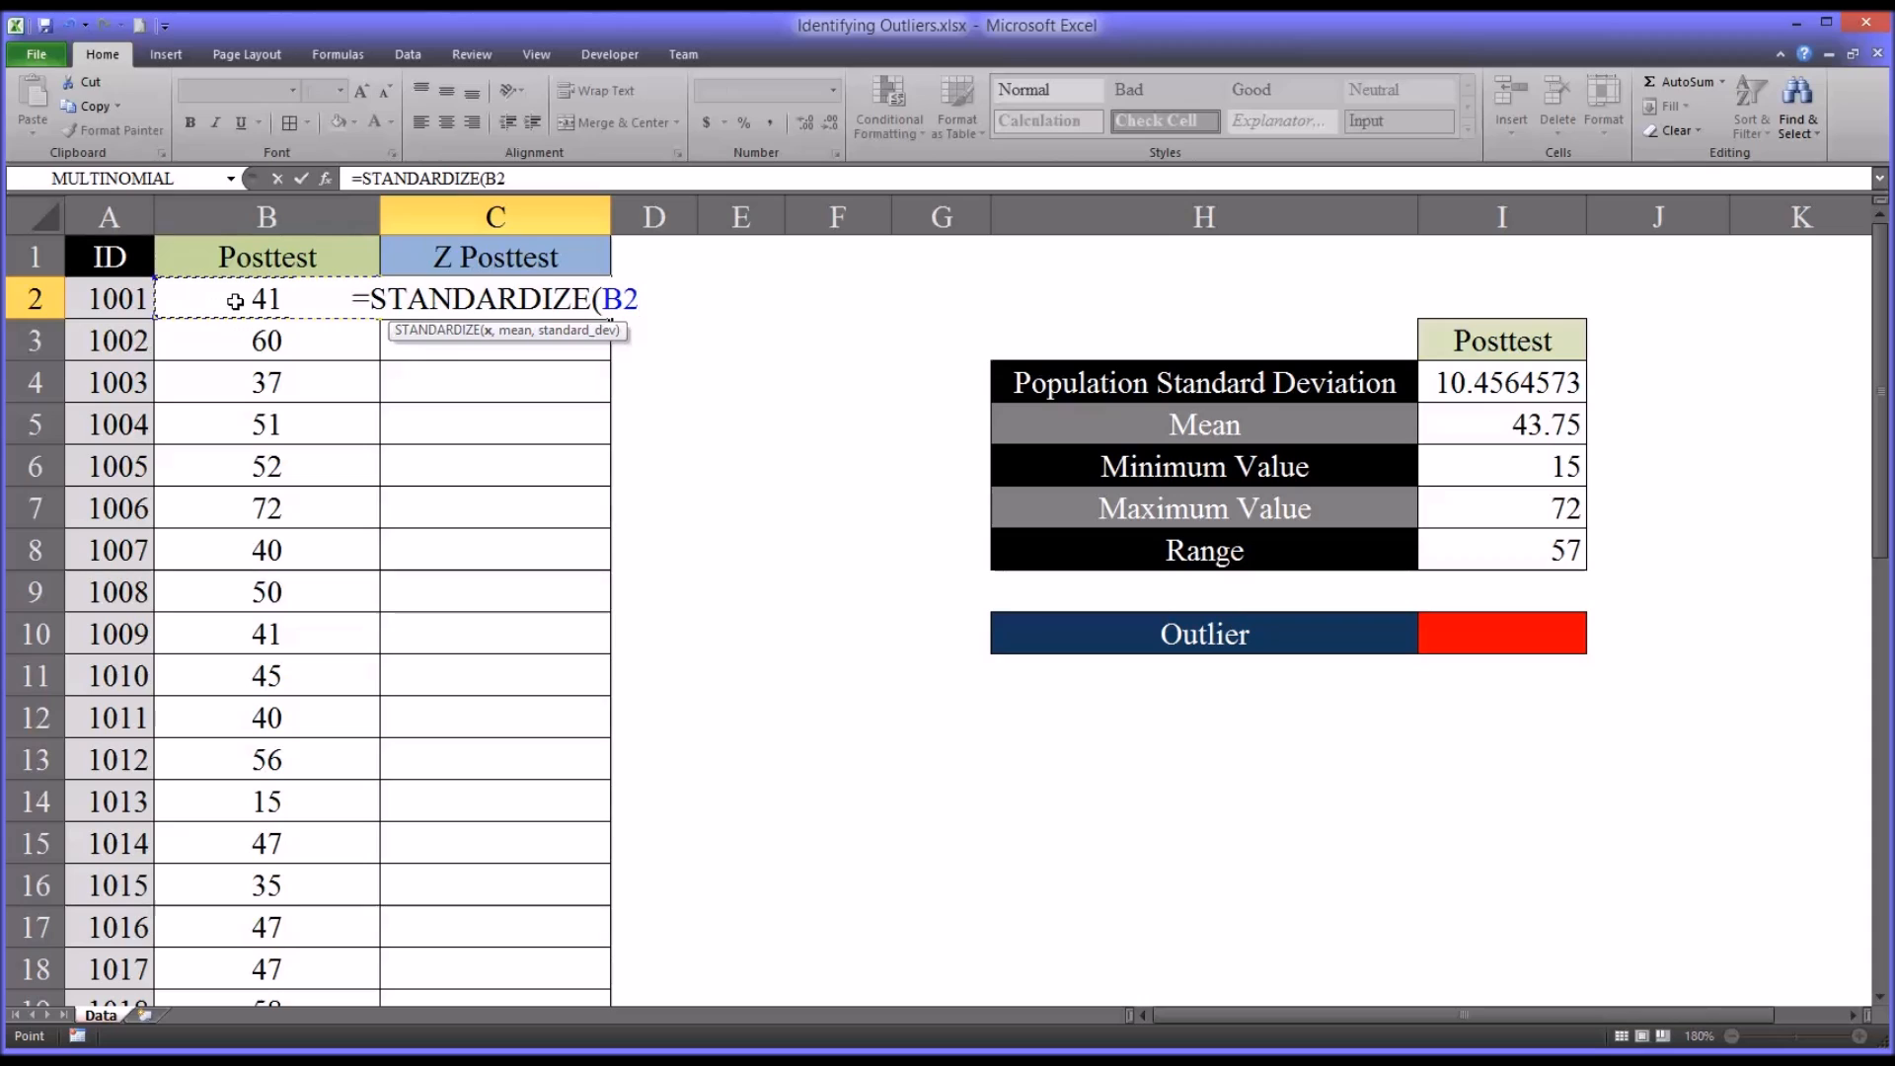
text(,)
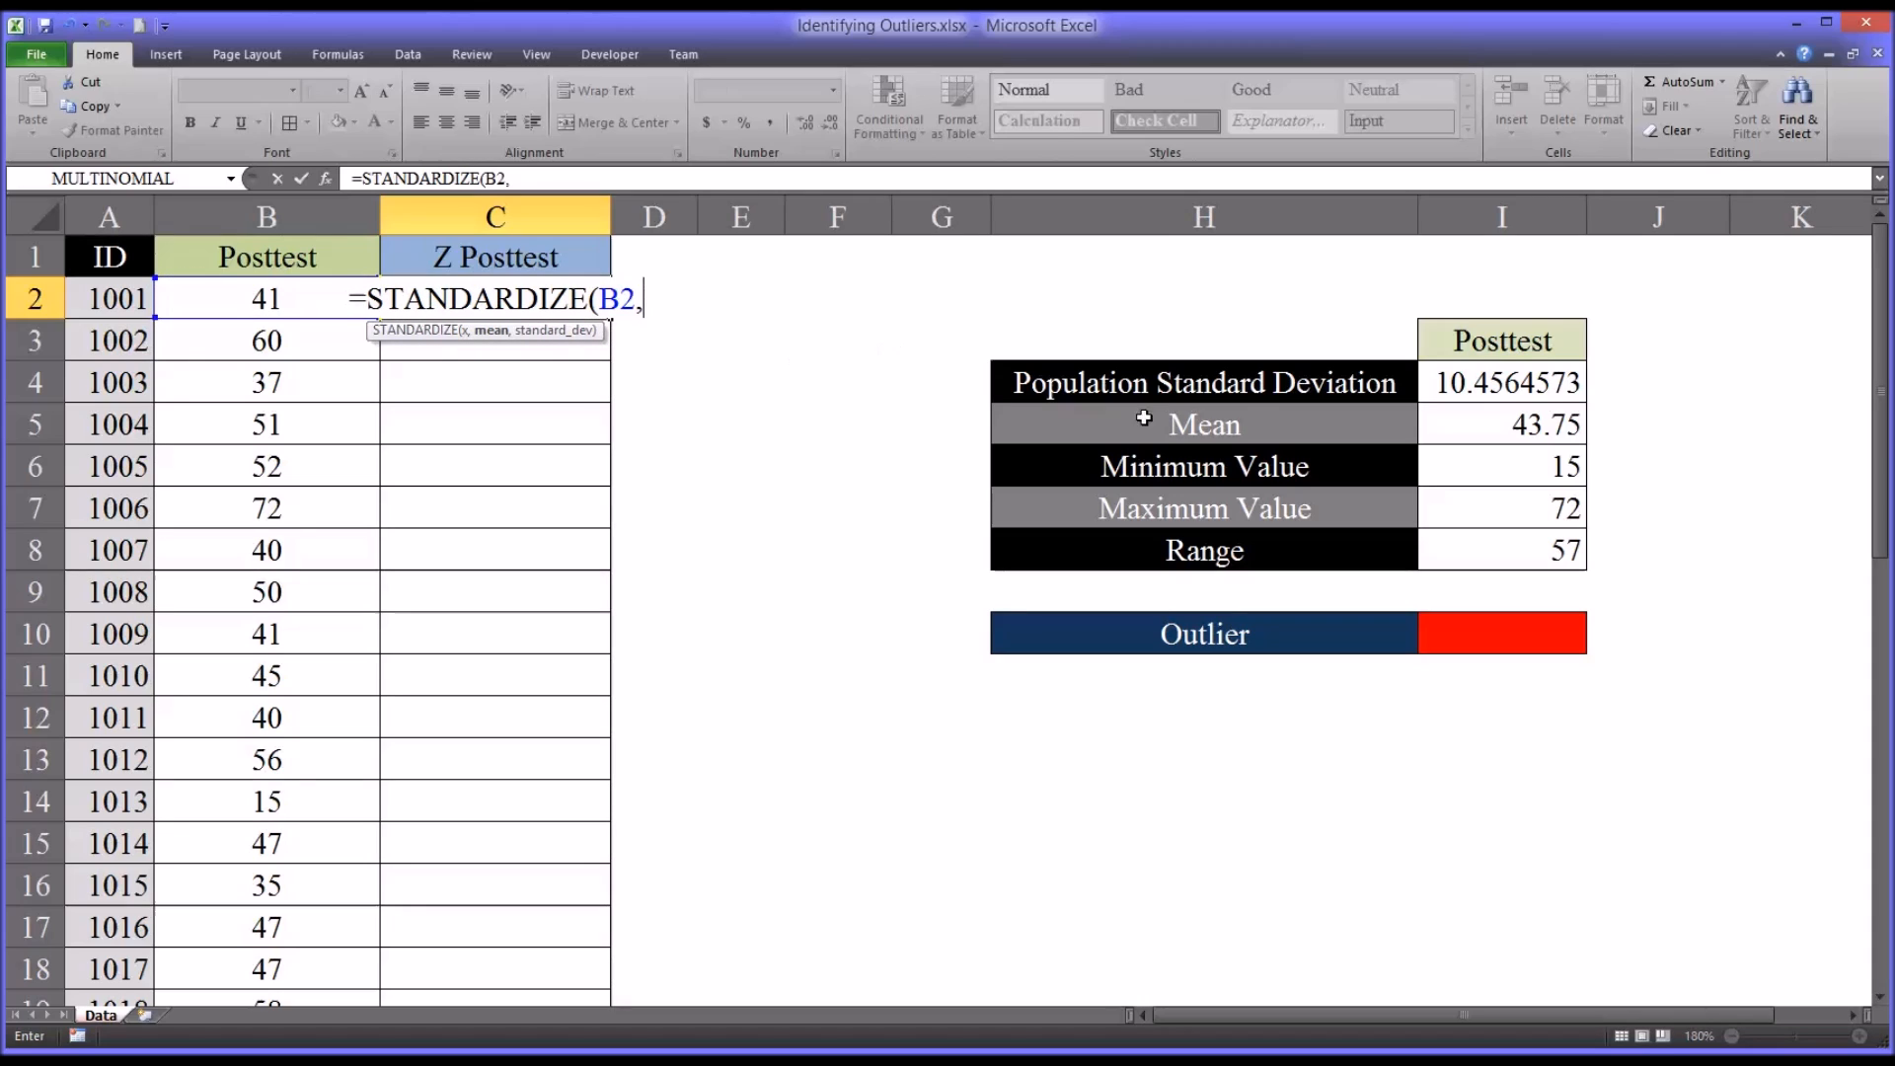
mouse_move(1535, 424)
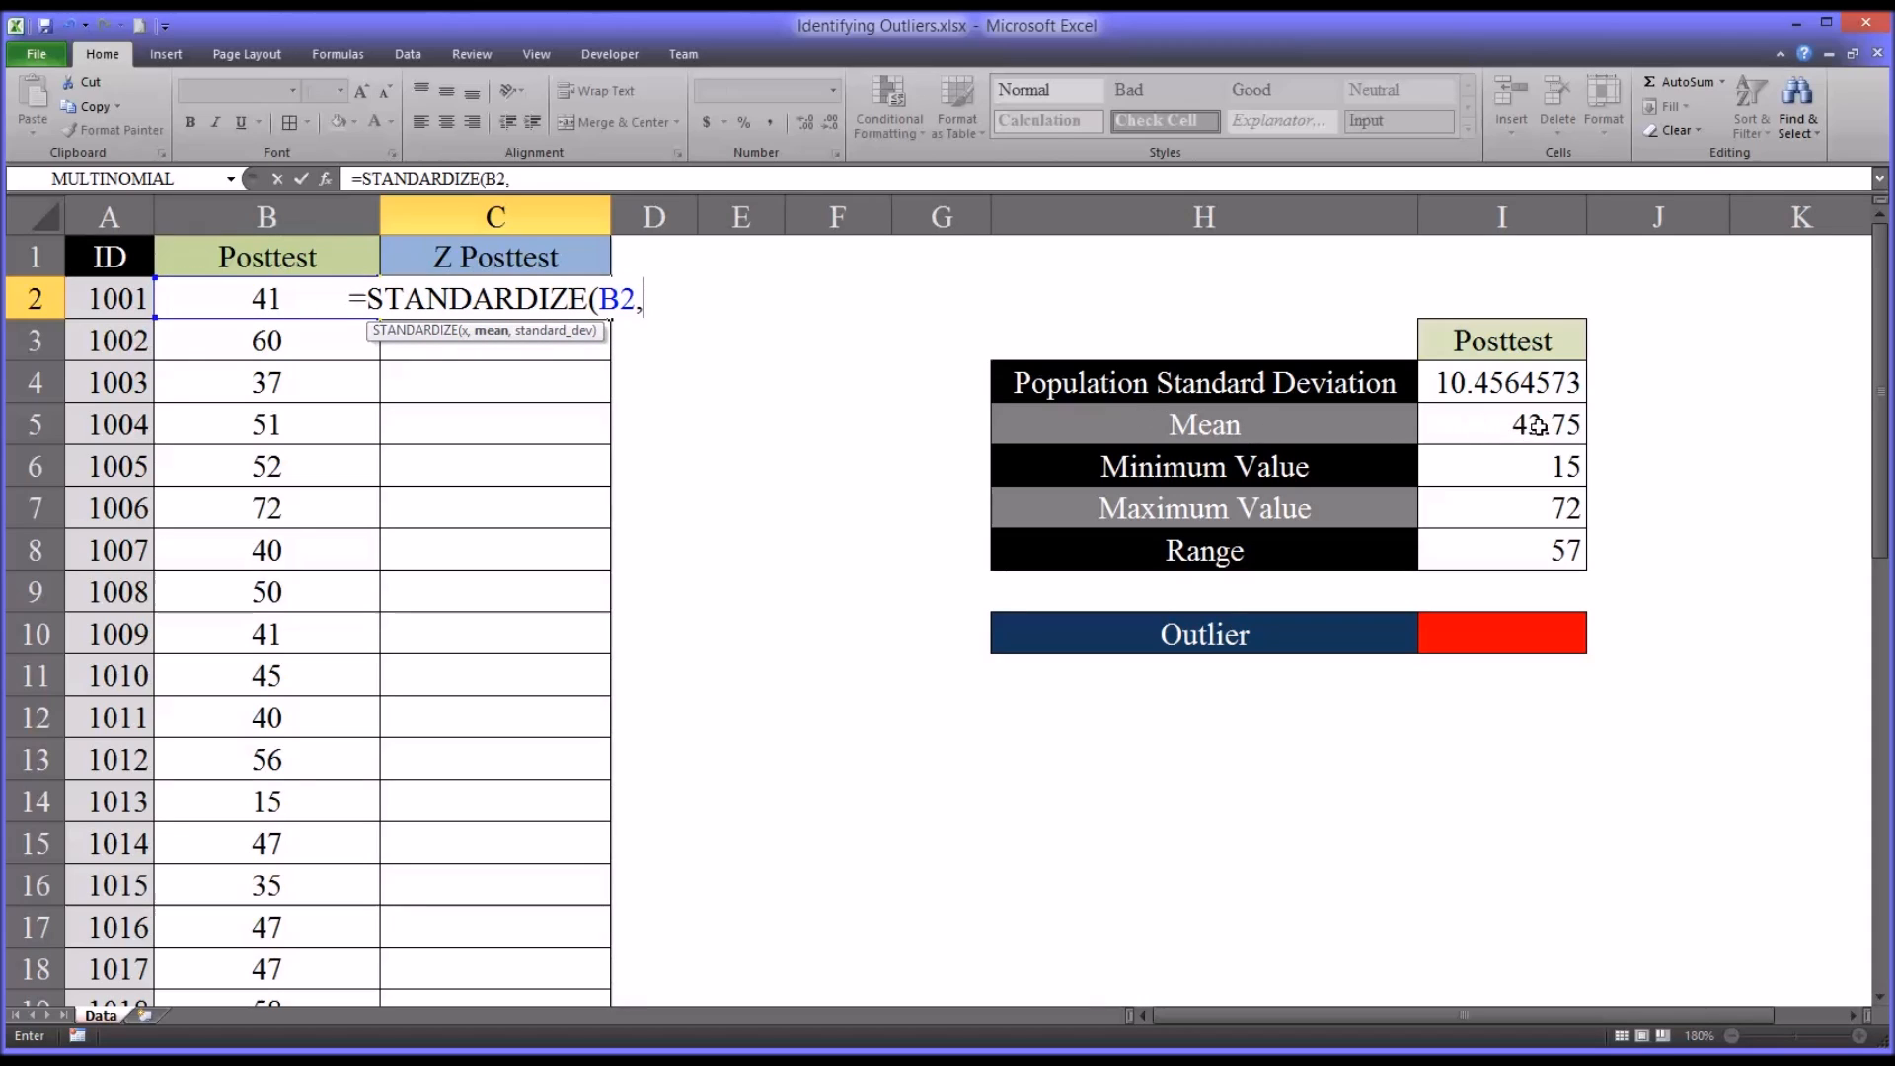
- Reference the mean and standard deviation as absolute $I$5 and $I$4, giving z-score -0.262995383
click(1502, 425)
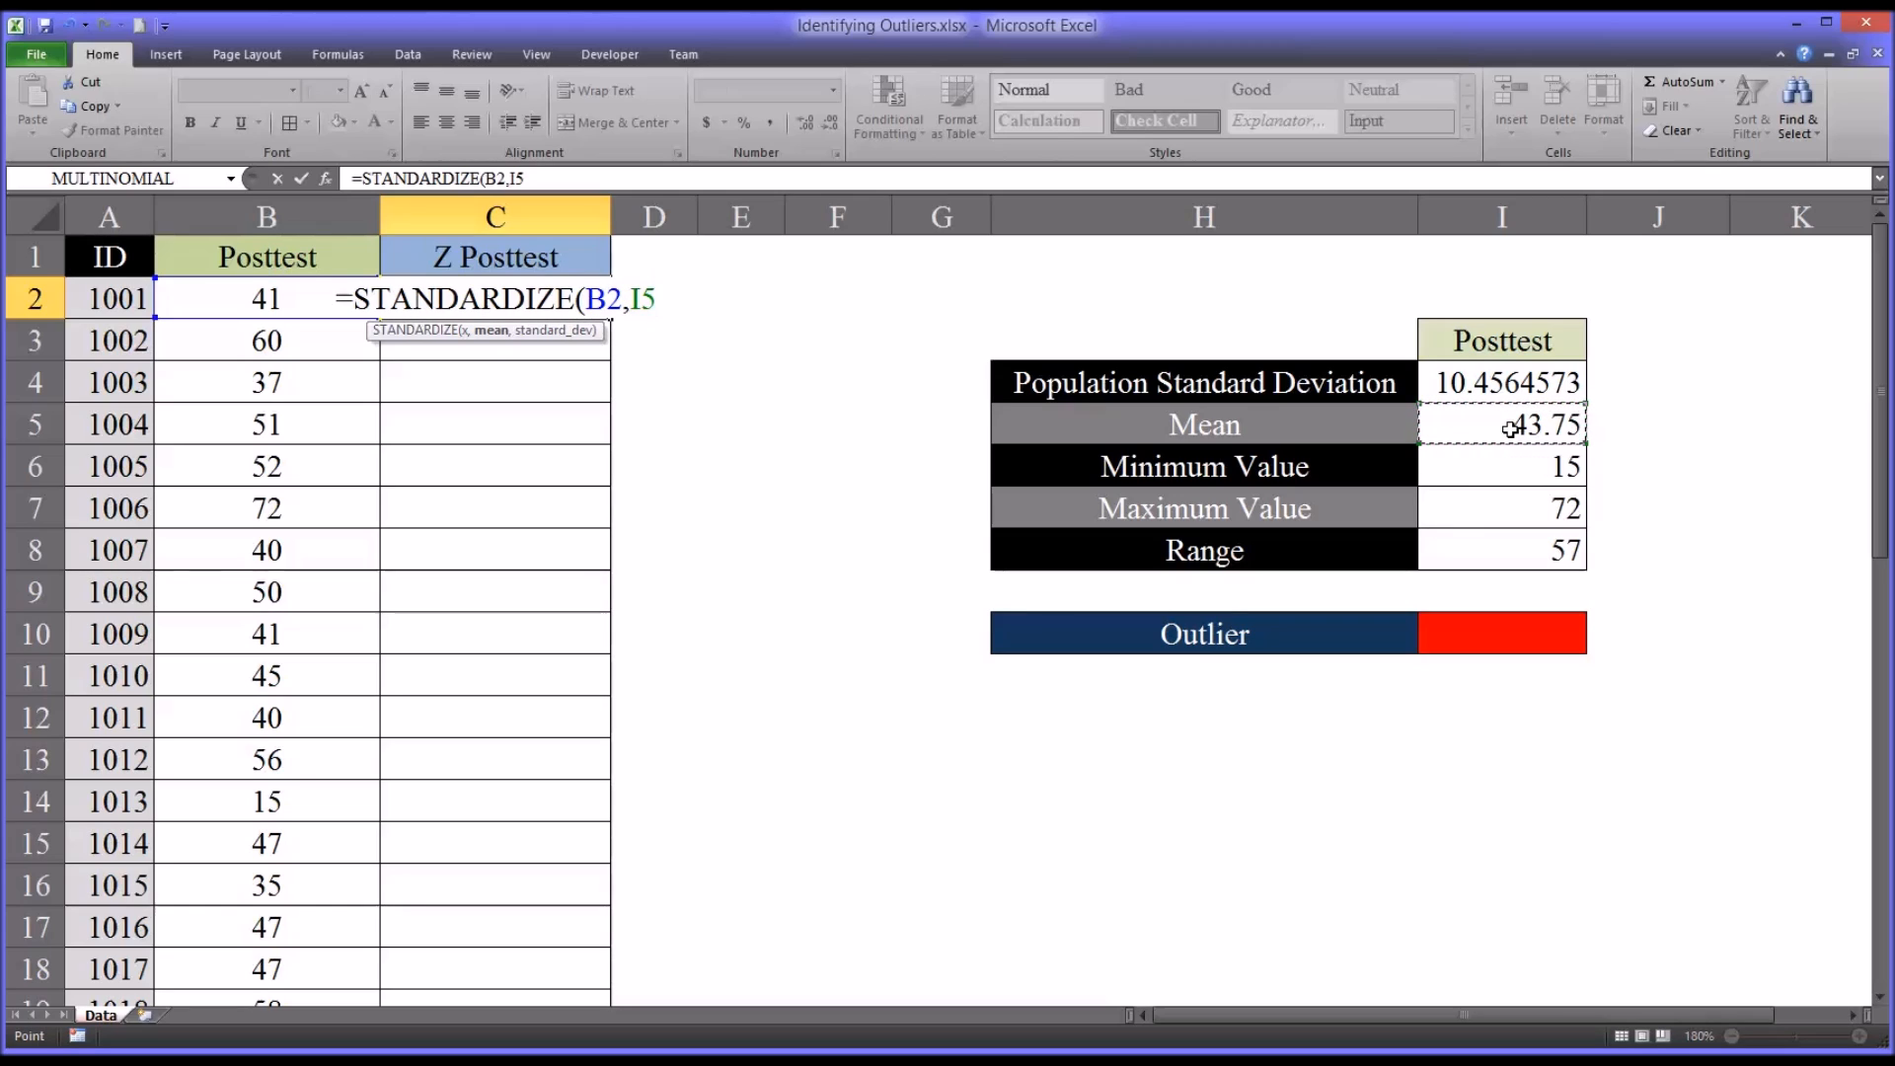
key(f4)
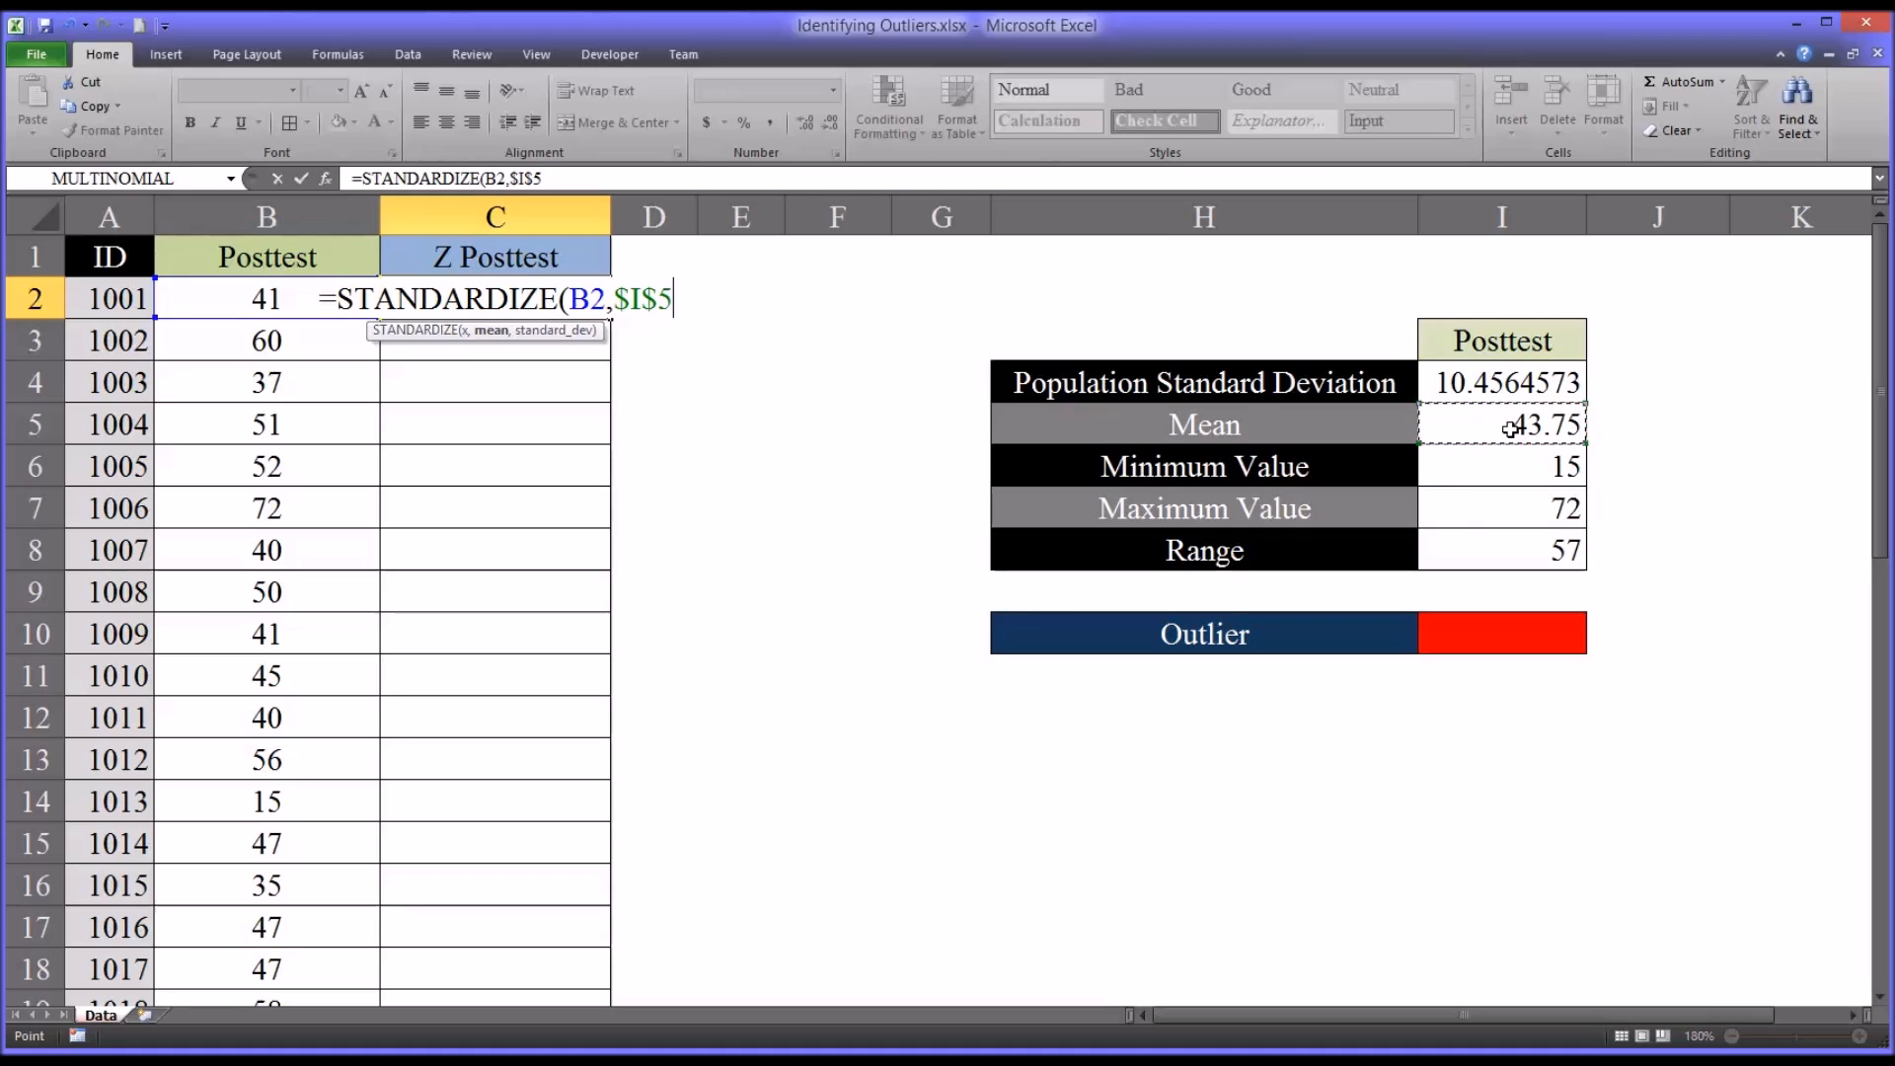
text(,)
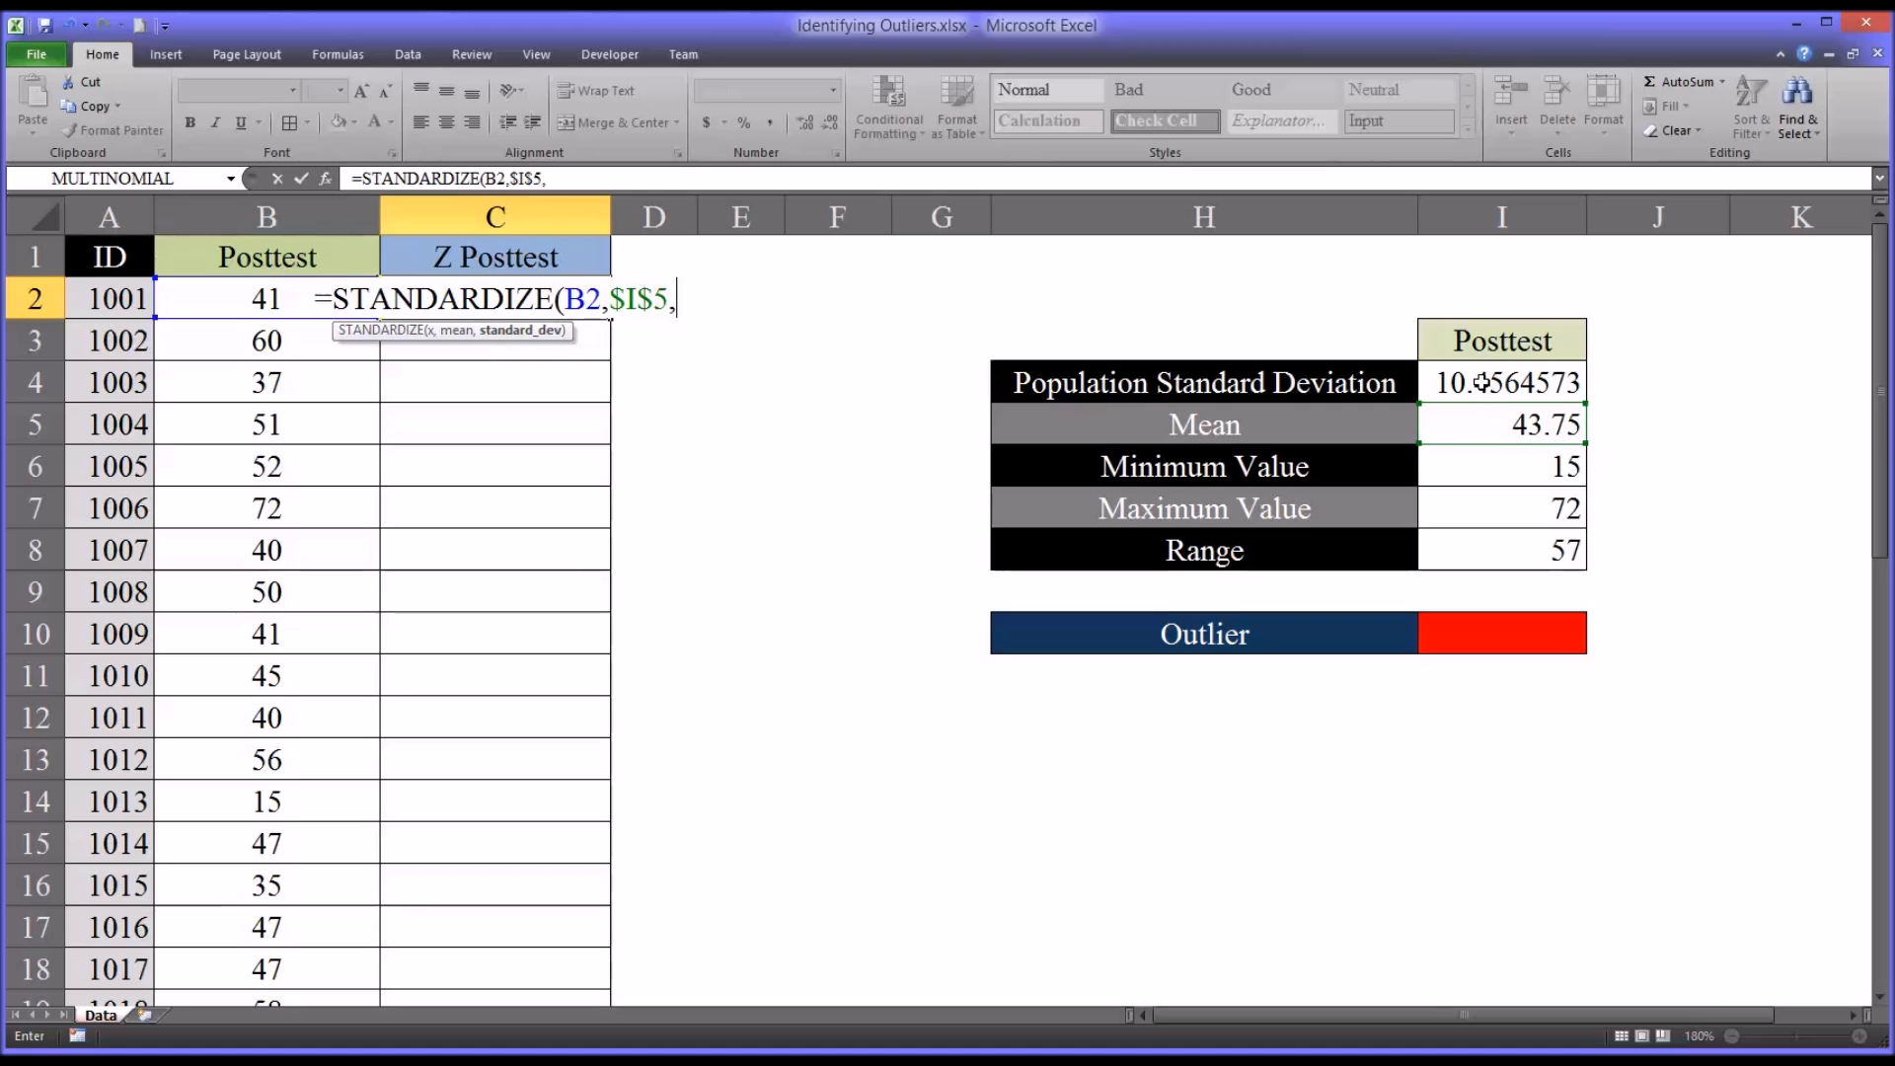
click(1502, 381)
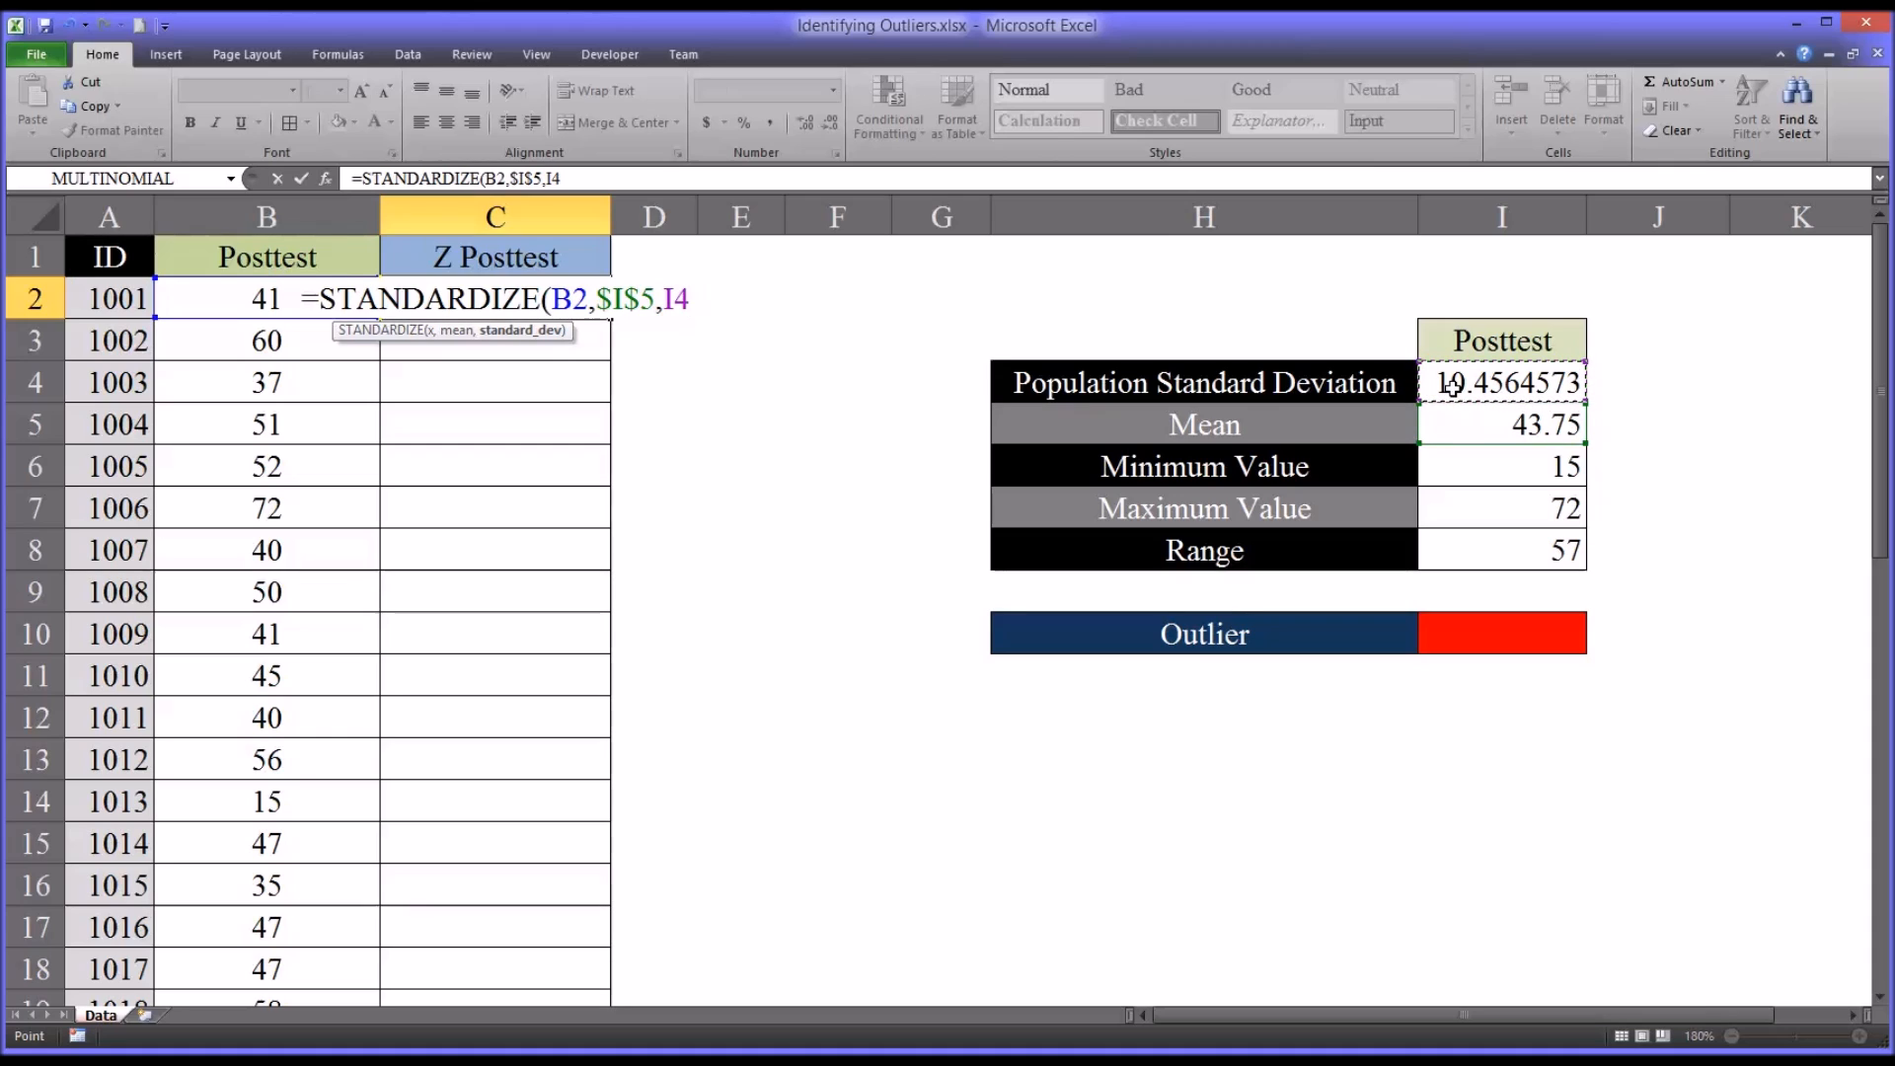
key(F4)
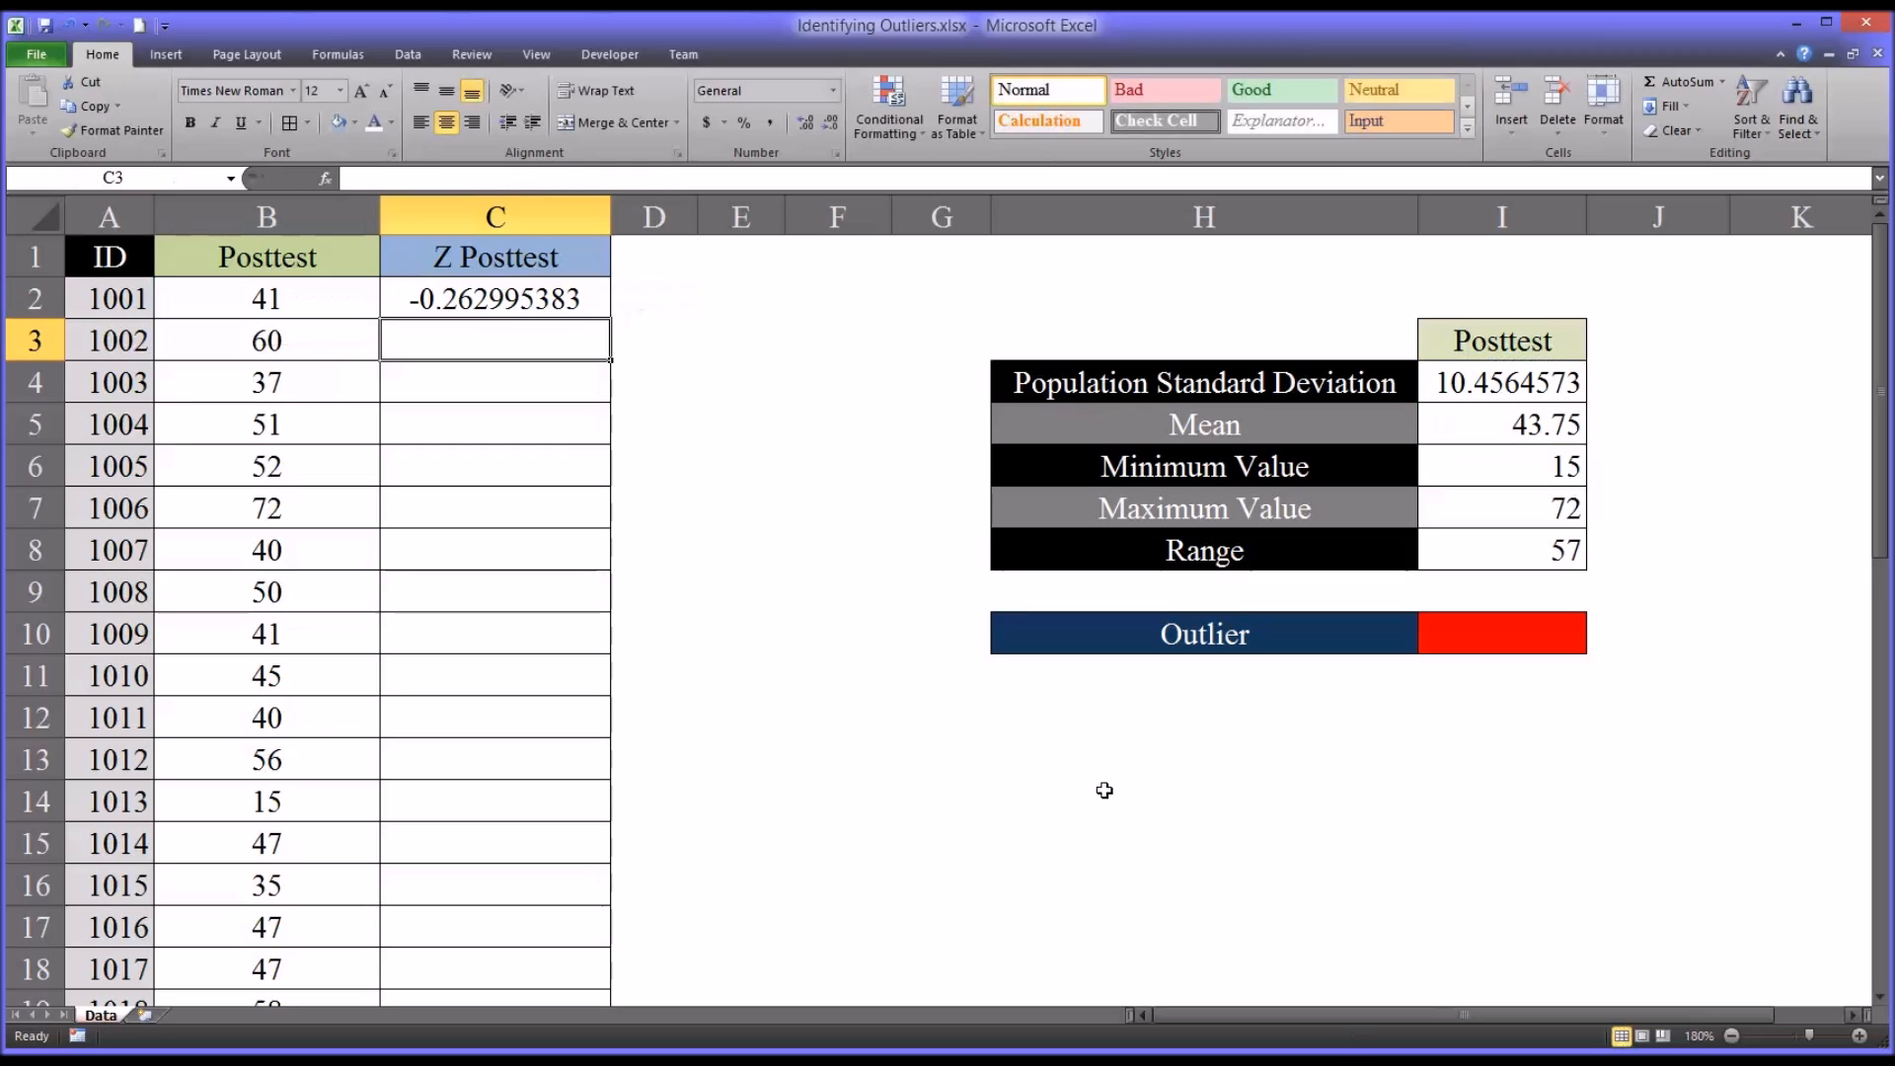
- Fill the STANDARDIZE formula down through C41 so every student has a z-score
click(494, 298)
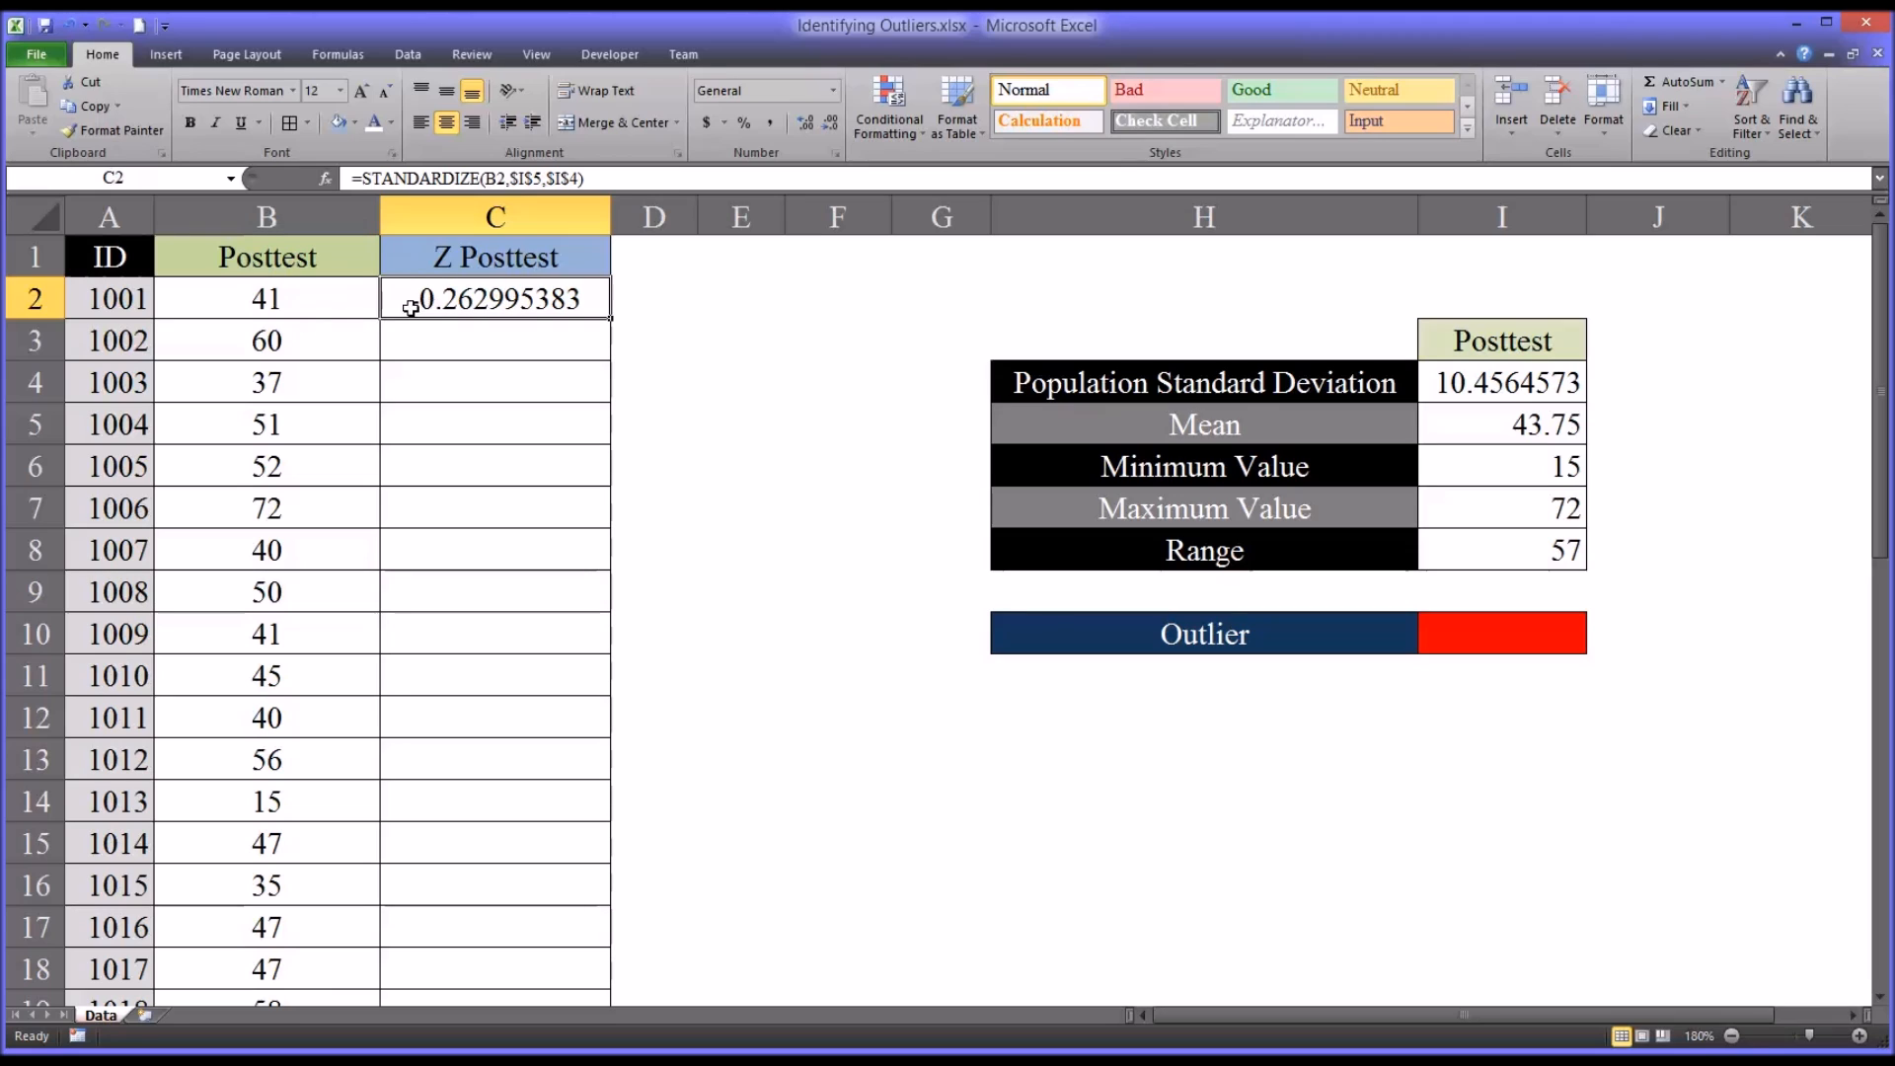
click(266, 298)
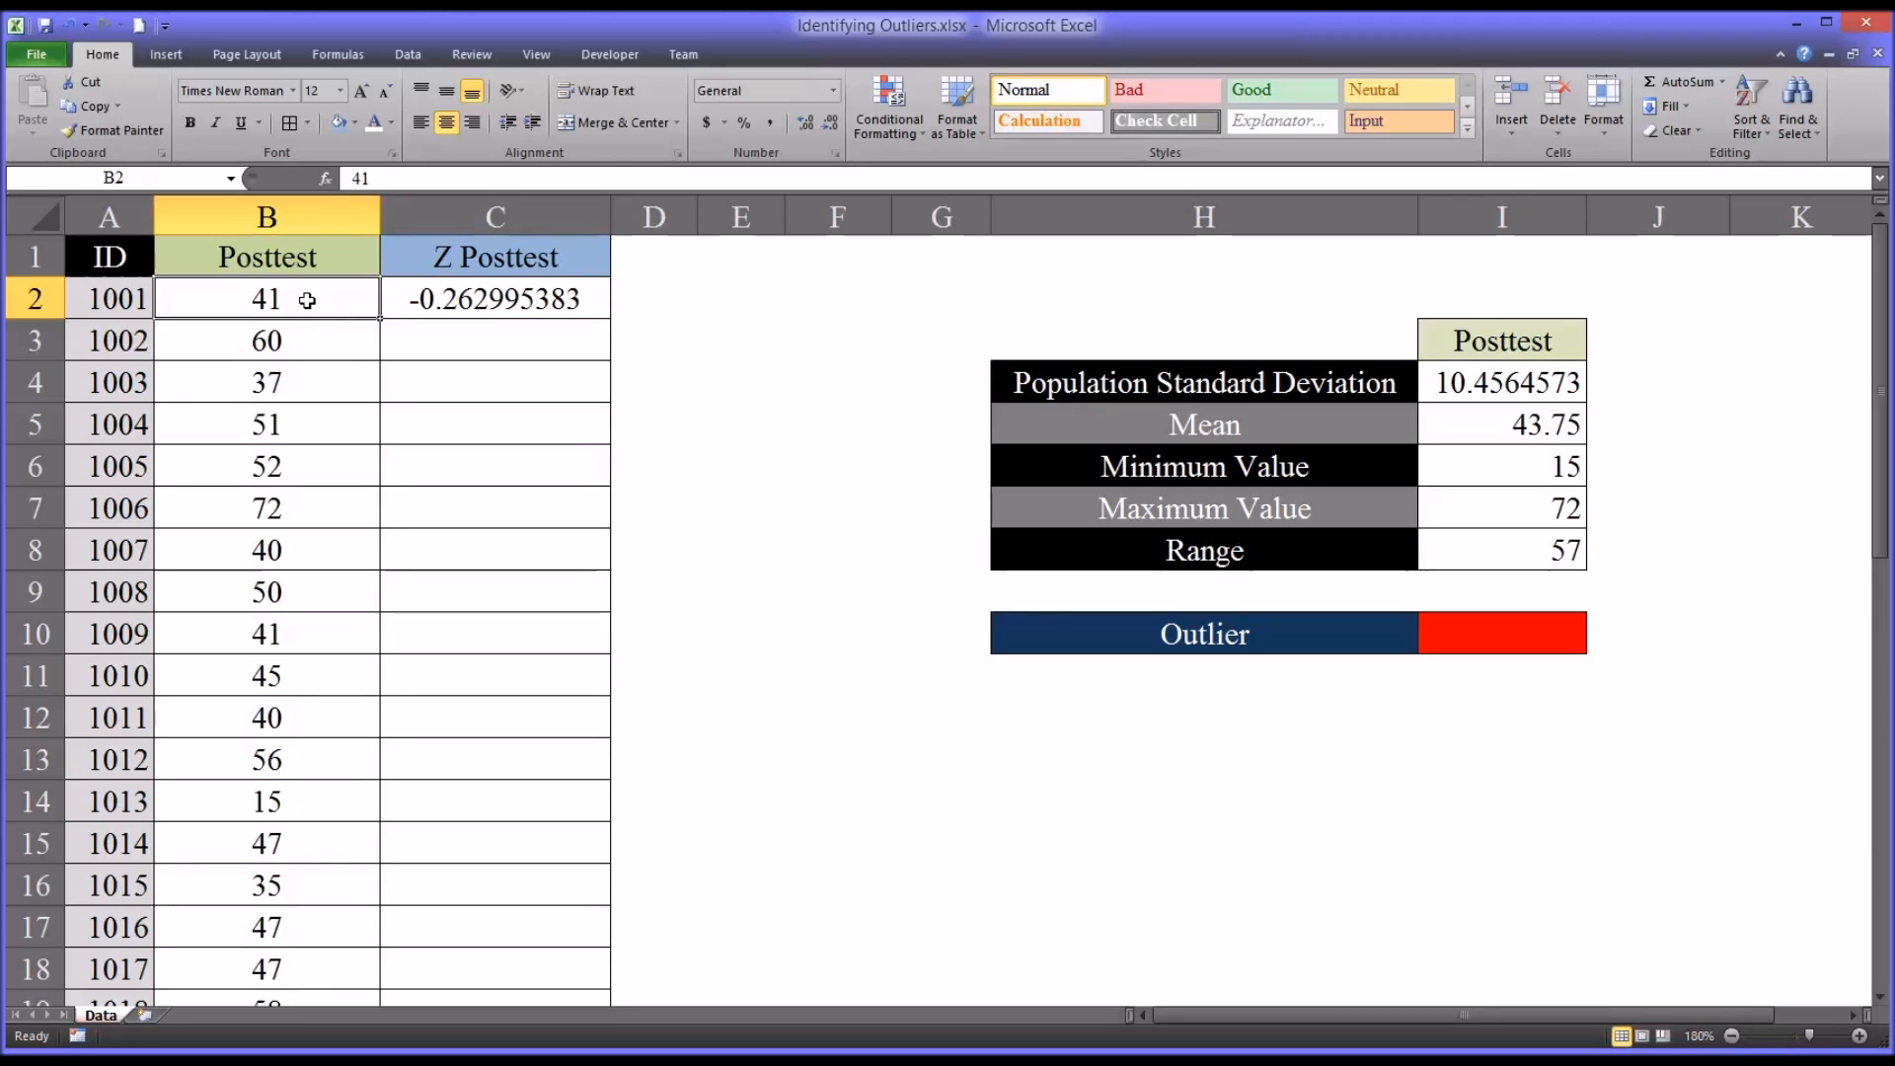
click(494, 298)
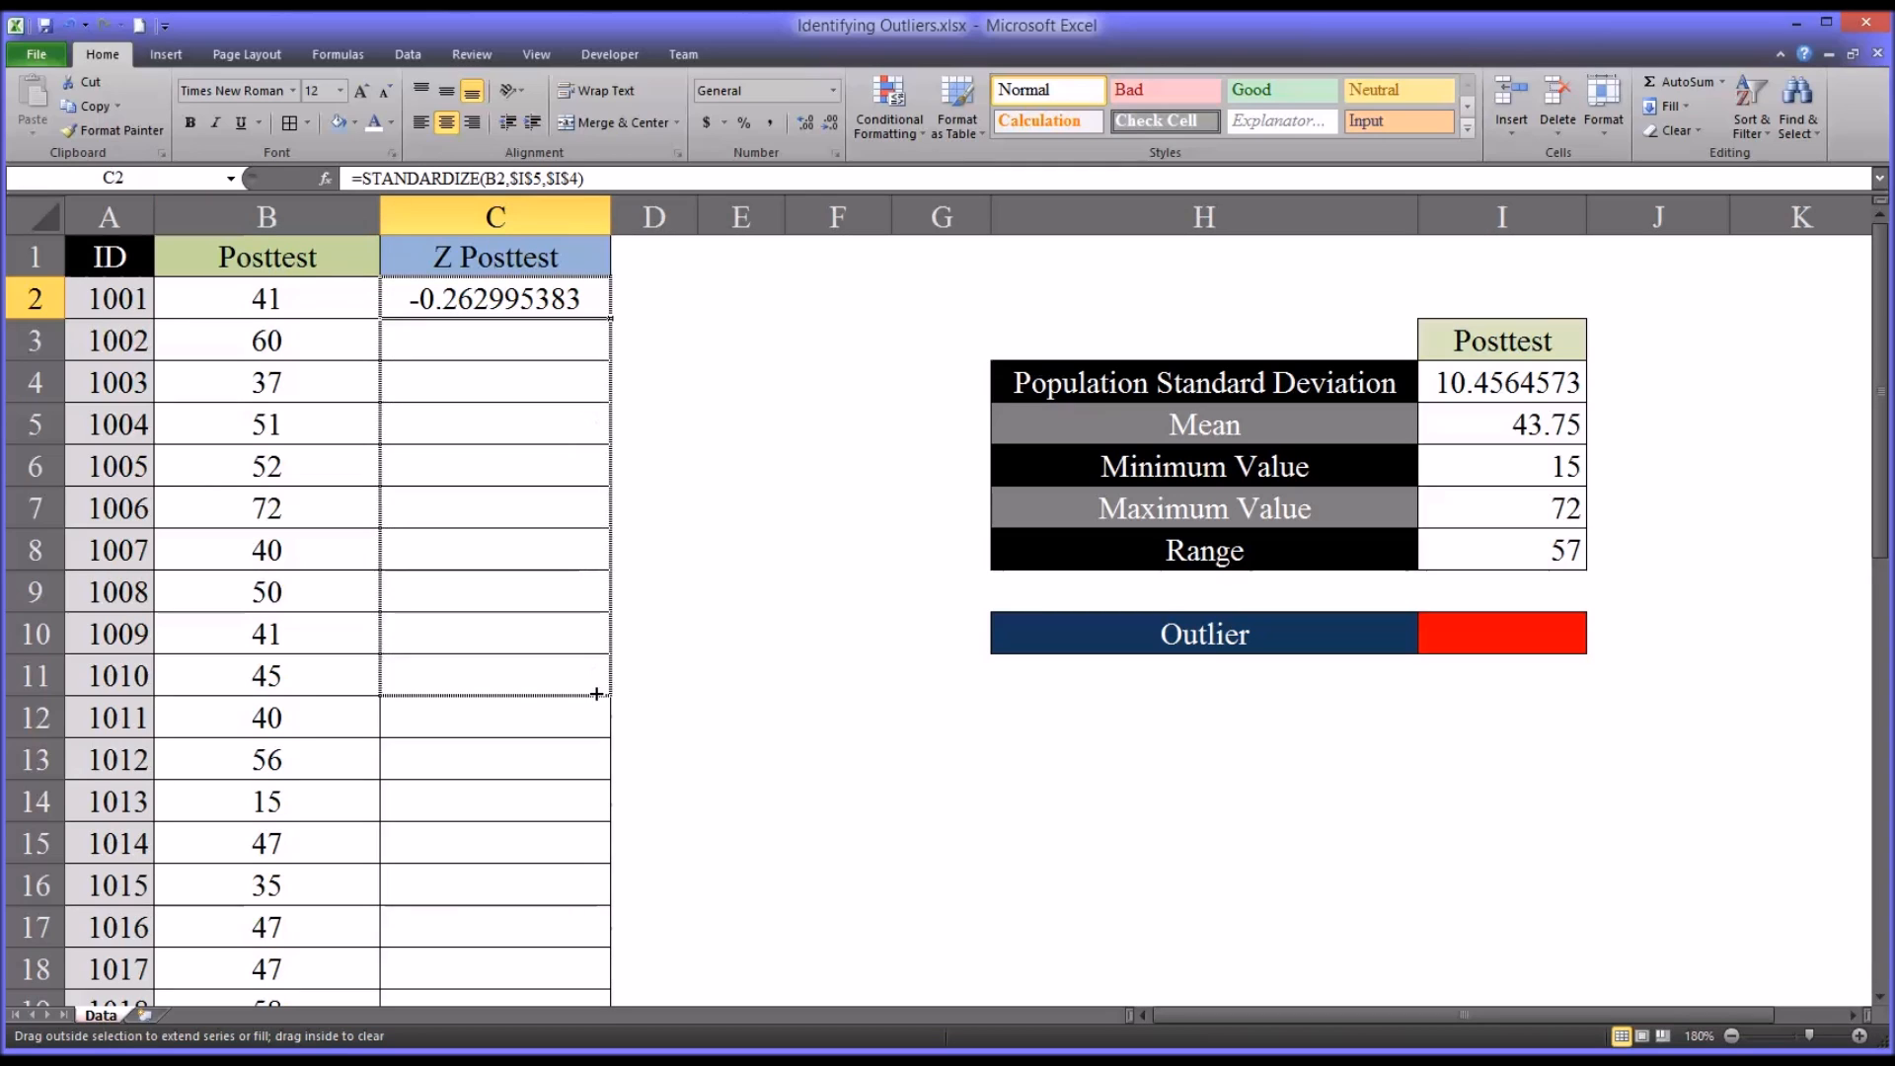
scroll(down, 3)
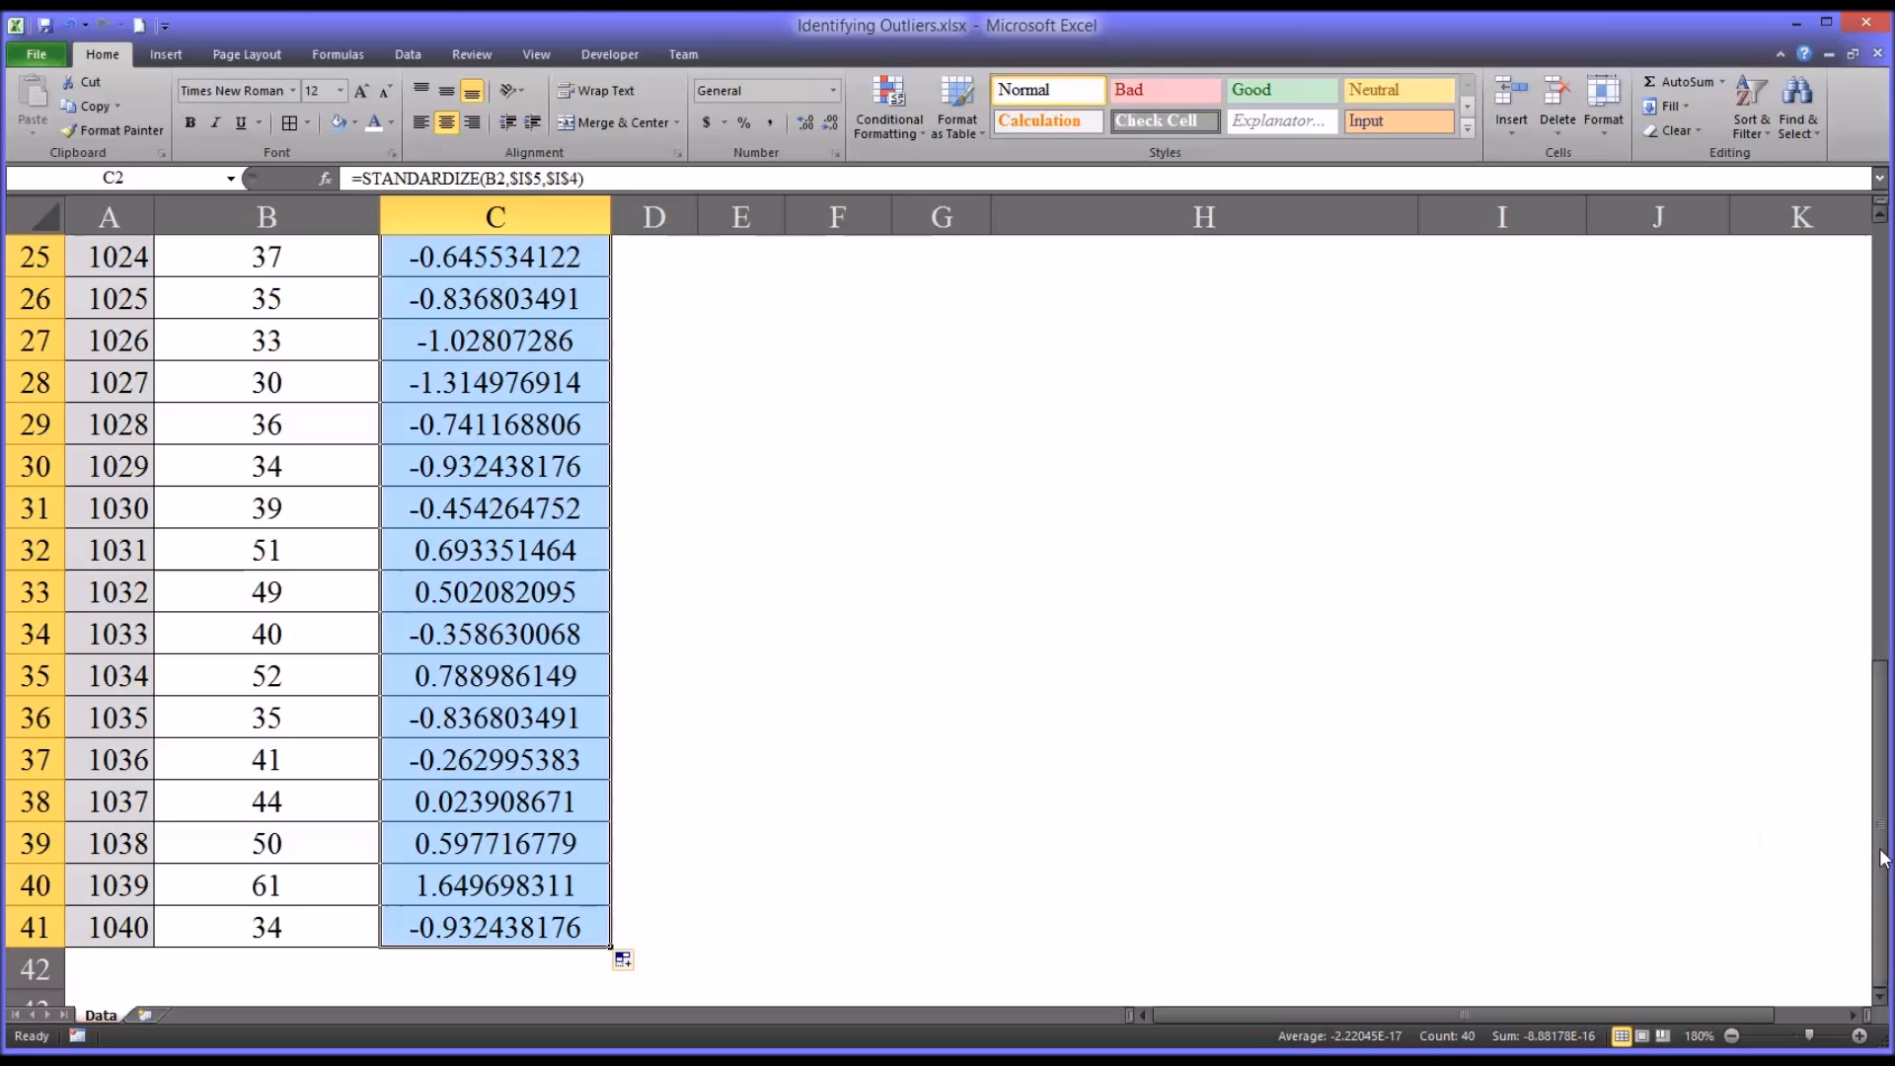
scroll(up, 3)
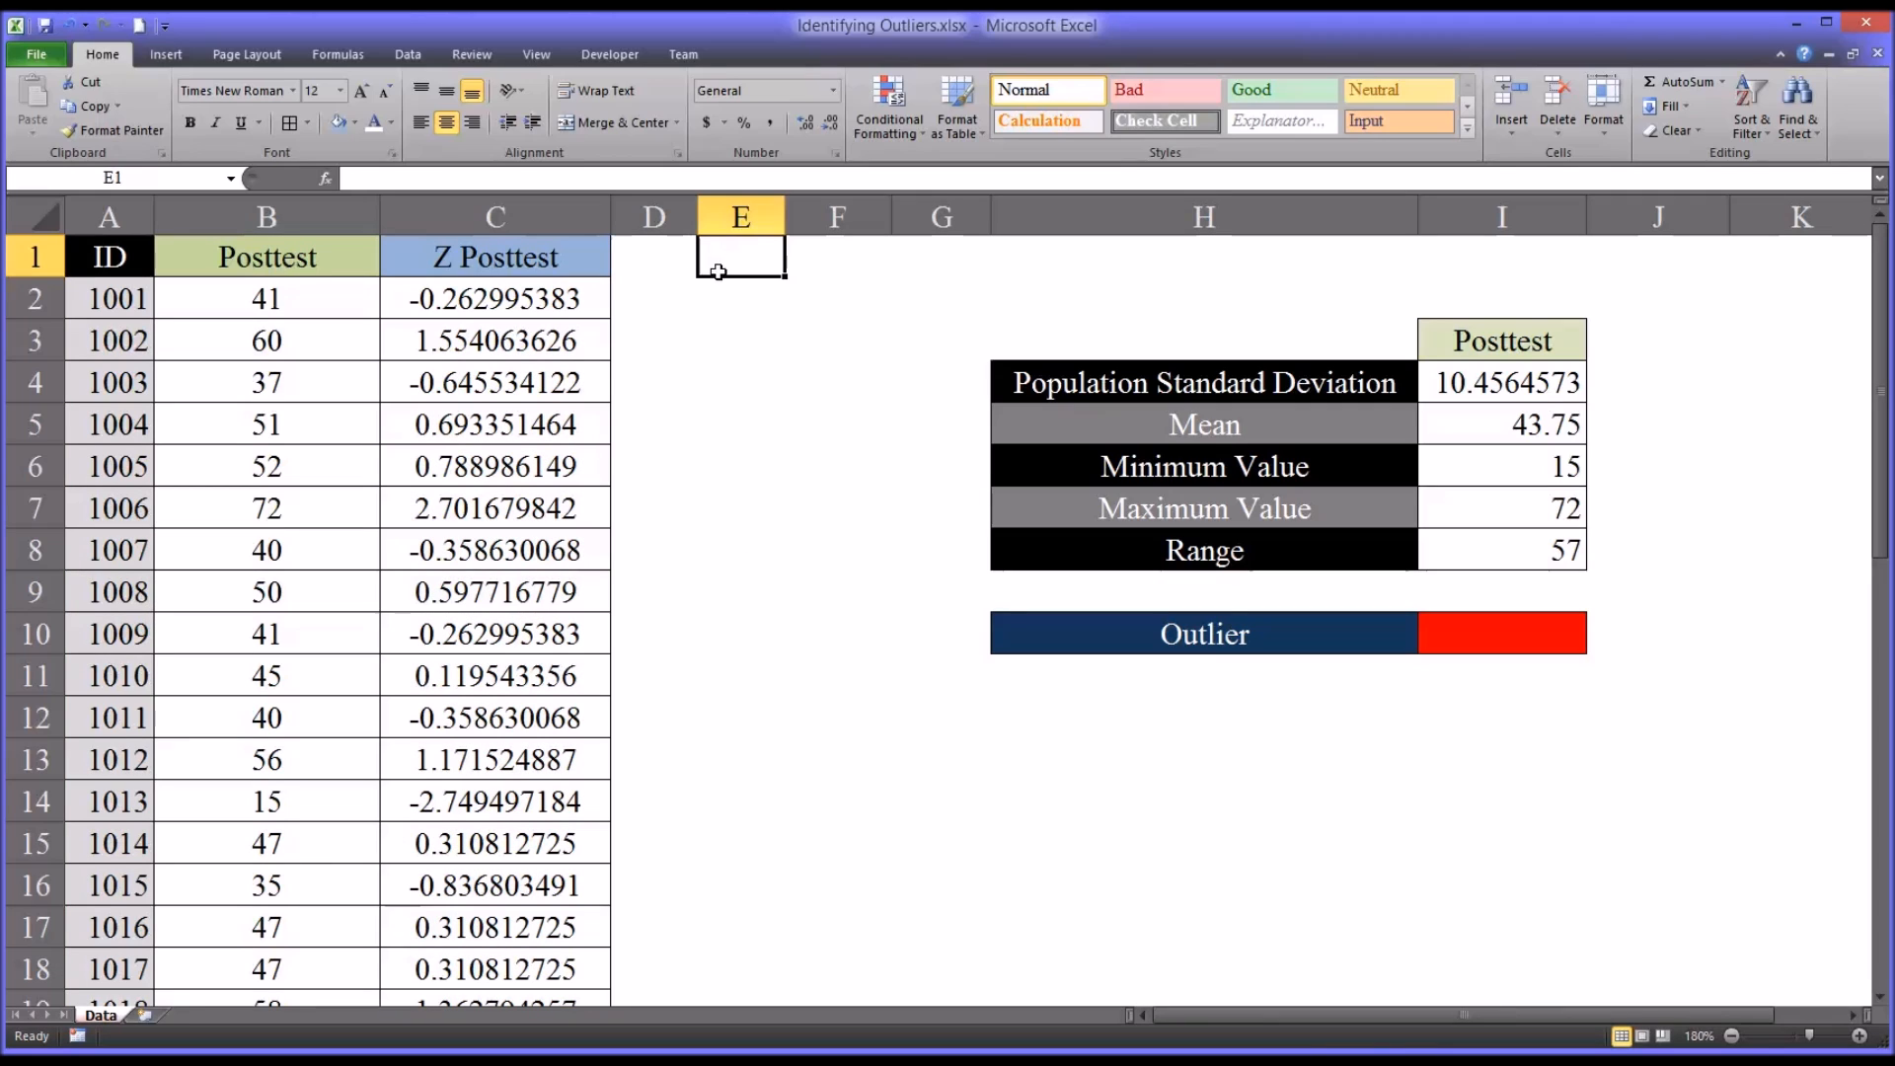
mouse_move(693, 329)
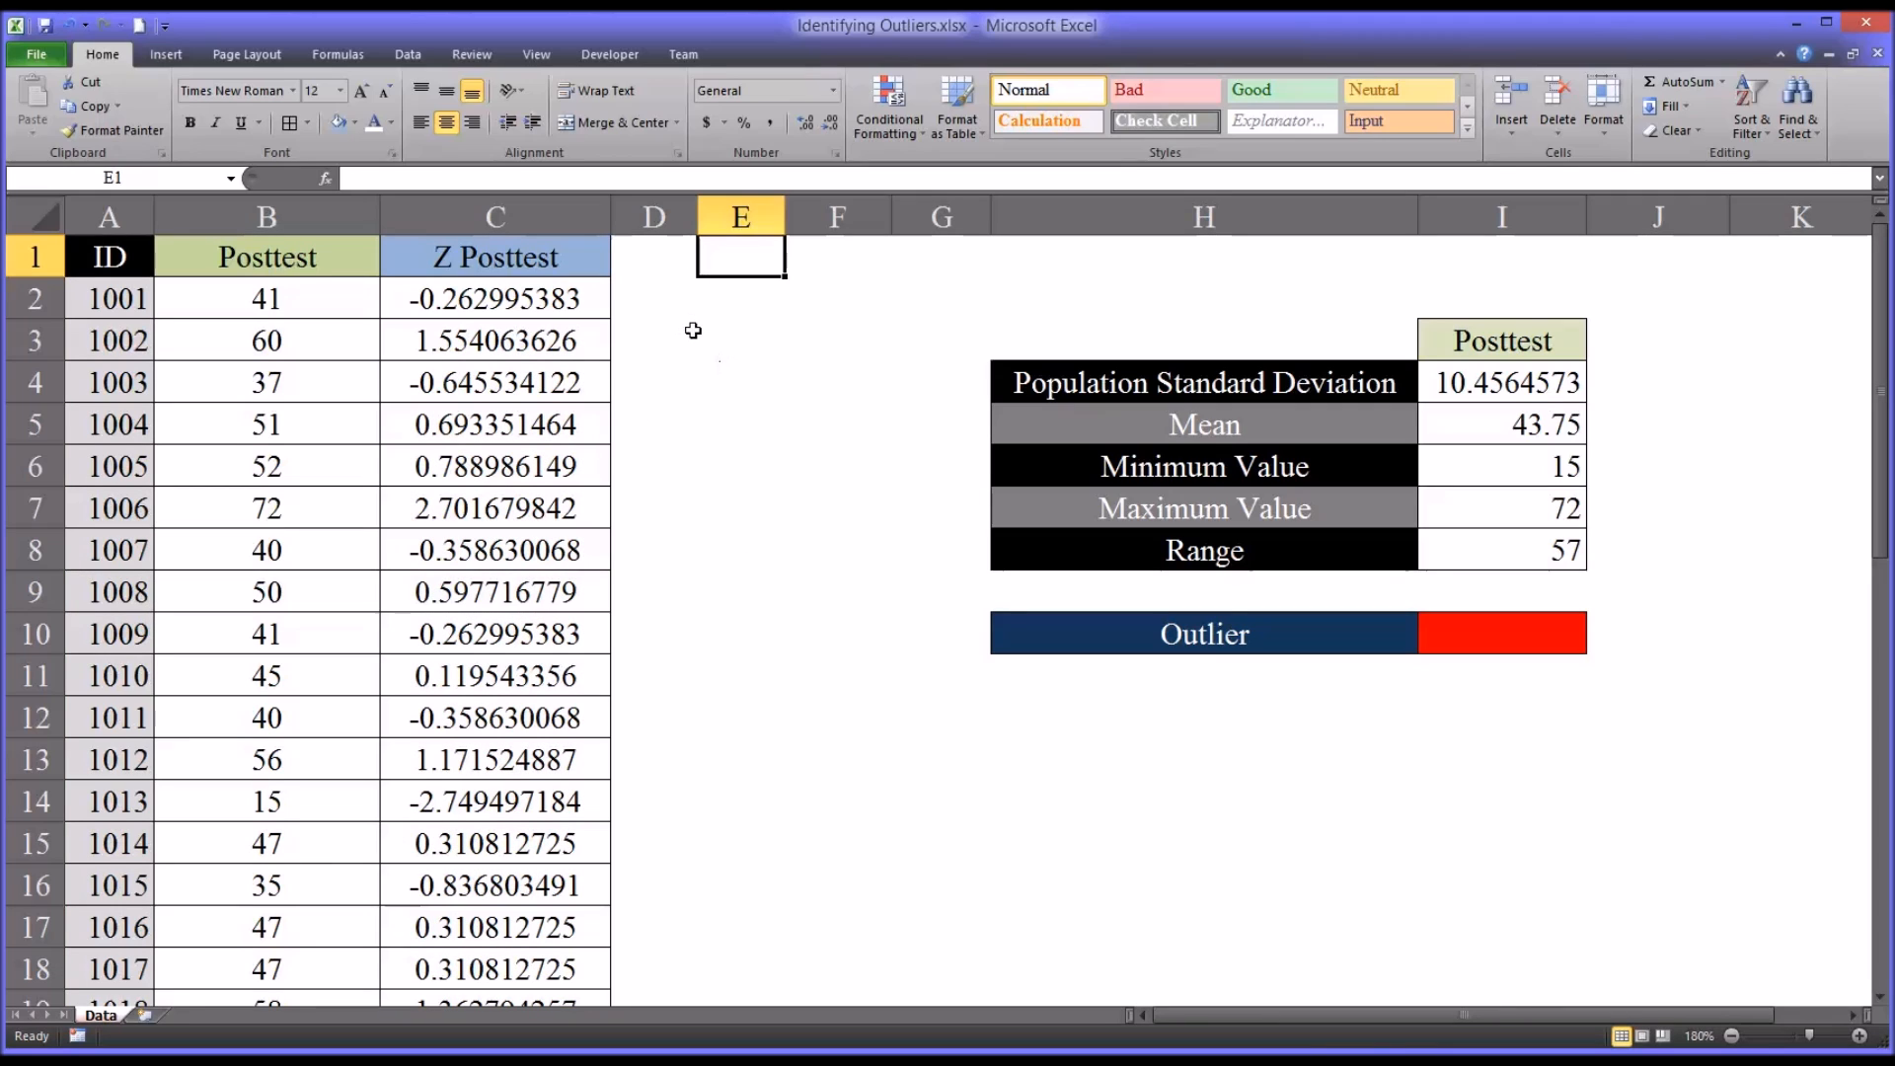
mouse_move(1007, 809)
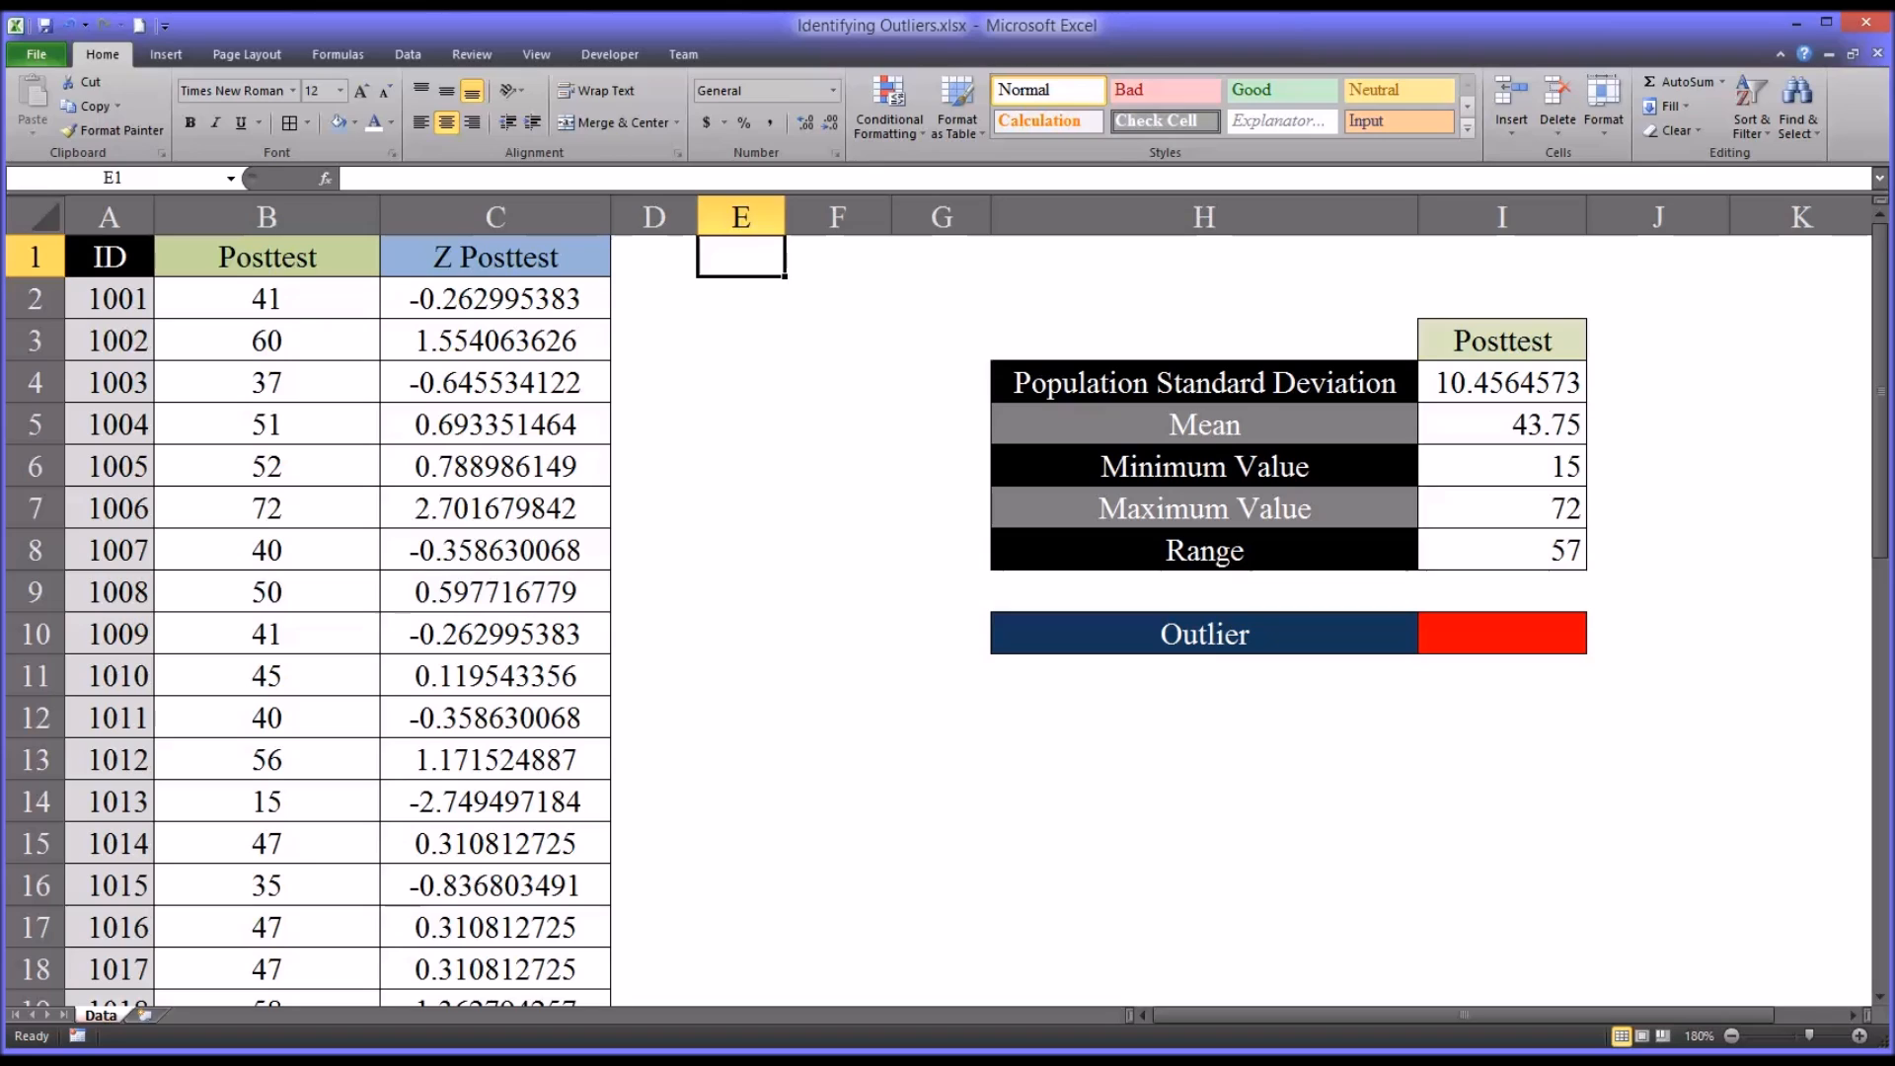
mouse_move(1358, 931)
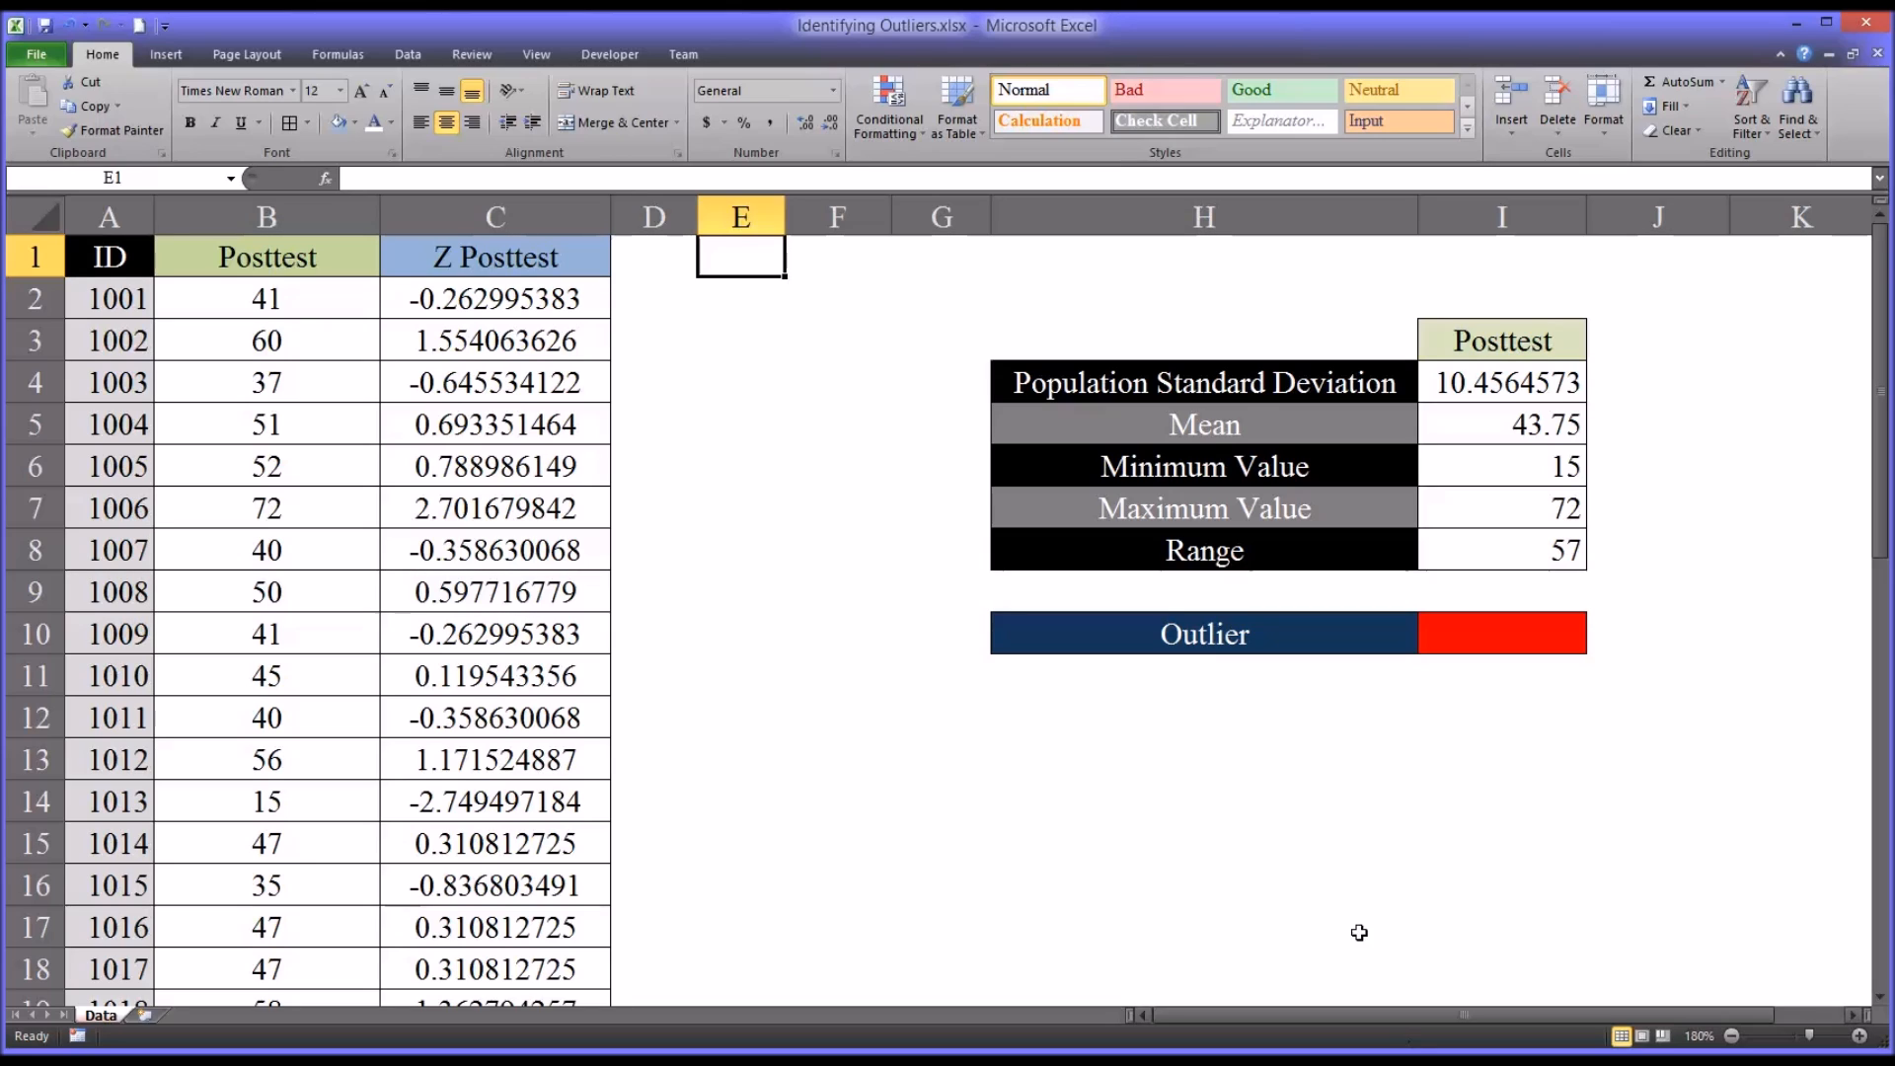
- Select the empty red Outlier value cell I10
click(1500, 633)
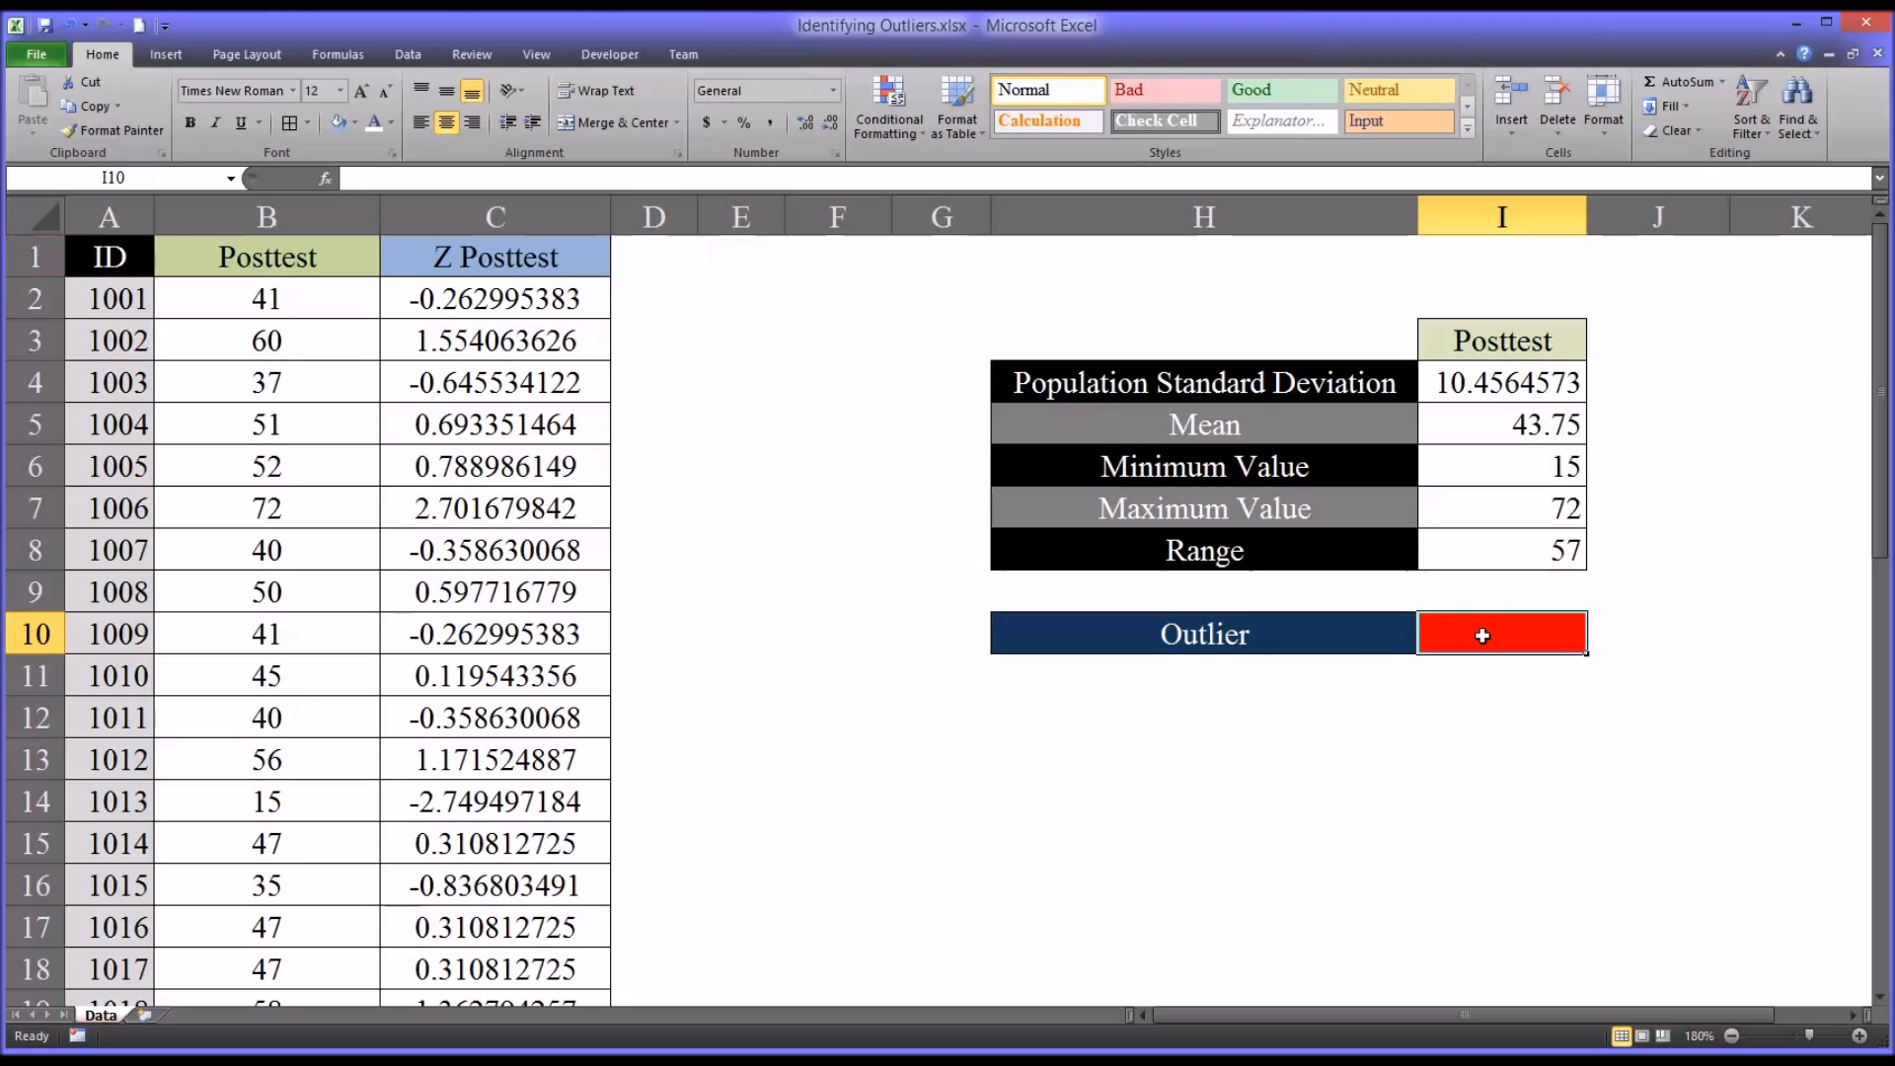
mouse_move(1465, 633)
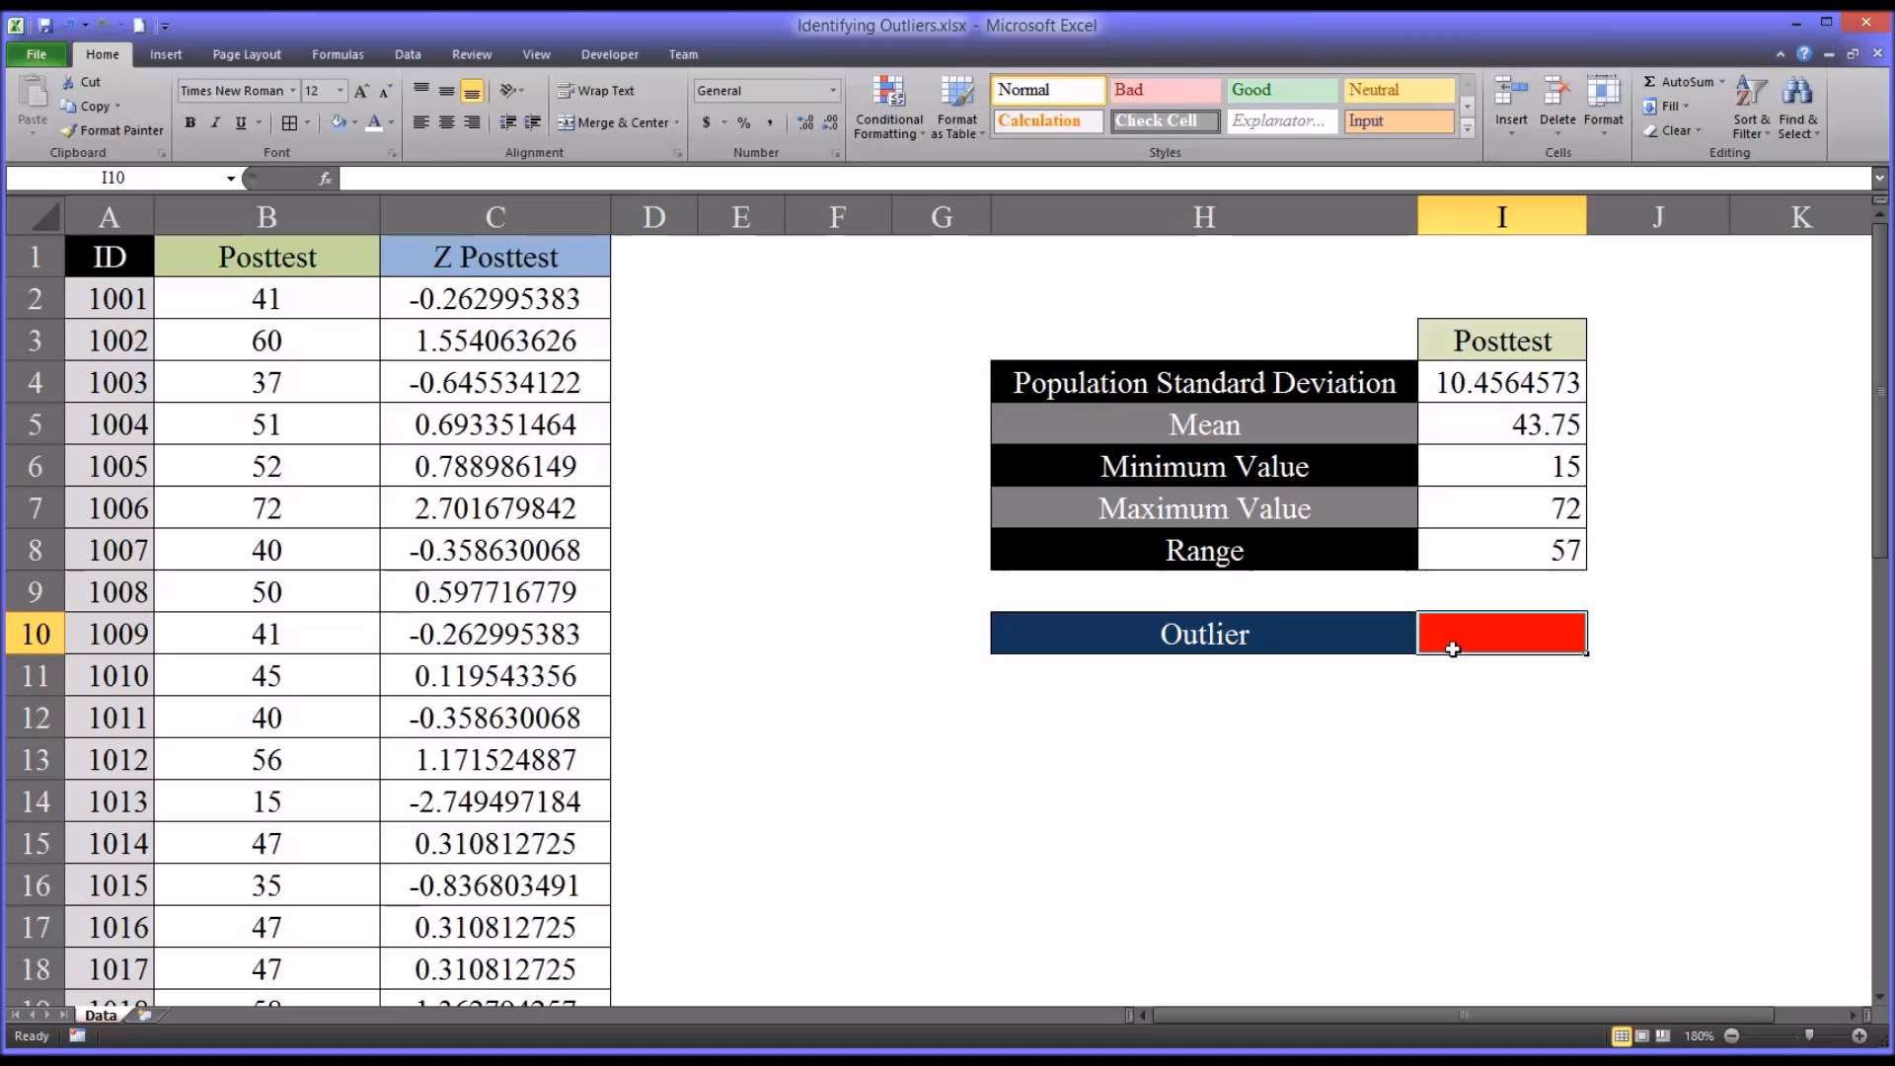
mouse_move(1451, 719)
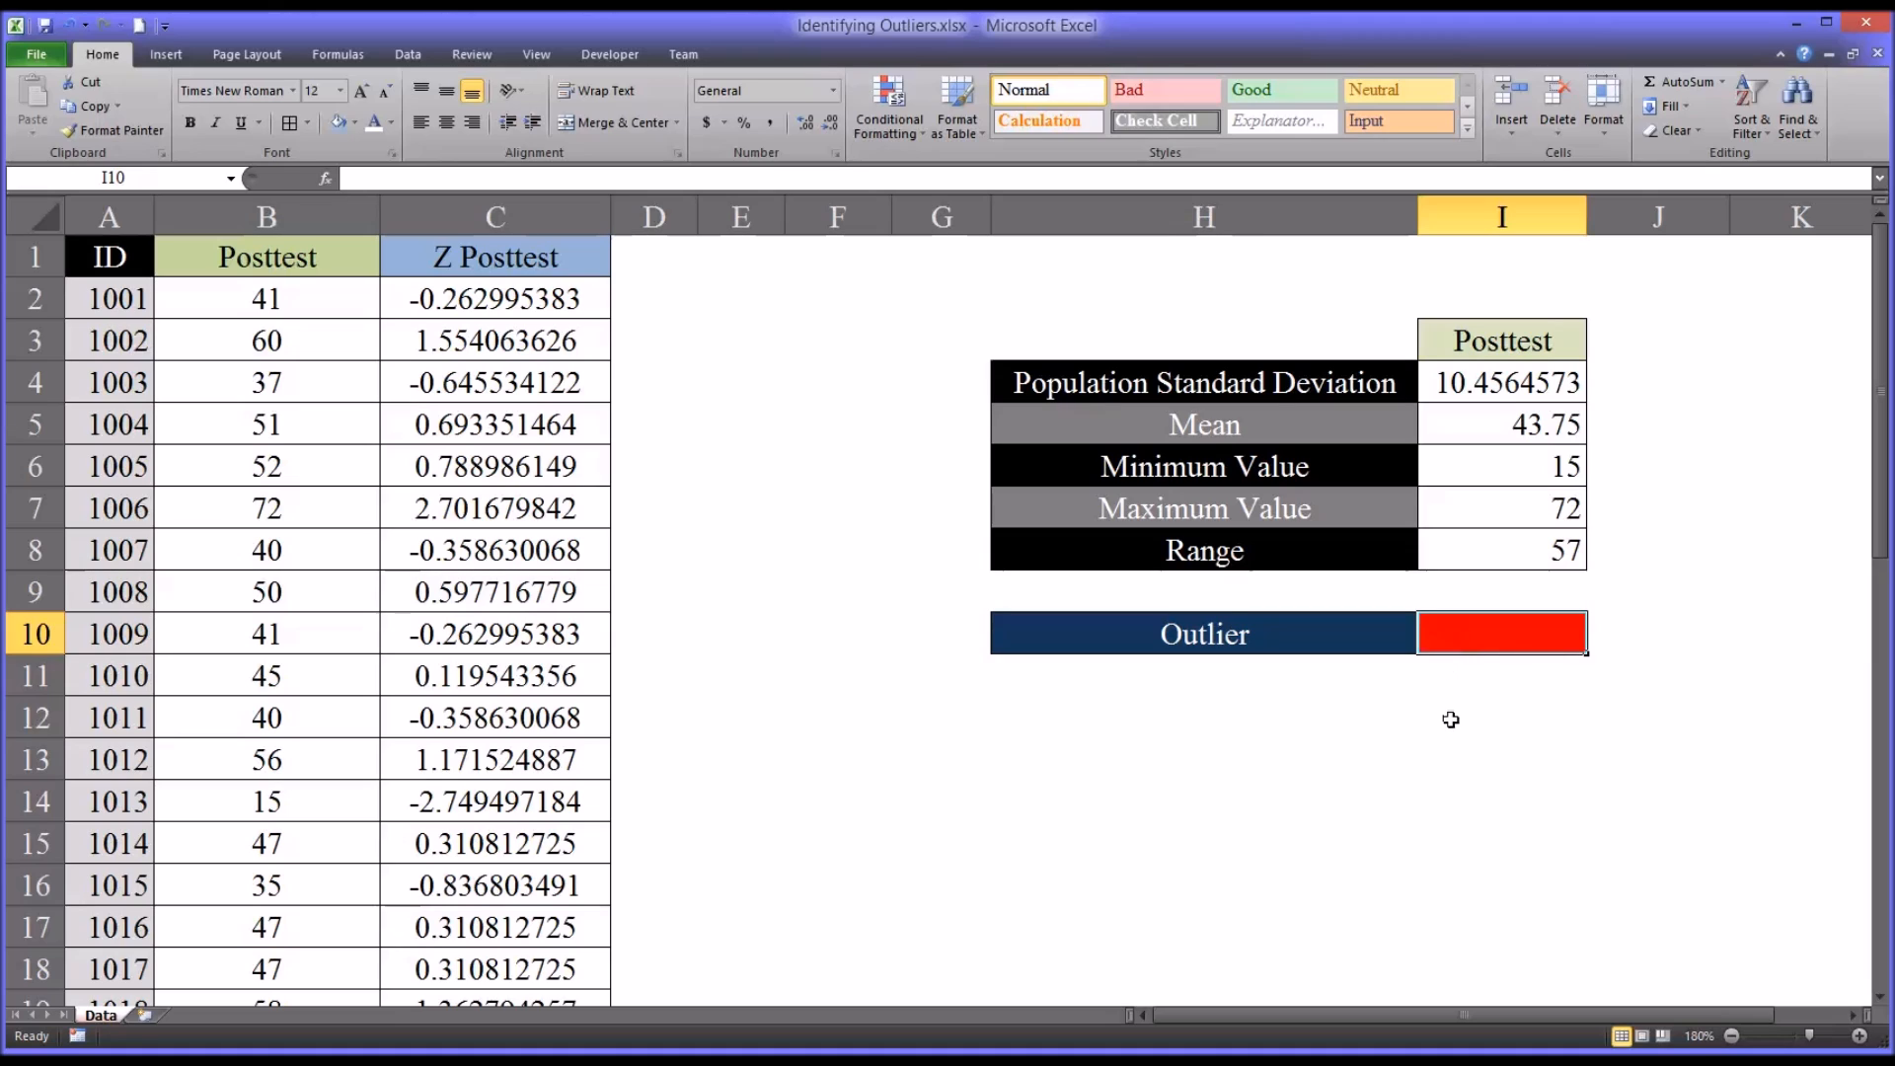
- Enter the outlier threshold 2.68 in I10
text(2.68)
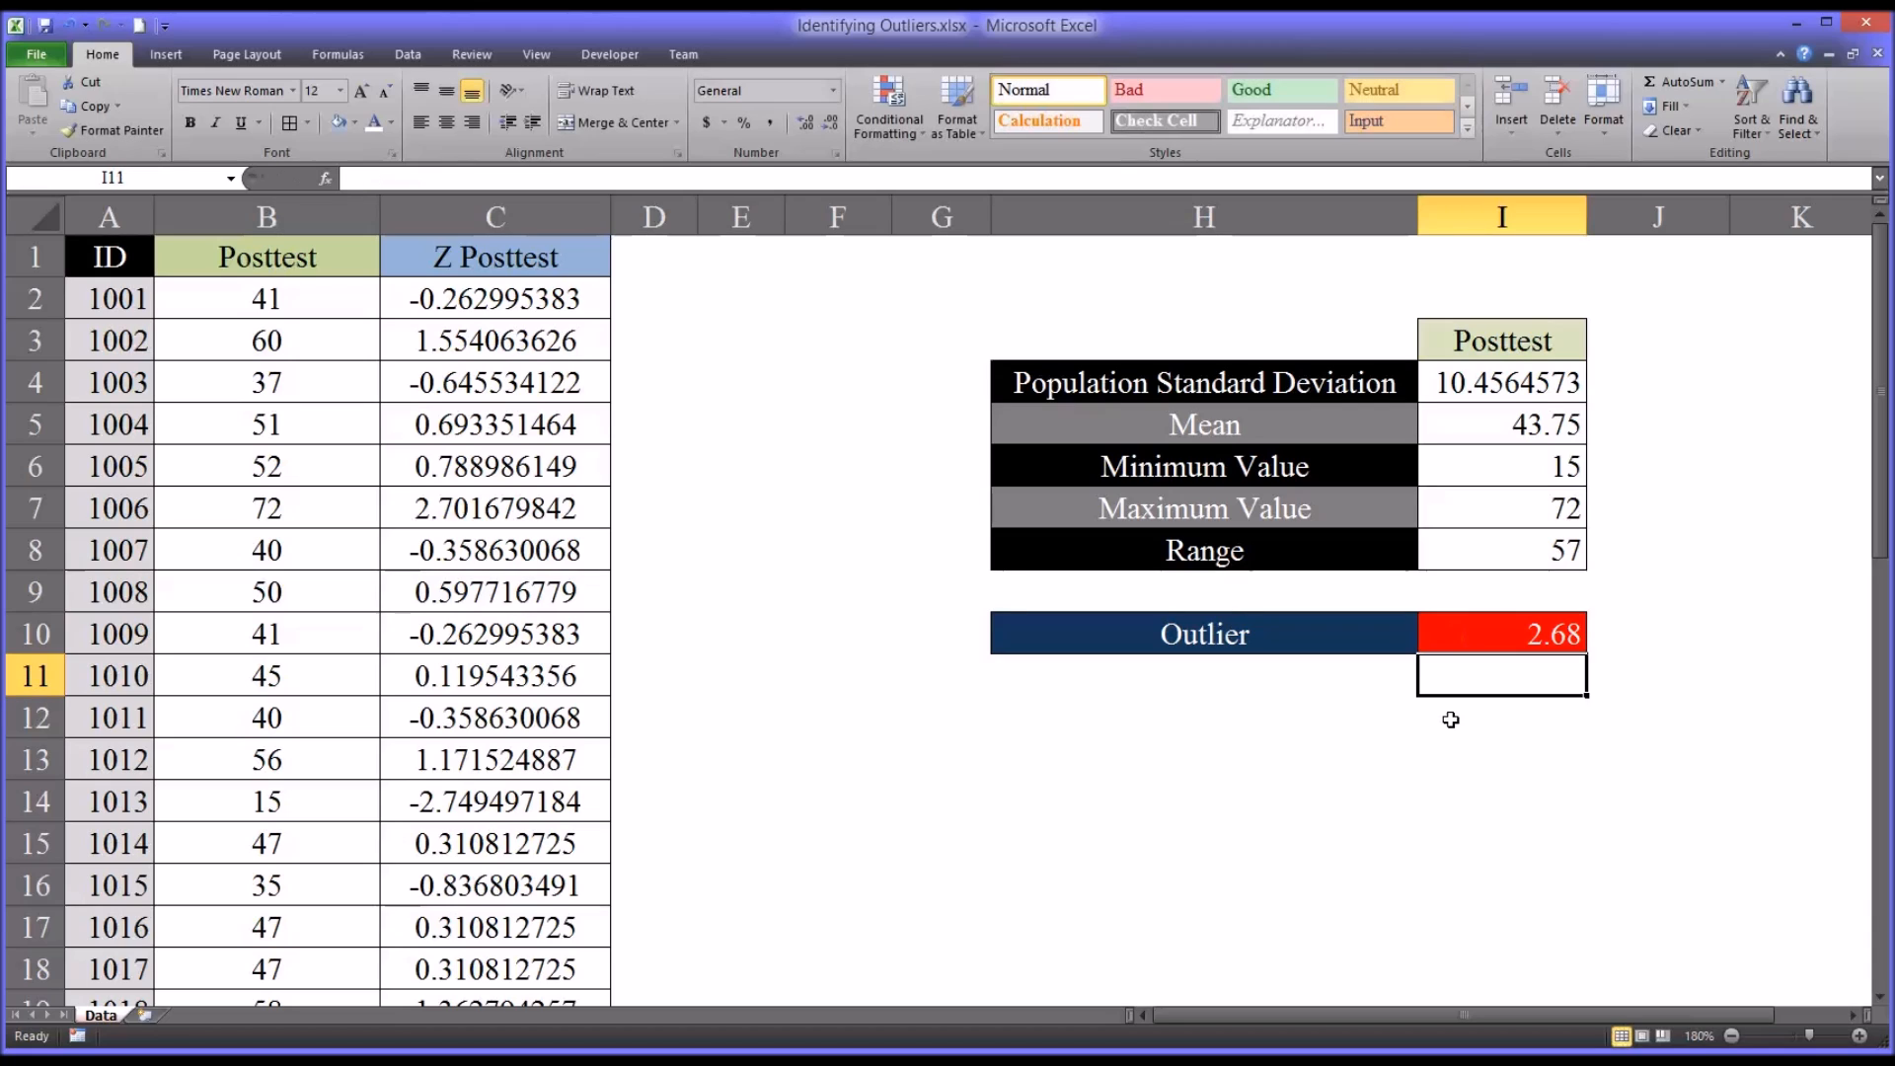
click(1503, 634)
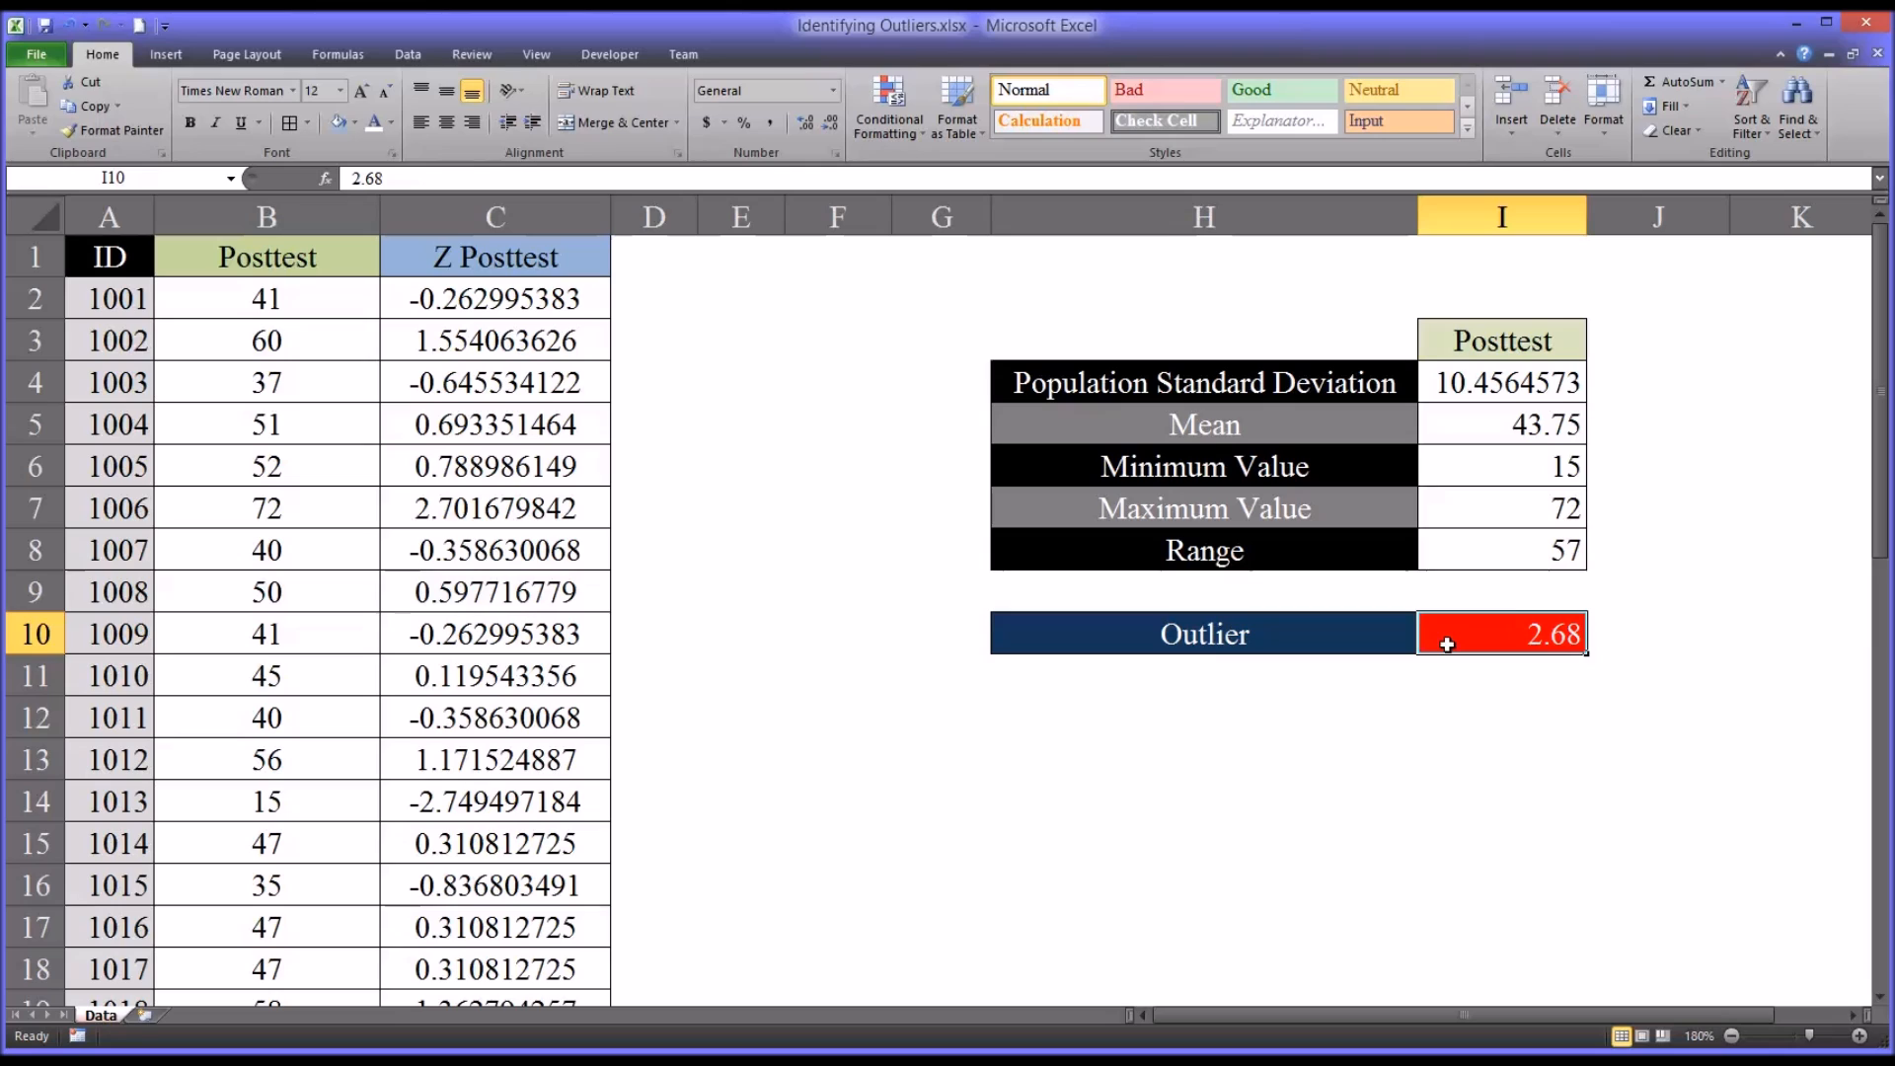
mouse_move(1525, 1042)
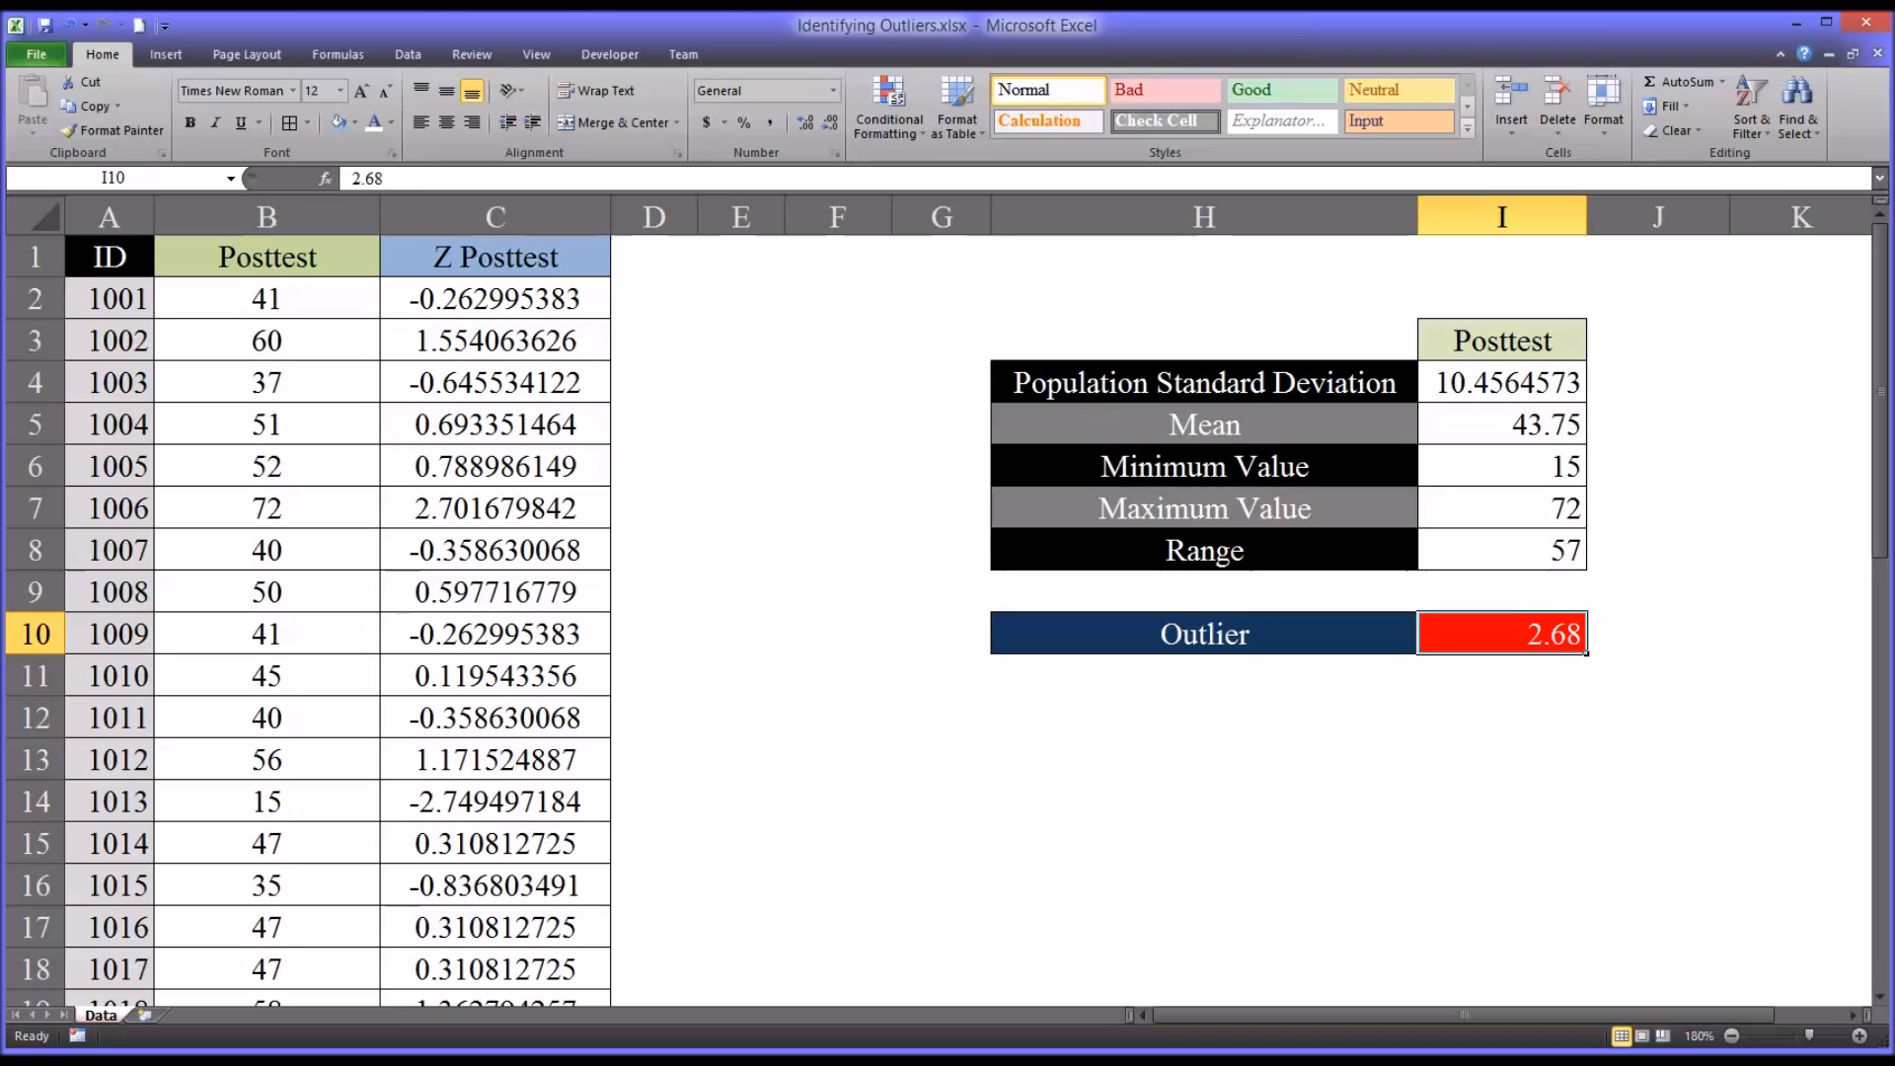
mouse_move(1026, 738)
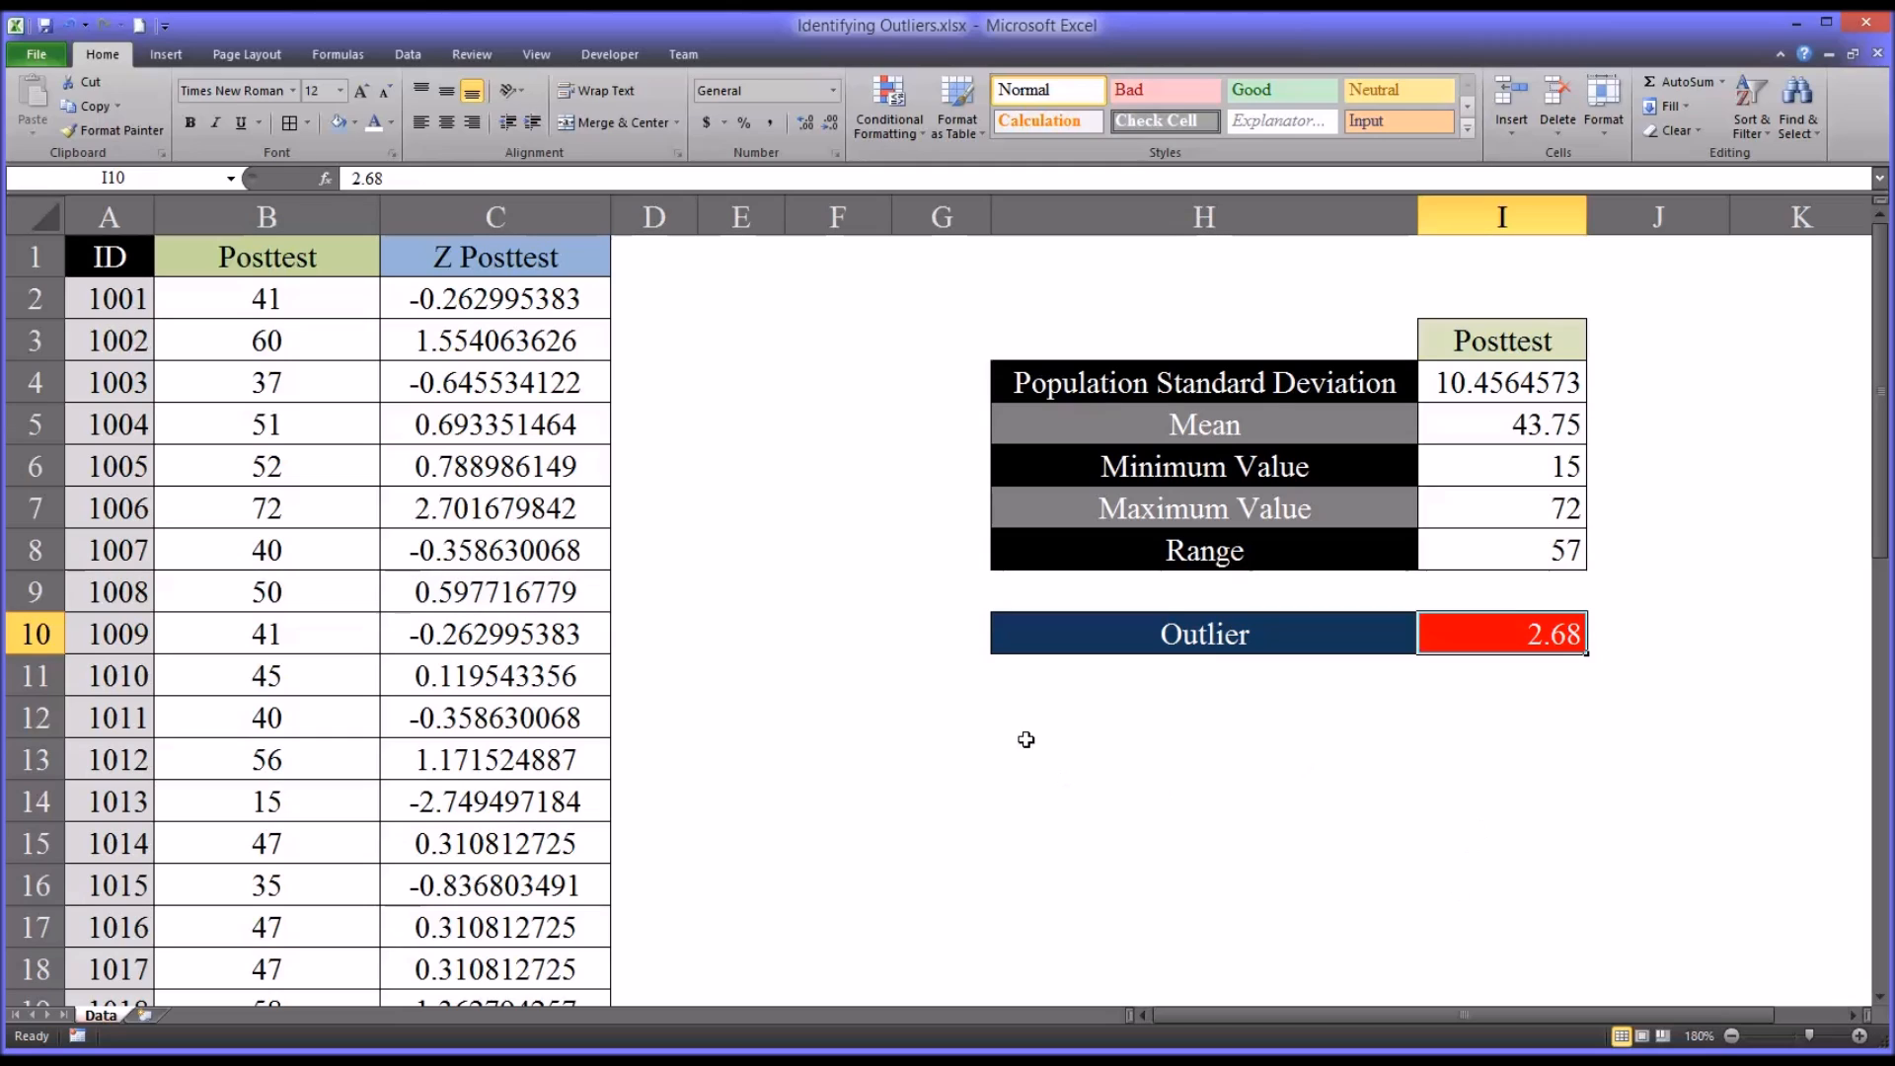
mouse_move(456, 496)
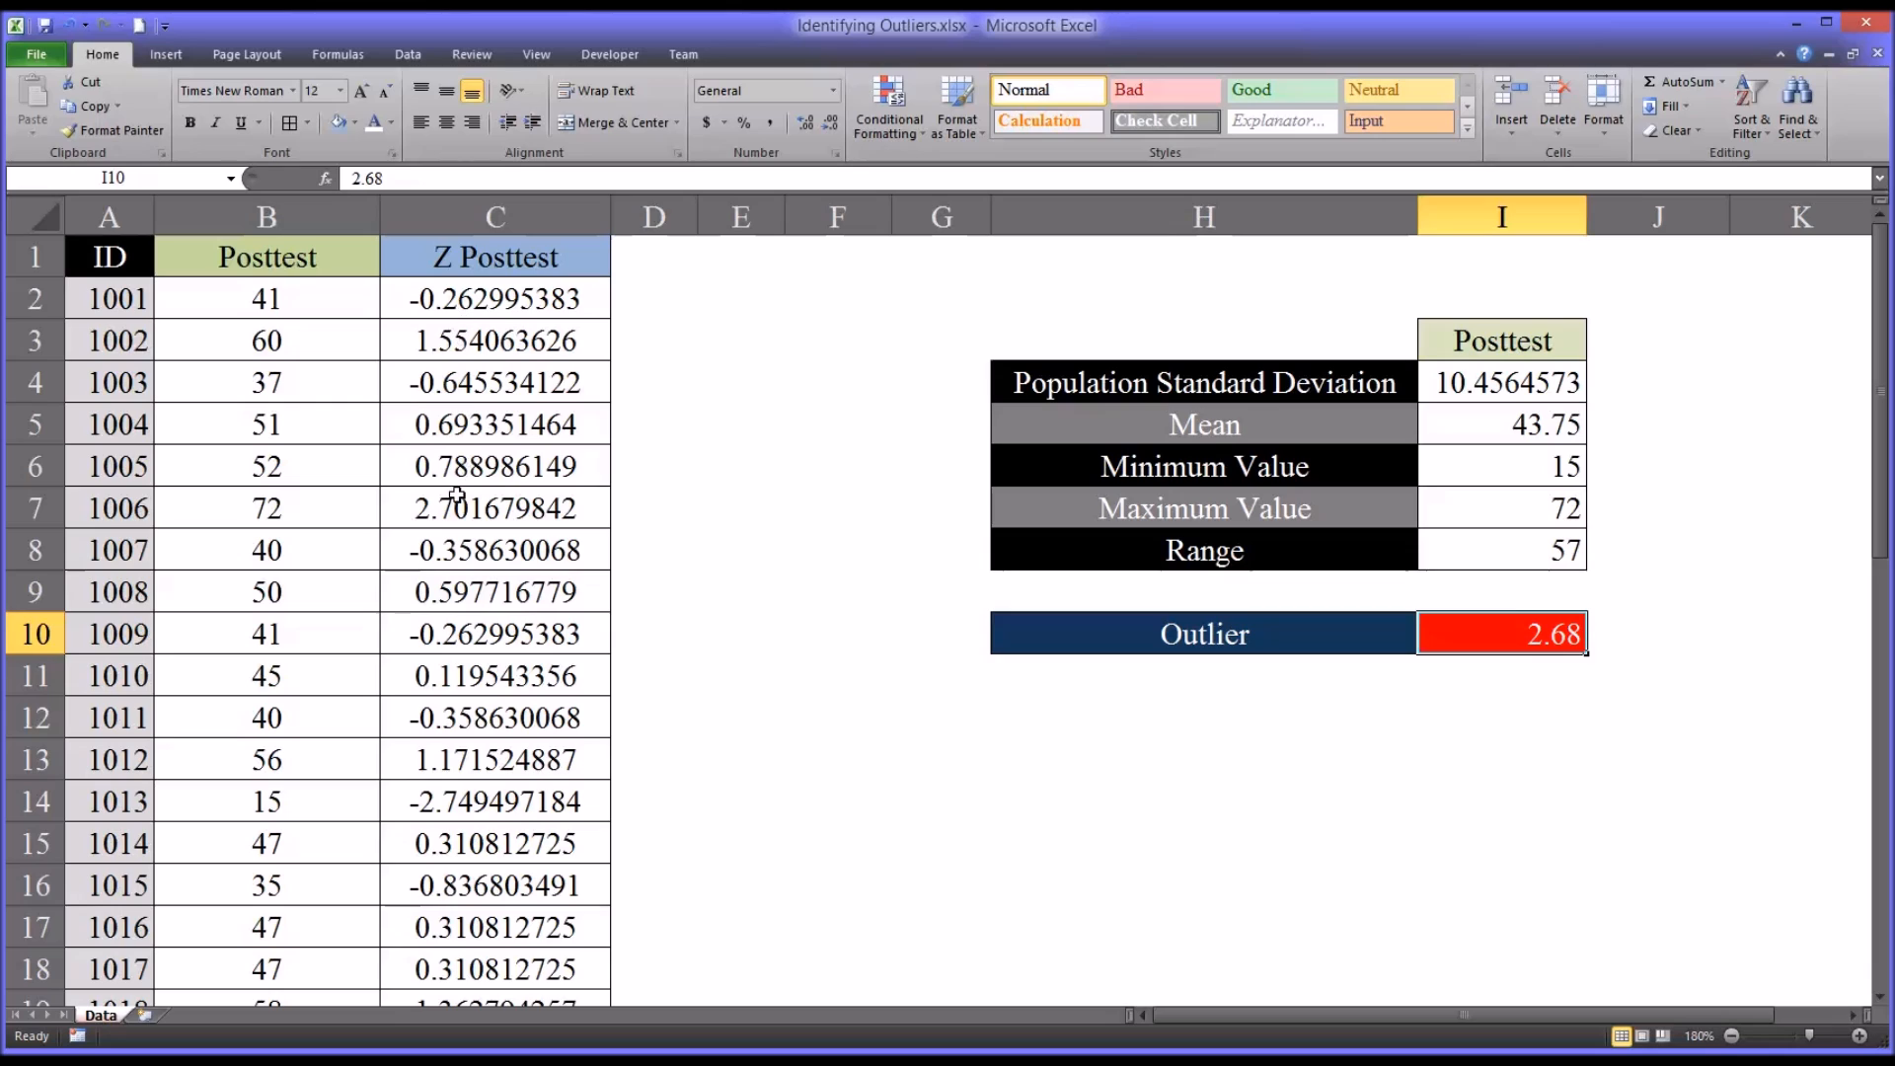
mouse_move(471, 530)
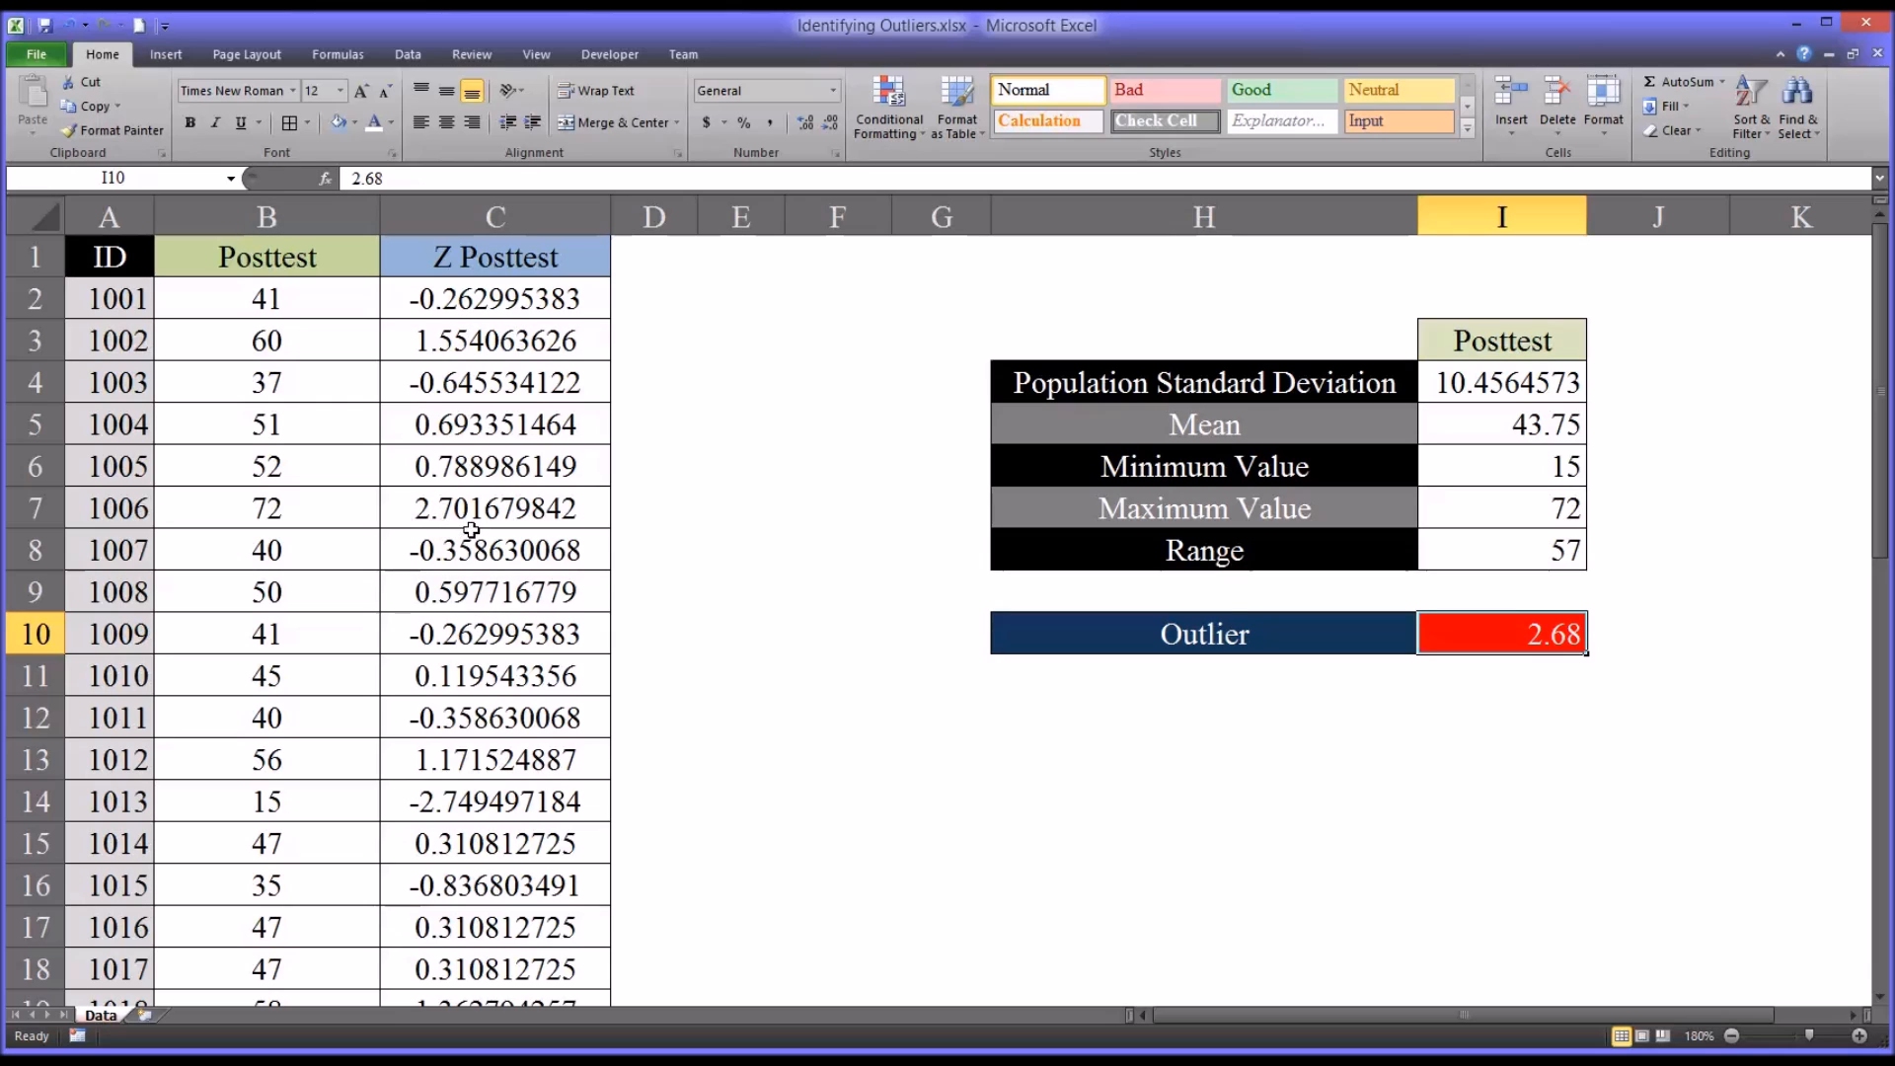
mouse_move(668, 600)
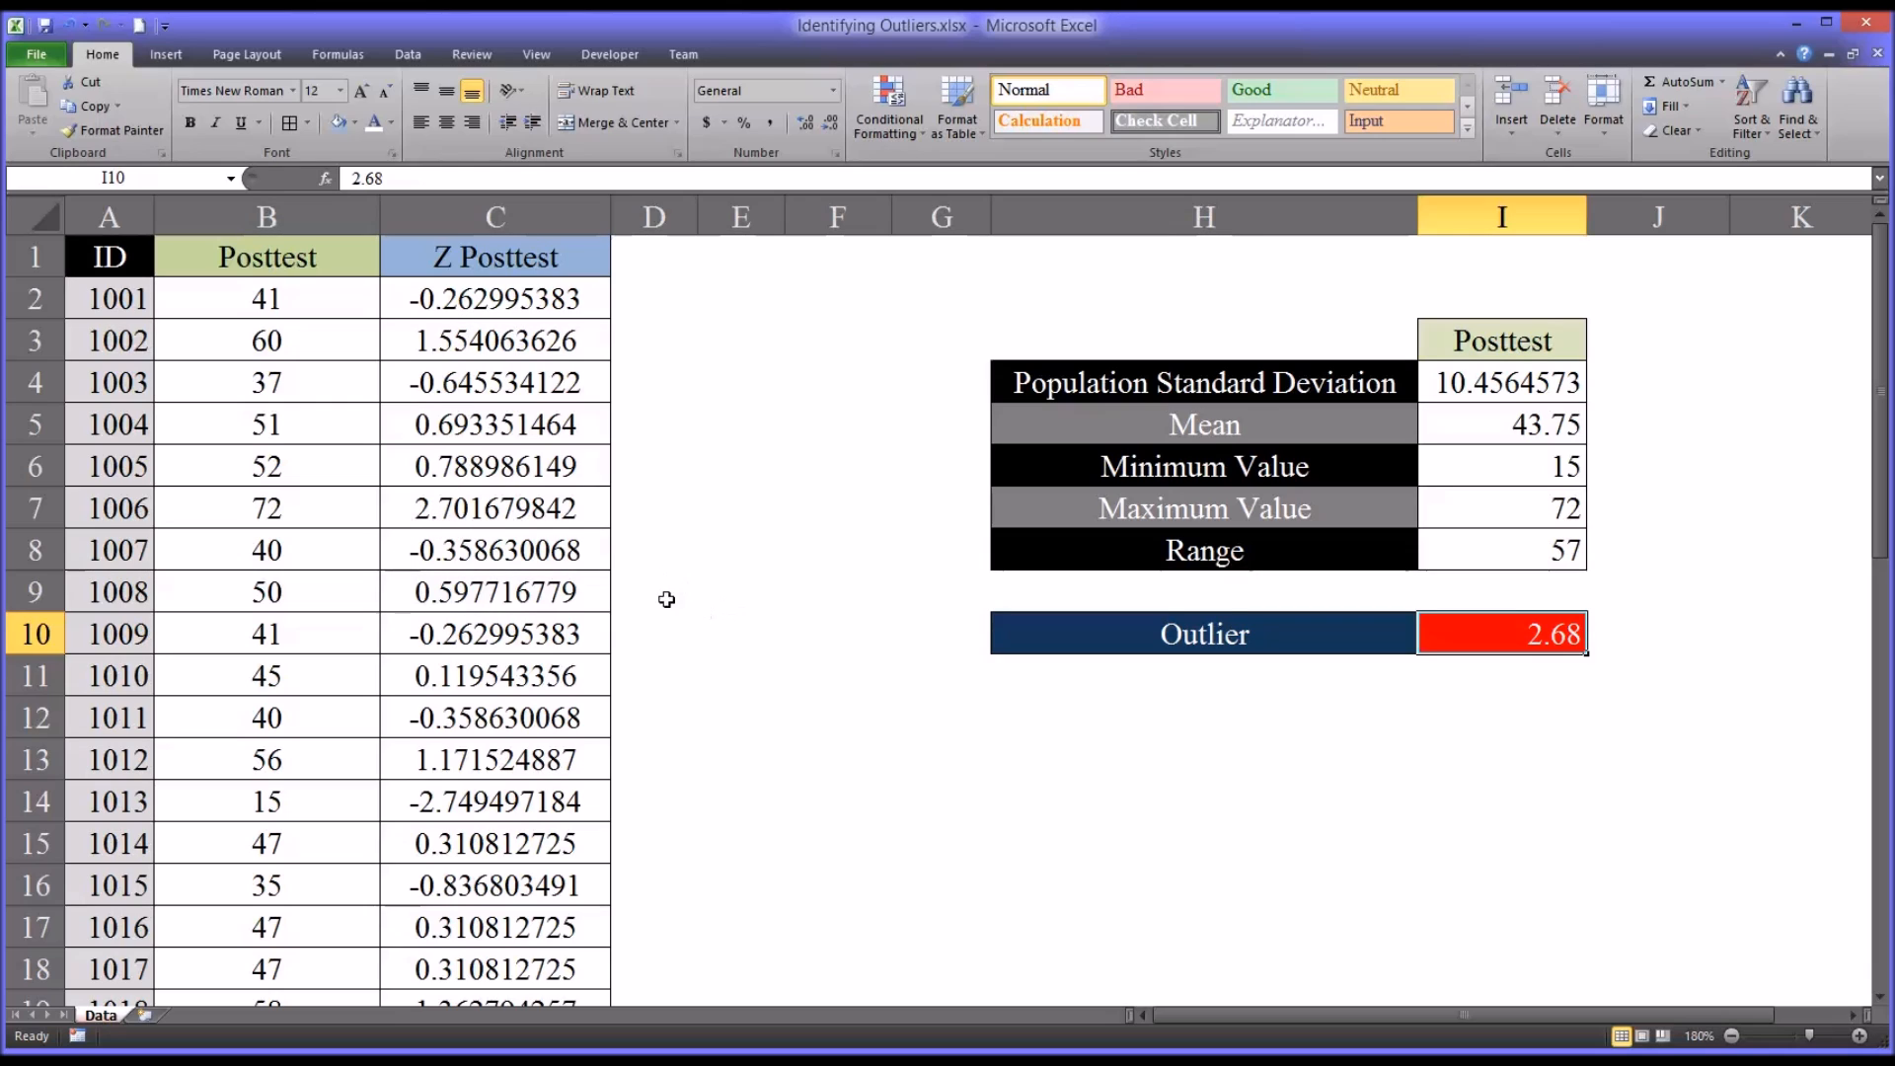
mouse_move(628, 565)
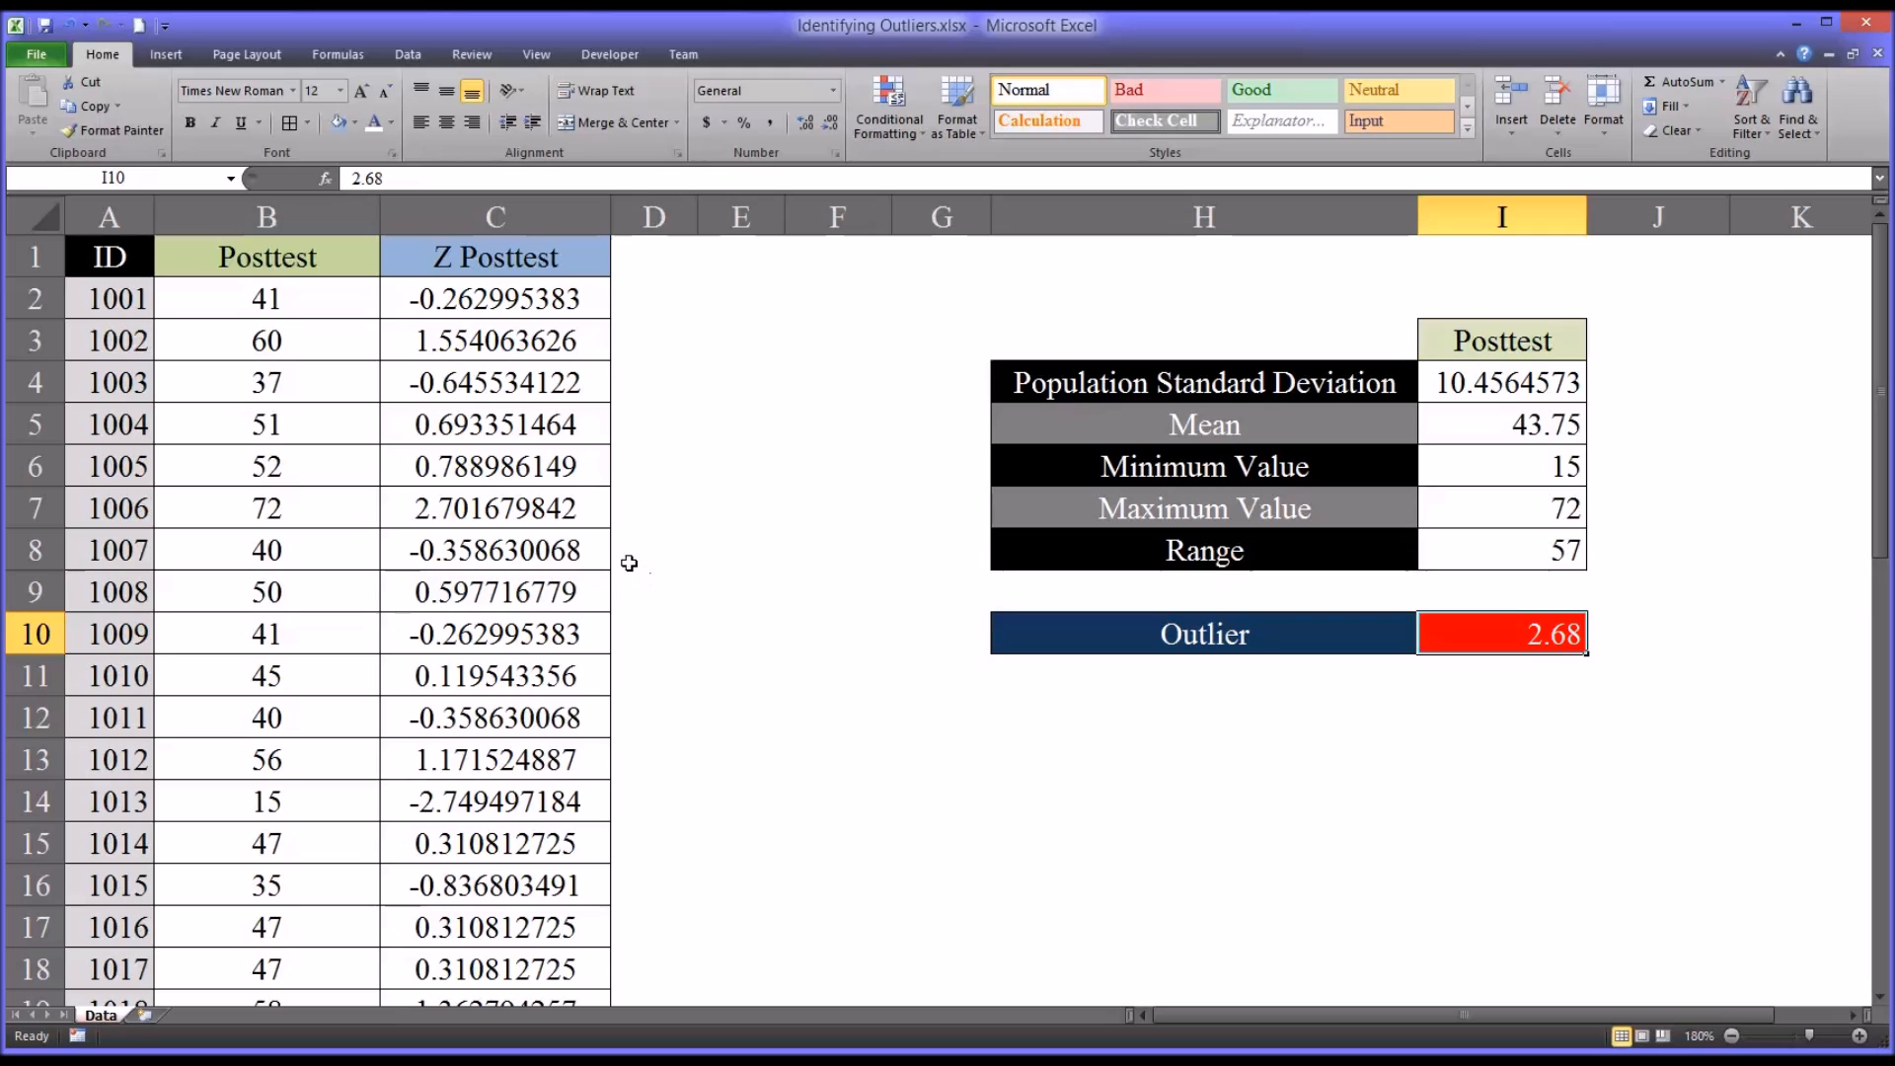
mouse_move(559, 568)
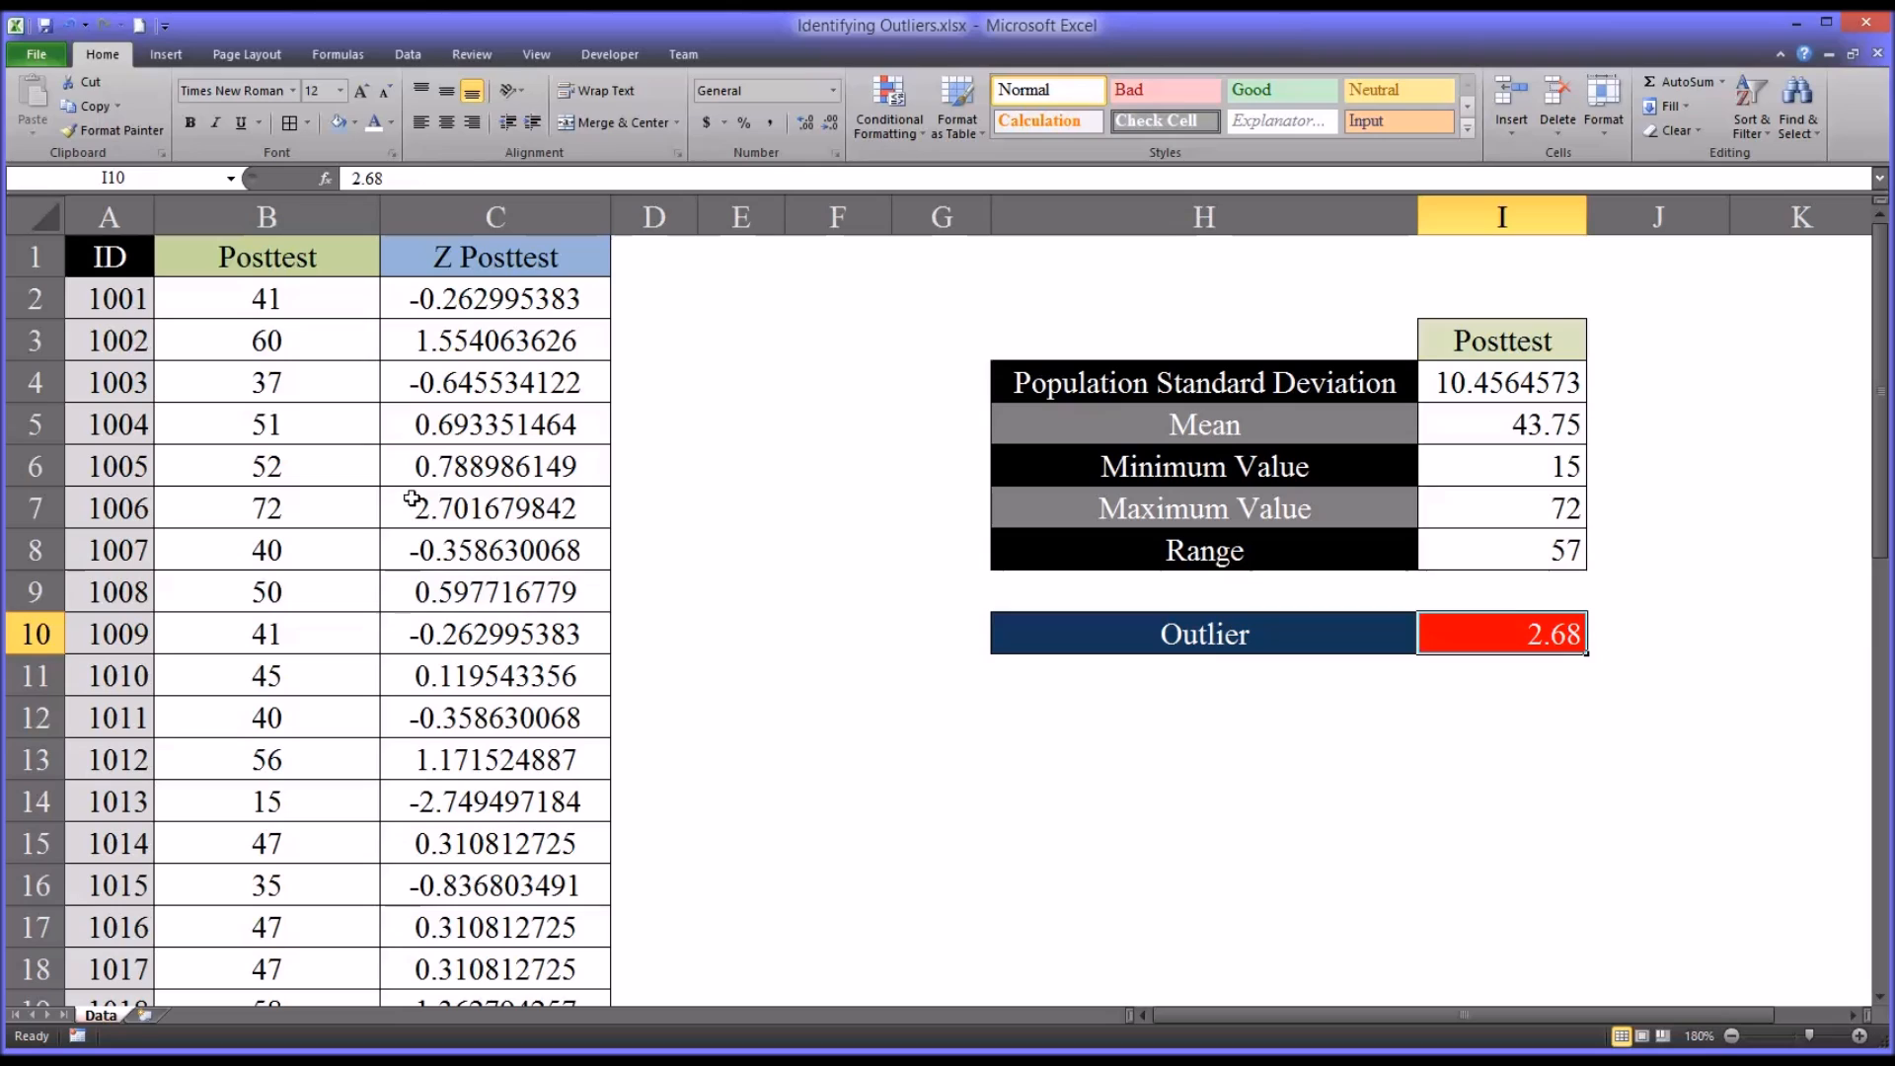
mouse_move(286, 310)
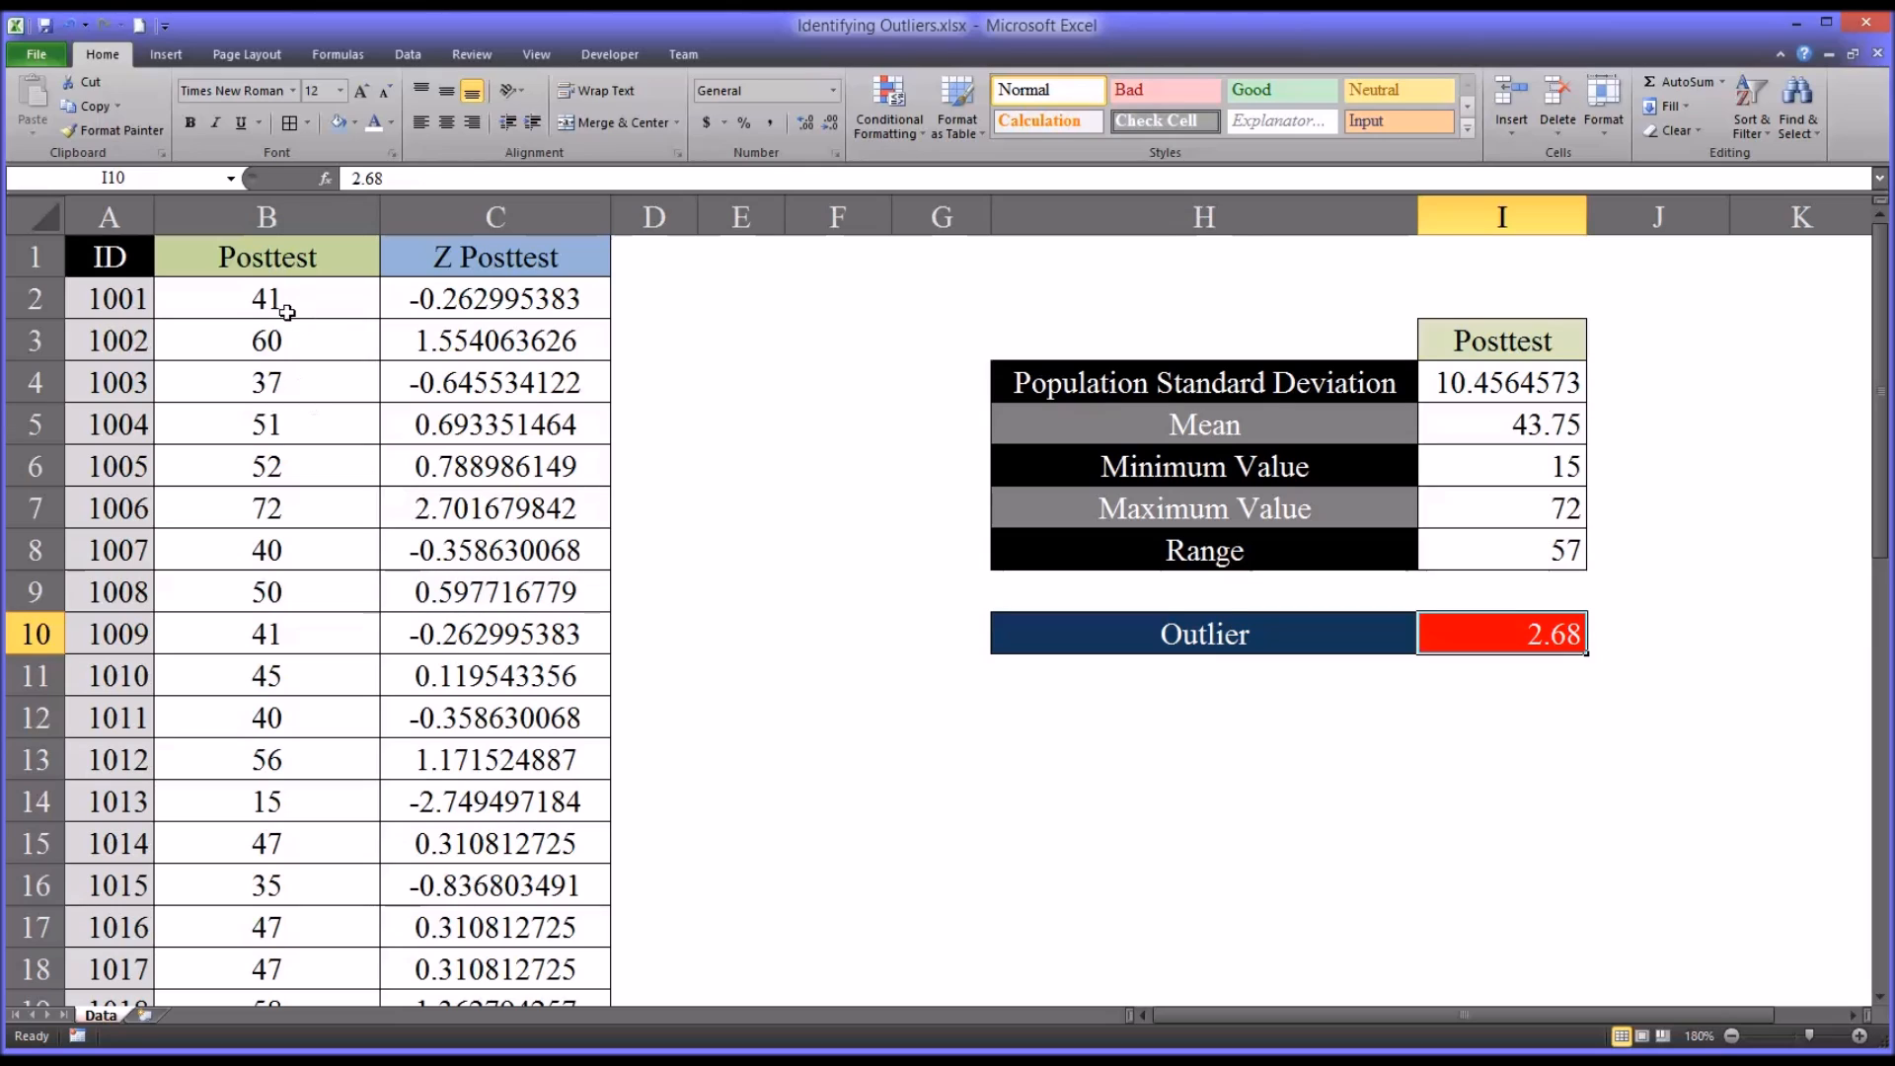
mouse_move(306, 310)
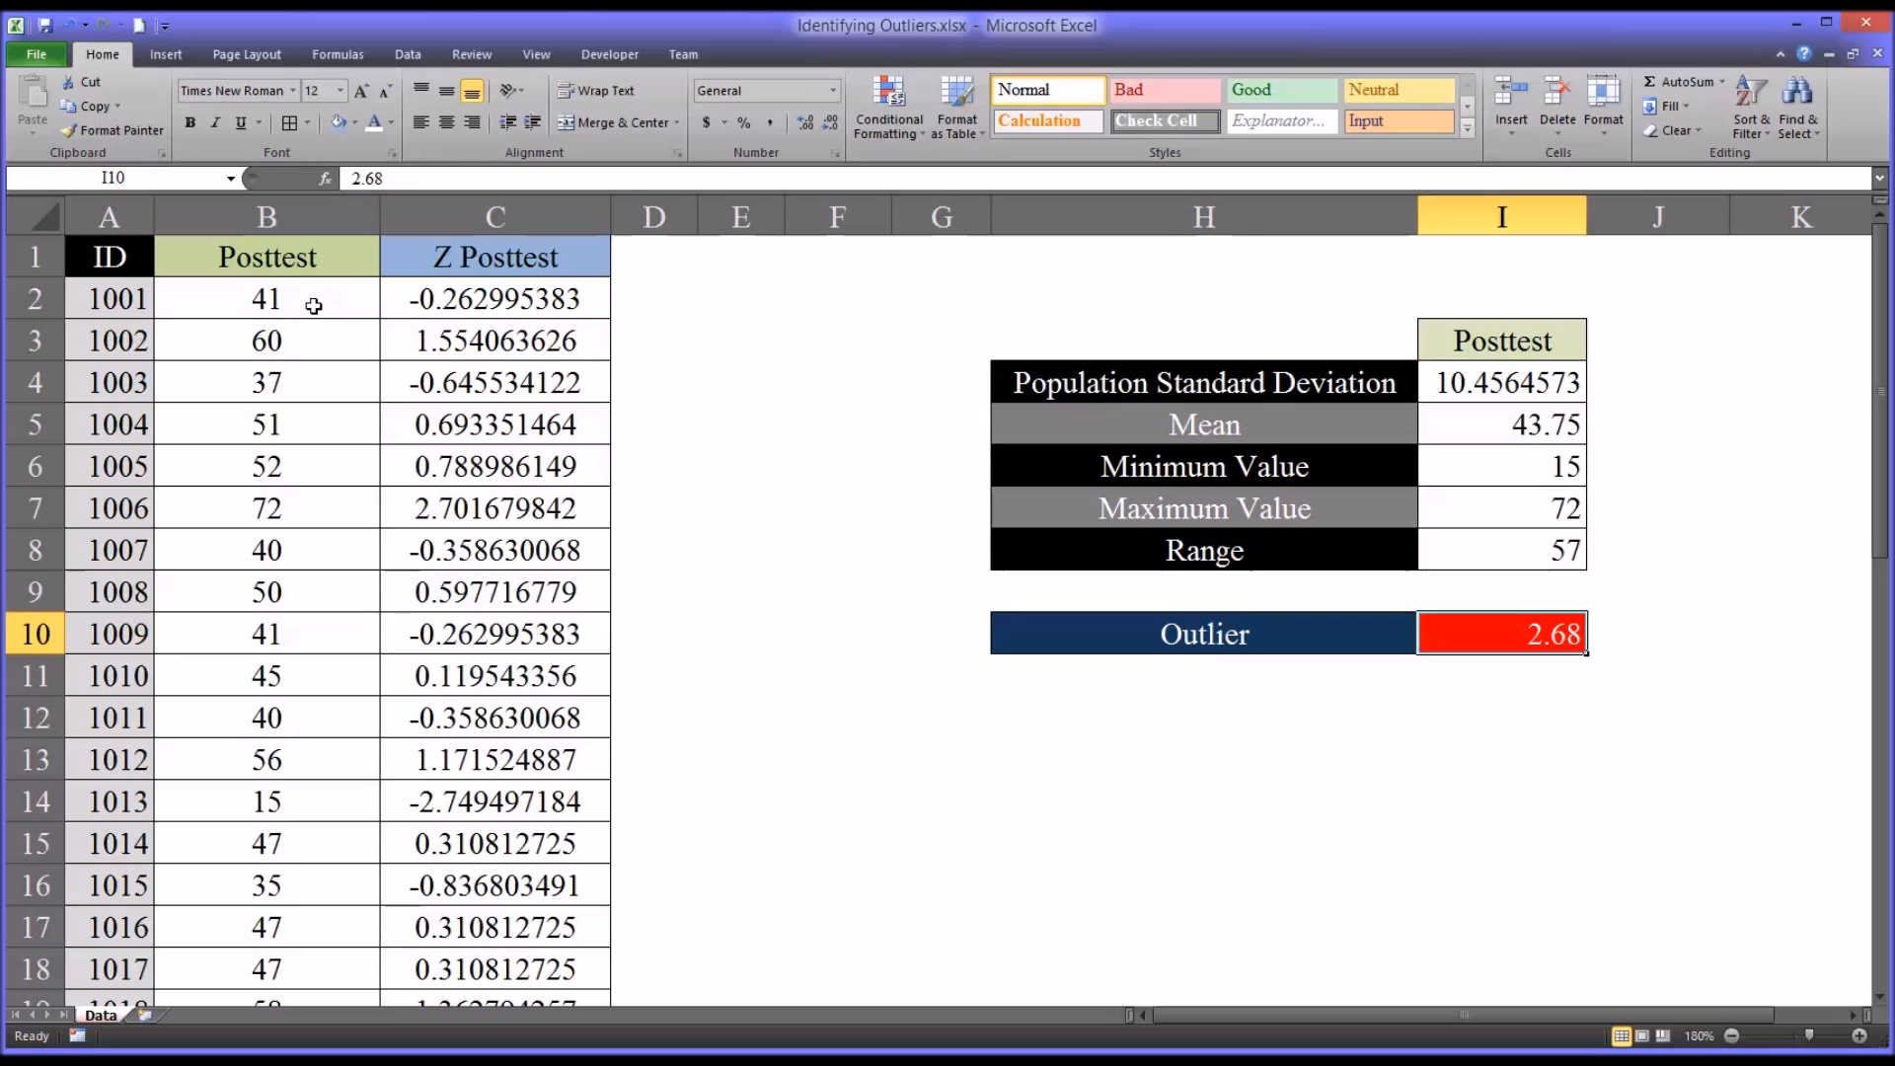
mouse_move(355, 391)
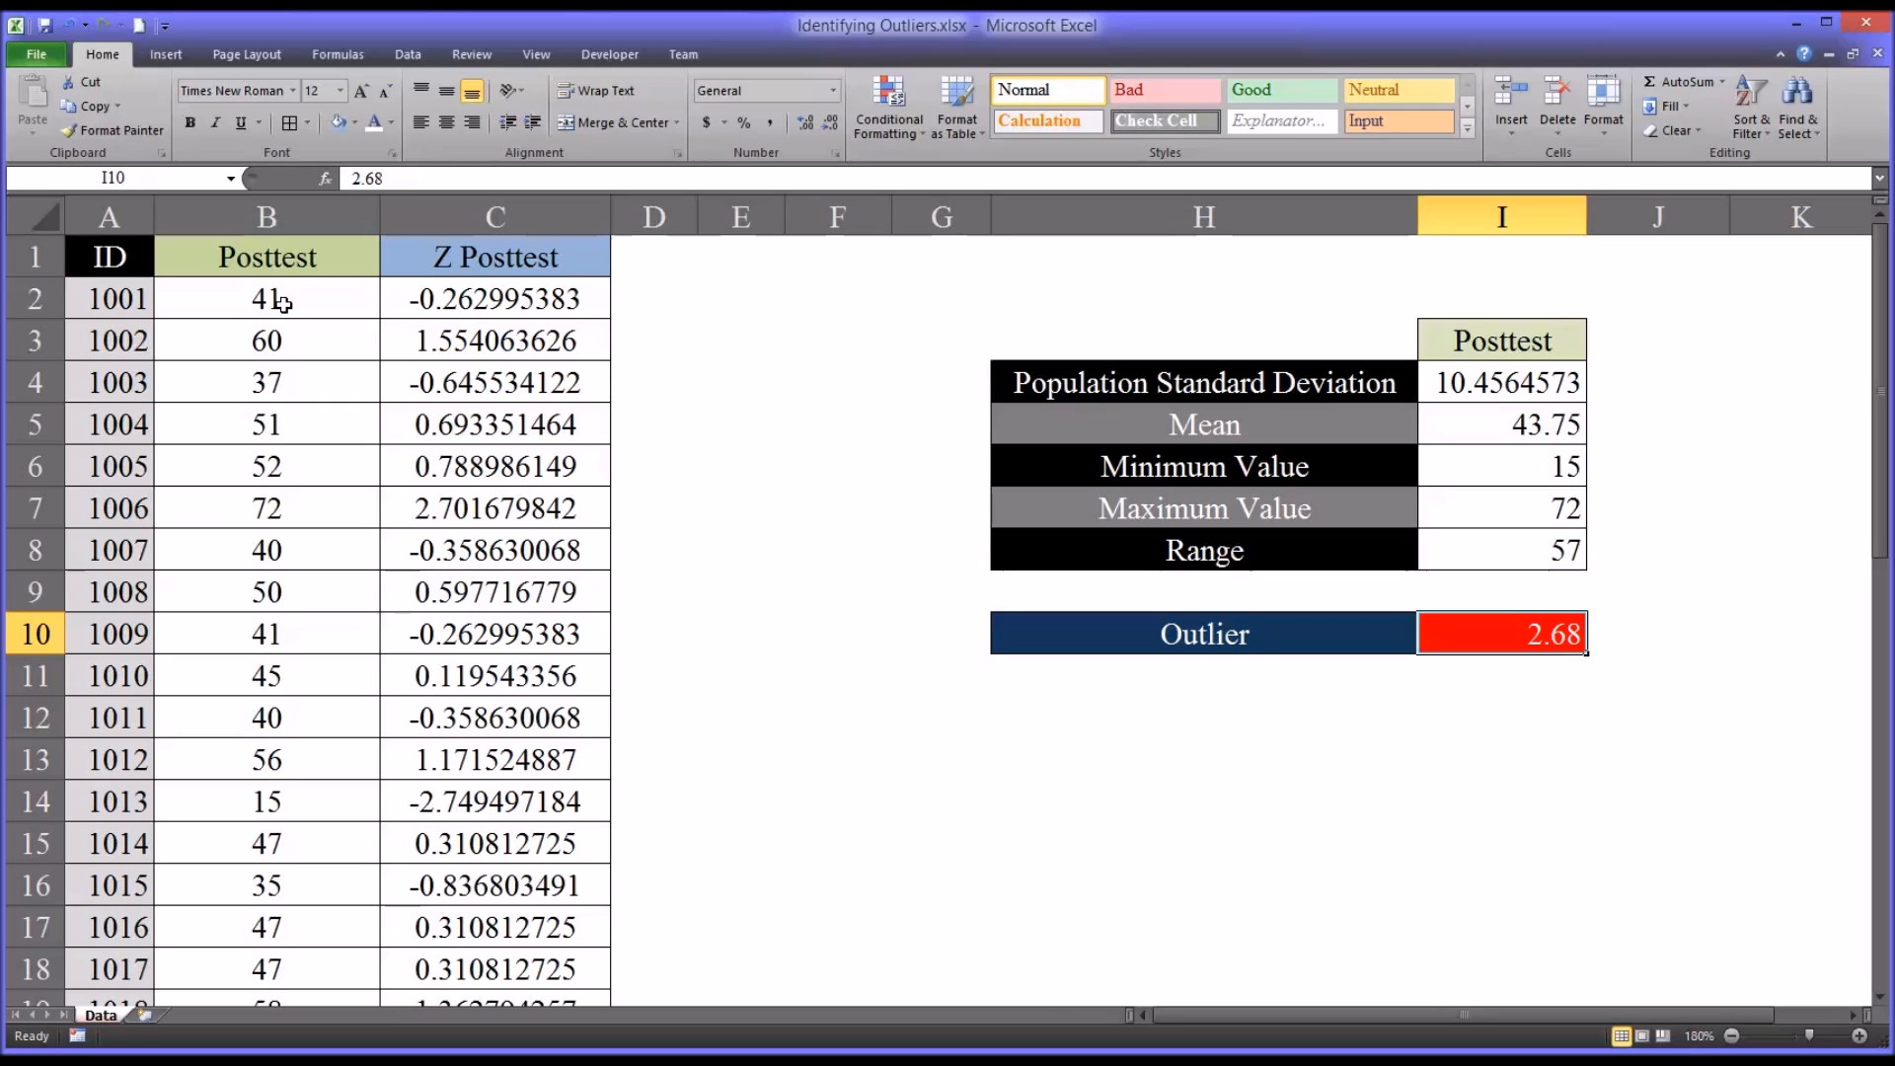
- Start a new formula-based conditional formatting rule for the Posttest scores B2:B41
click(266, 298)
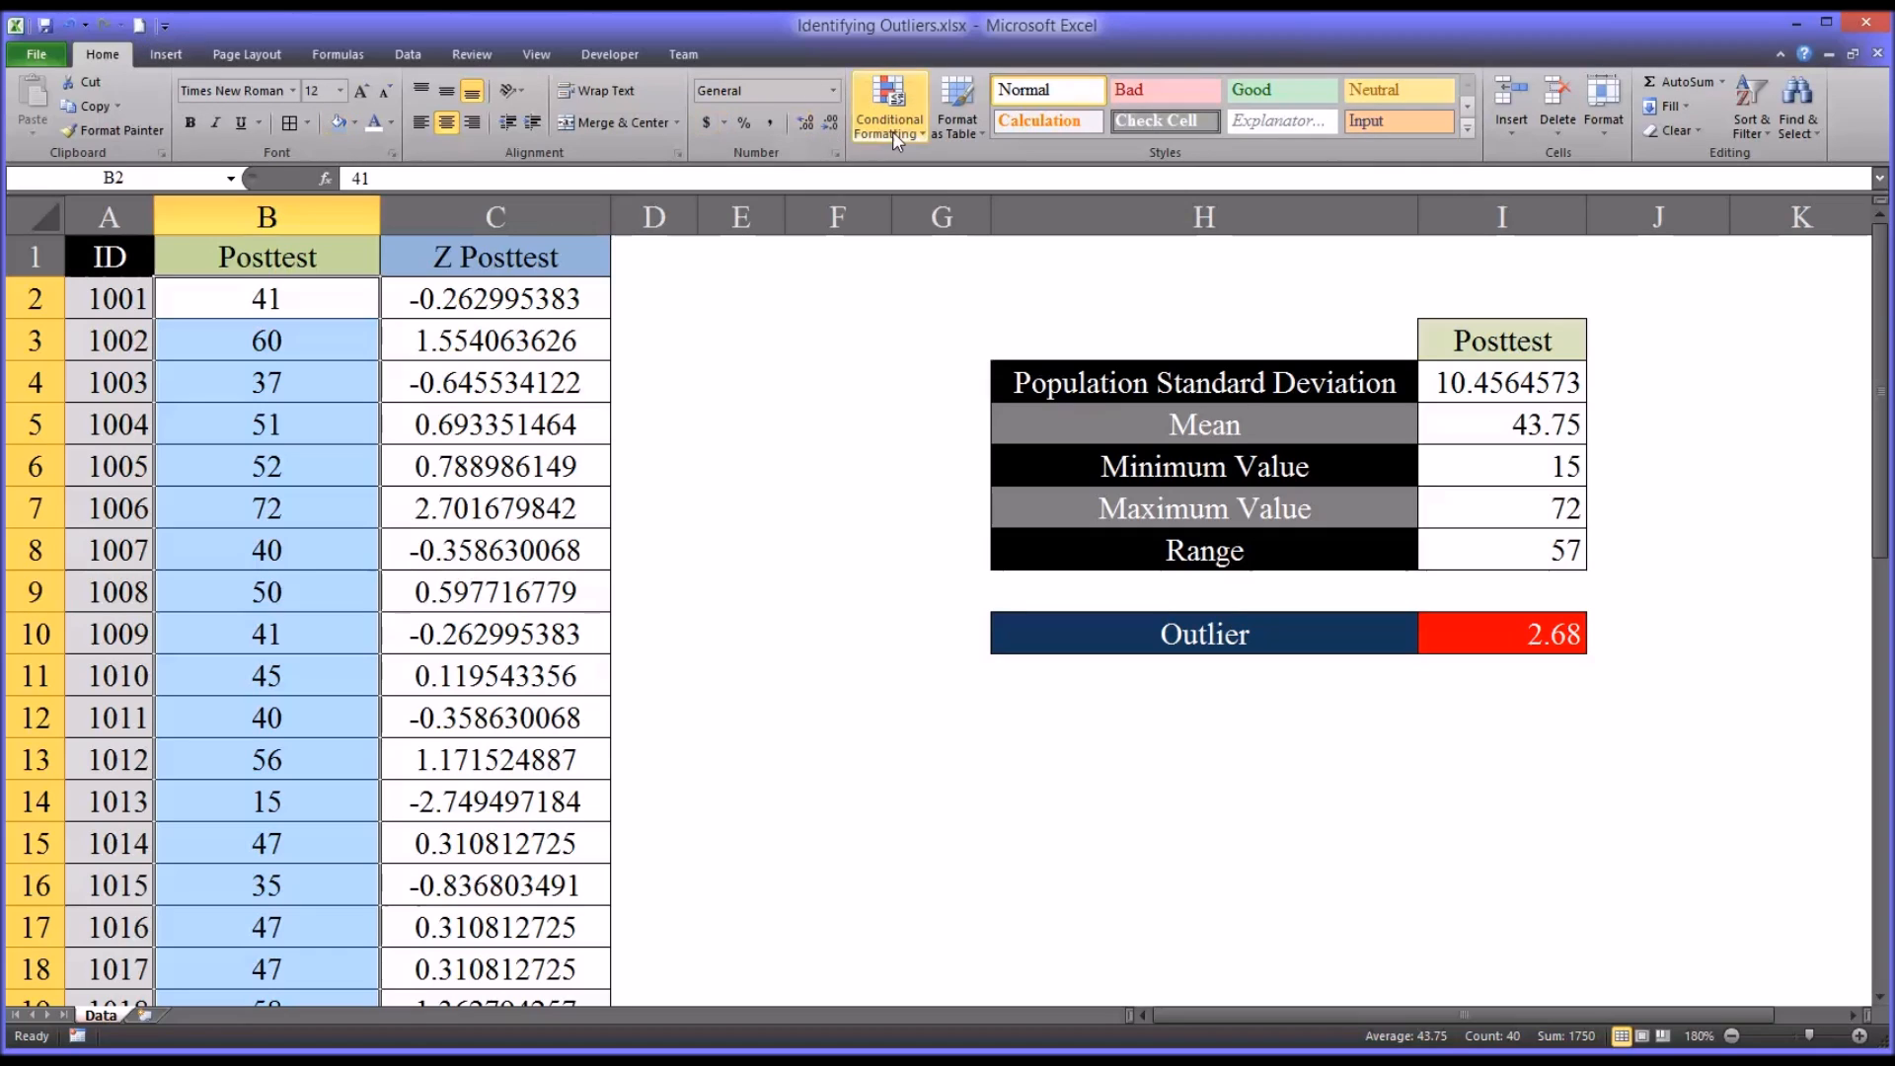
click(889, 103)
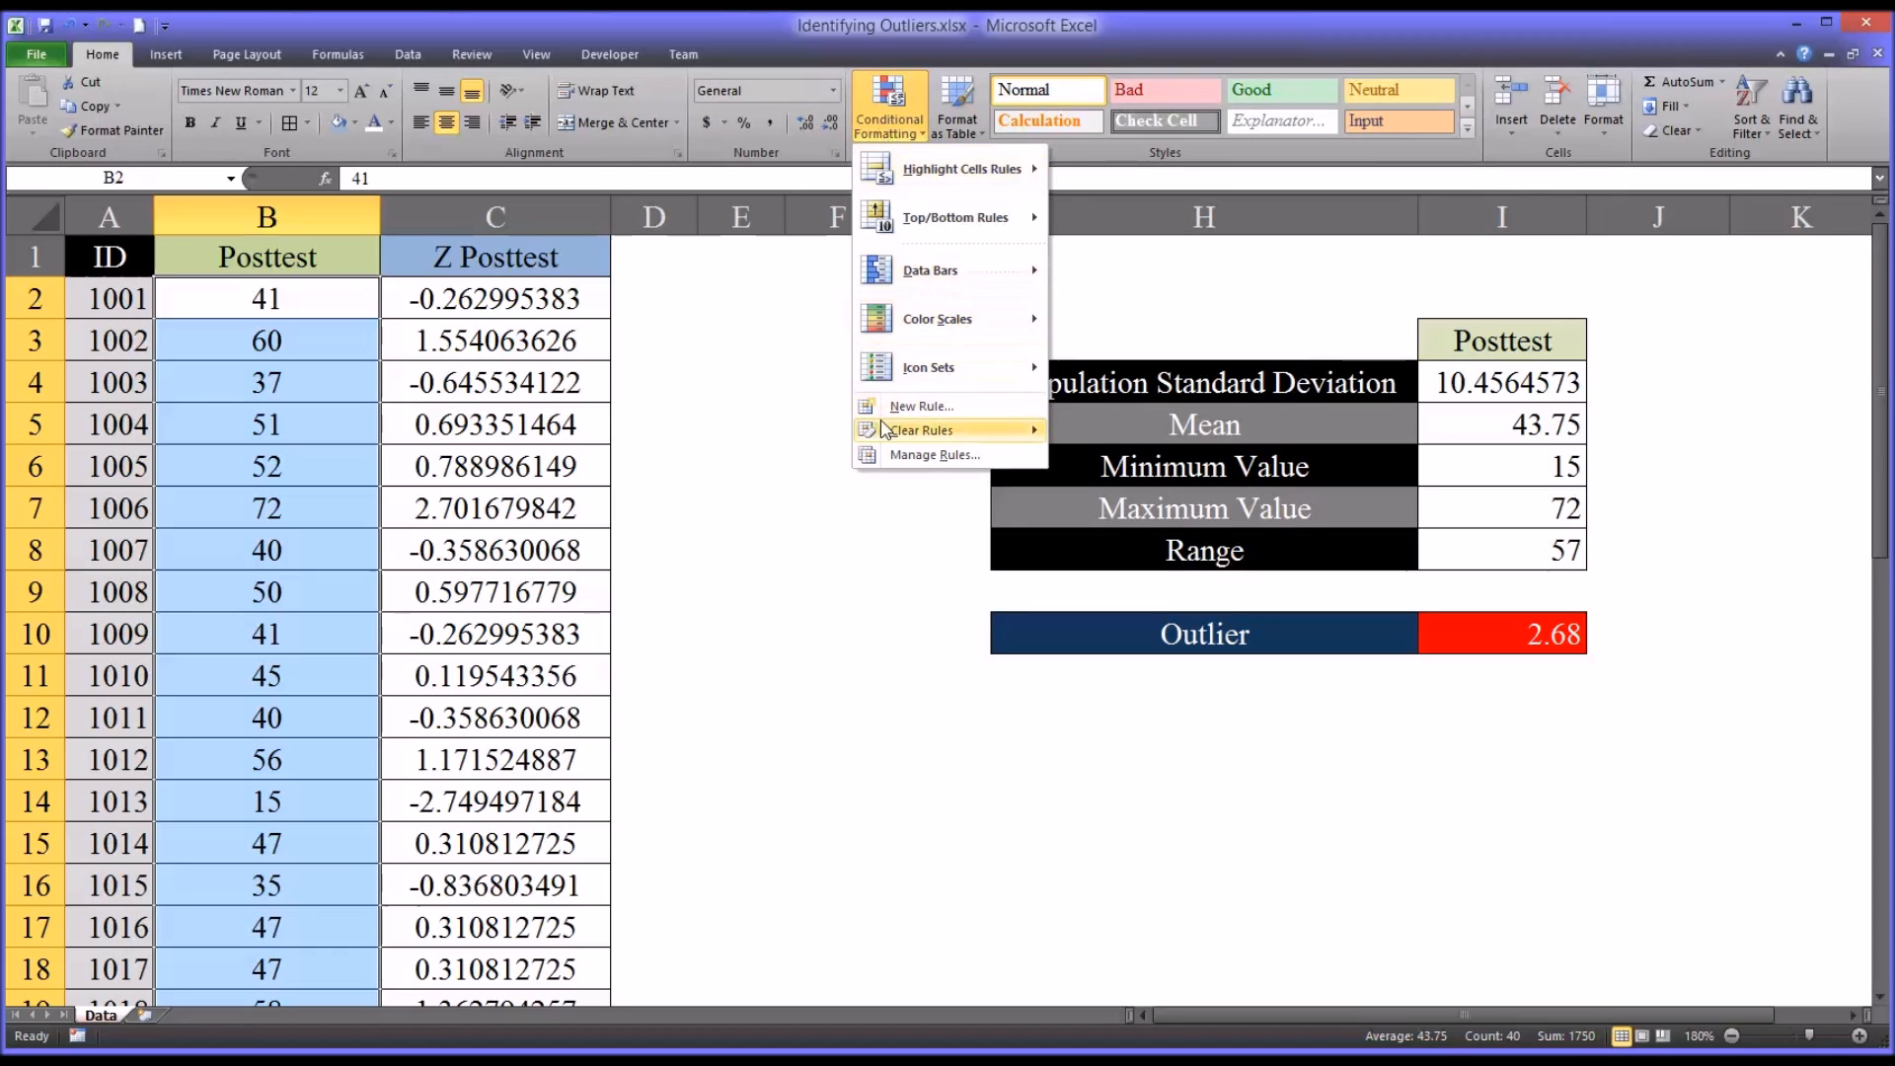
click(921, 405)
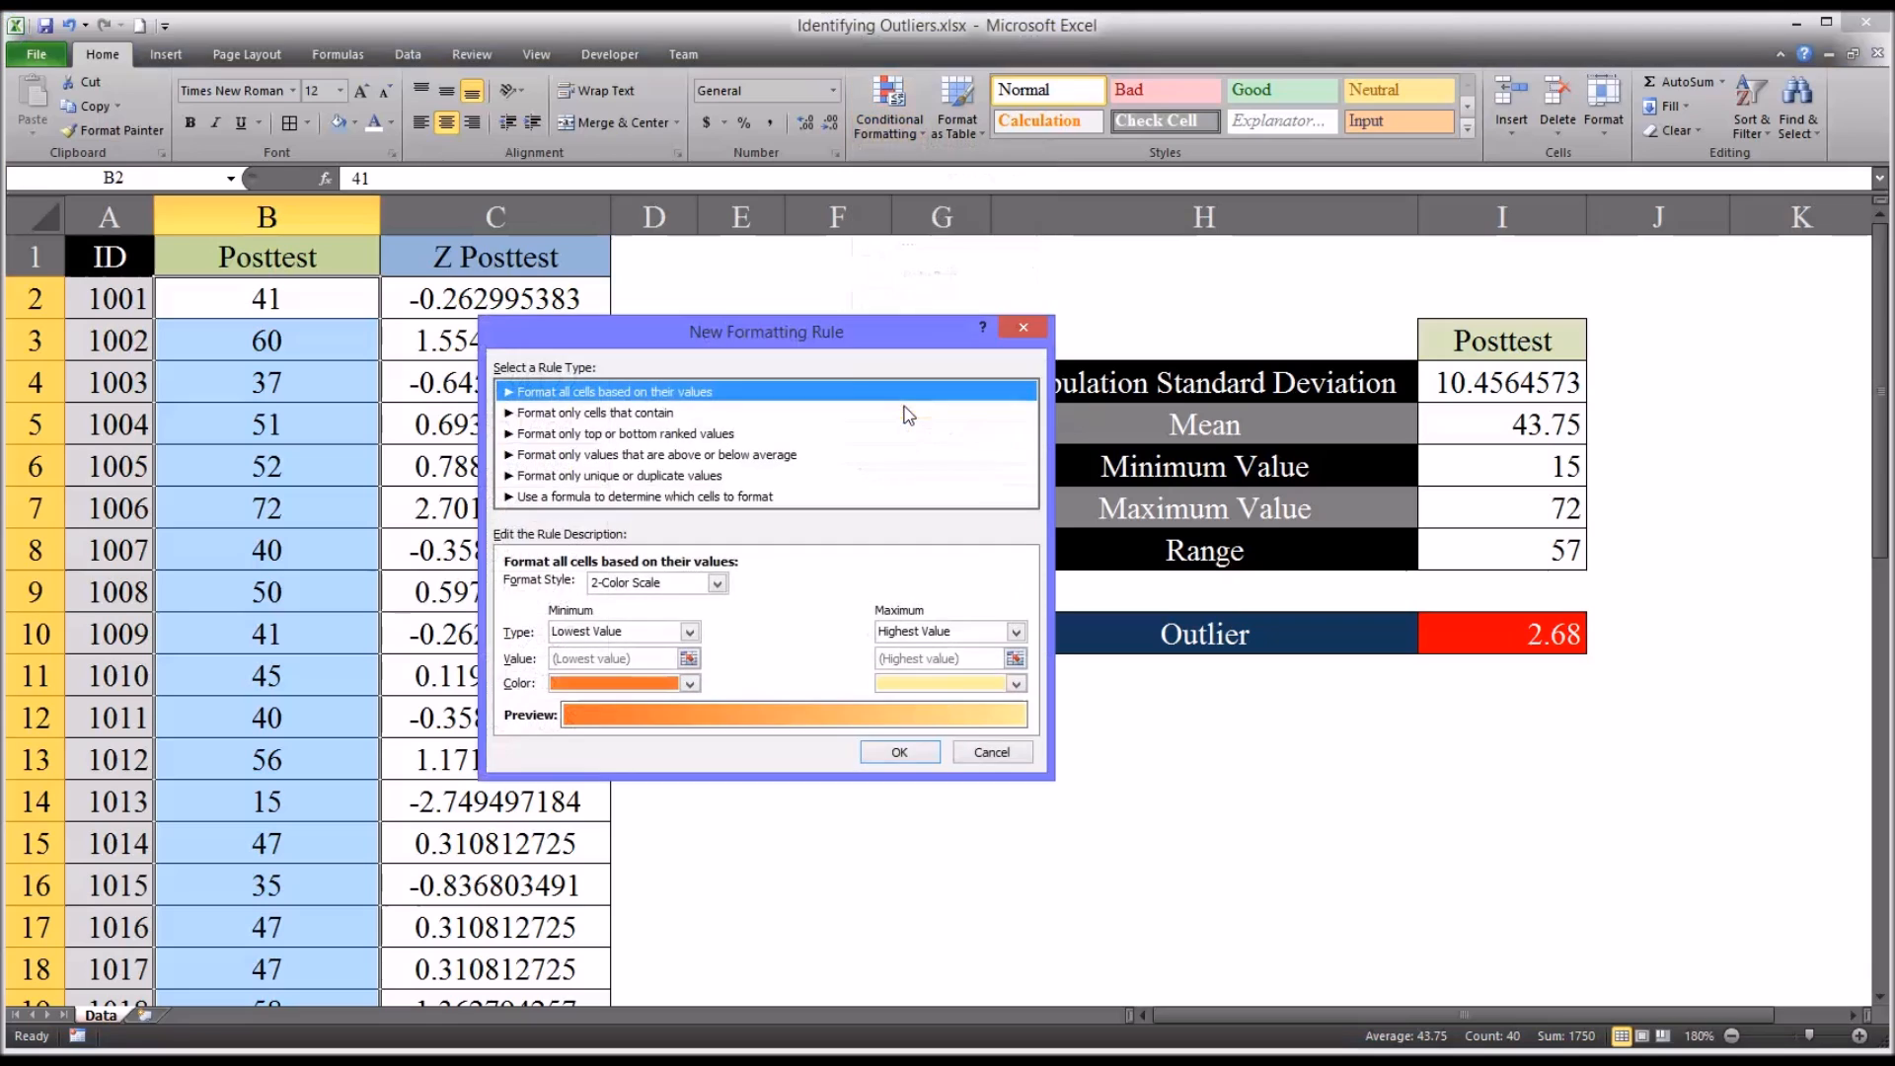
drag(768, 332, 1004, 357)
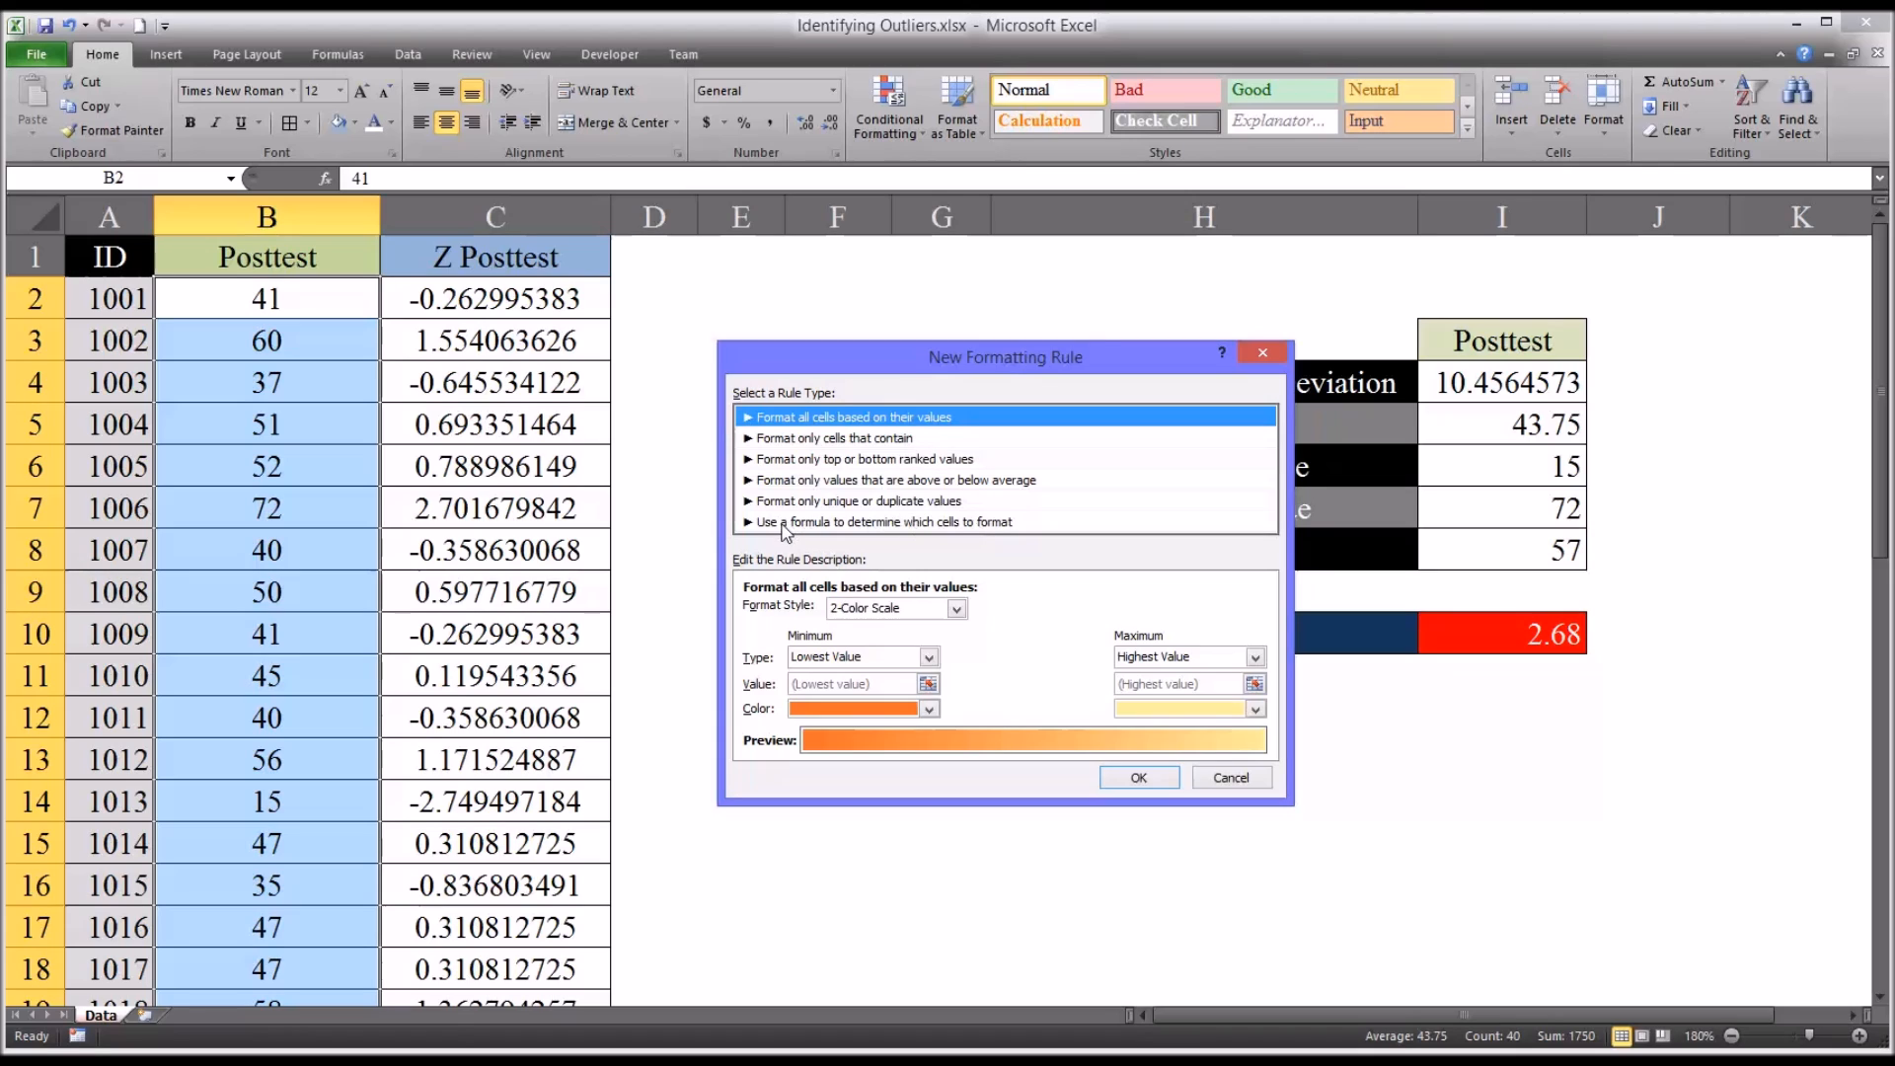
mouse_move(906, 533)
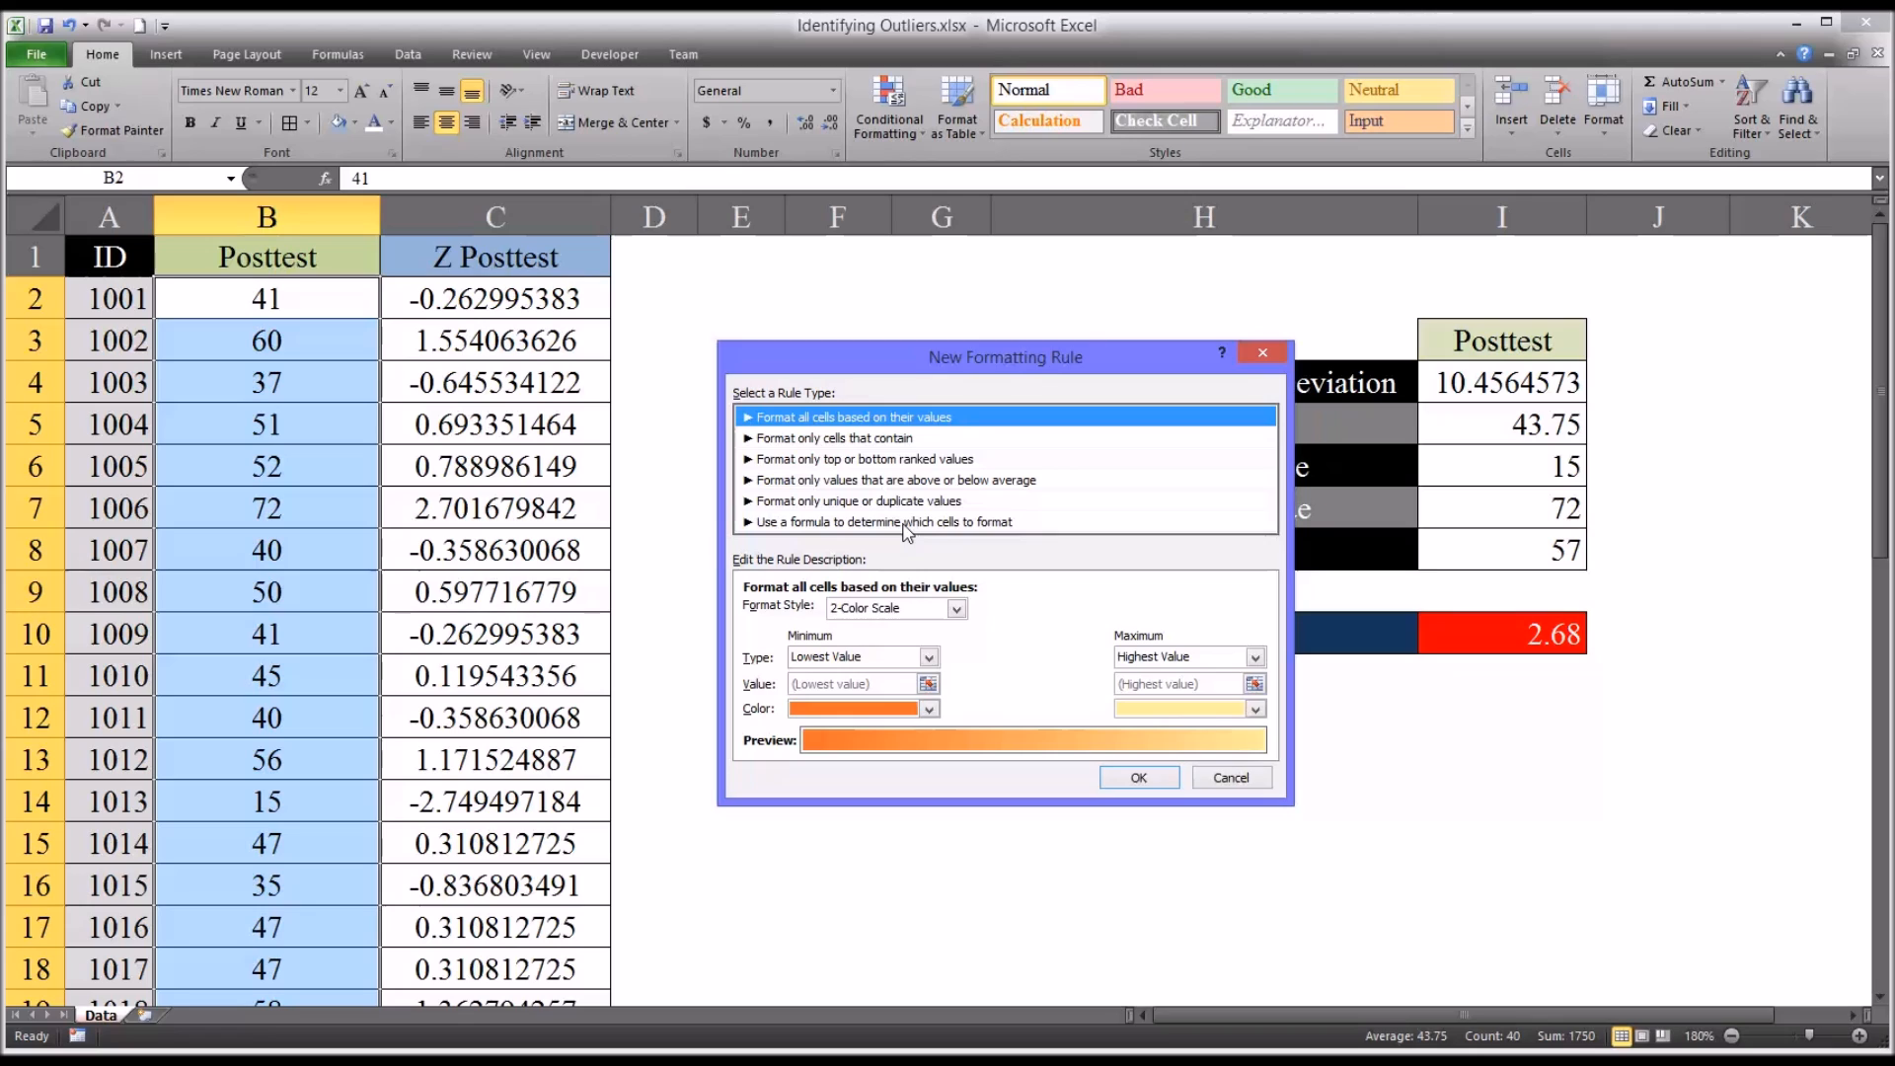
click(884, 521)
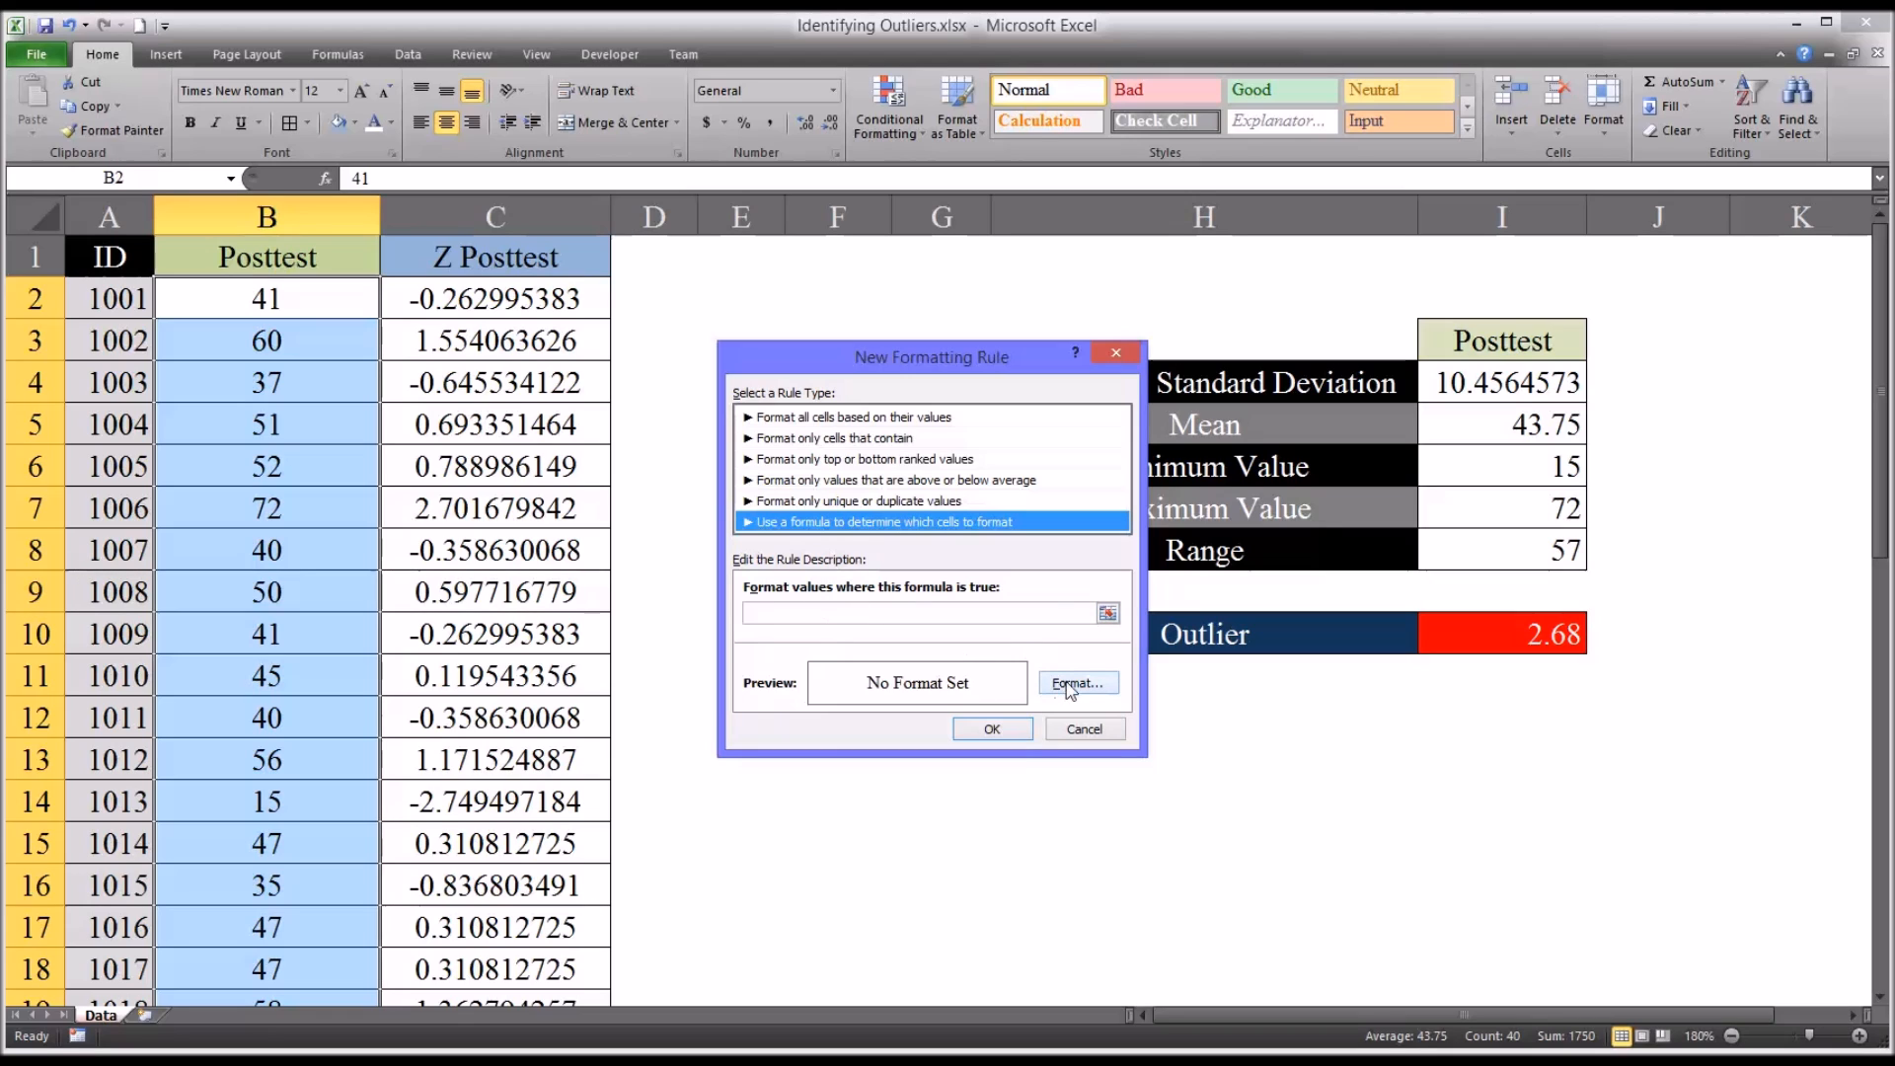
click(1078, 684)
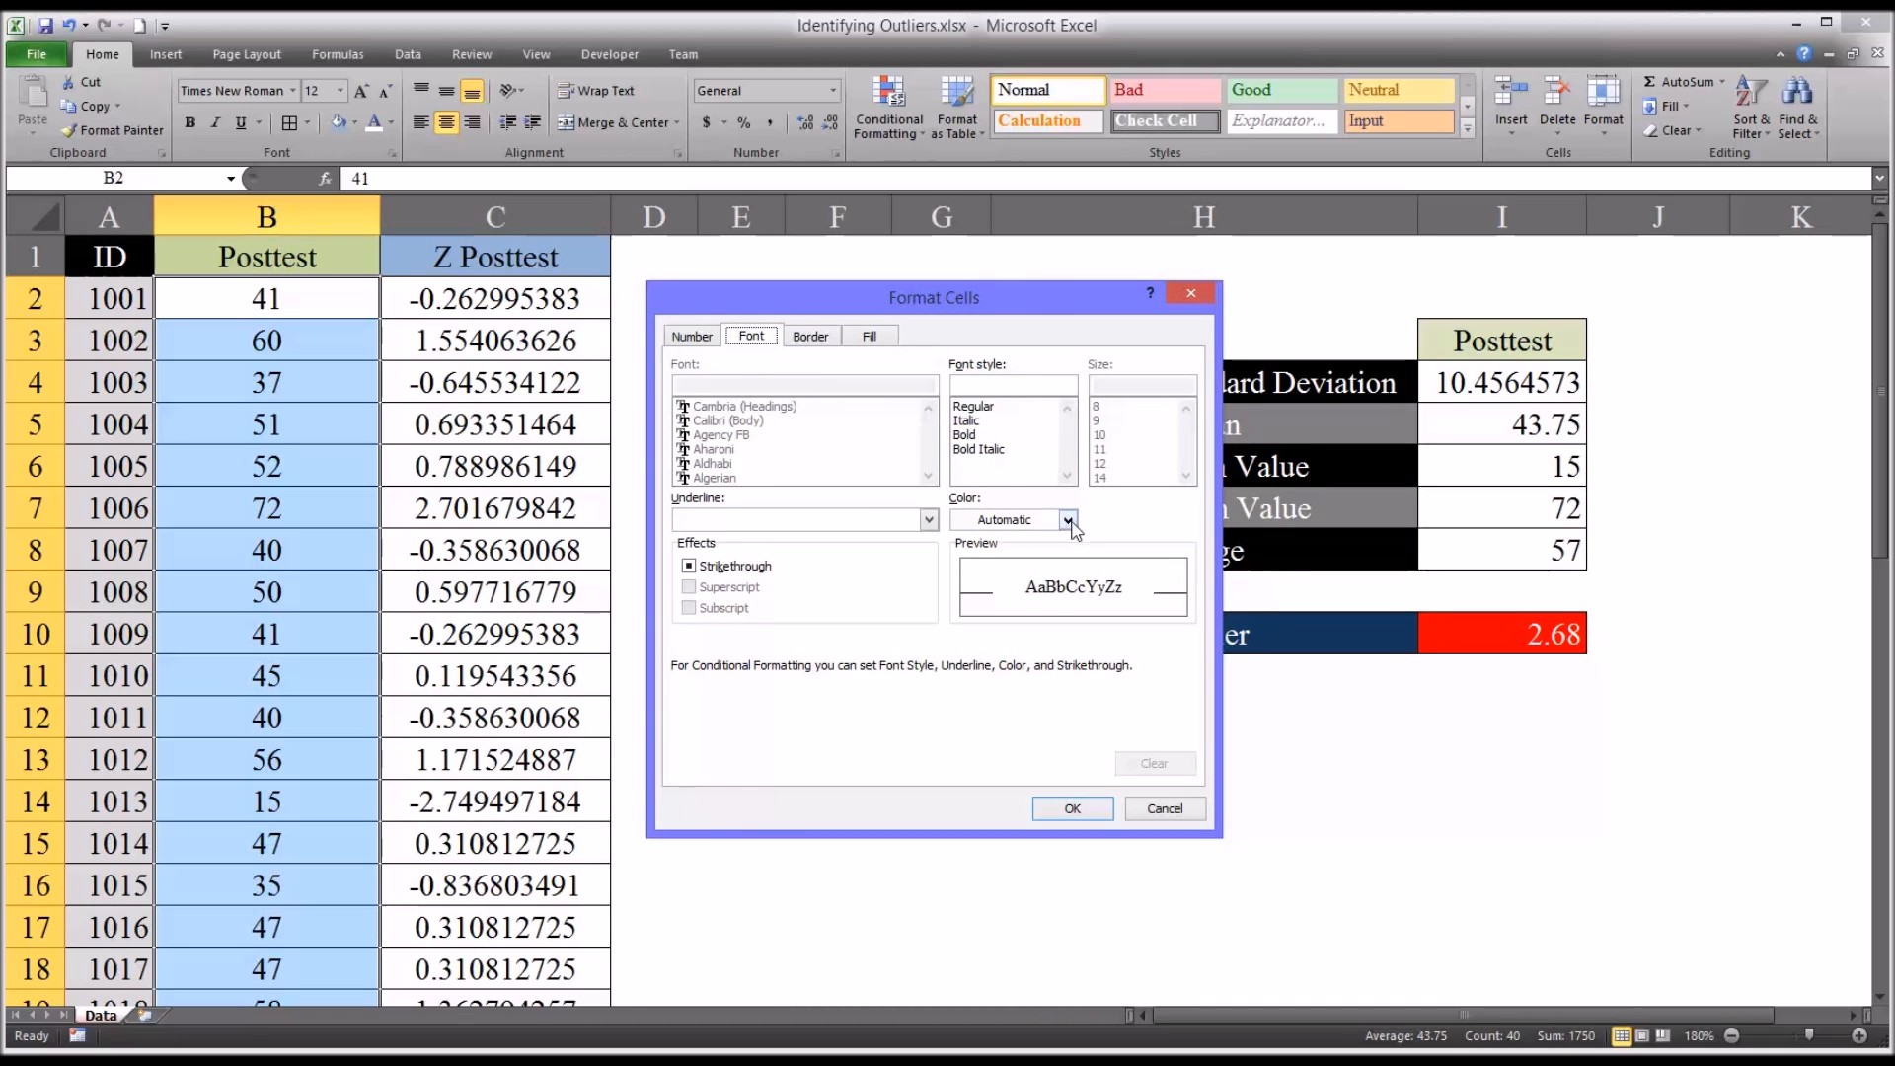
mouse_move(1052, 521)
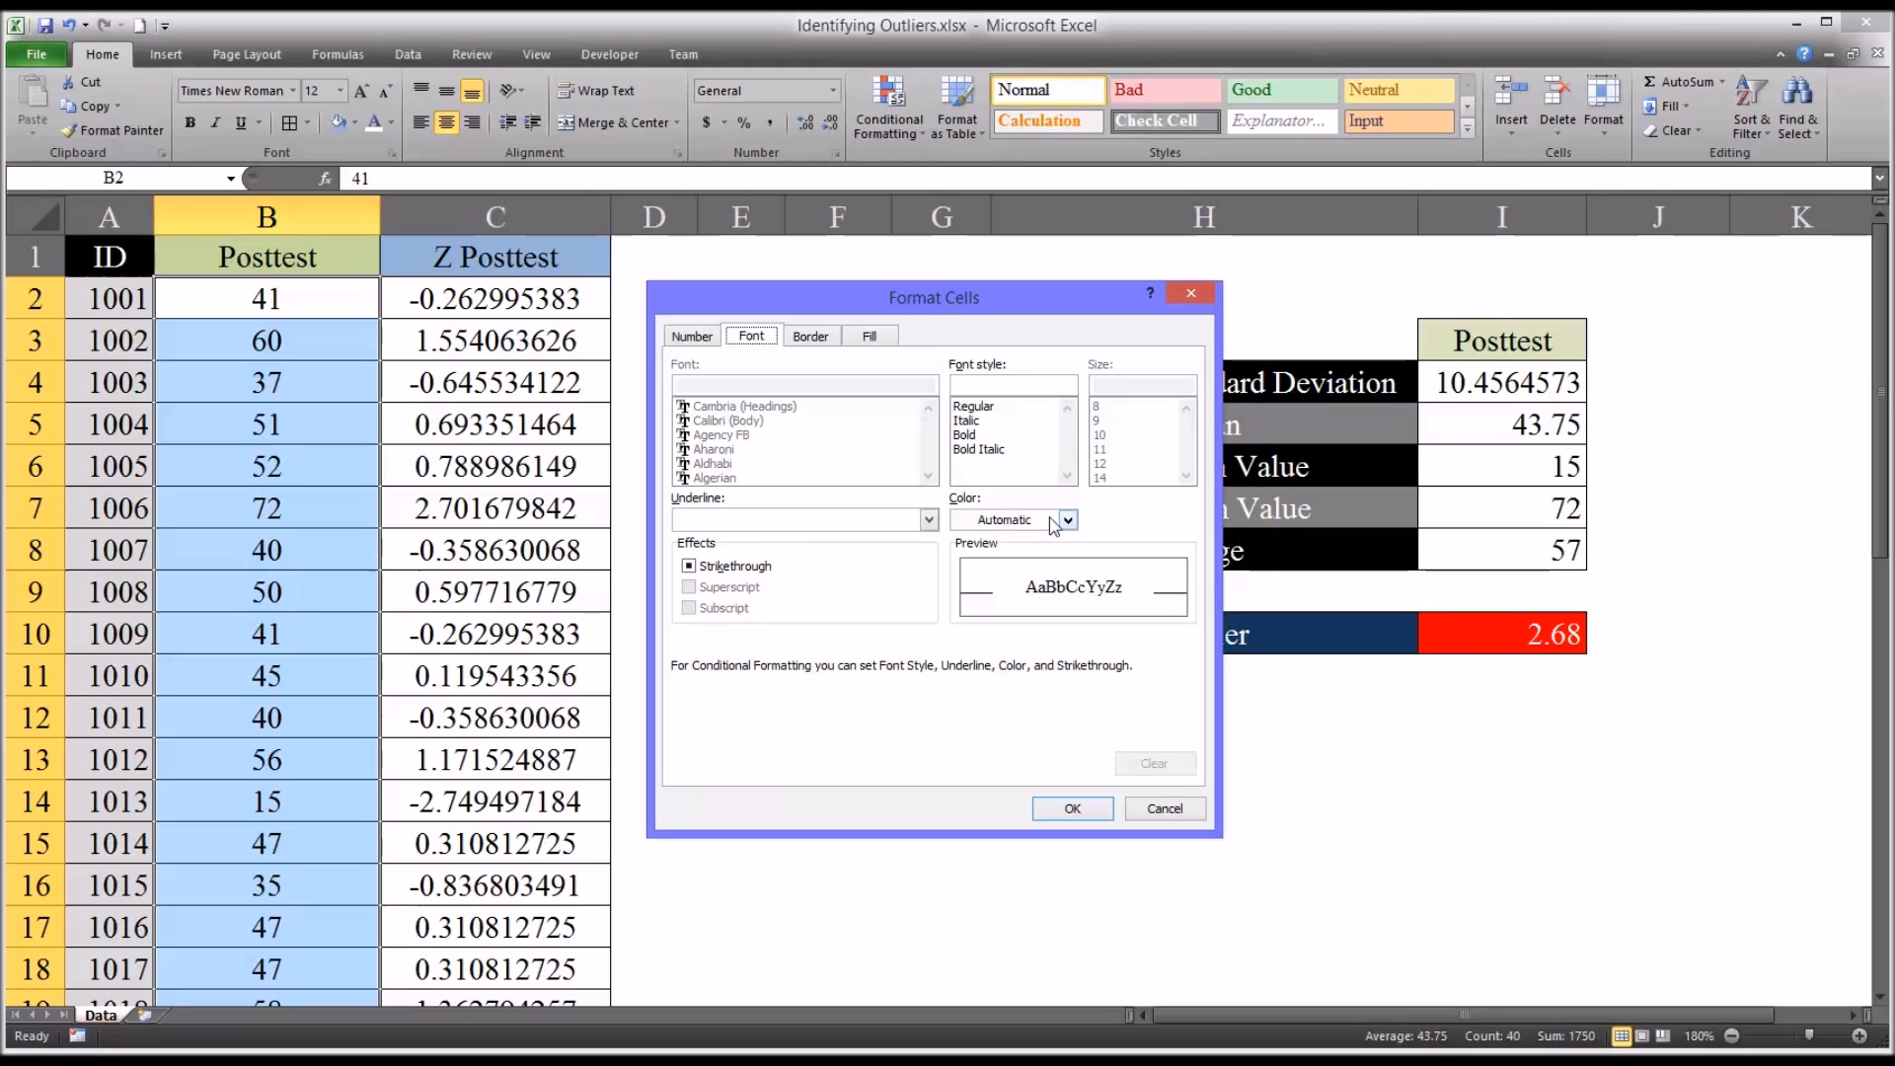
- Set the rule's format to white text on a red fill
click(1064, 519)
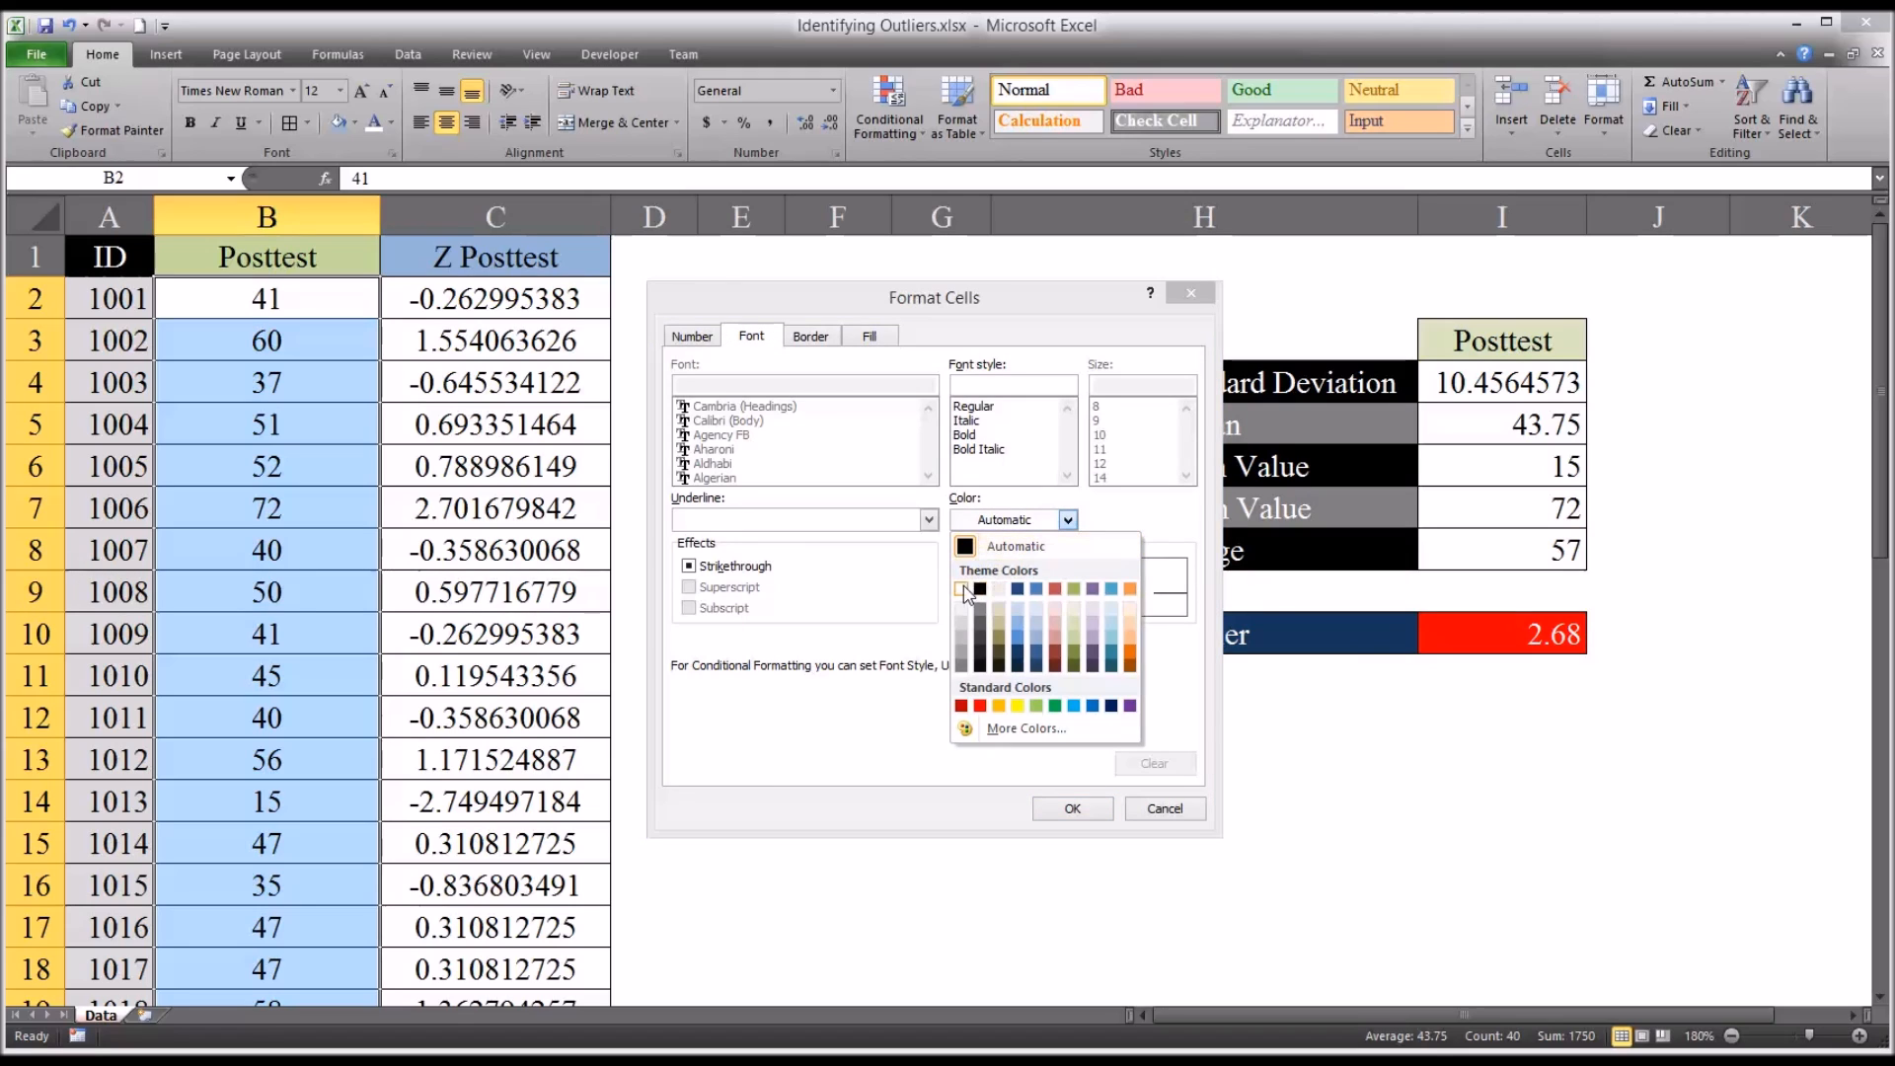
click(868, 336)
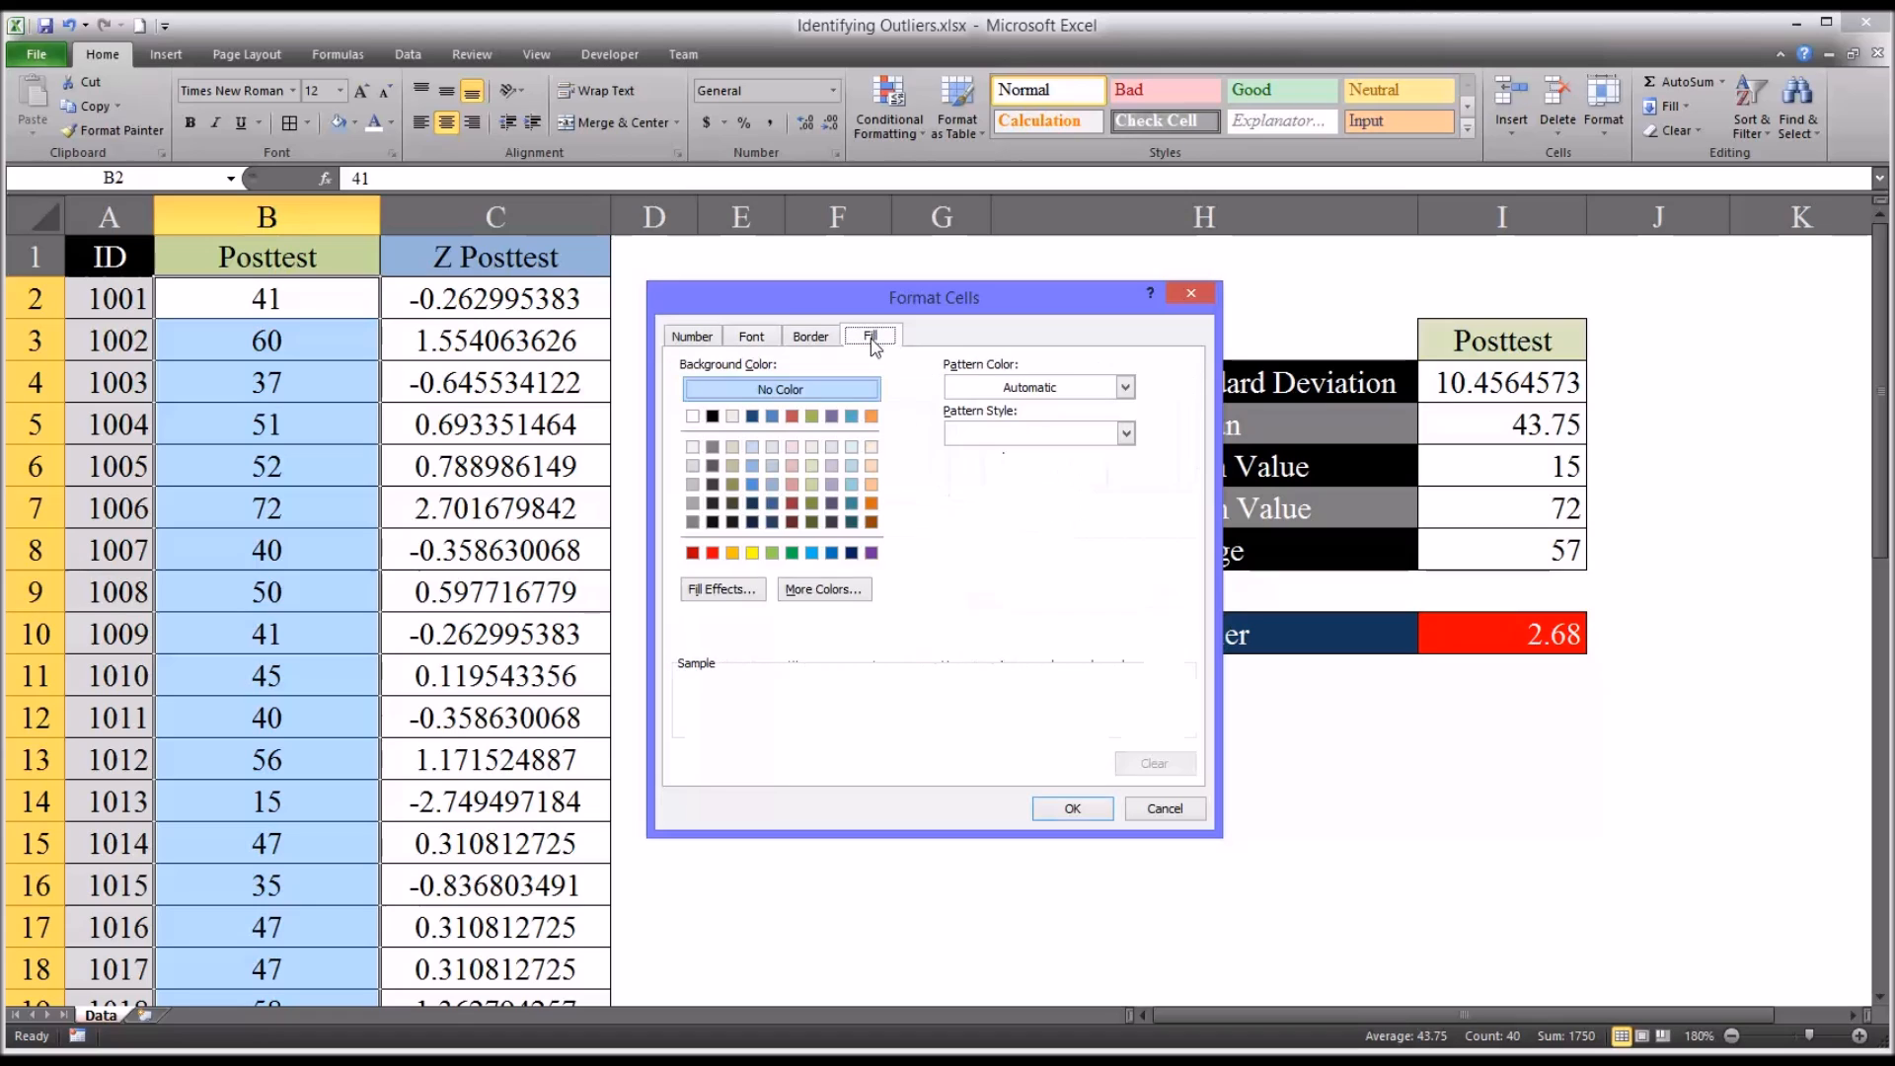
mouse_move(897, 495)
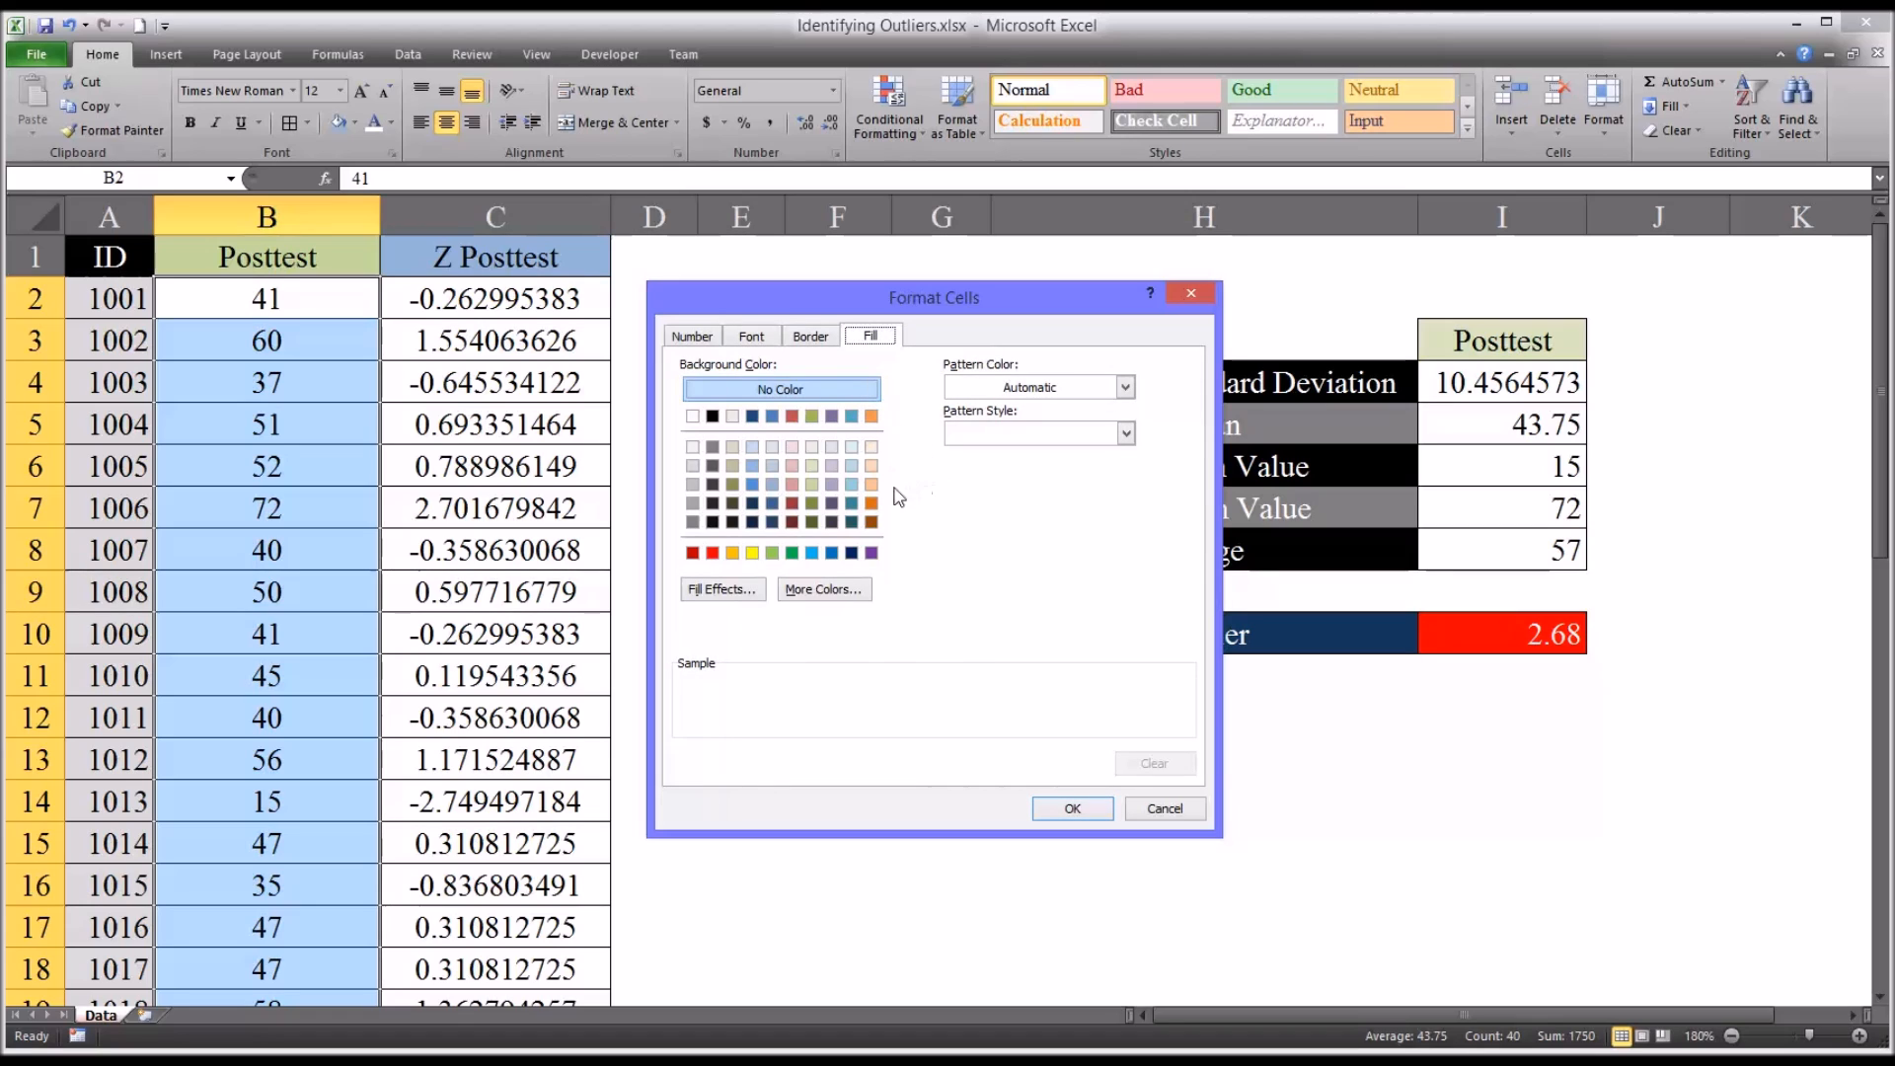
click(712, 552)
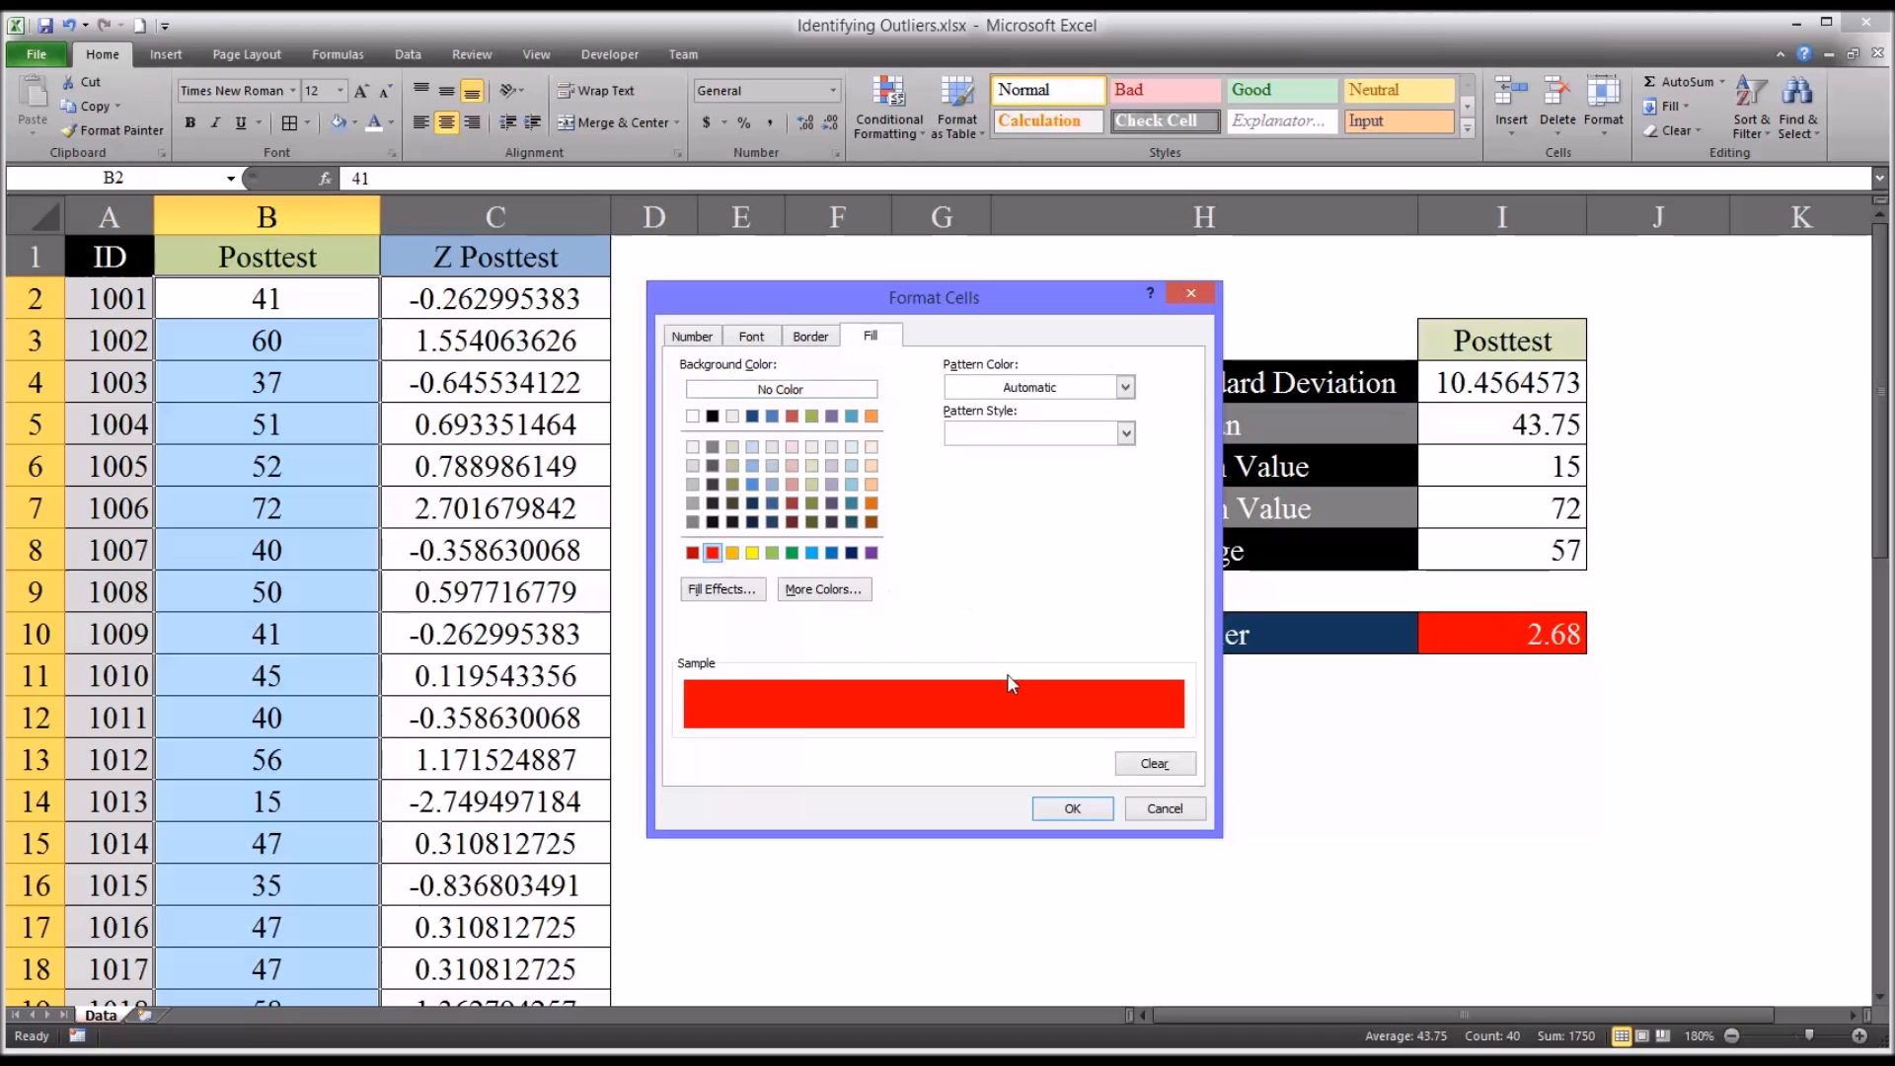
click(1070, 808)
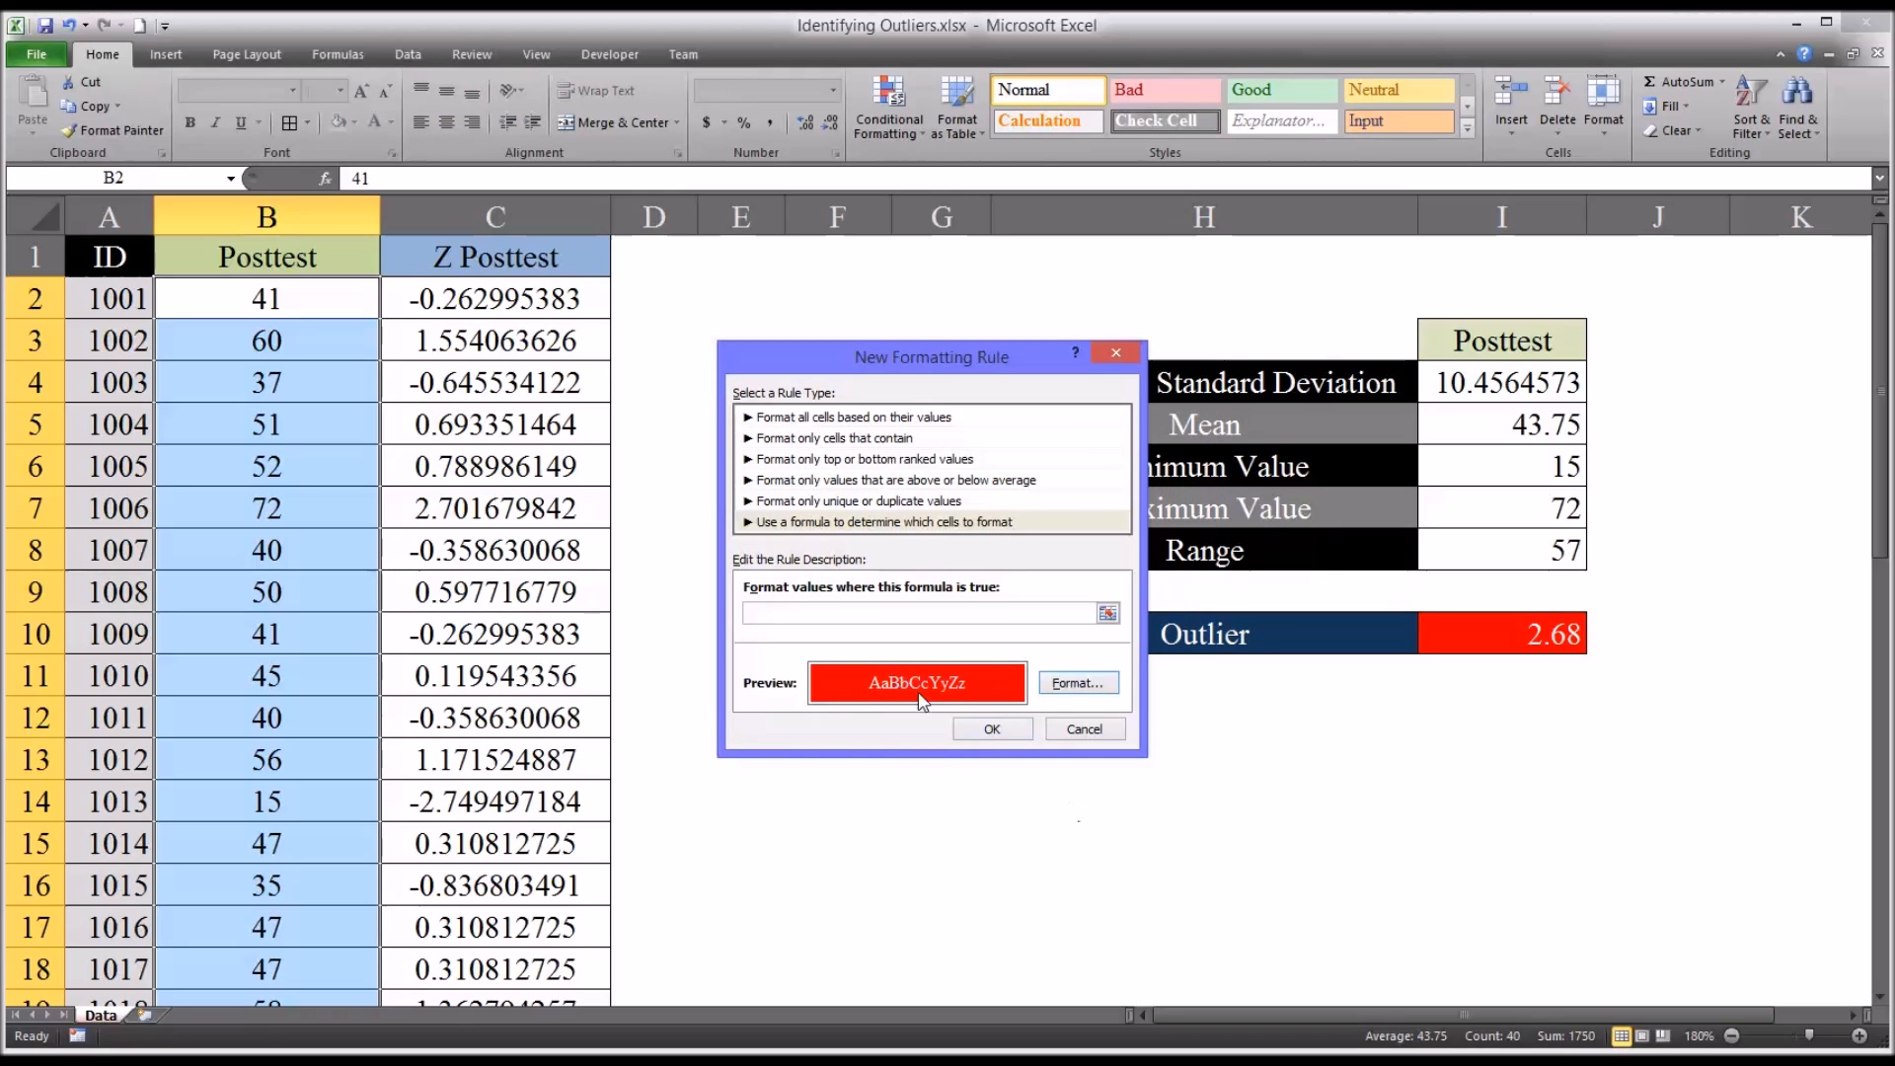
mouse_move(888, 671)
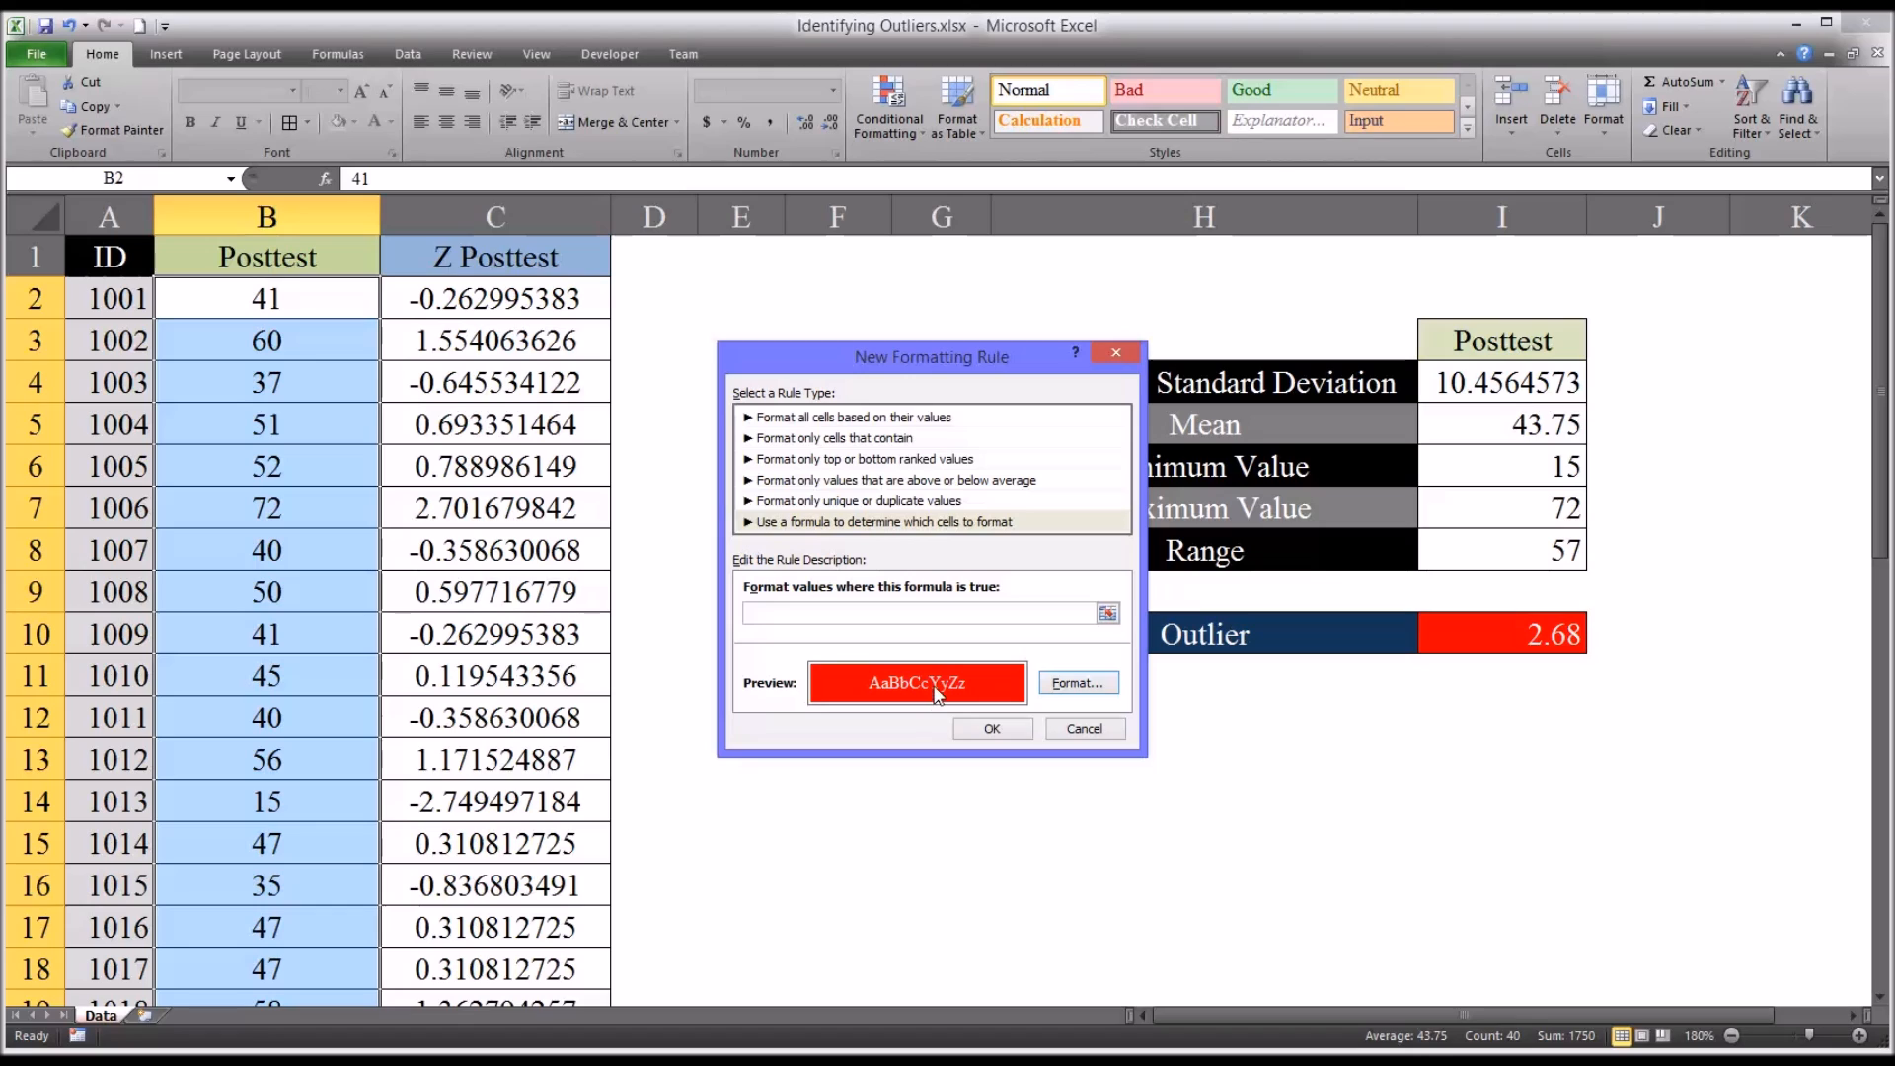
mouse_move(924, 689)
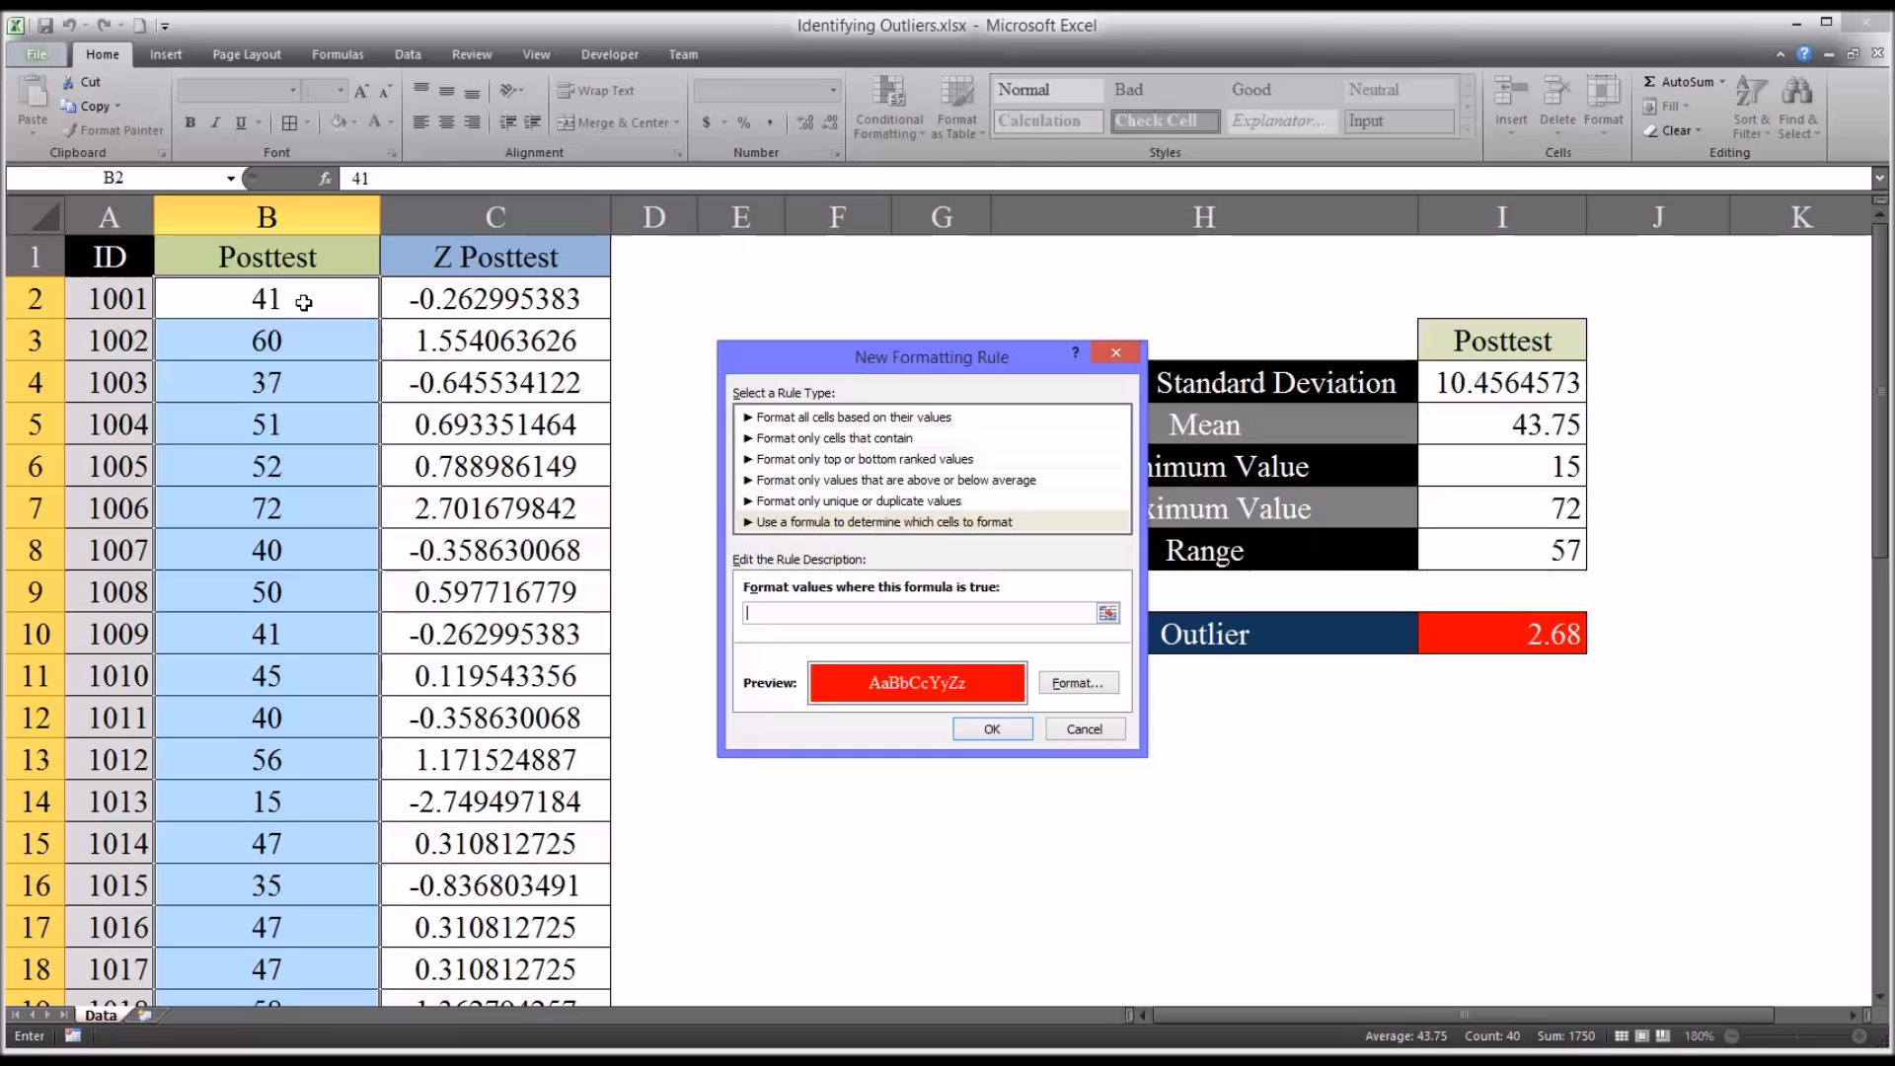
mouse_move(310, 308)
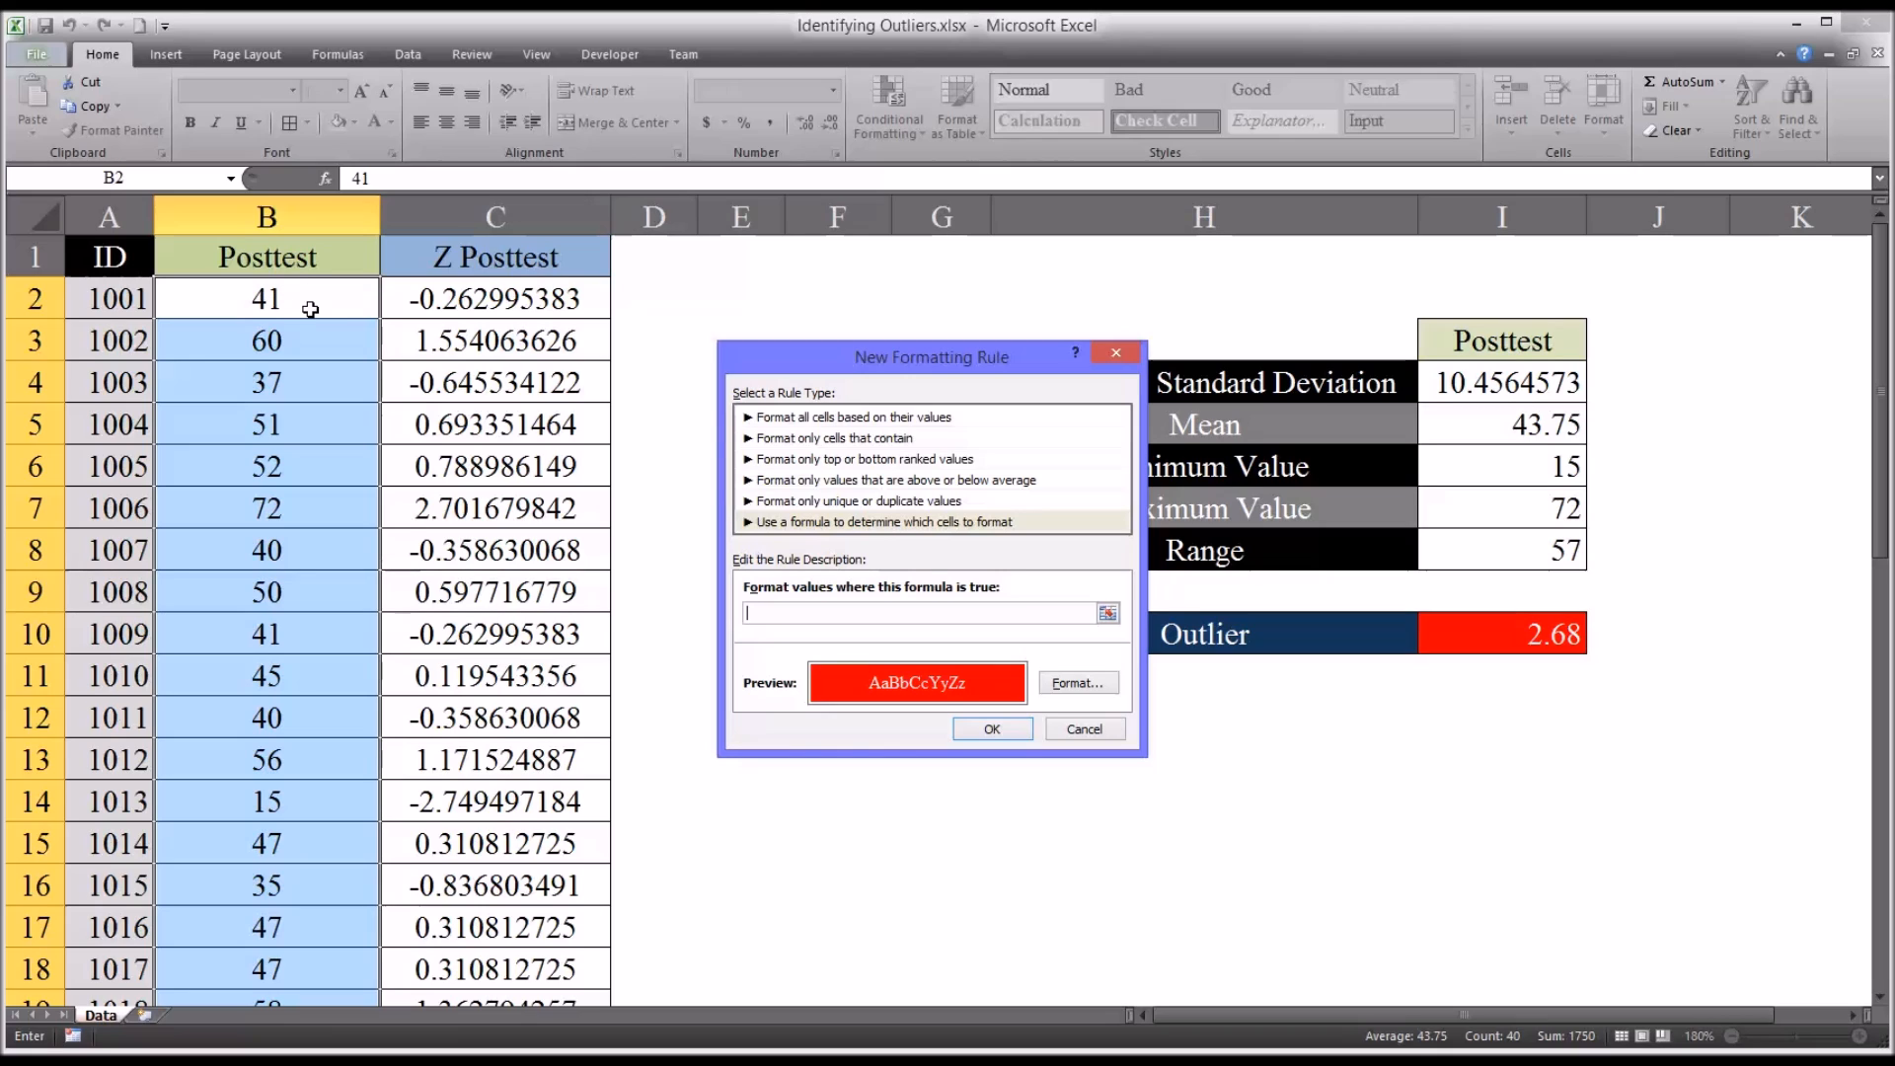
mouse_move(588, 462)
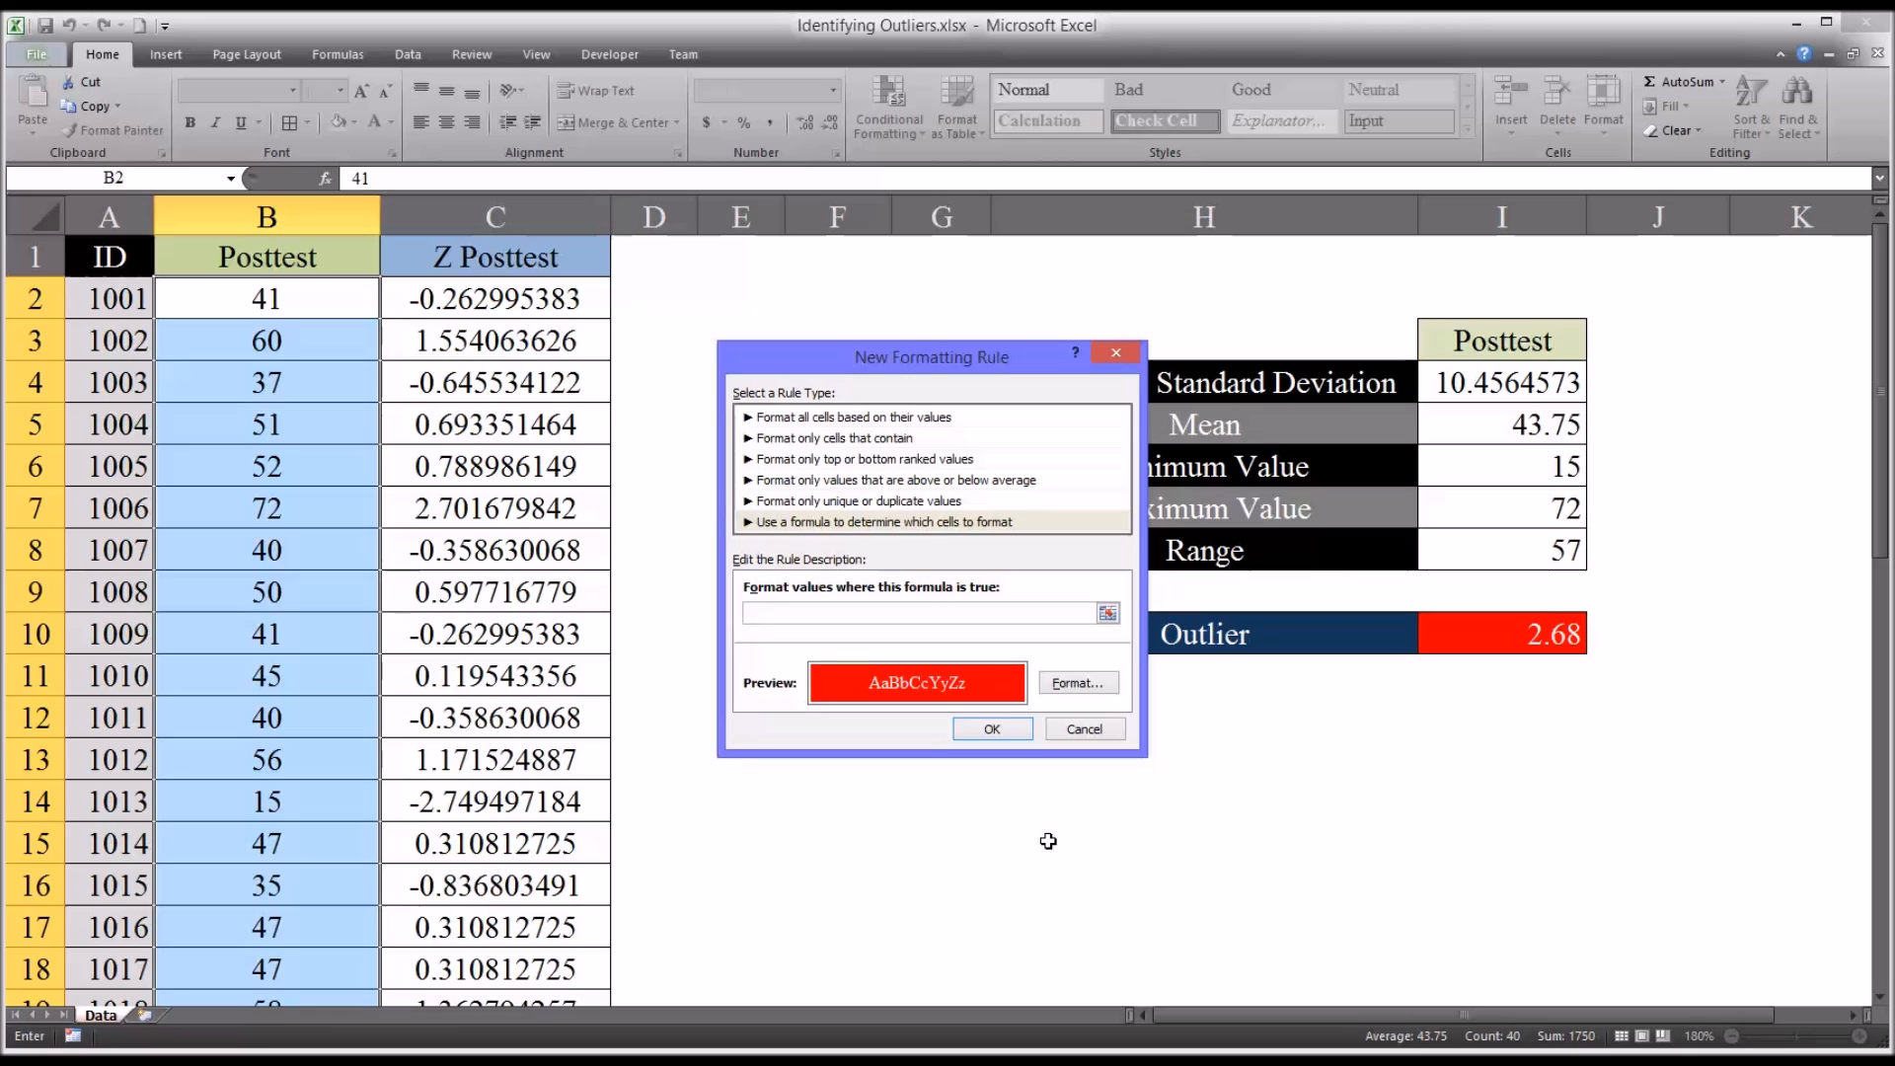
text(=)
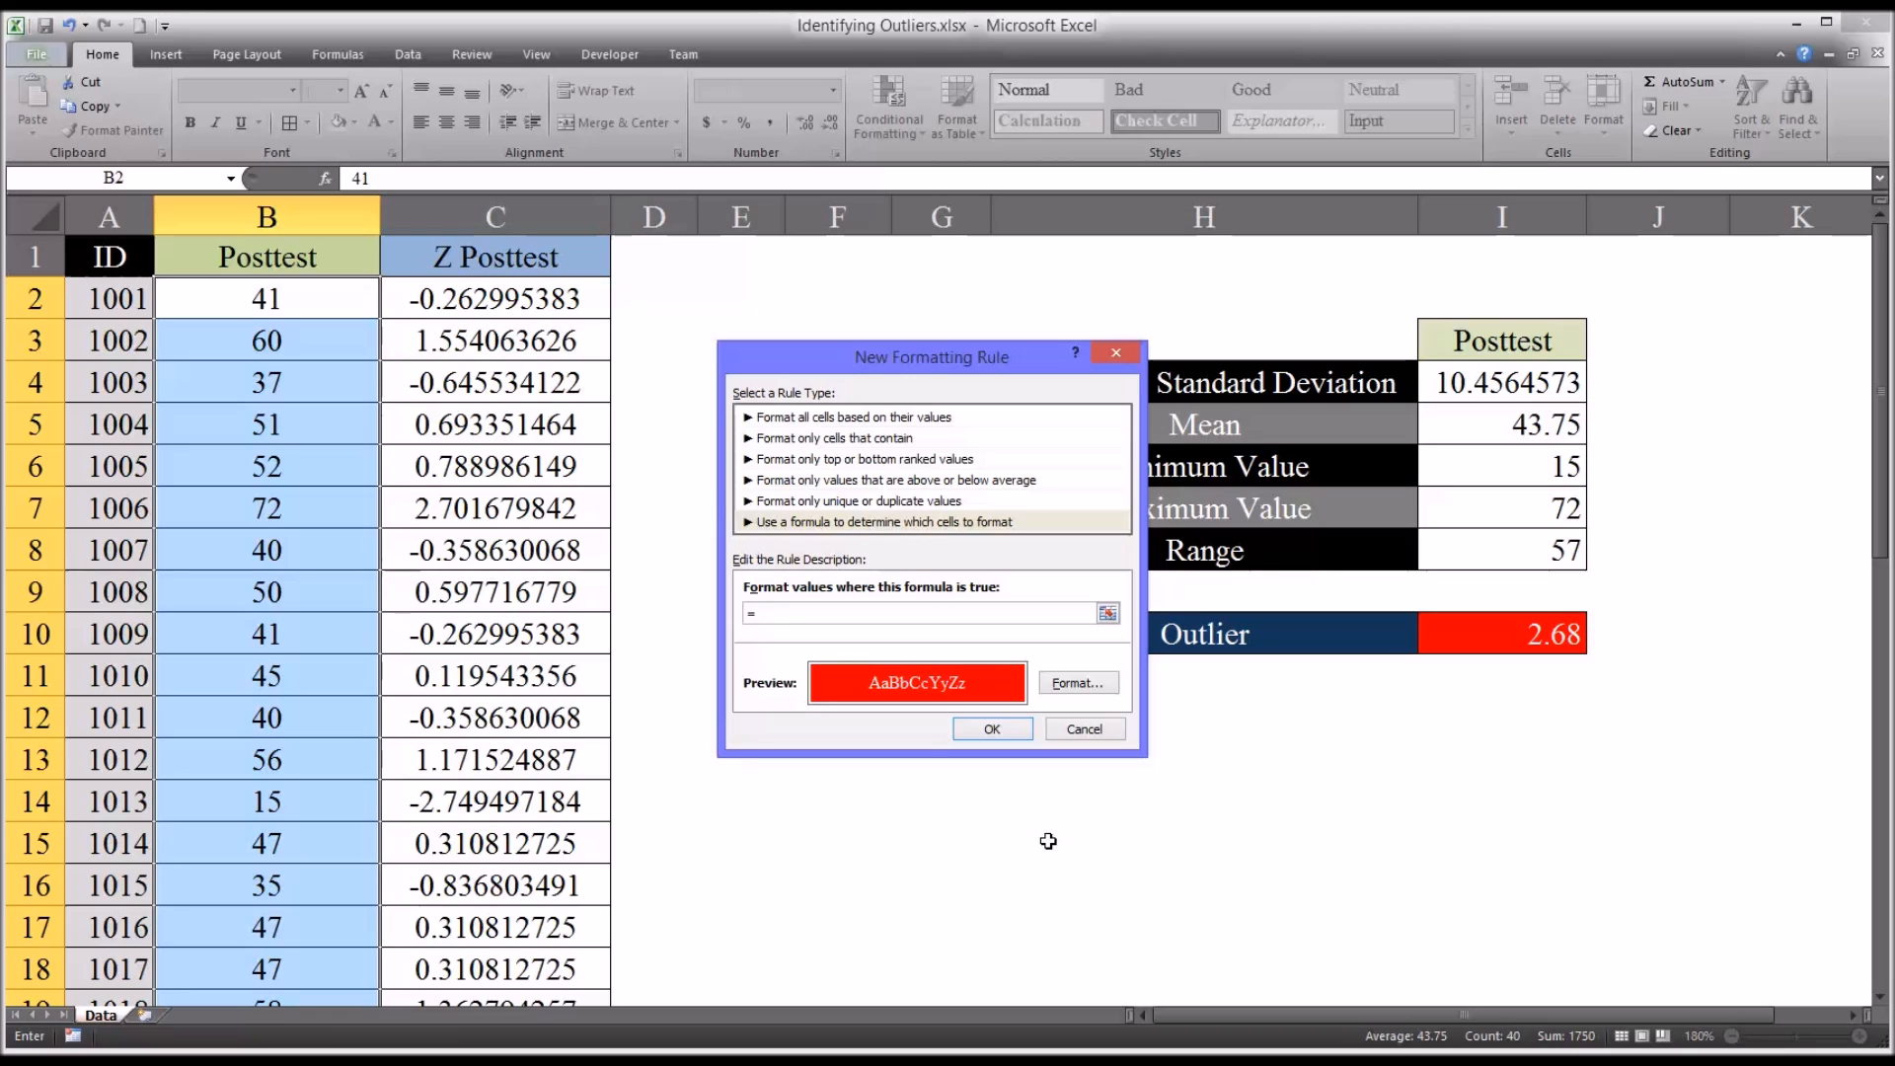
- Enter the rule formula =ABS(C2)>$I$10 and confirm it, turning outlier scores 72 and 15 red
text(abs()
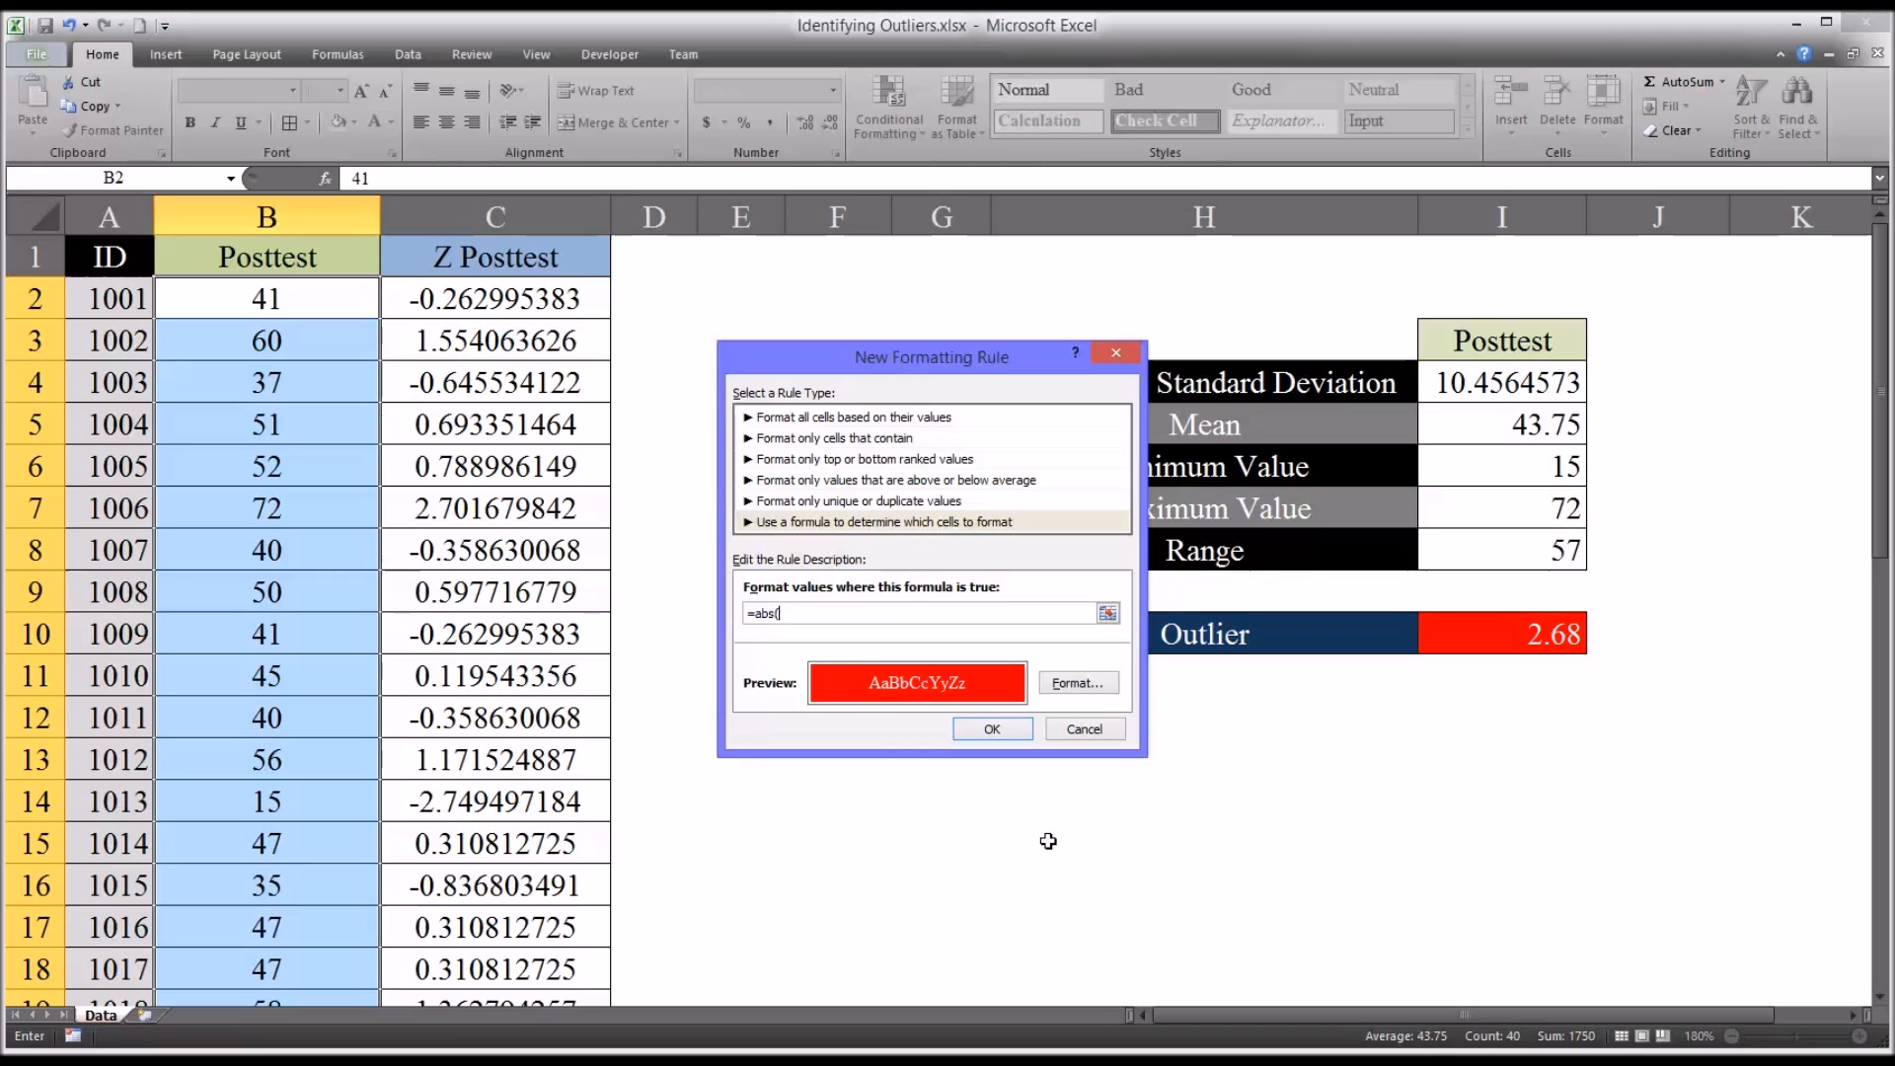
text(C)
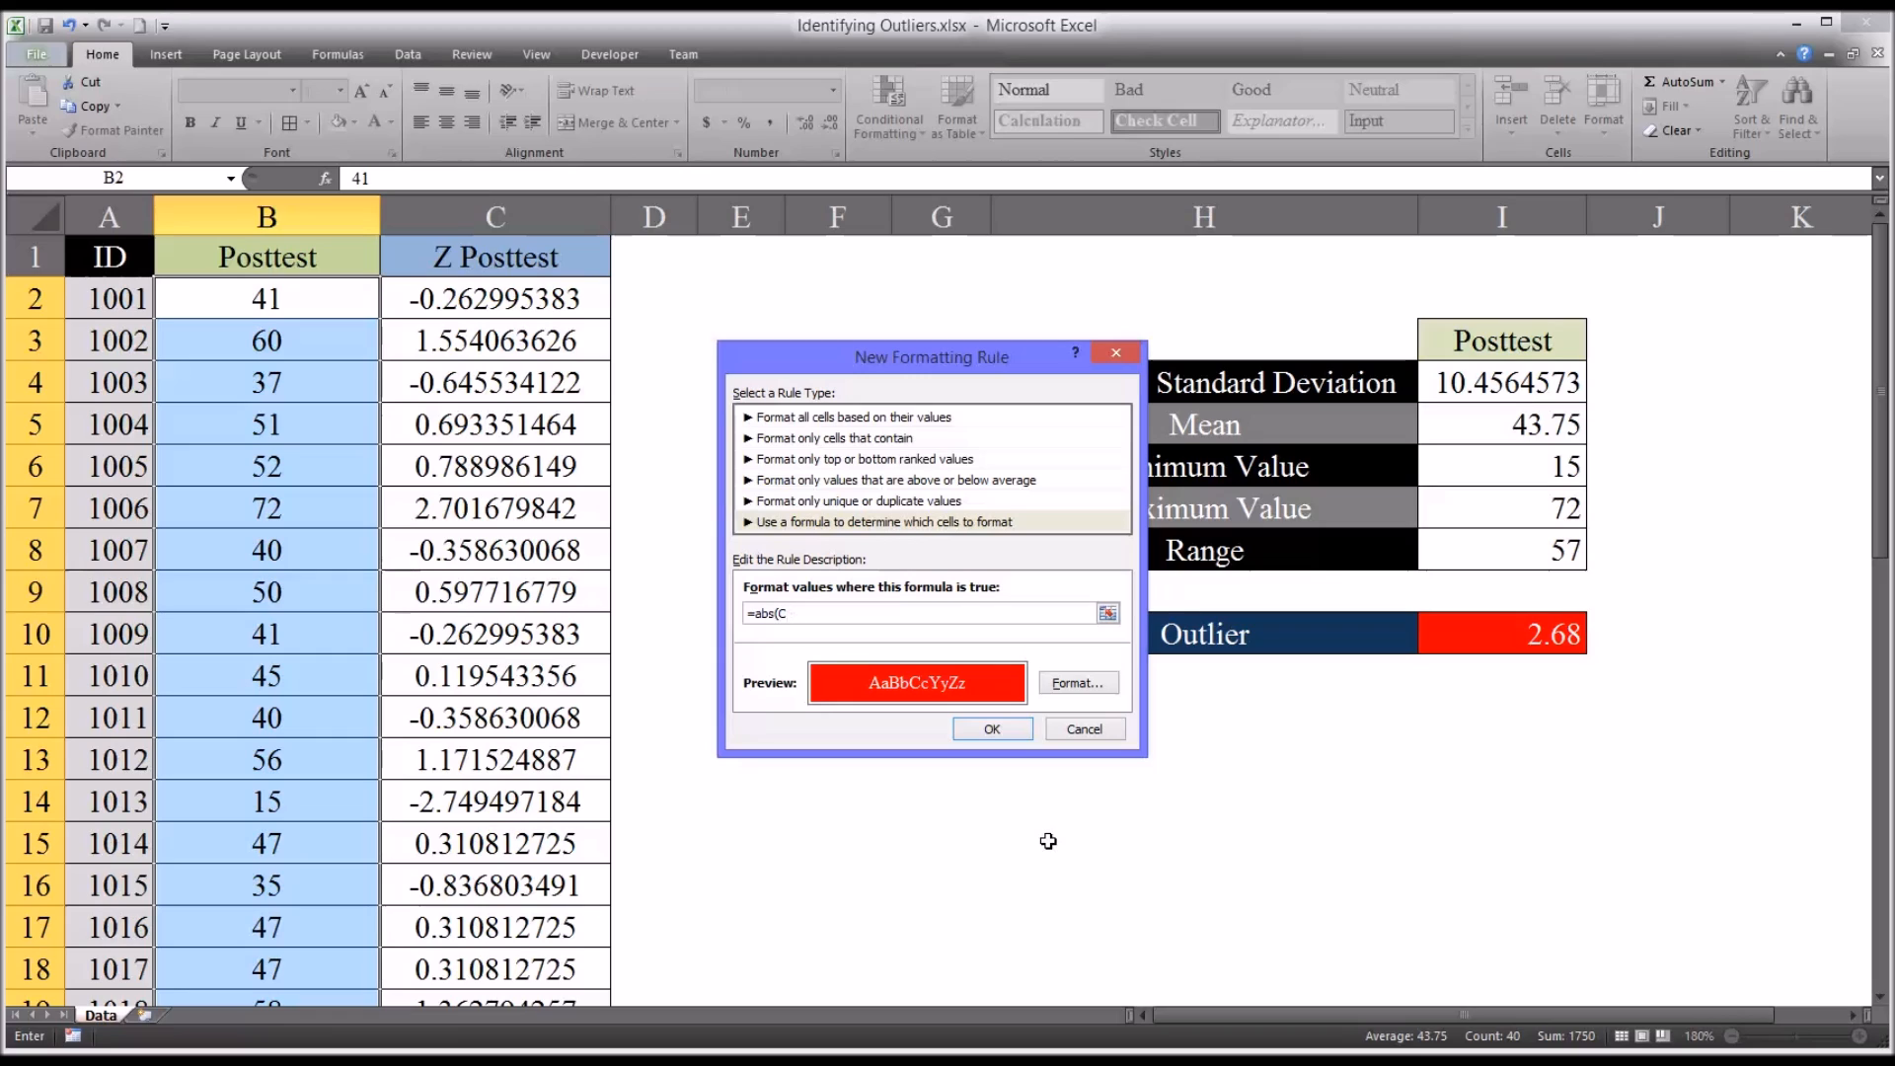
text(2)
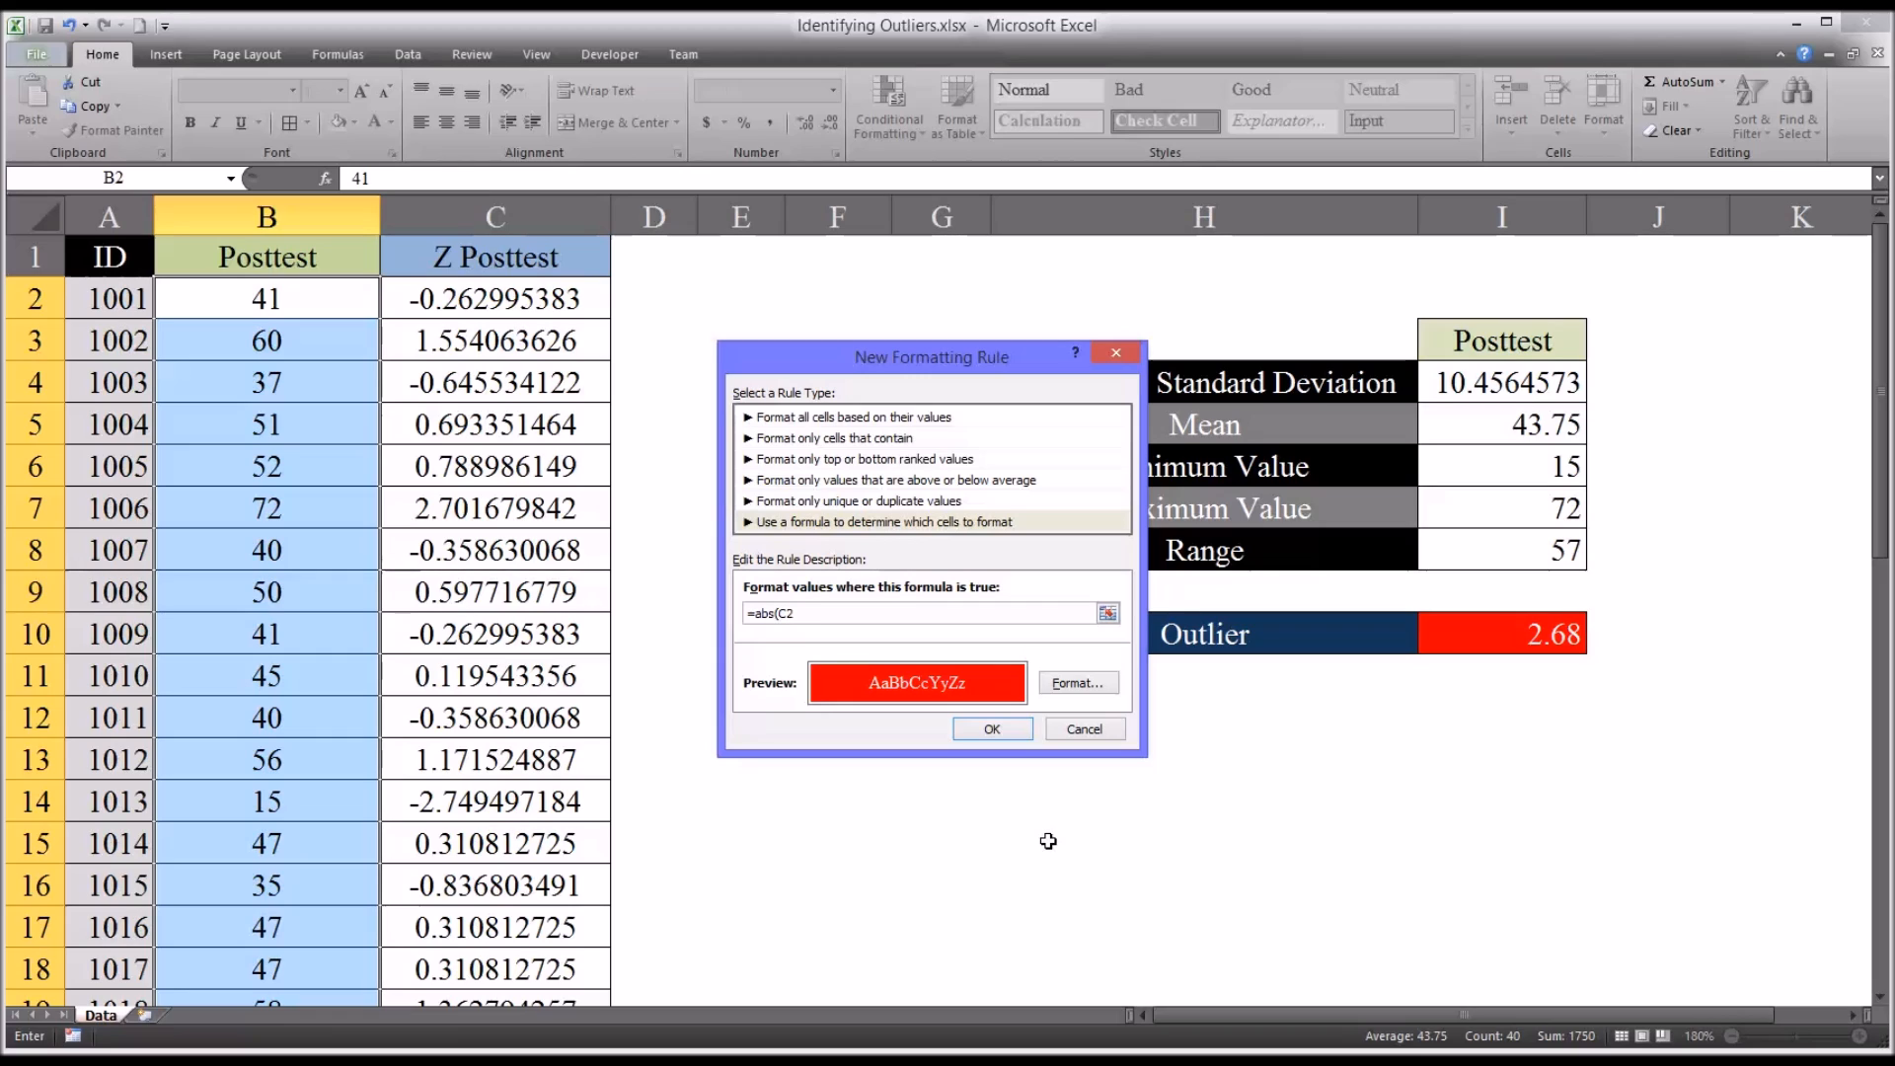
text()>)
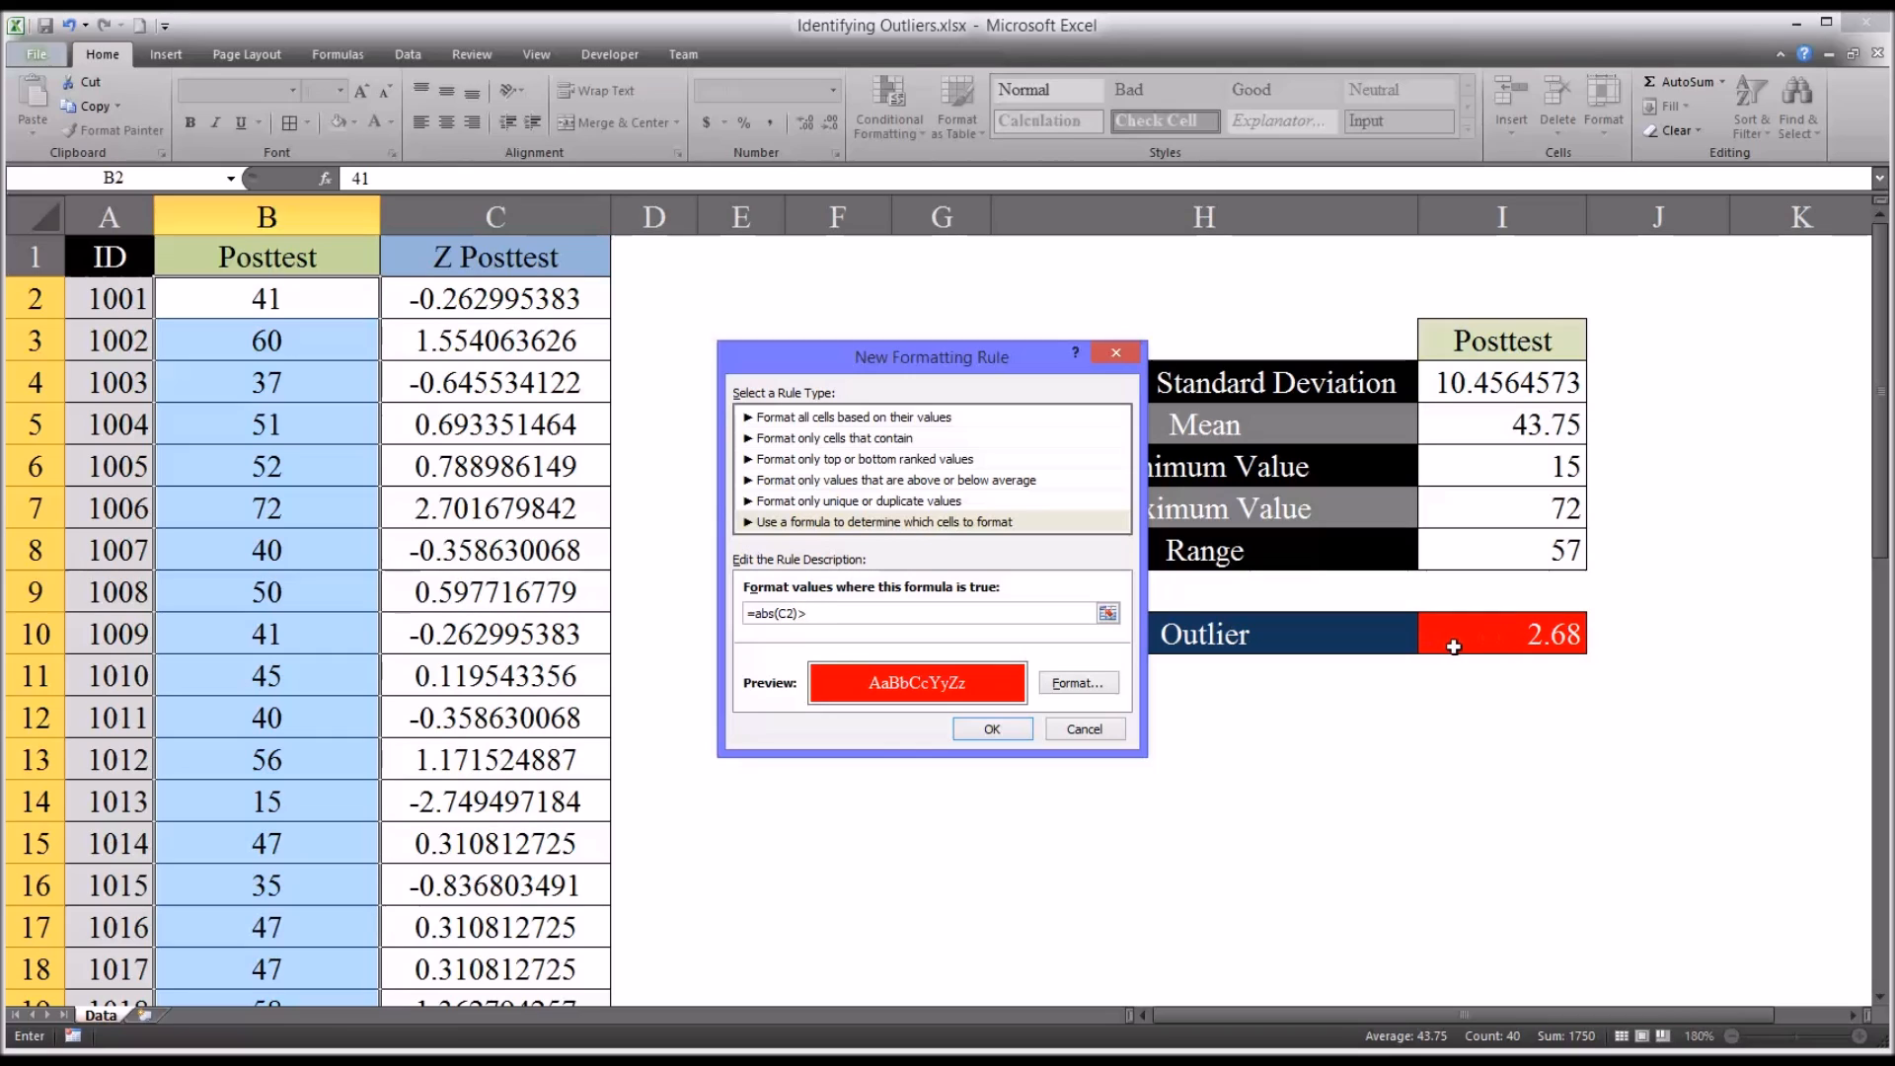
mouse_move(1482, 634)
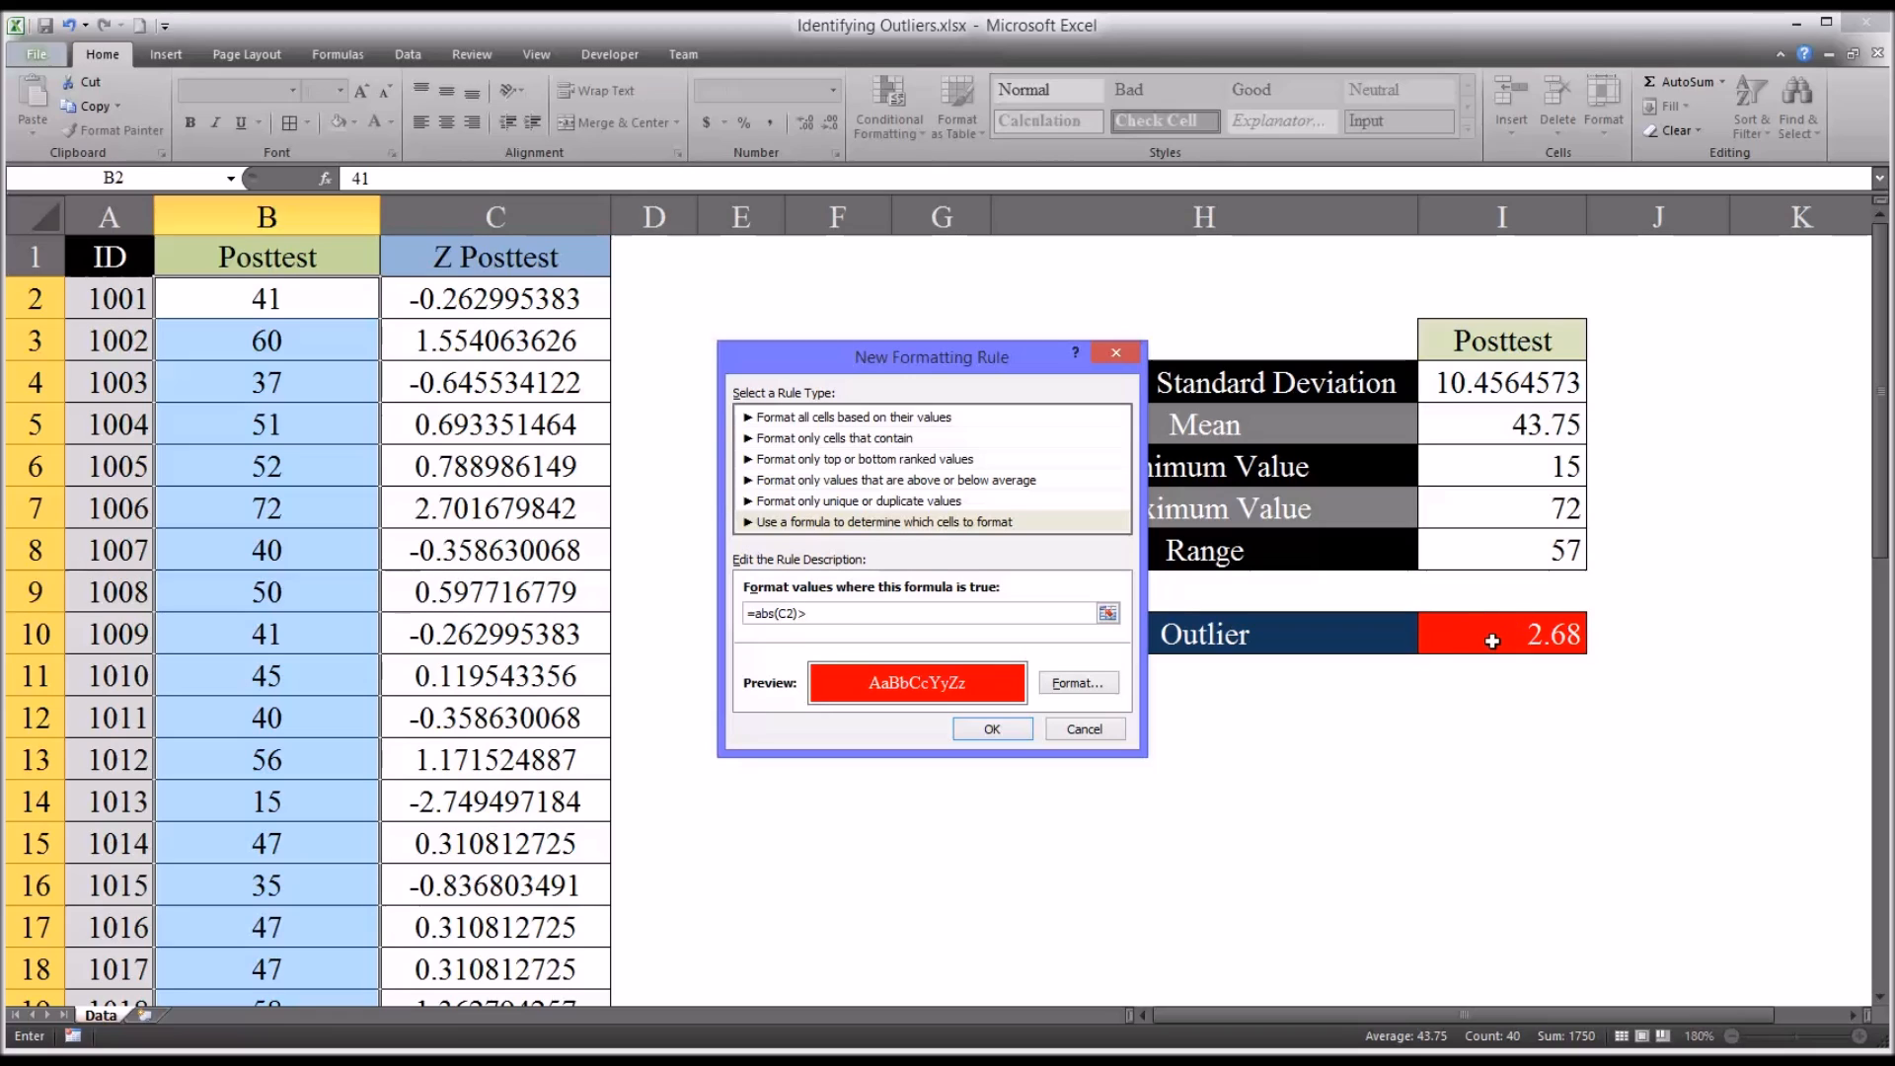
click(1502, 634)
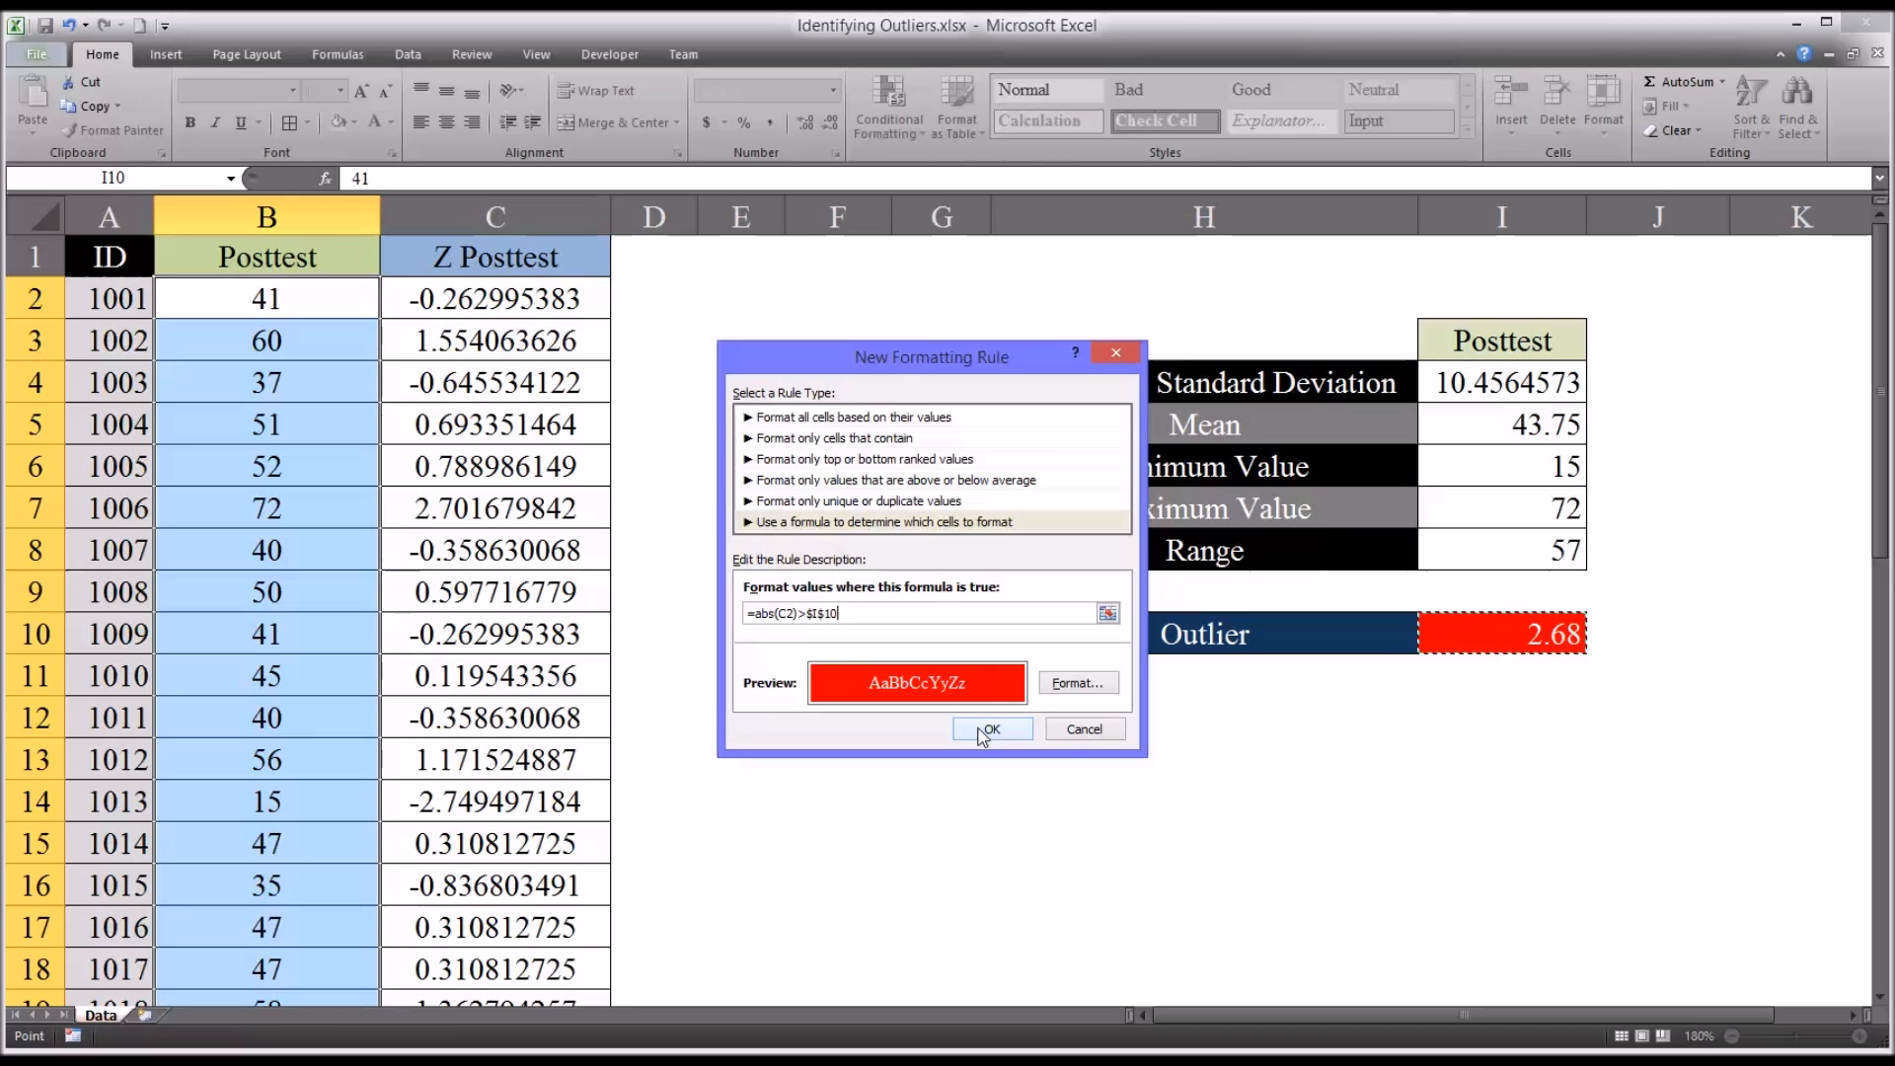
click(989, 728)
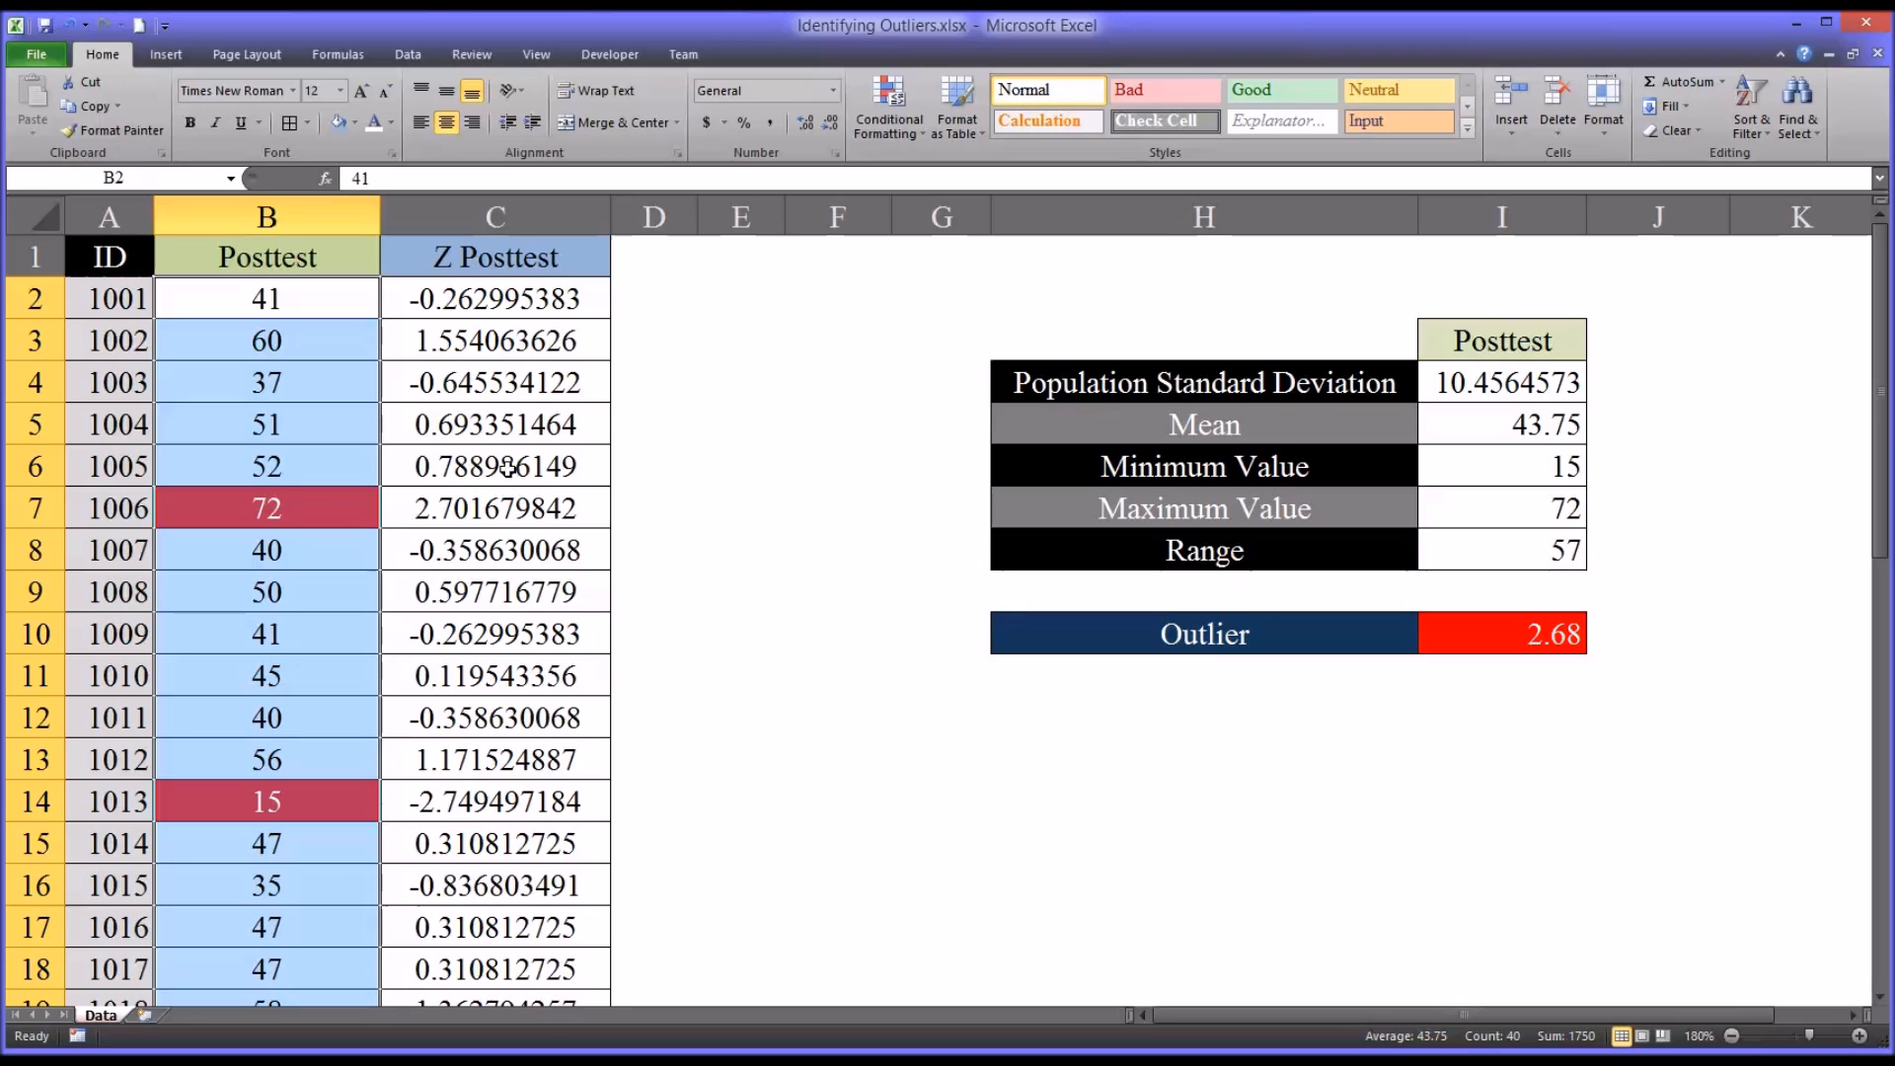
mouse_move(267, 298)
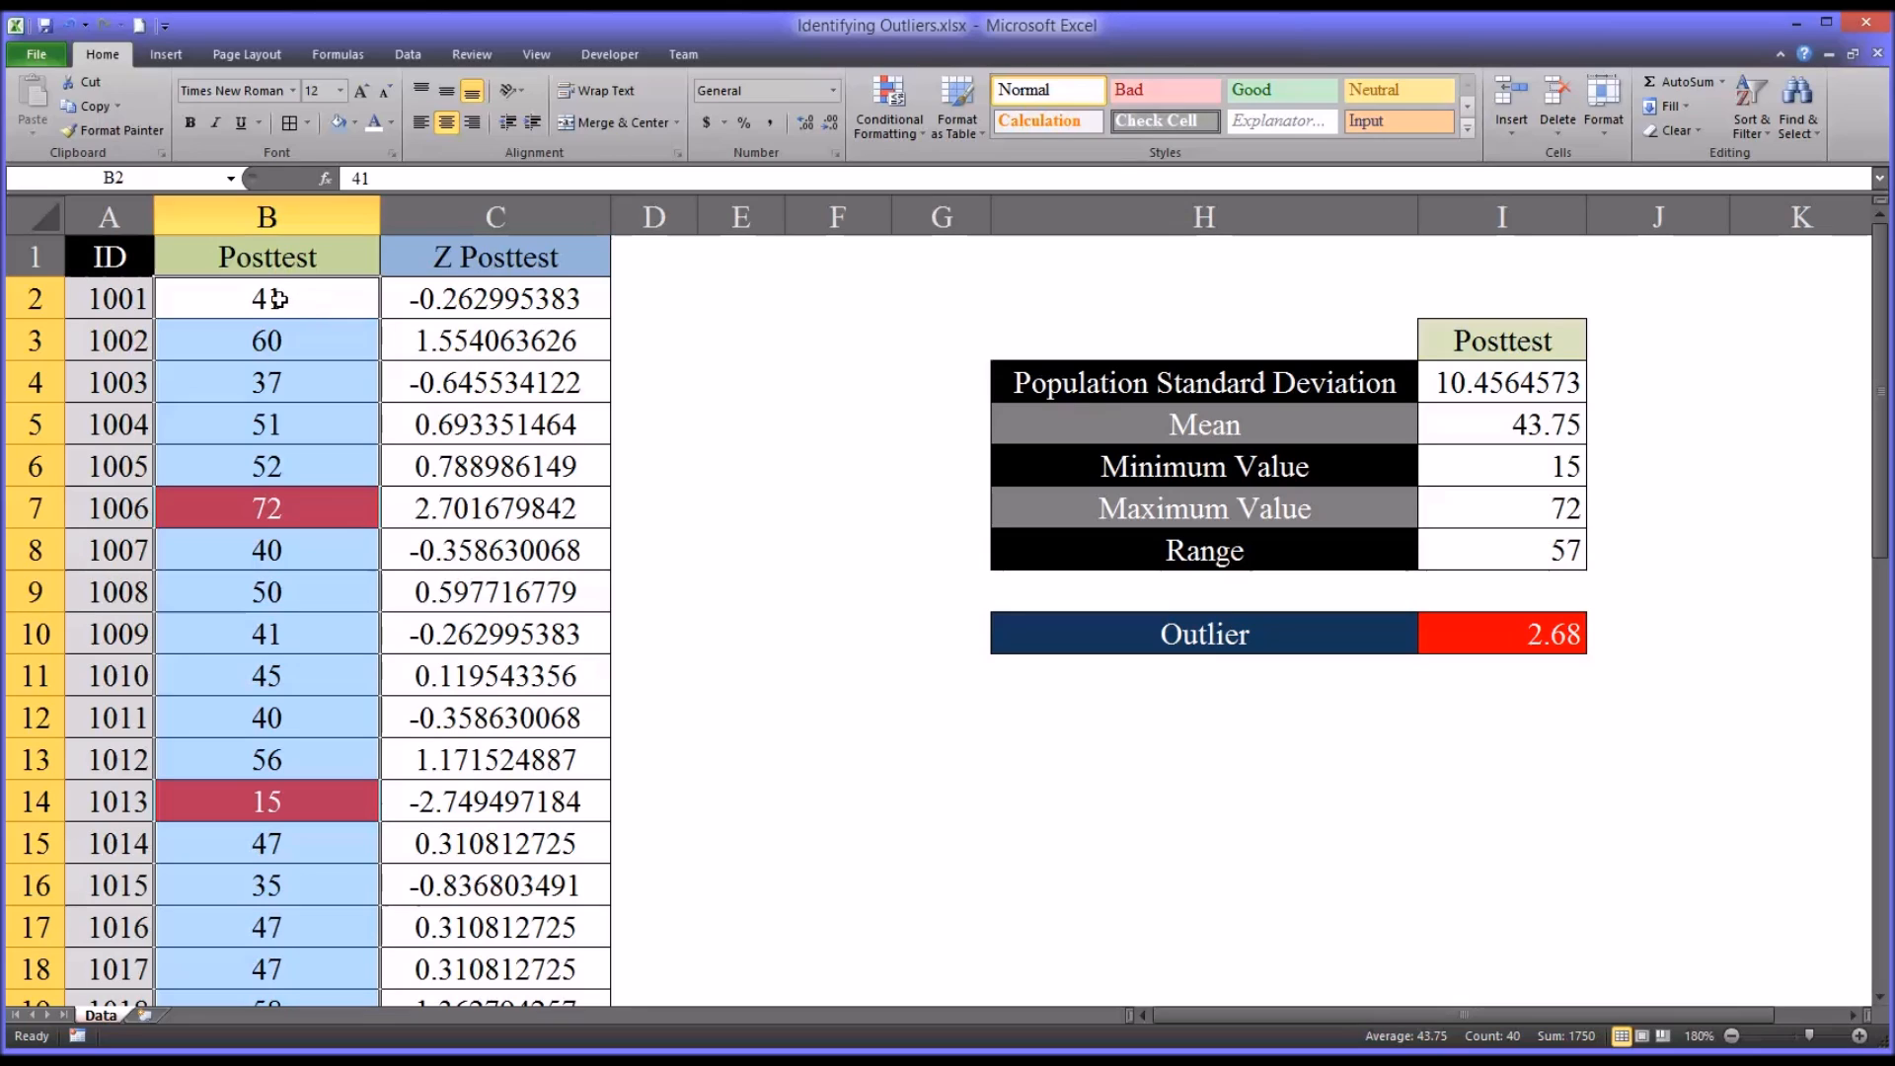
mouse_move(352, 298)
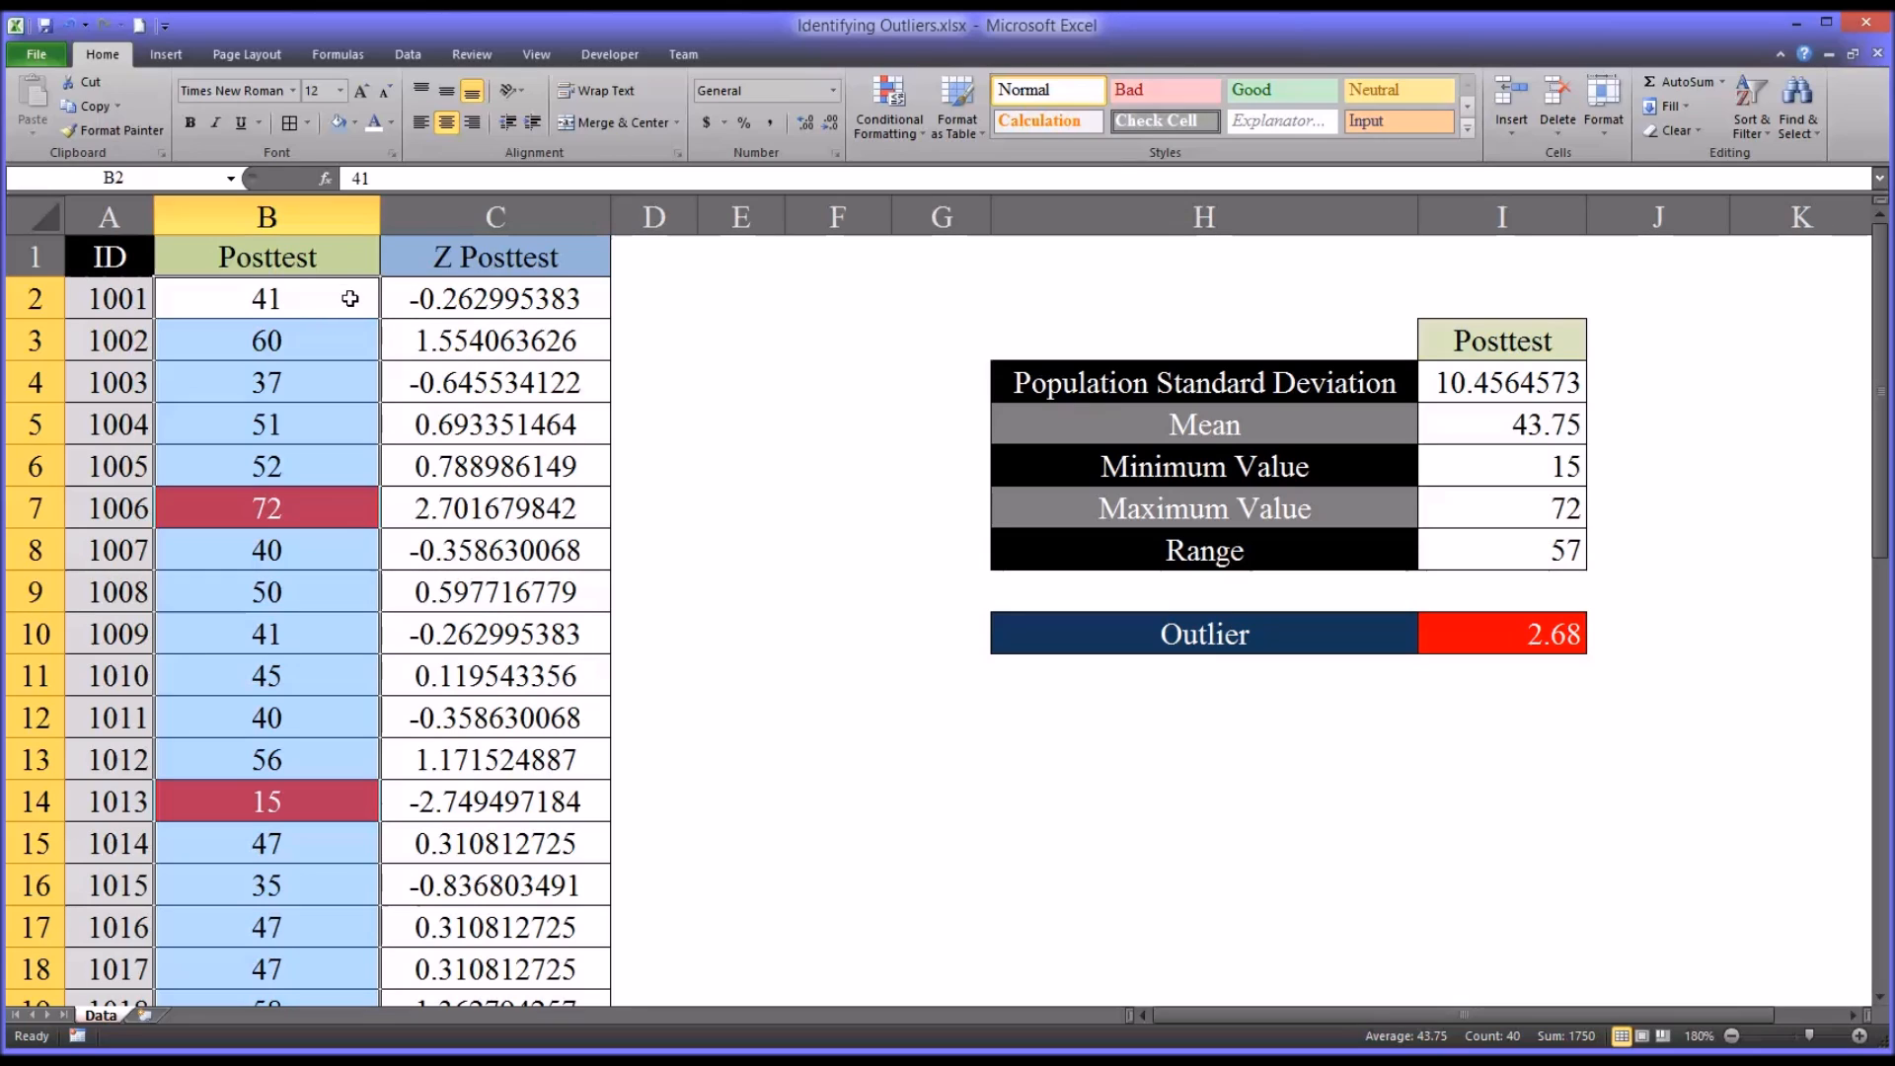
mouse_move(367, 308)
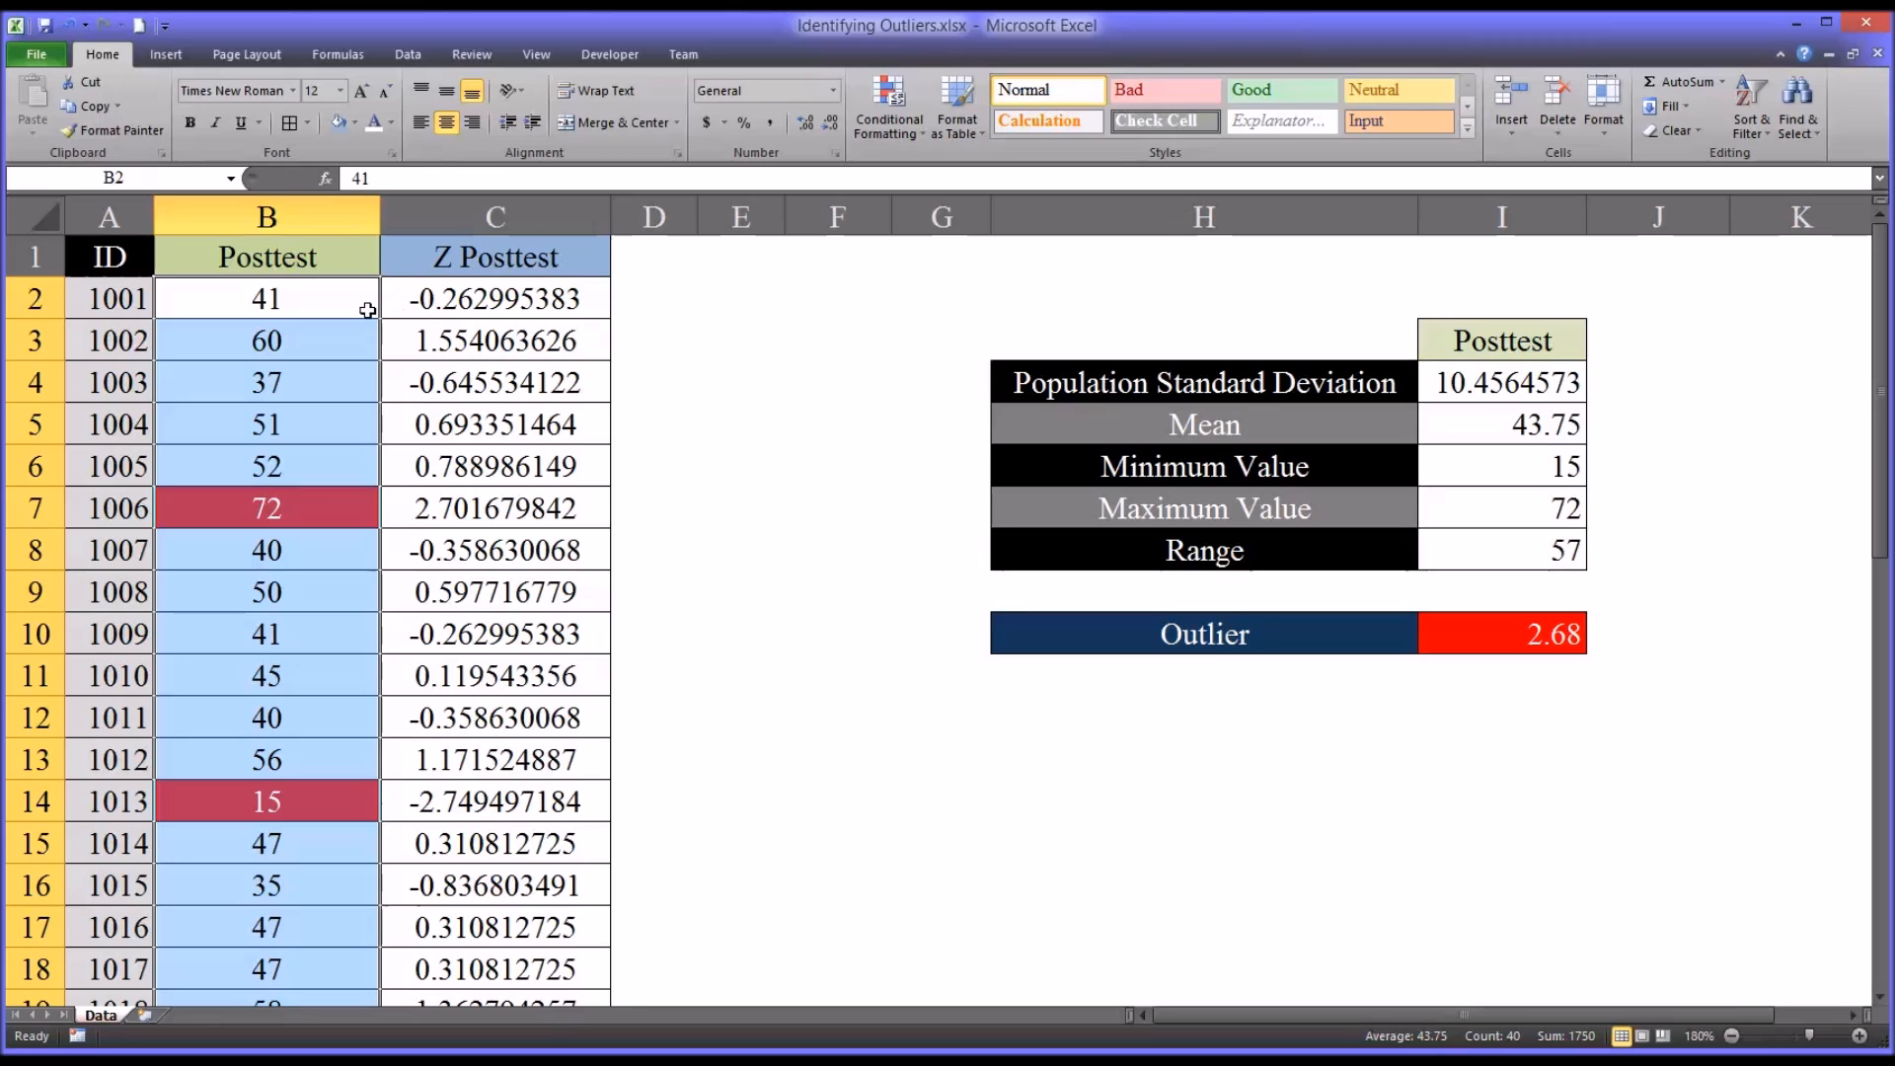
mouse_move(300, 339)
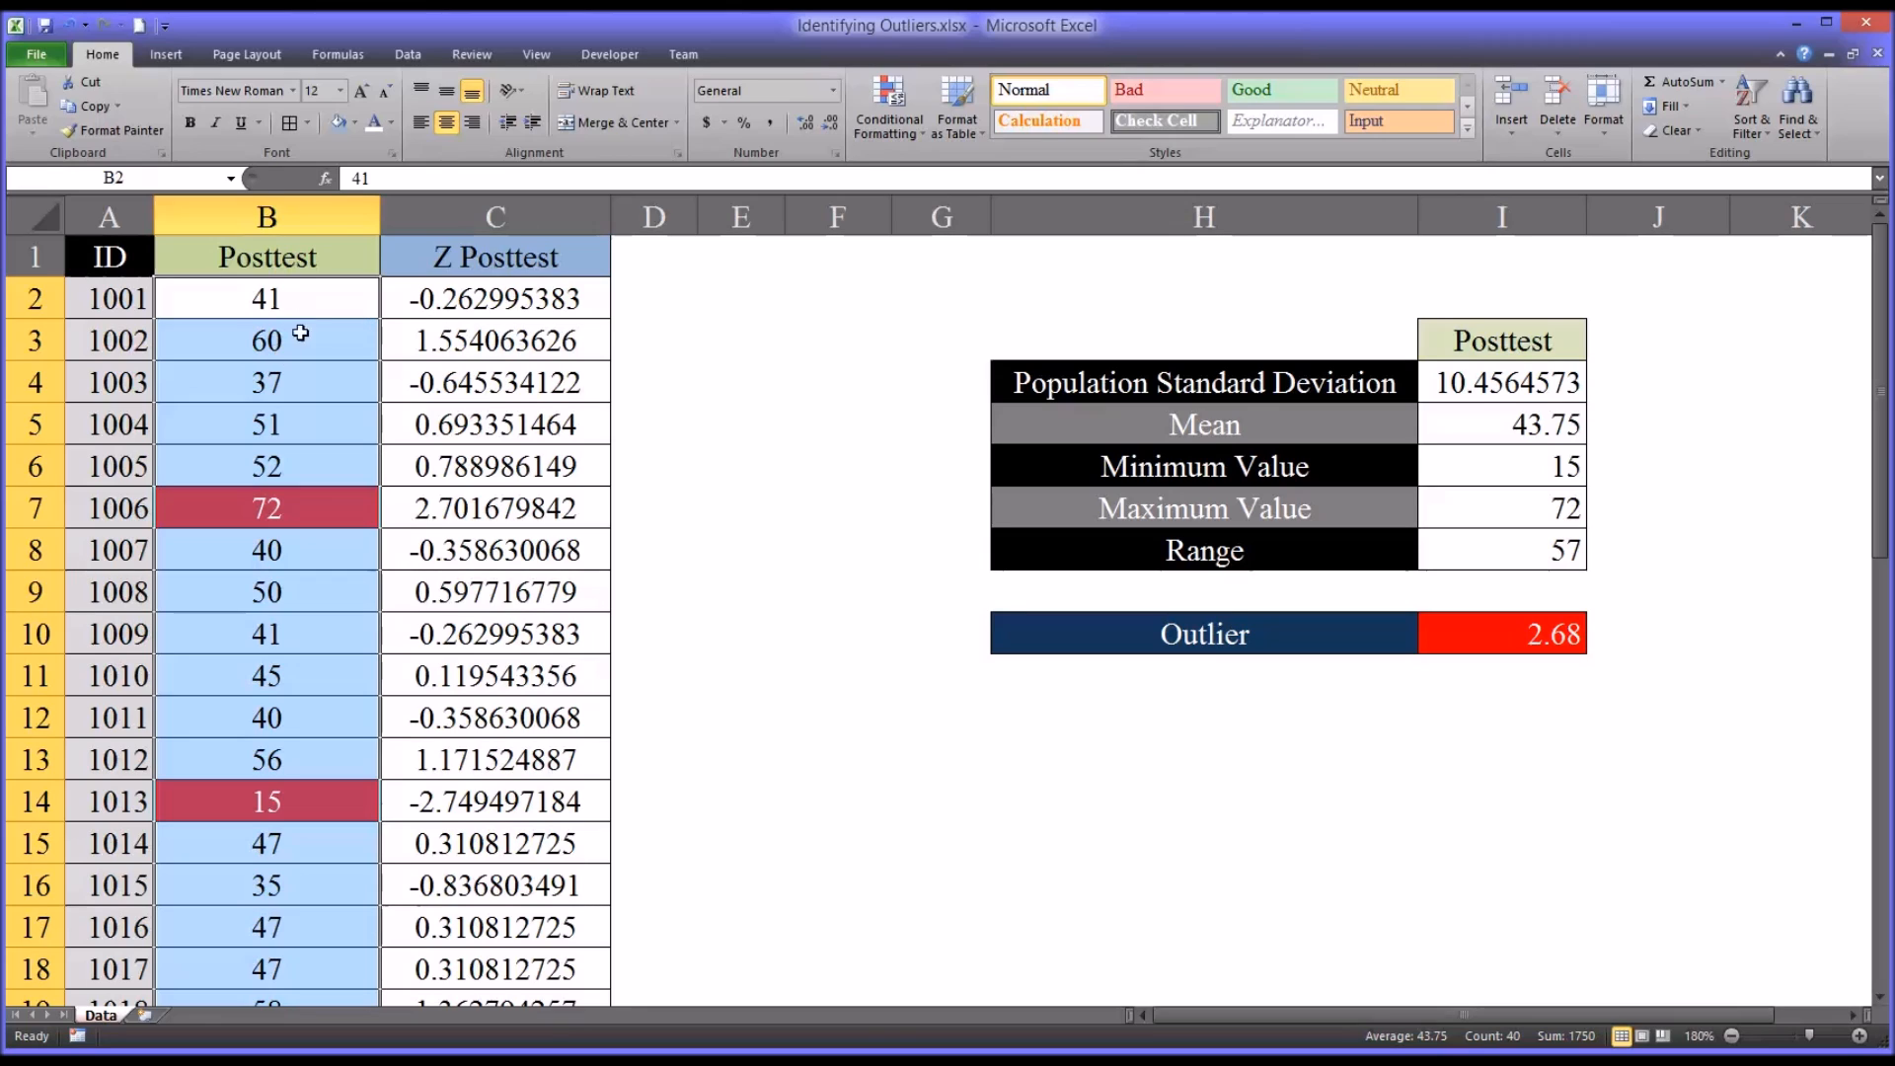
mouse_move(296, 320)
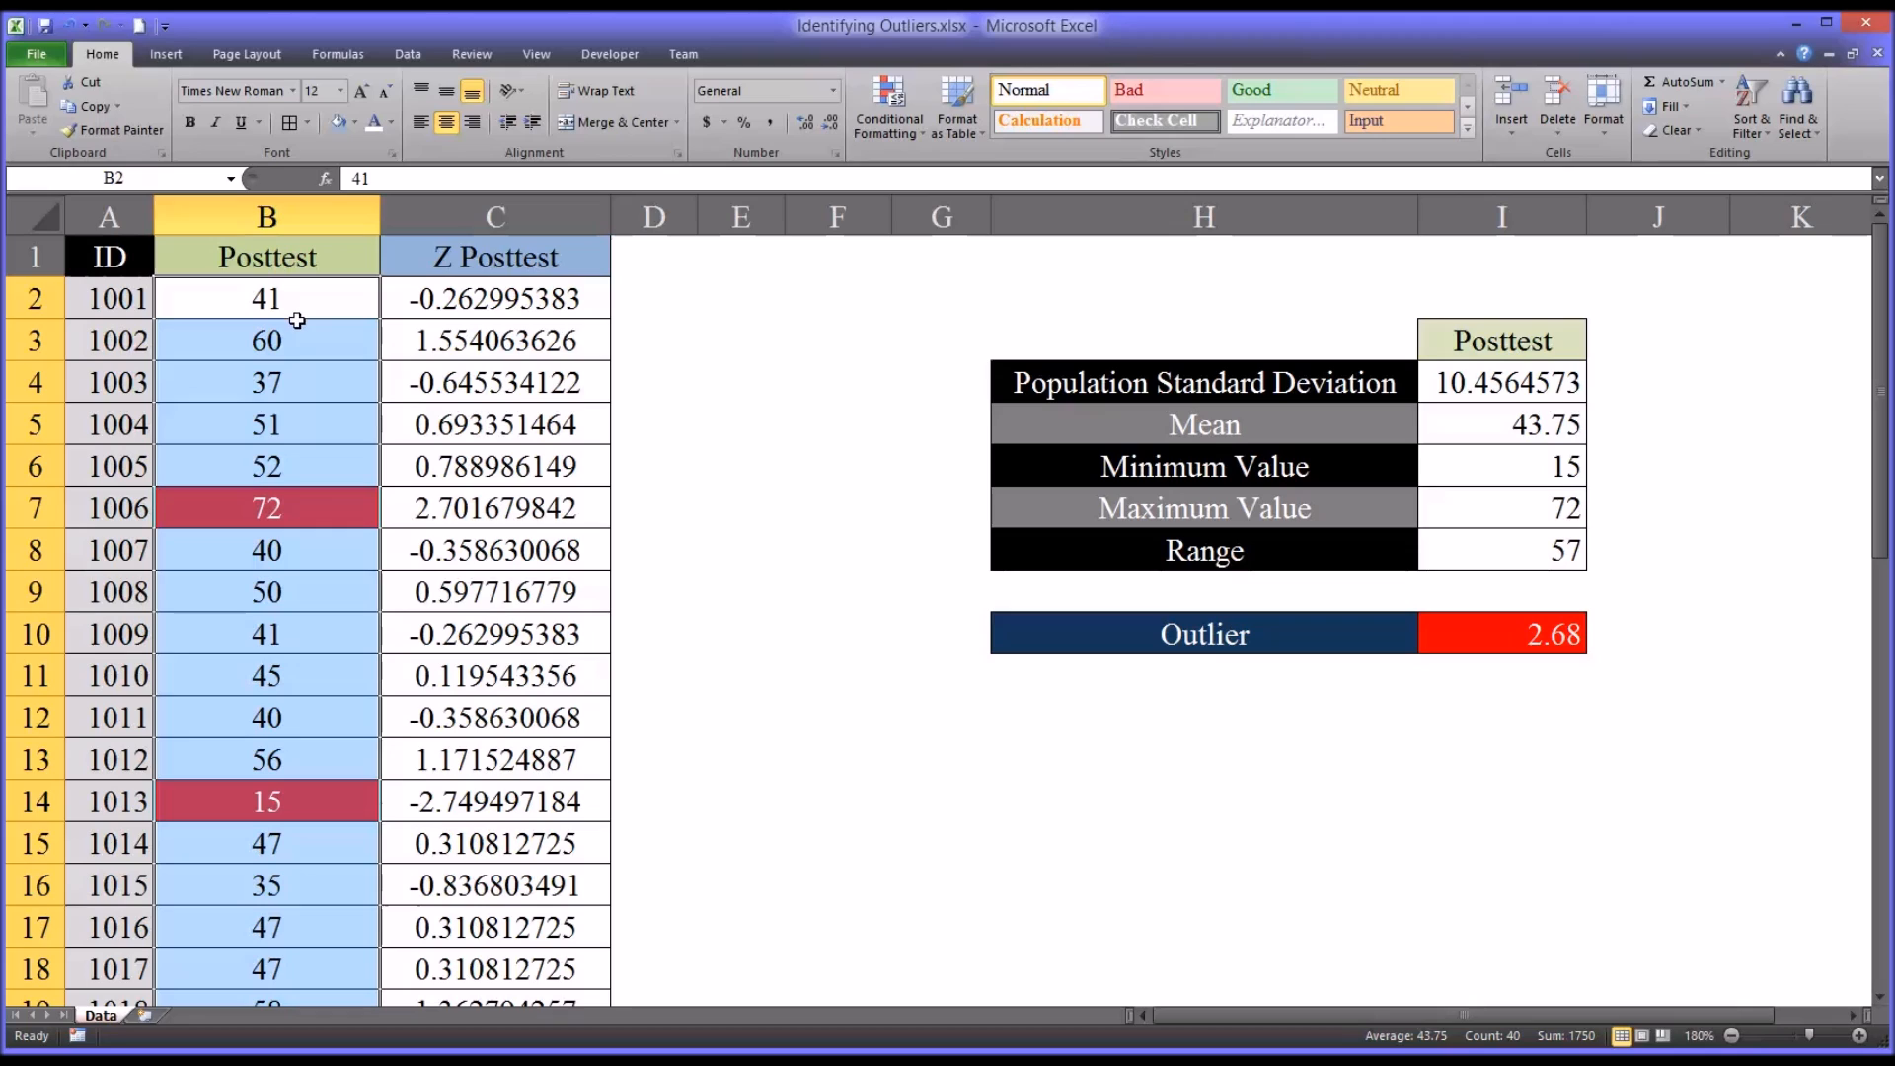
mouse_move(302, 312)
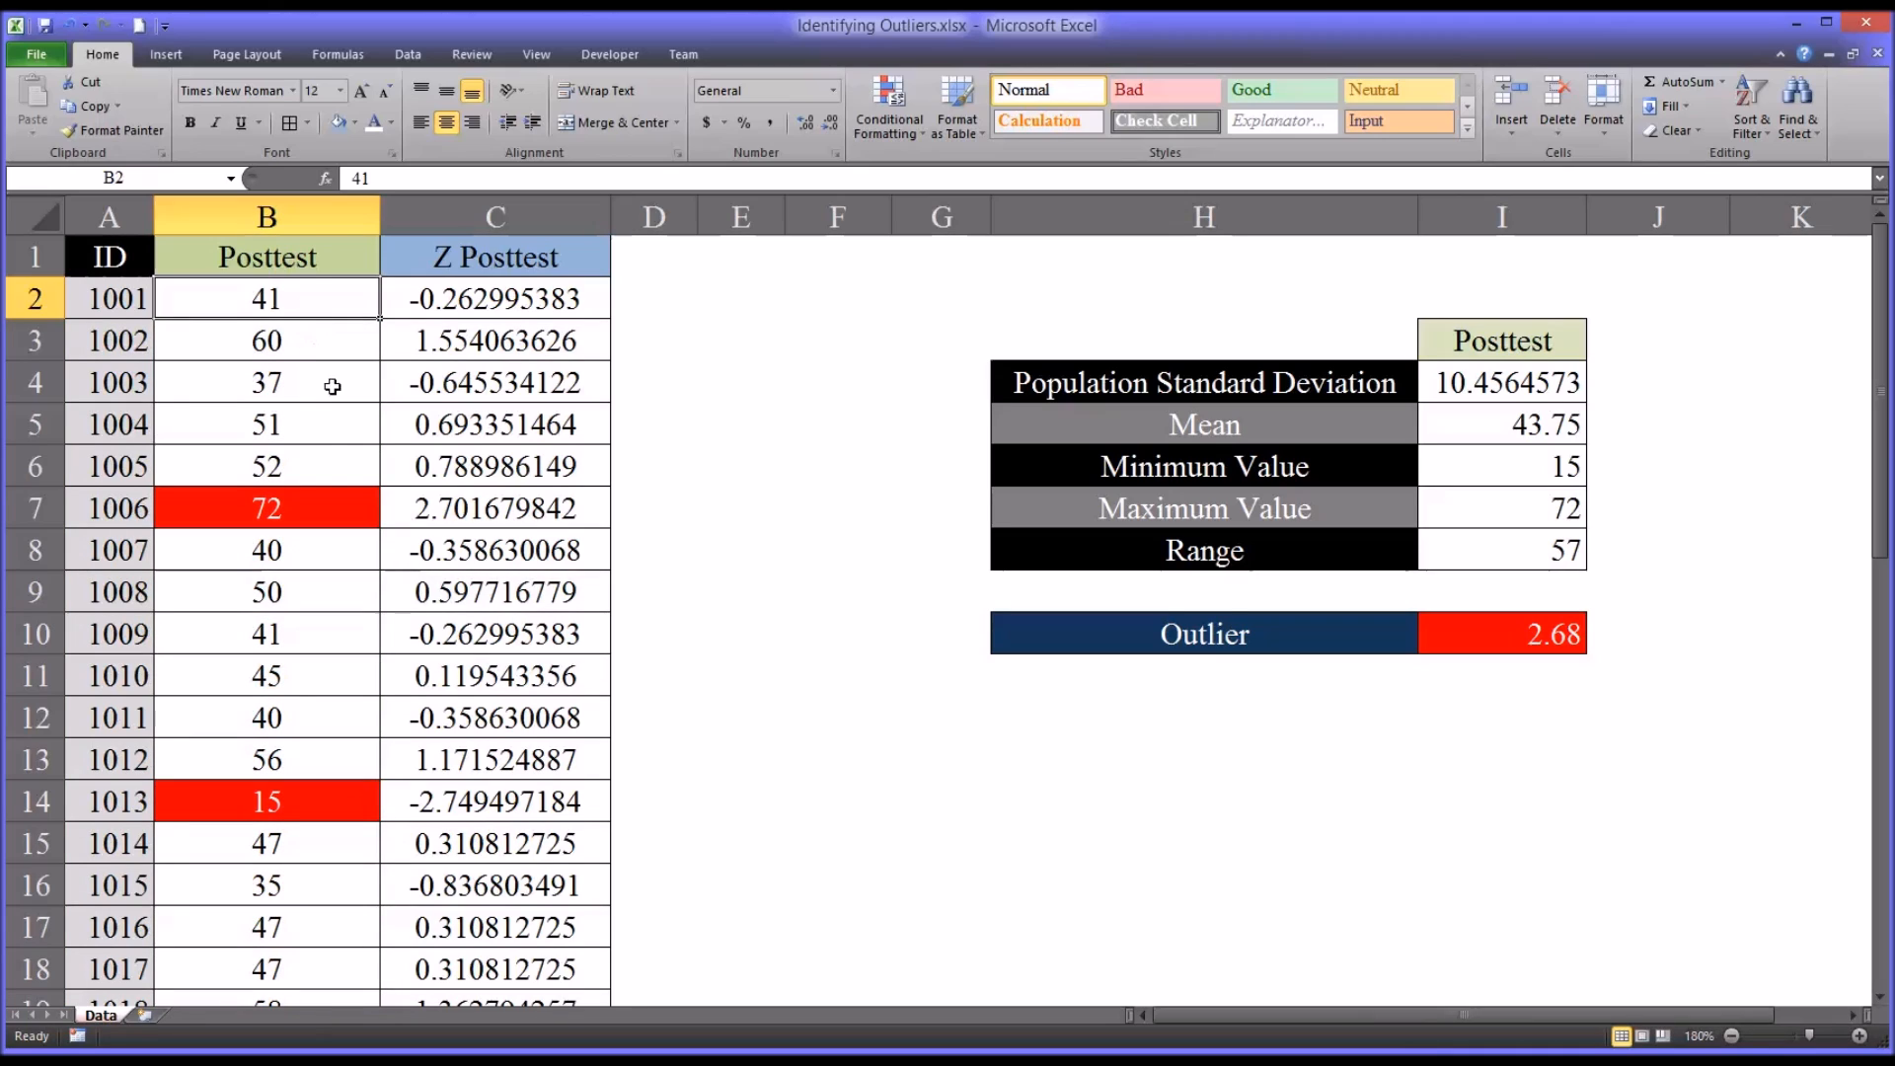
click(266, 507)
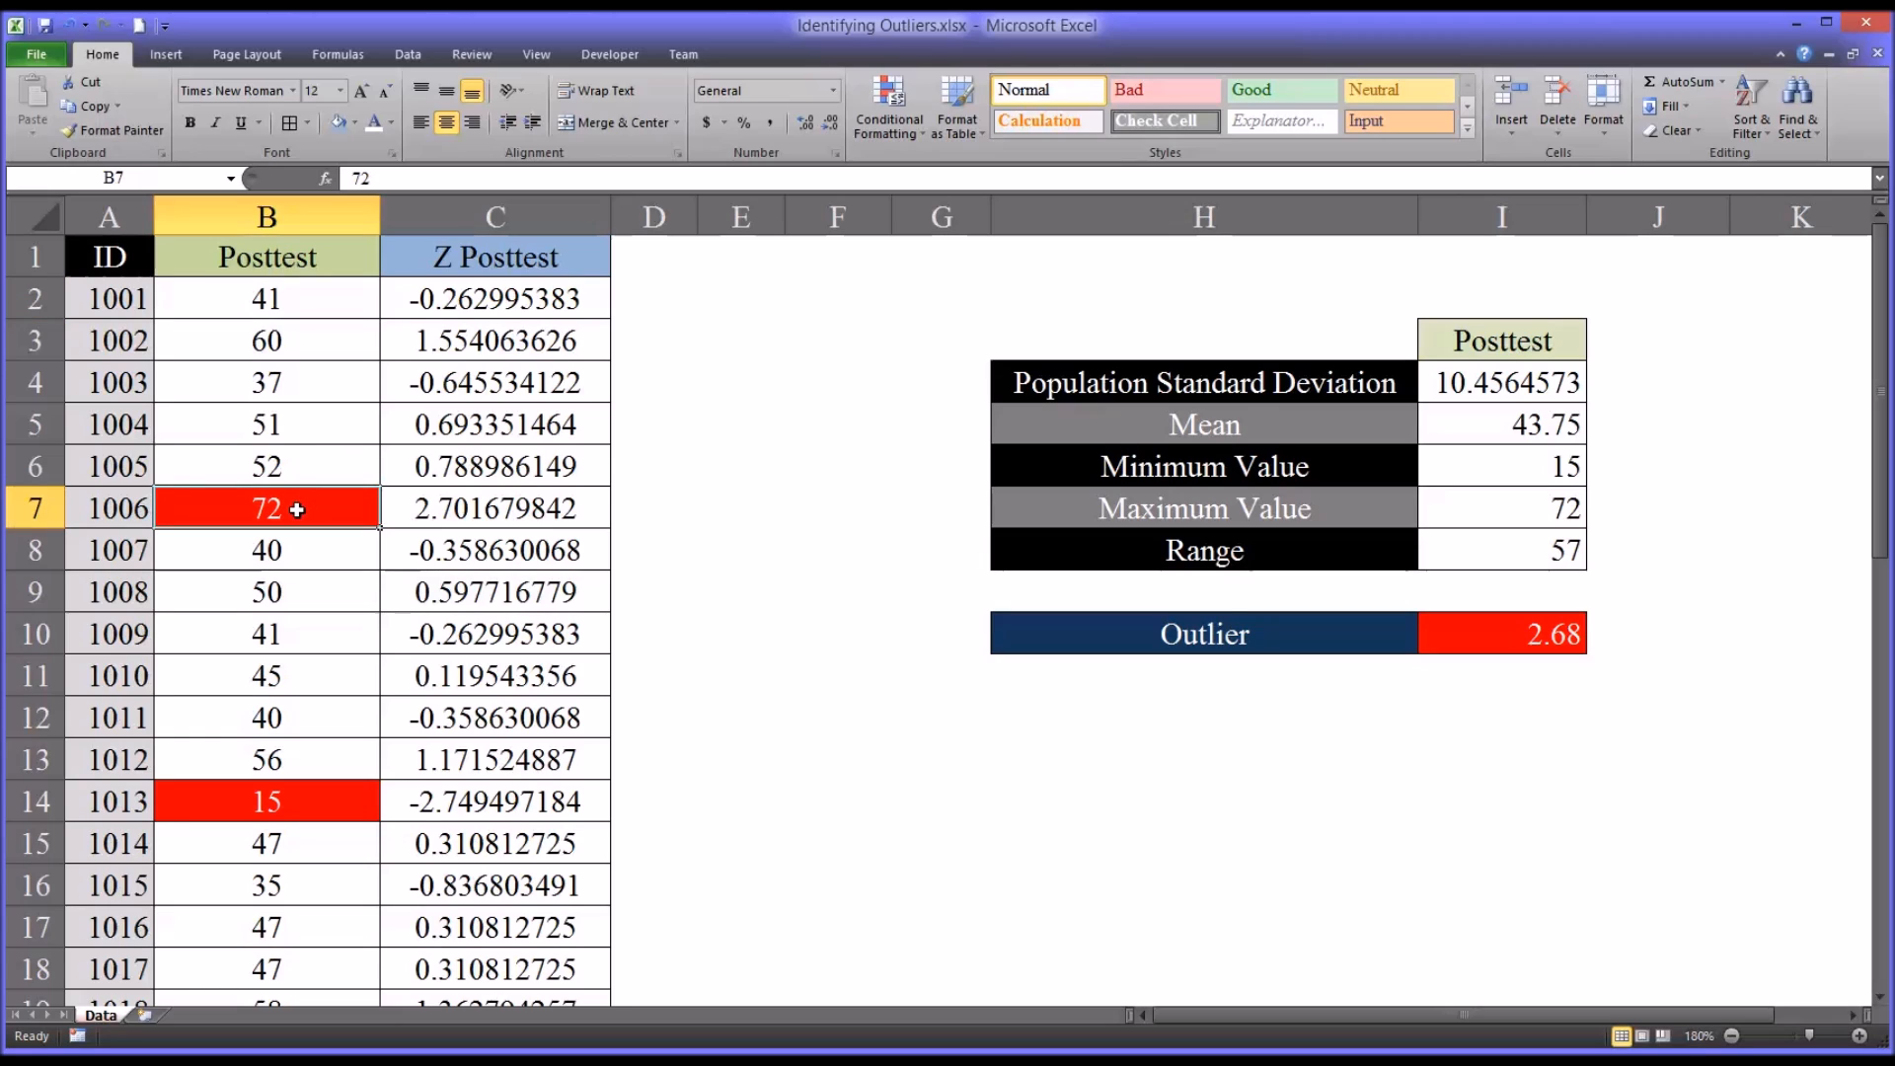
mouse_move(304, 448)
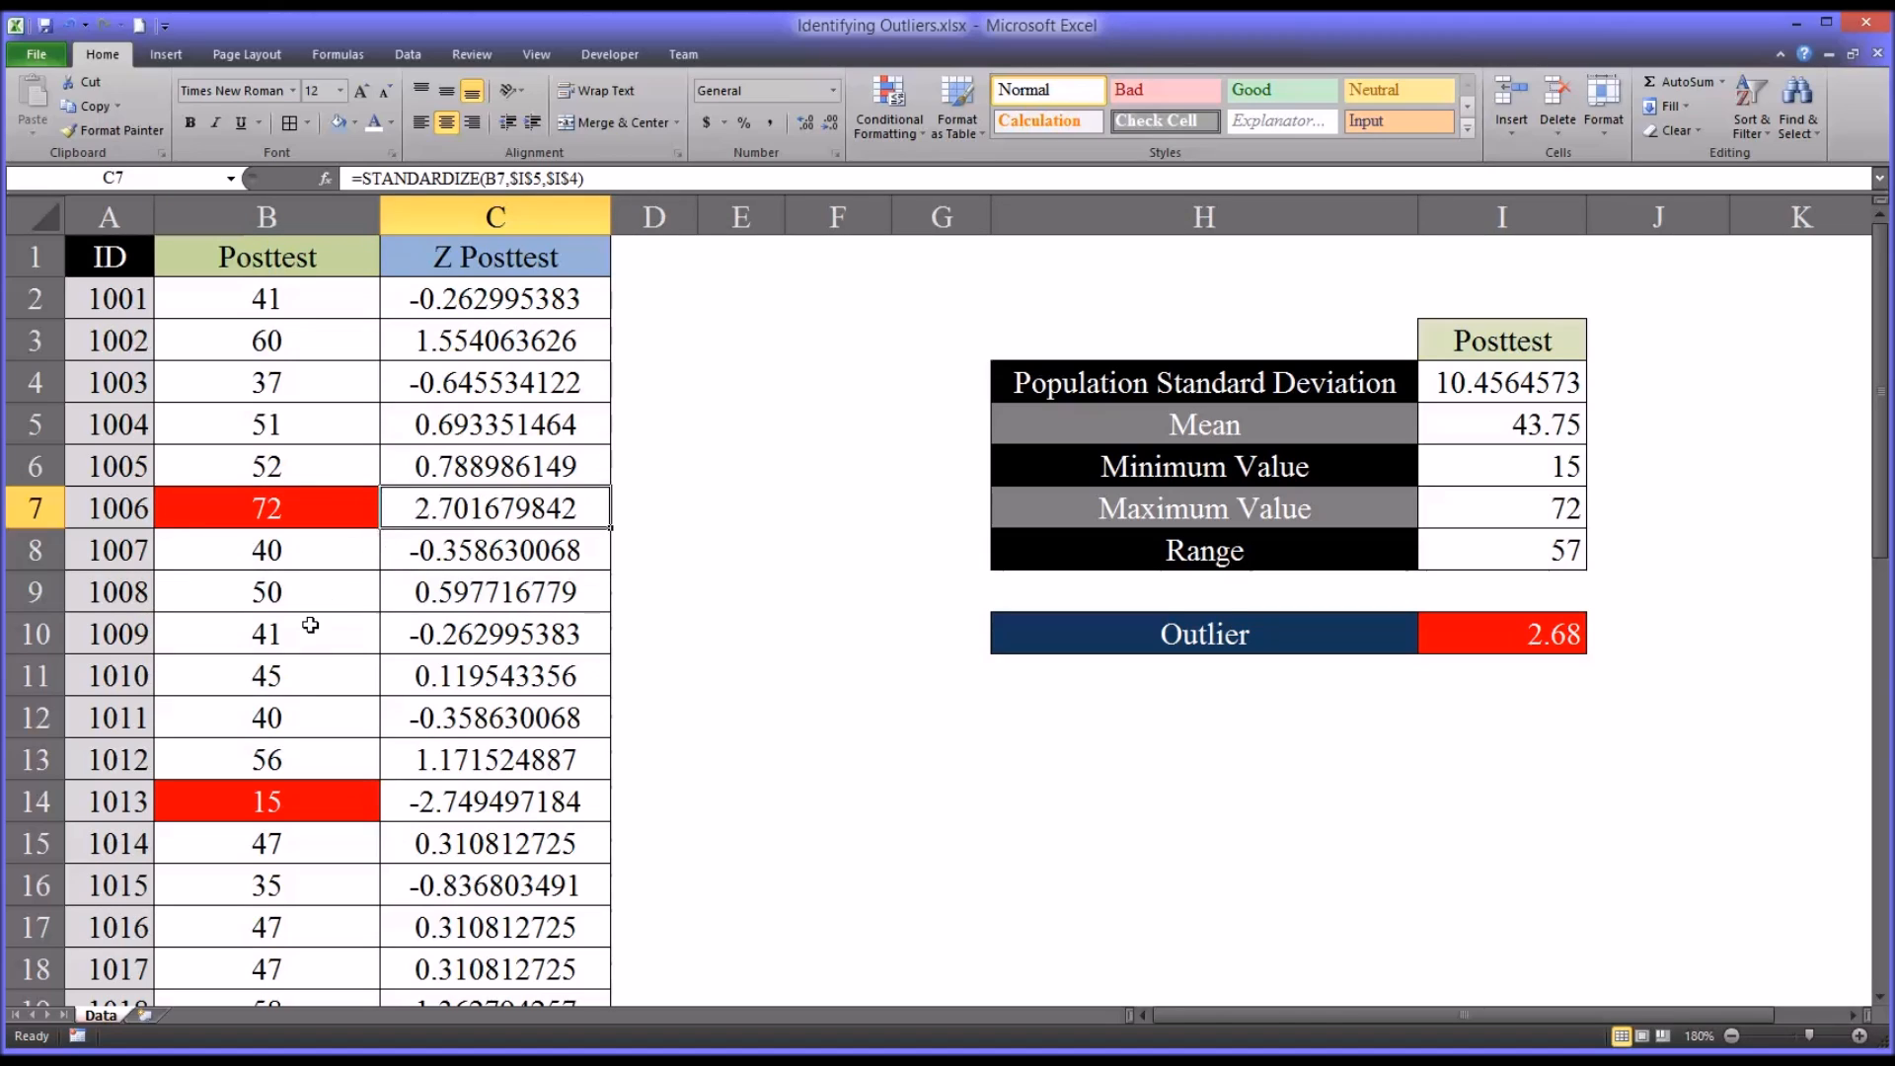
click(266, 799)
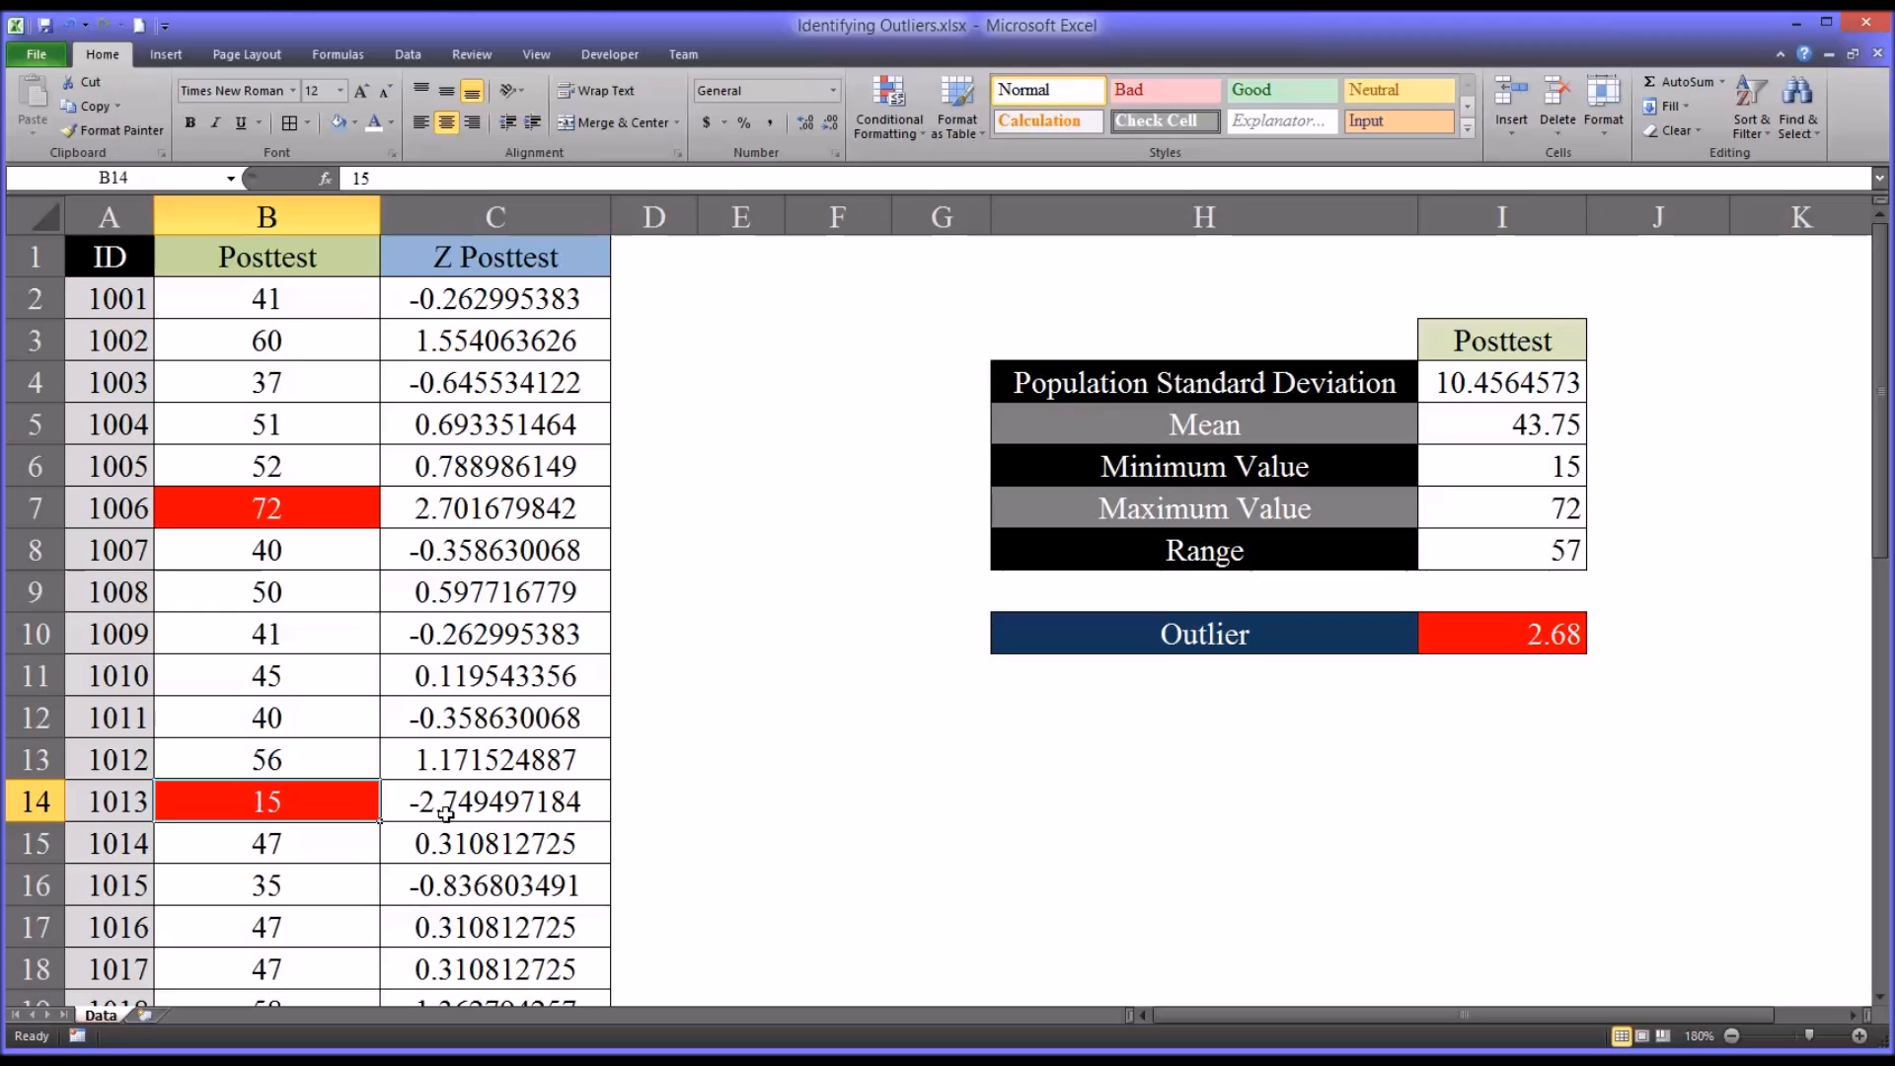
click(494, 802)
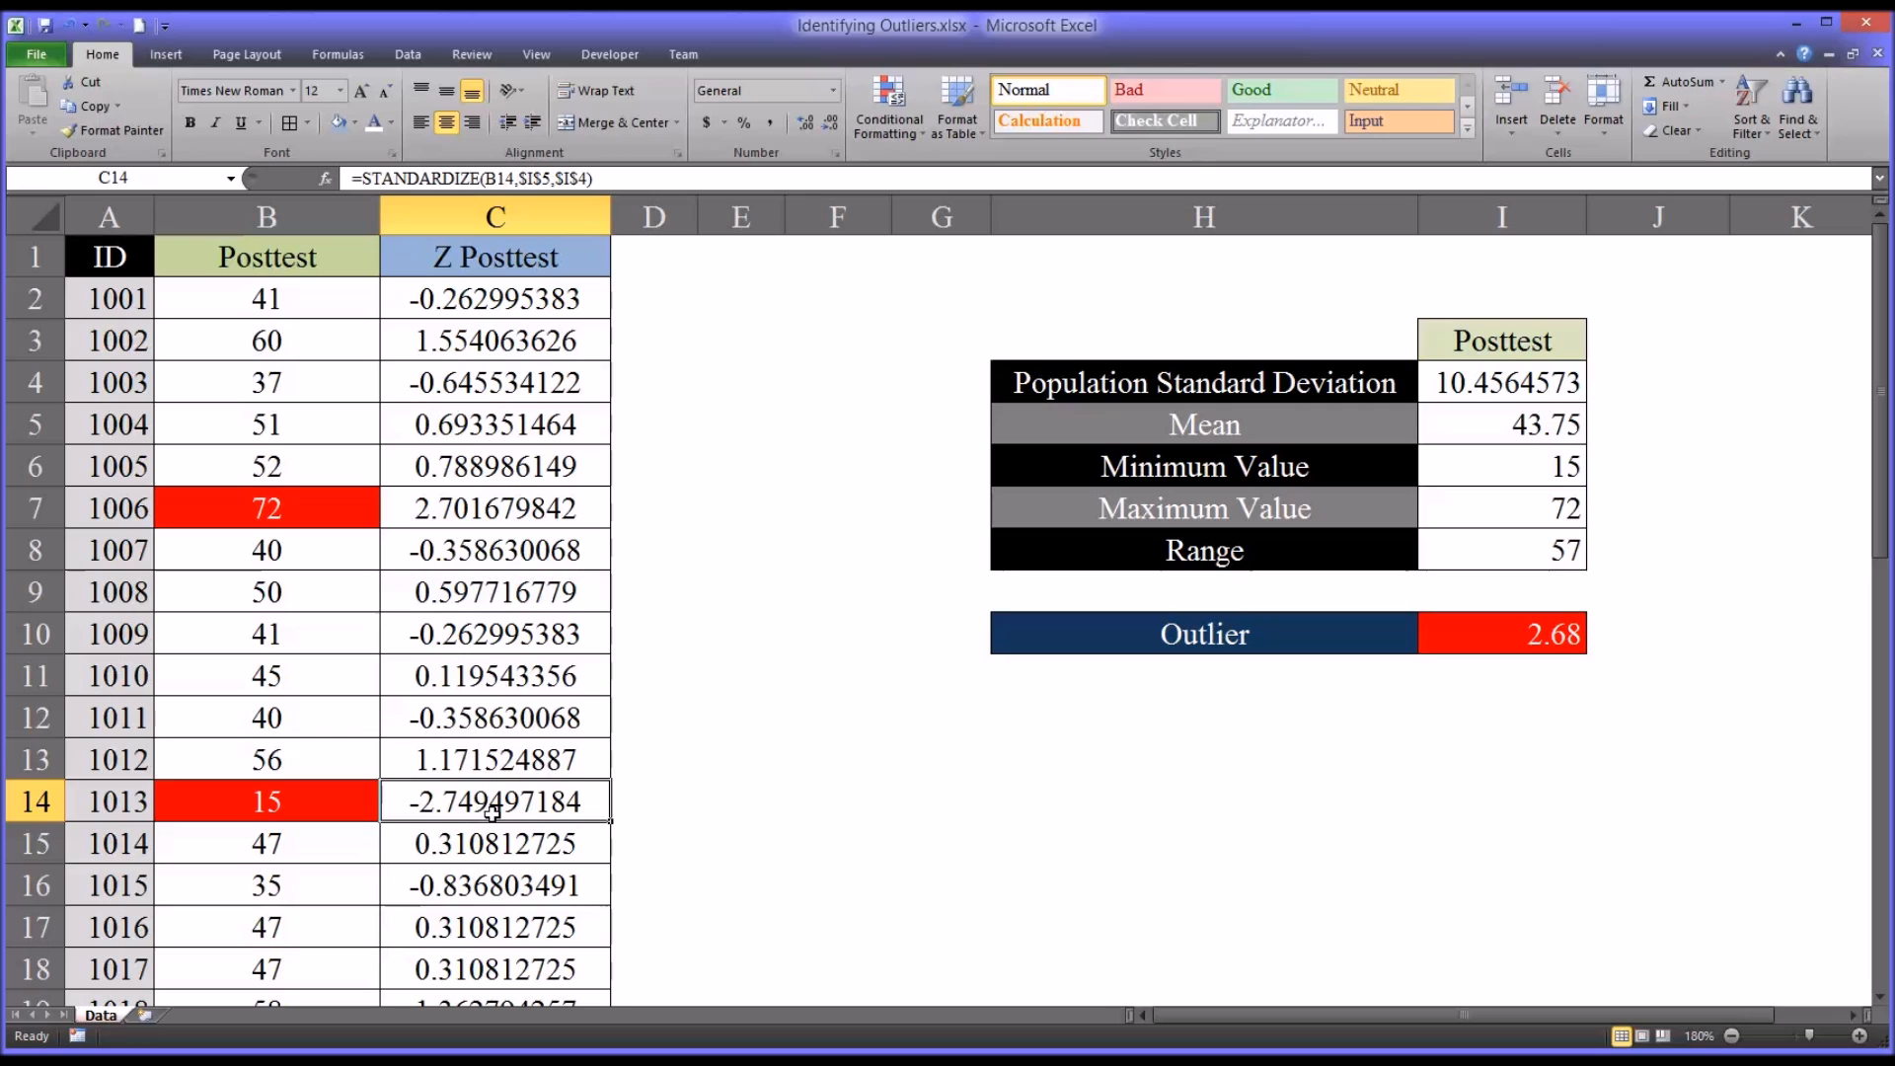
mouse_move(1526, 831)
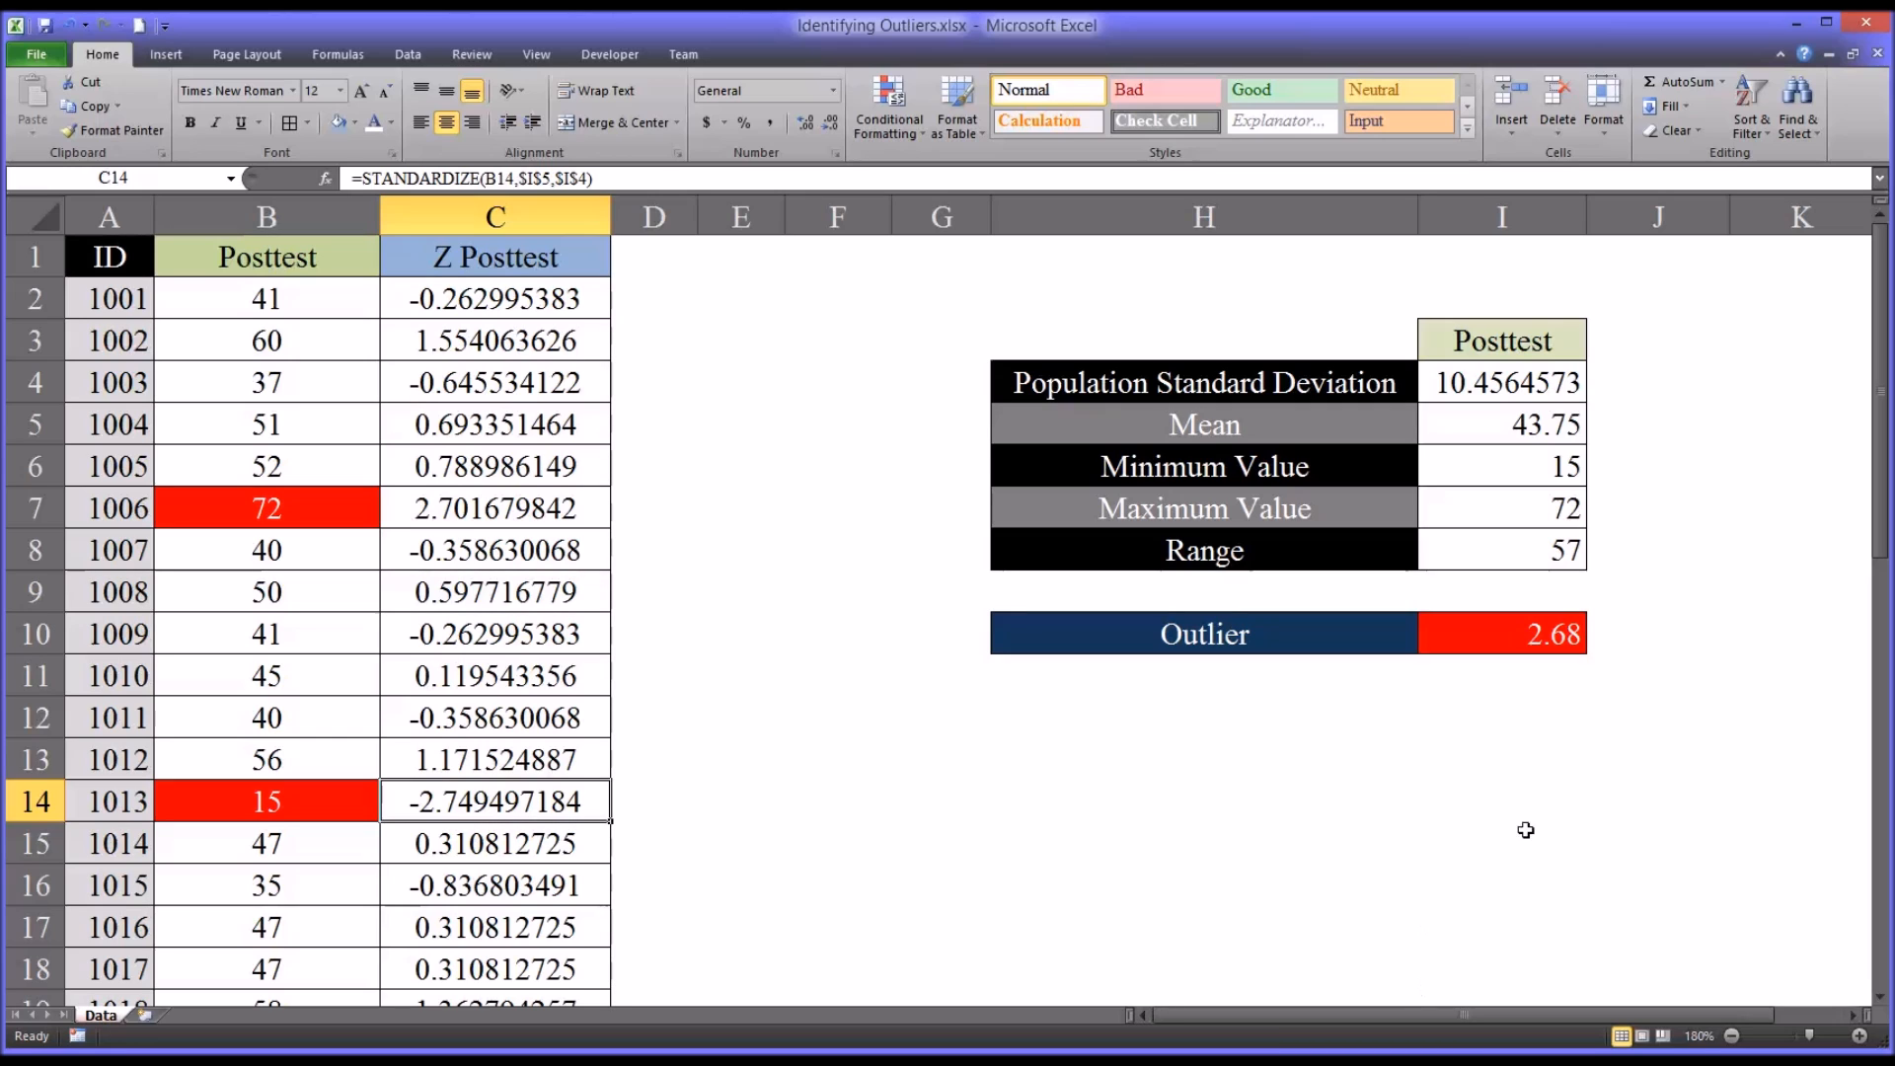
scroll(down, 3)
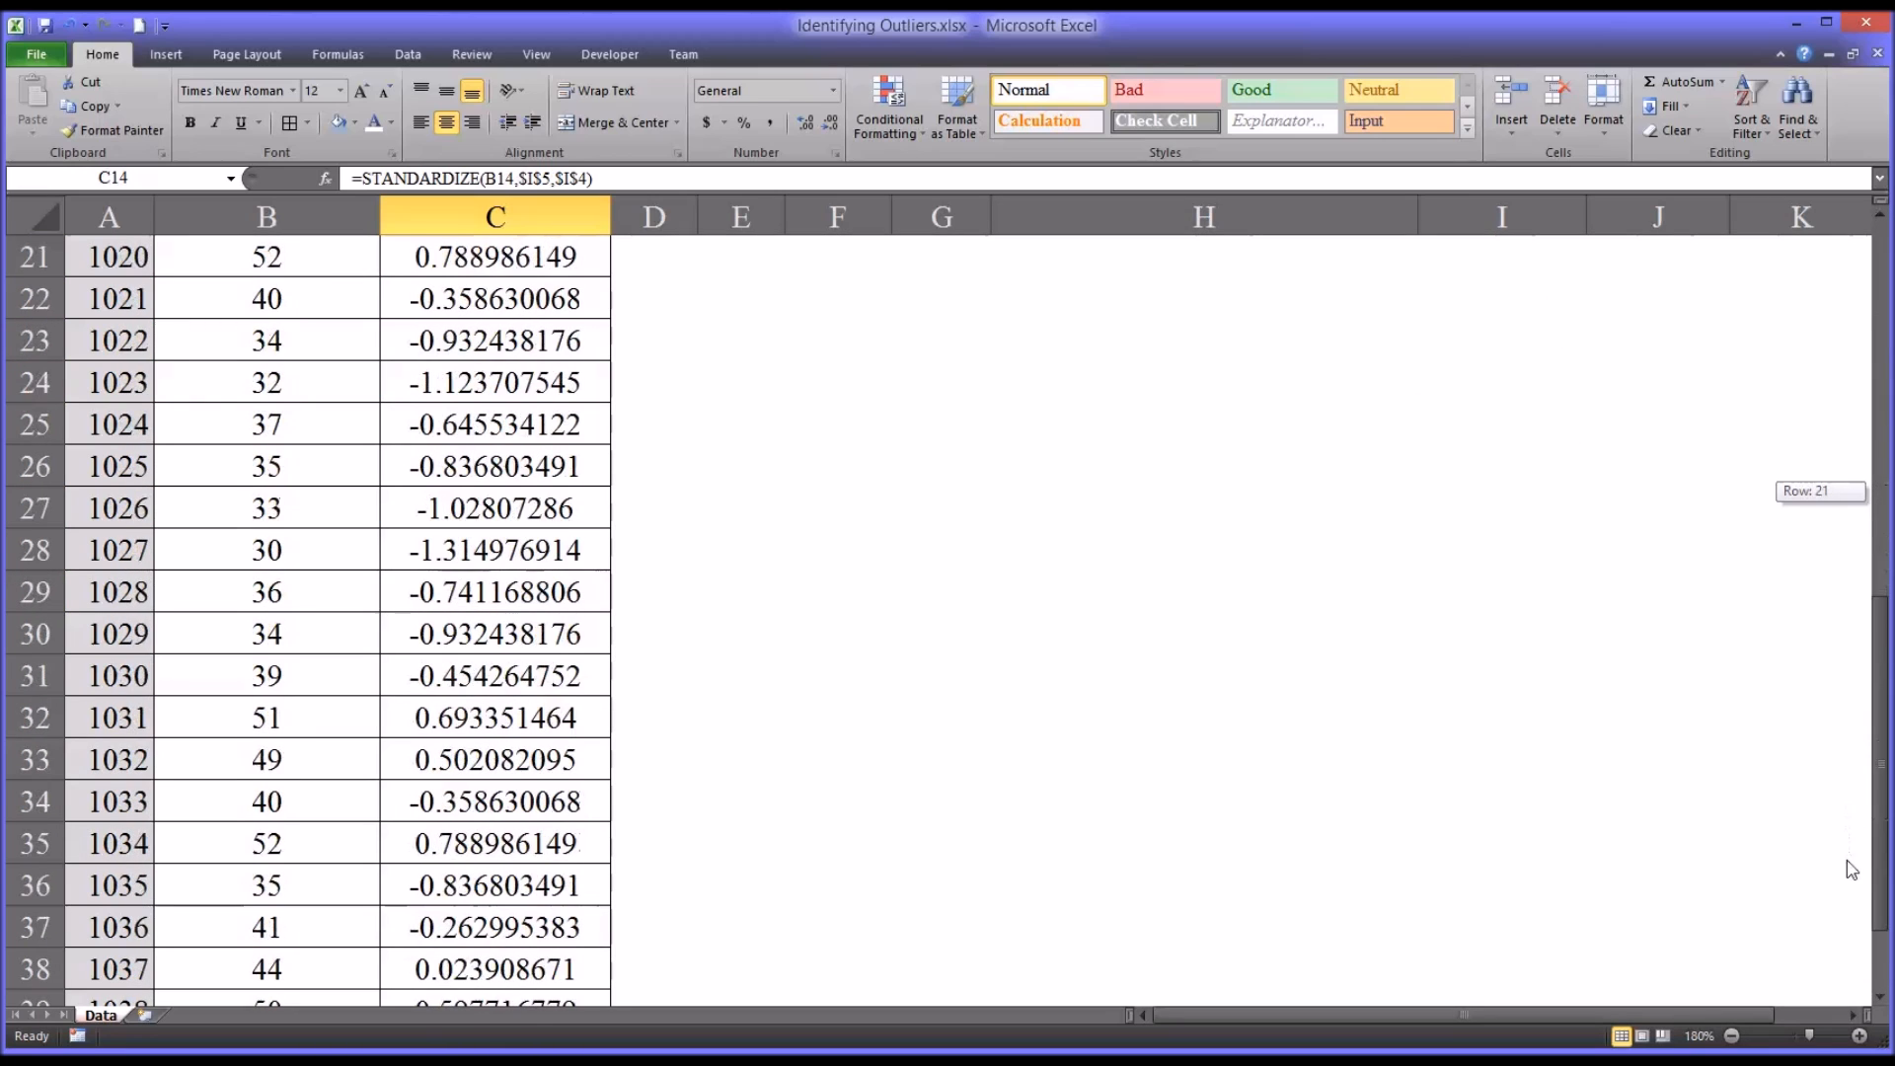
scroll(down, 3)
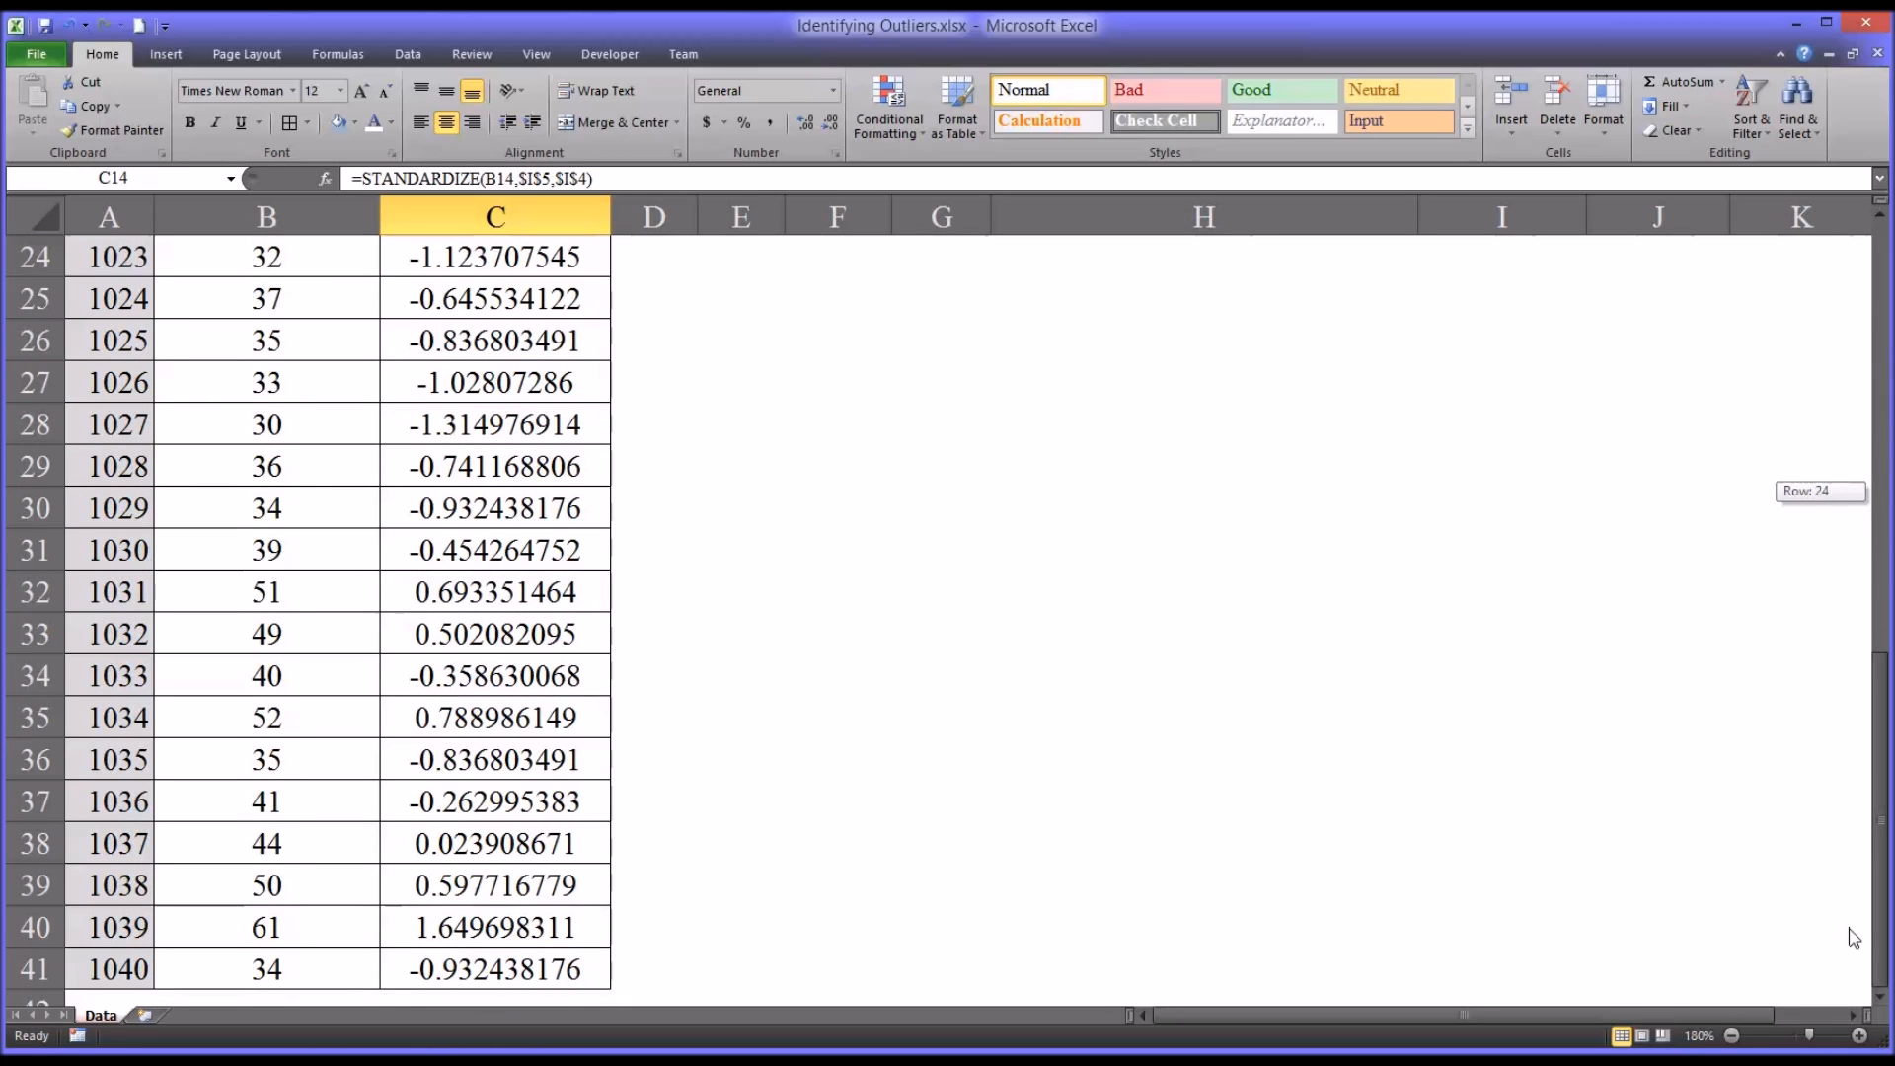
scroll(up, 3)
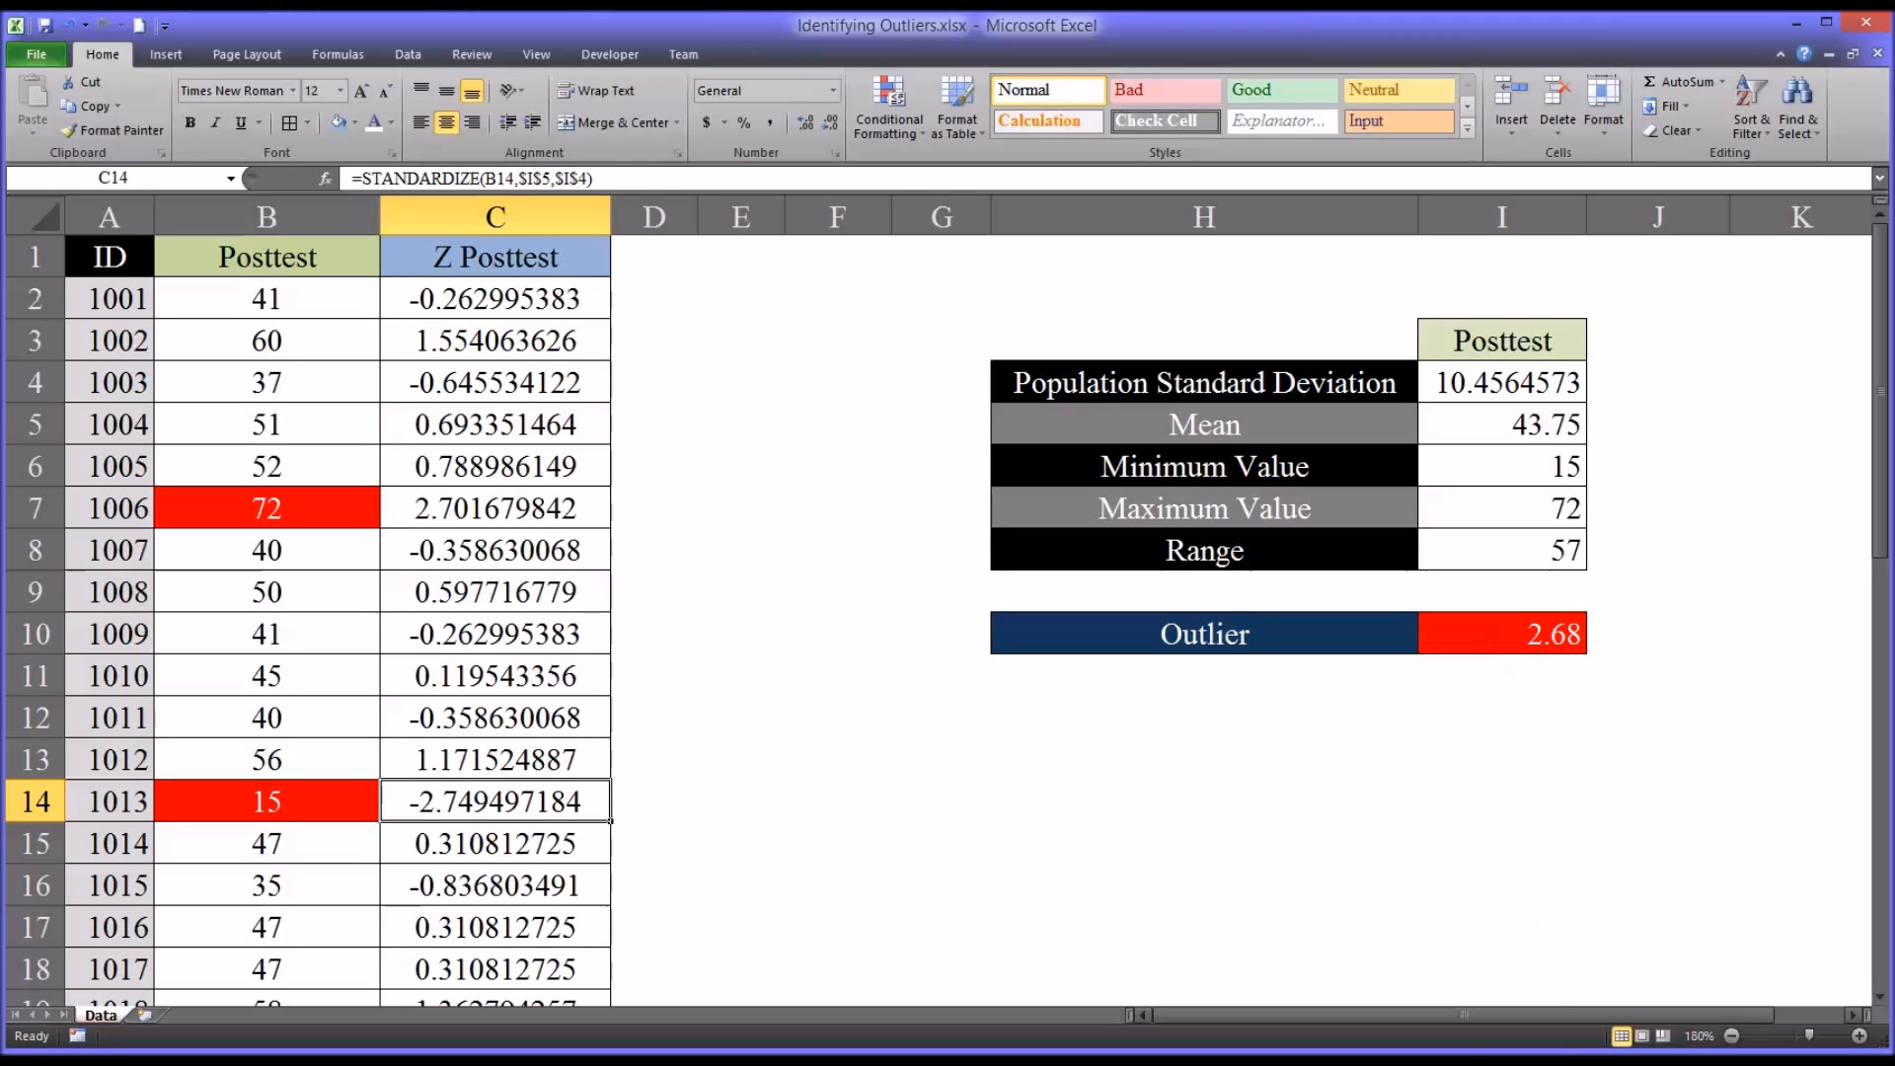
click(1500, 634)
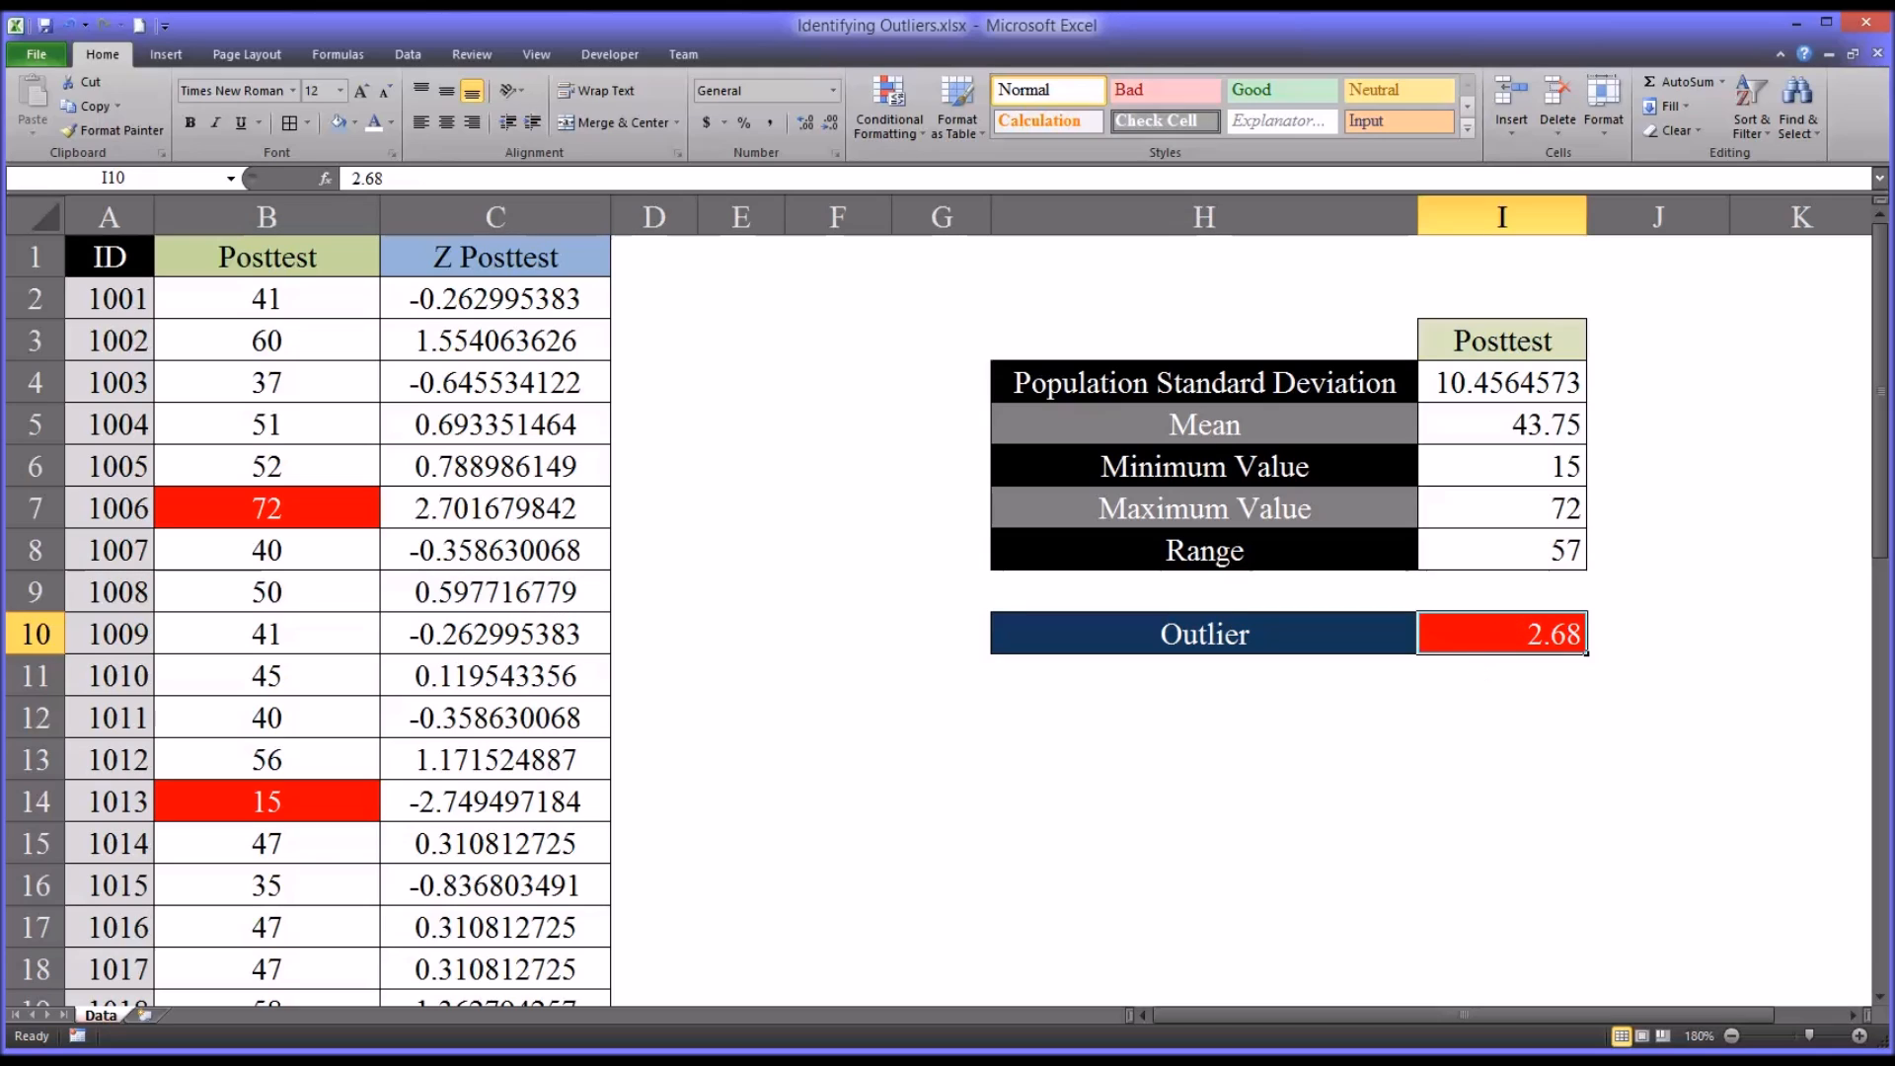
mouse_move(1489, 636)
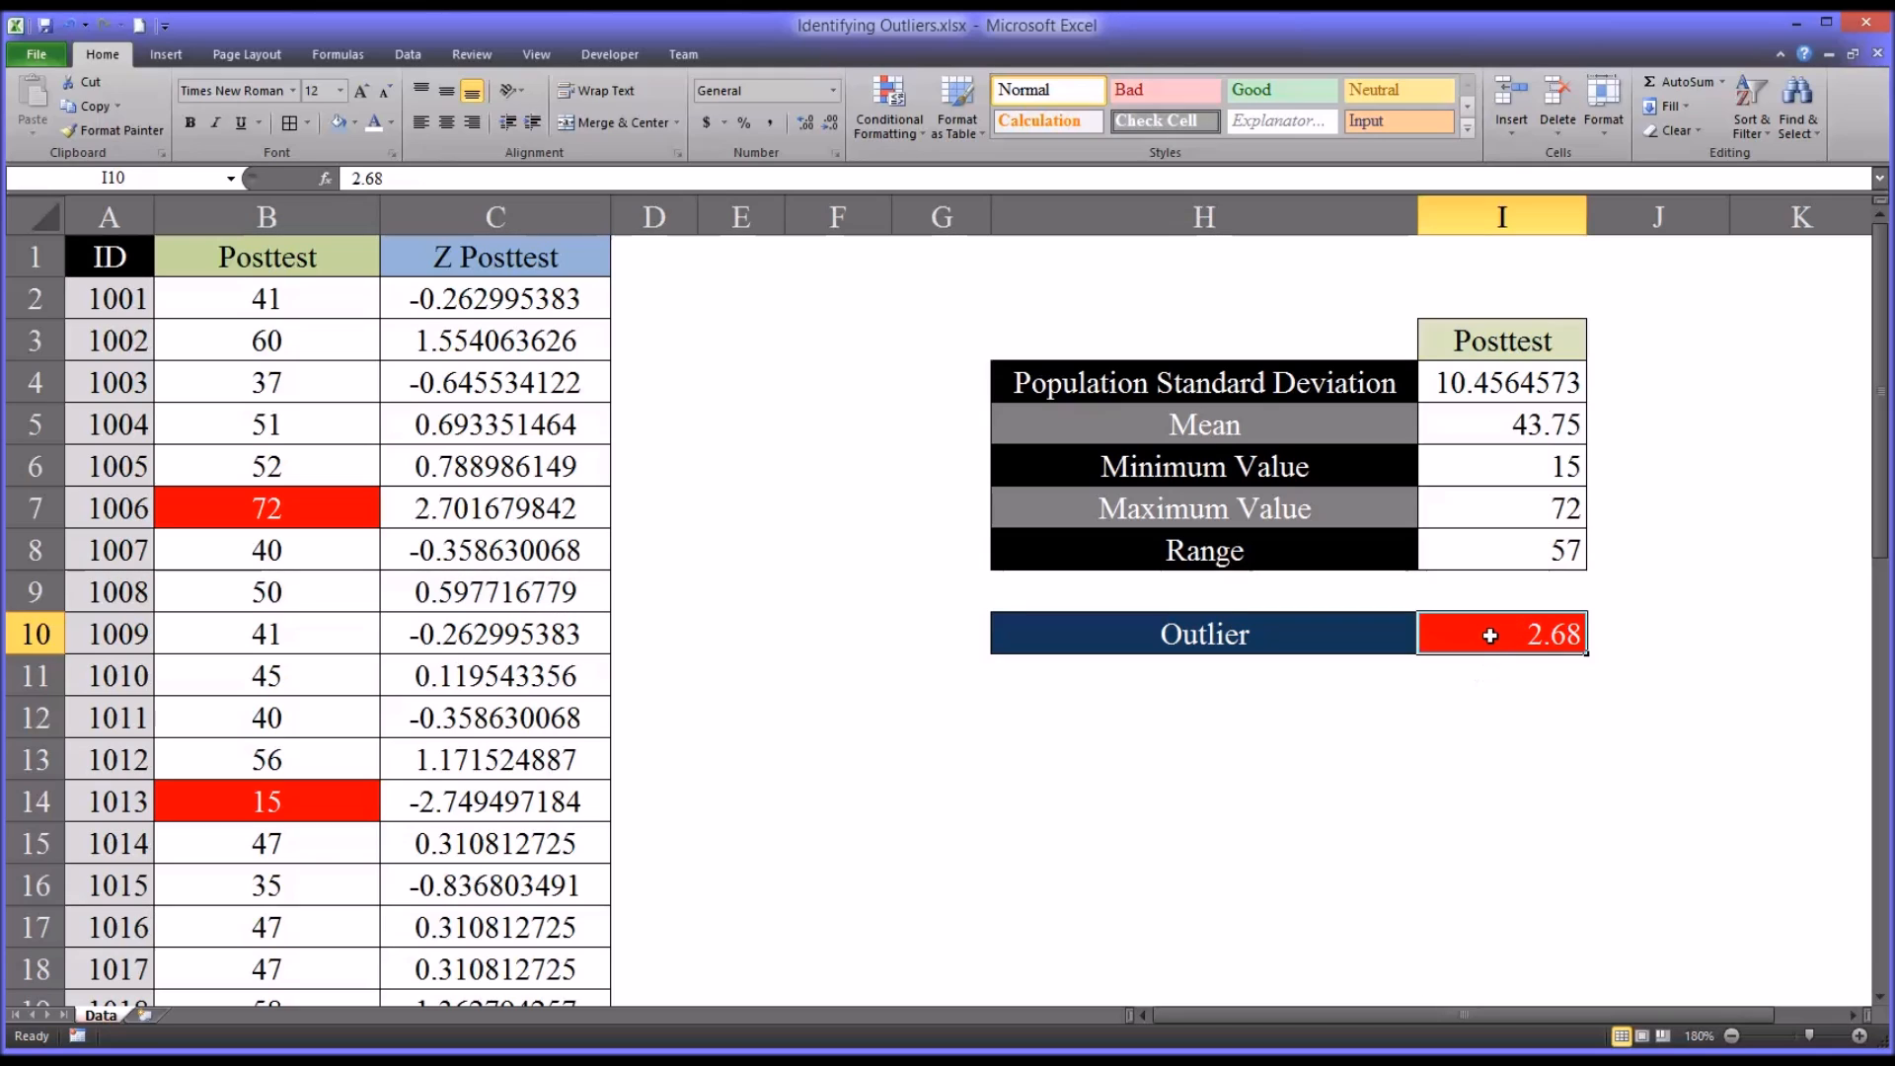